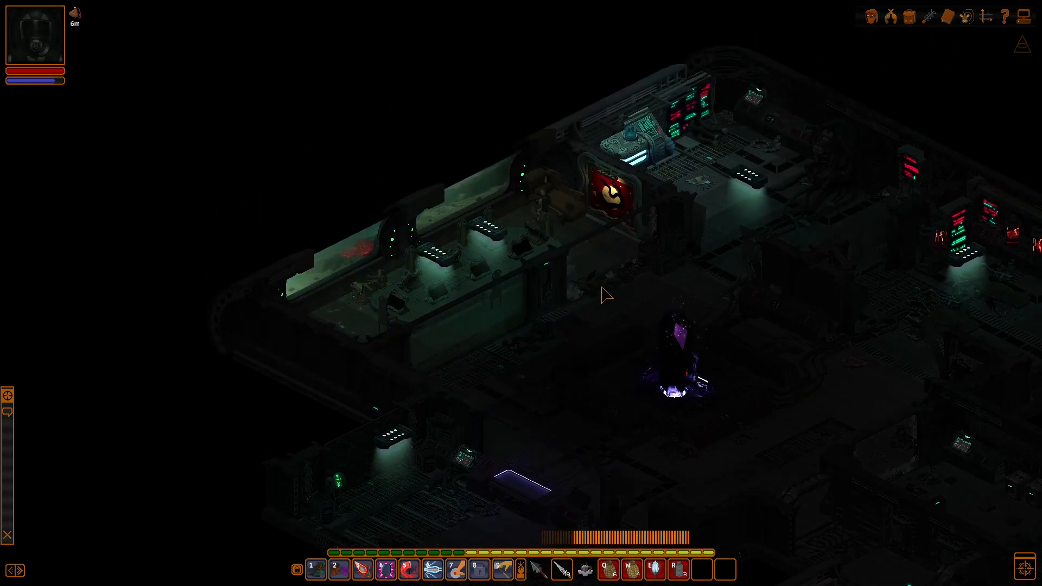
Examine the red serpent painting twice, then walk to and use the Scanner terminal
{"action": "left_click", "coordinate": [611, 196]}
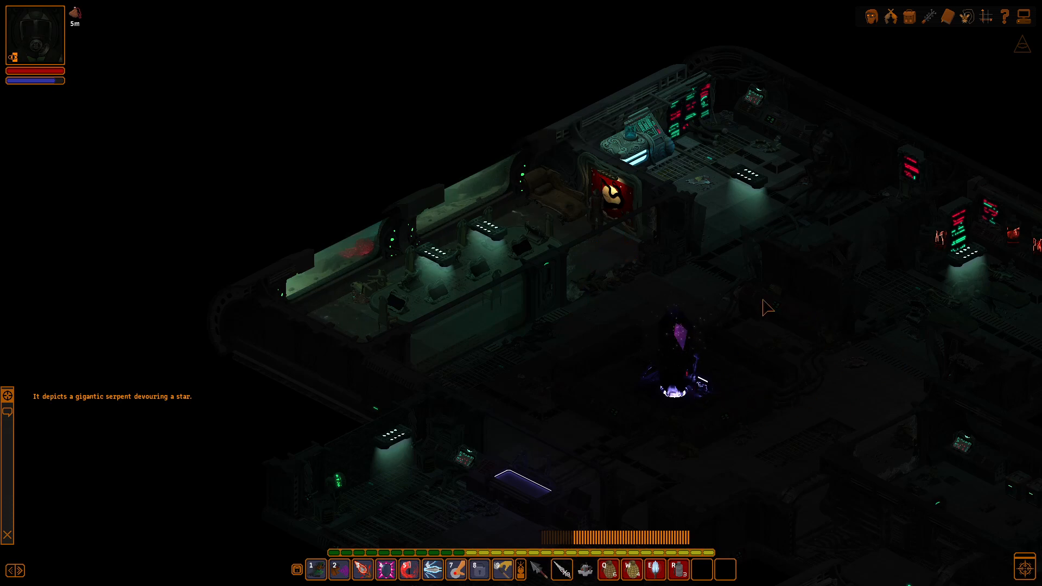
{"action": "left_click", "coordinate": [612, 196]}
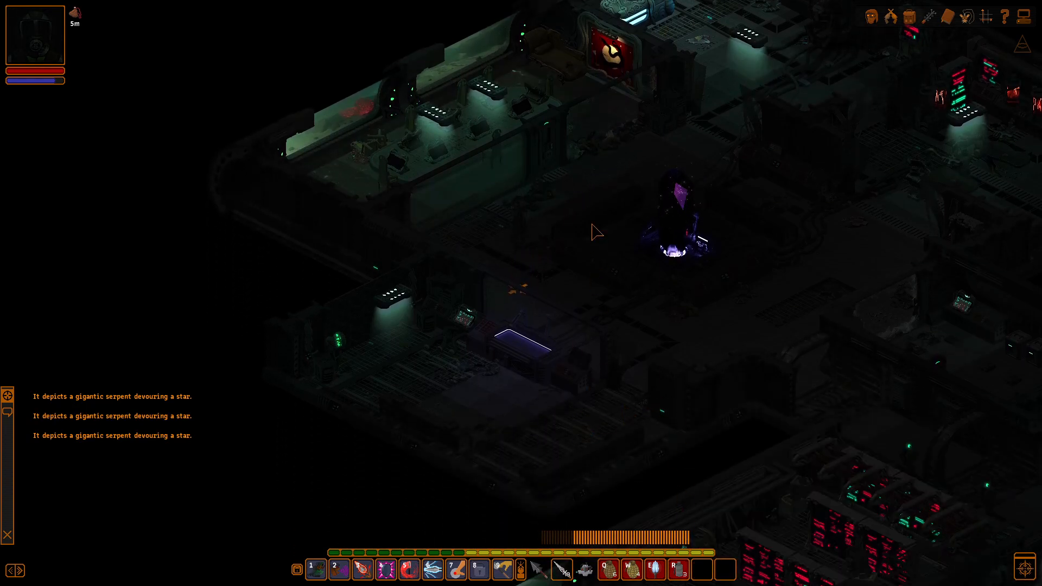
{"action": "mouse_move", "coordinate": [490, 312]}
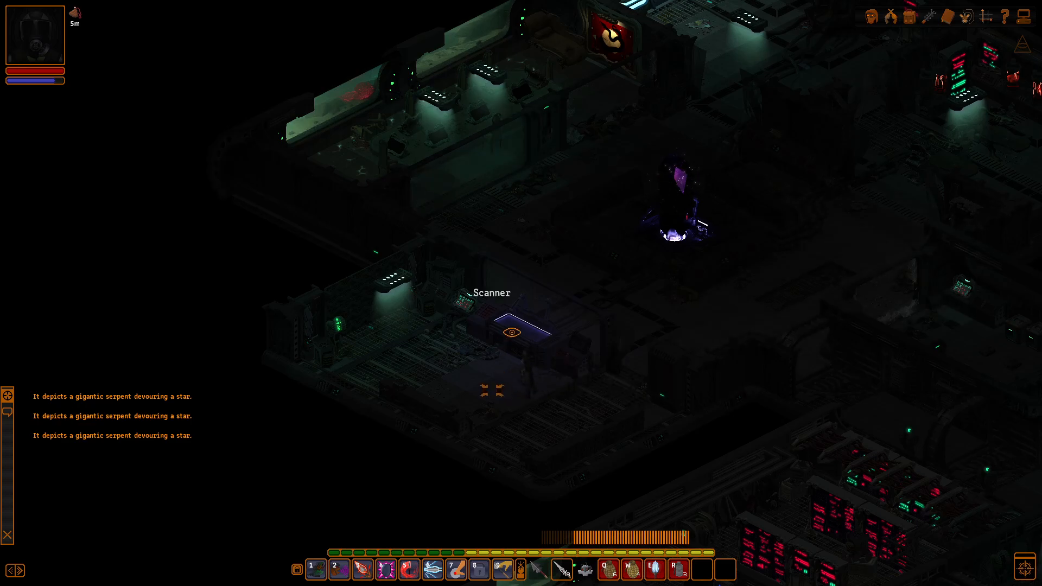
{"action": "left_click", "coordinate": [509, 331]}
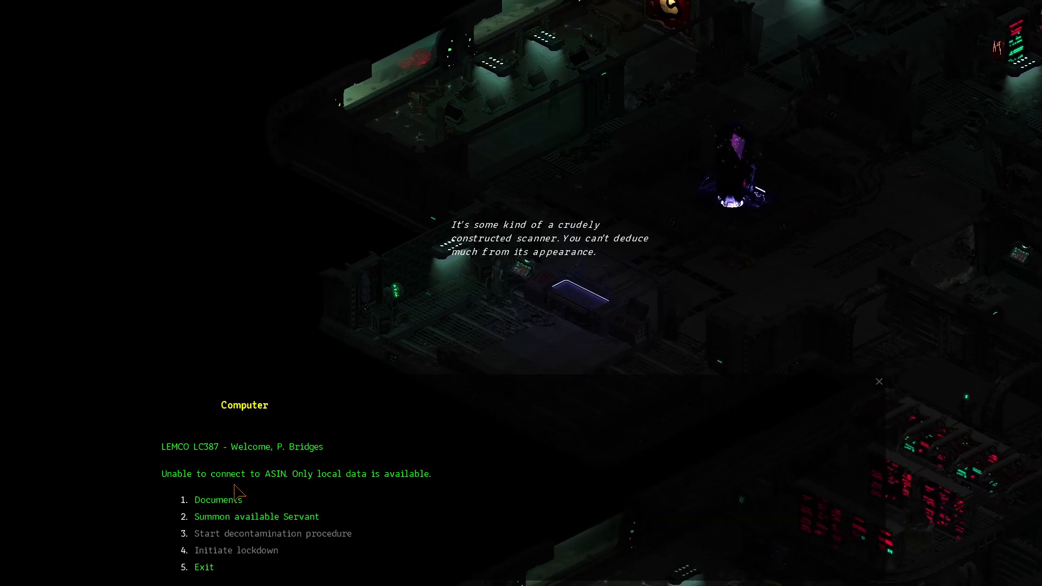
{"action": "mouse_move", "coordinate": [234, 503]}
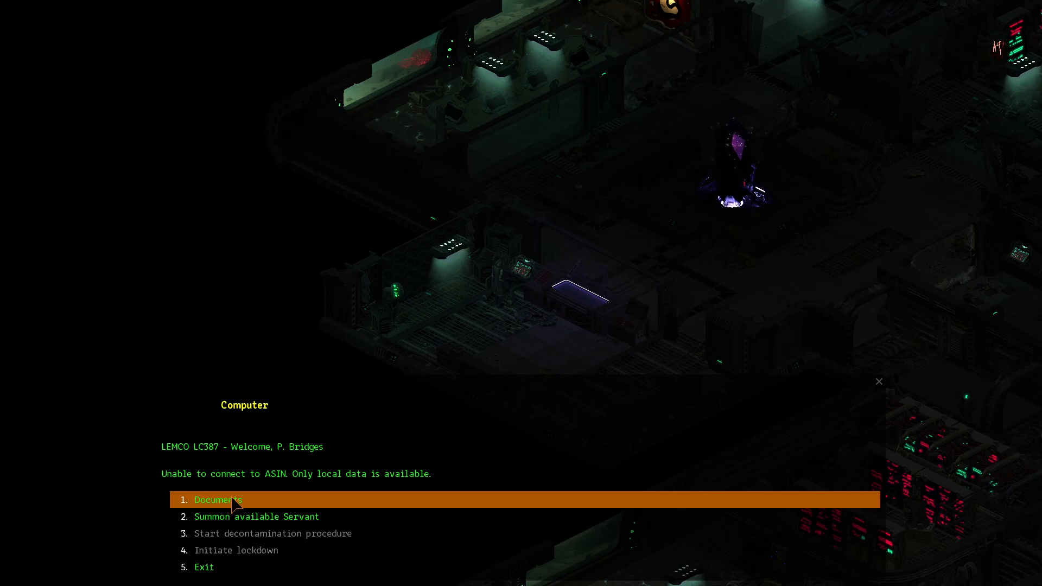
Choose Documents, then the Shadowlith archive on the terminal
{"action": "left_click", "coordinate": [219, 499]}
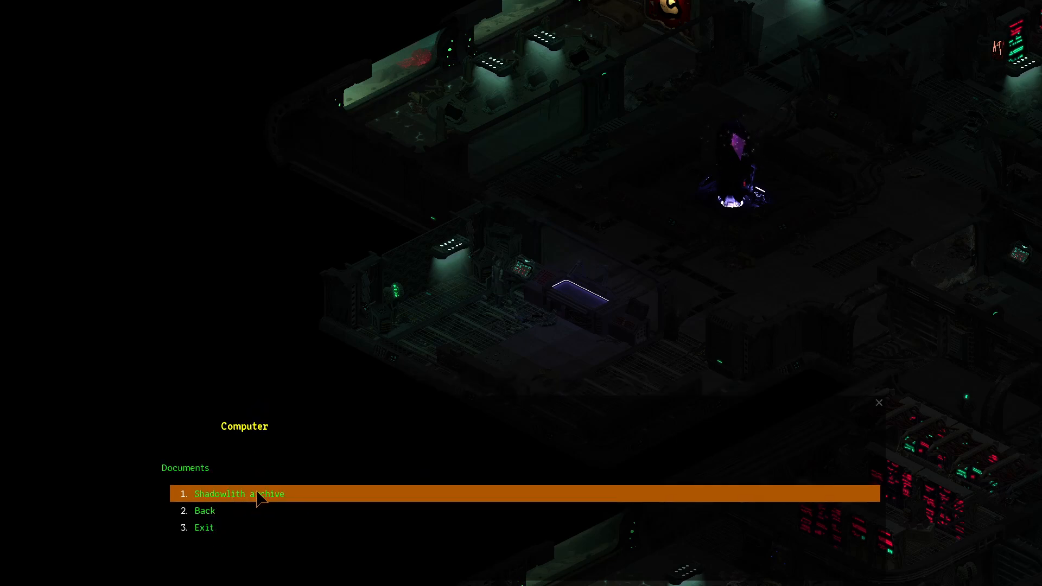
{"action": "left_click", "coordinate": [239, 494]}
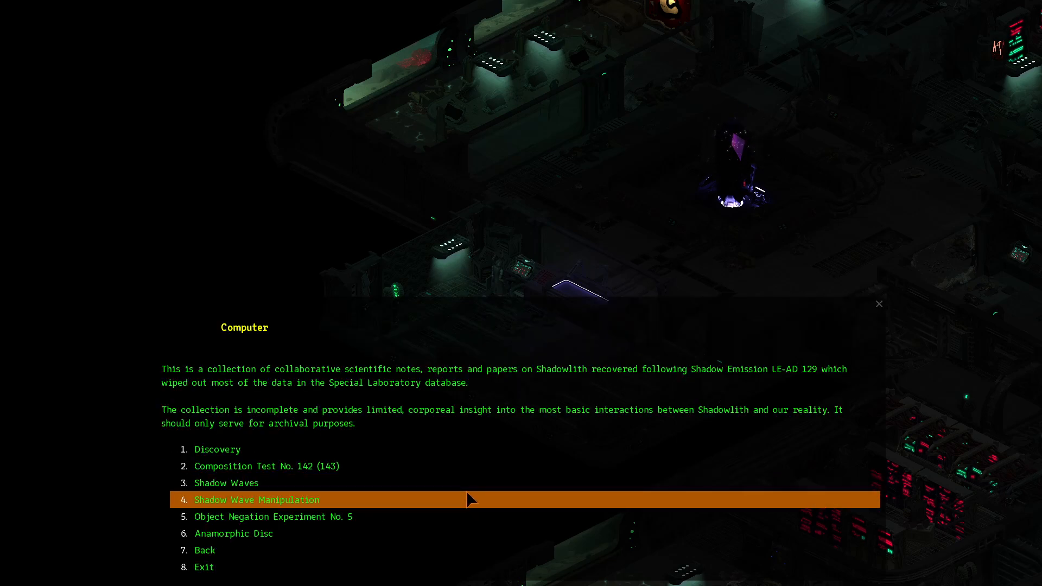
{"action": "mouse_move", "coordinate": [364, 424]}
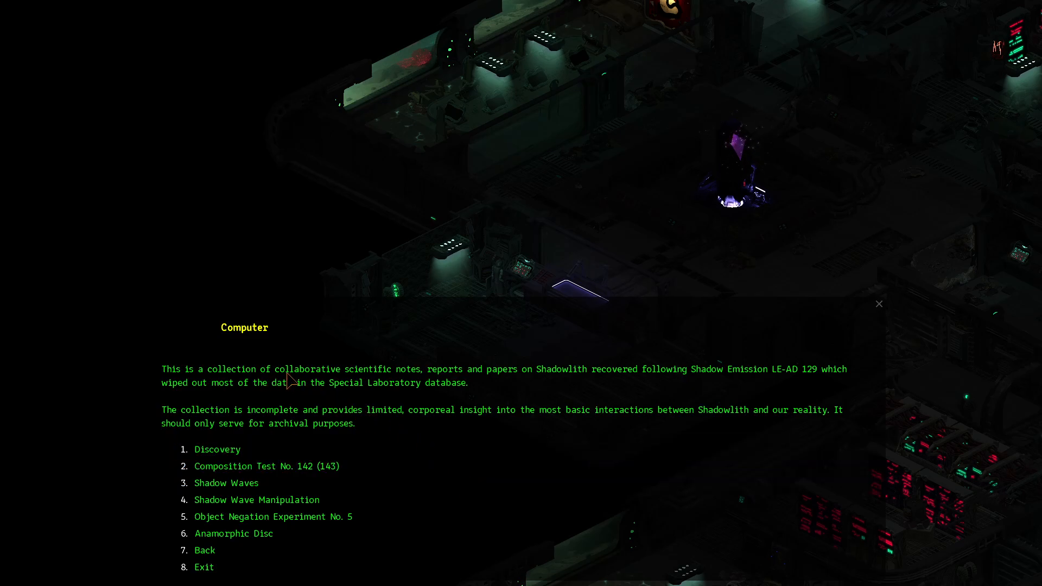
{"action": "mouse_move", "coordinate": [475, 401]}
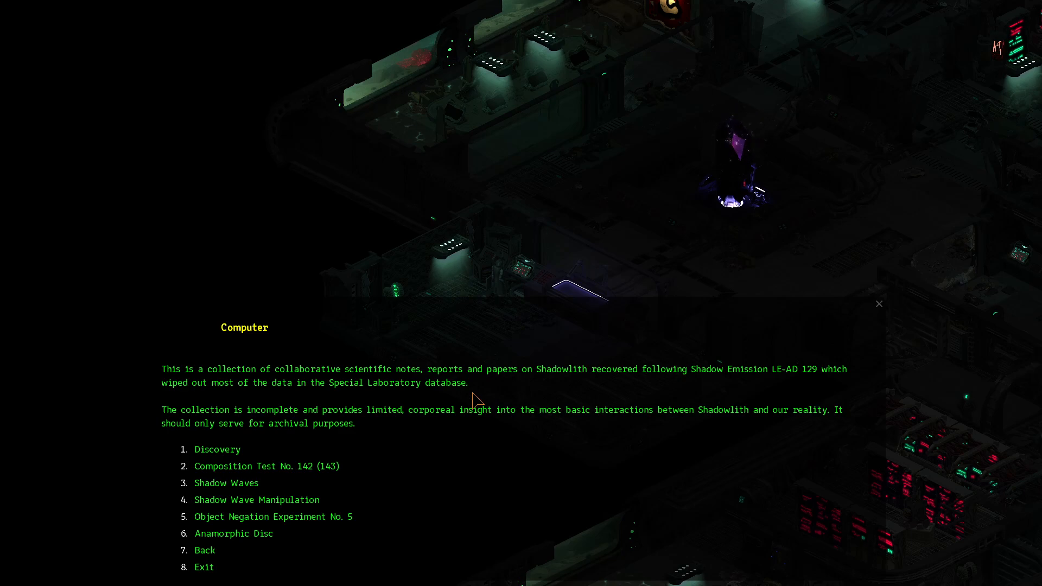
{"action": "mouse_move", "coordinate": [348, 437]}
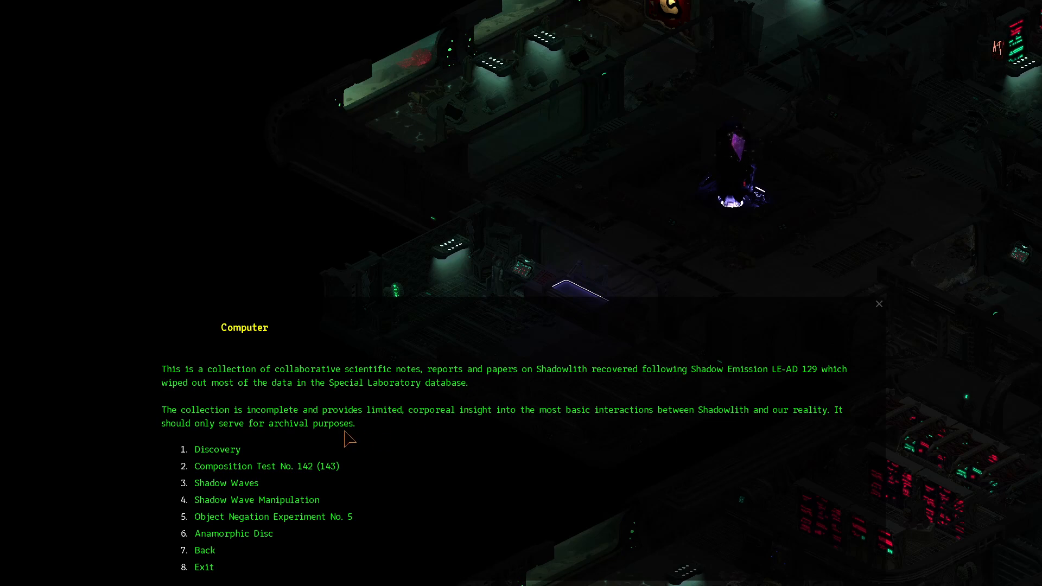
{"action": "mouse_move", "coordinate": [511, 426]}
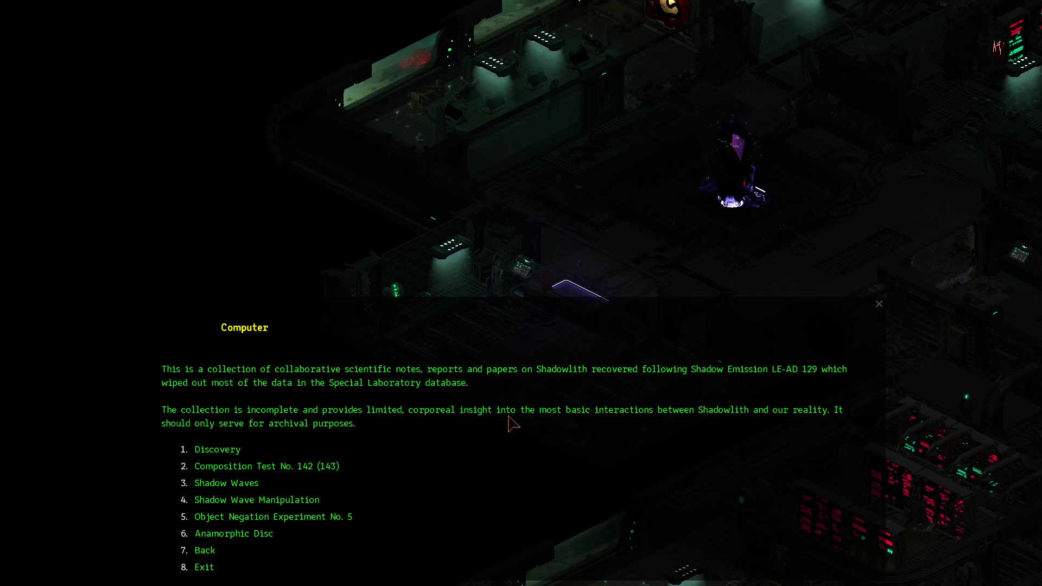
{"action": "mouse_move", "coordinate": [656, 430]}
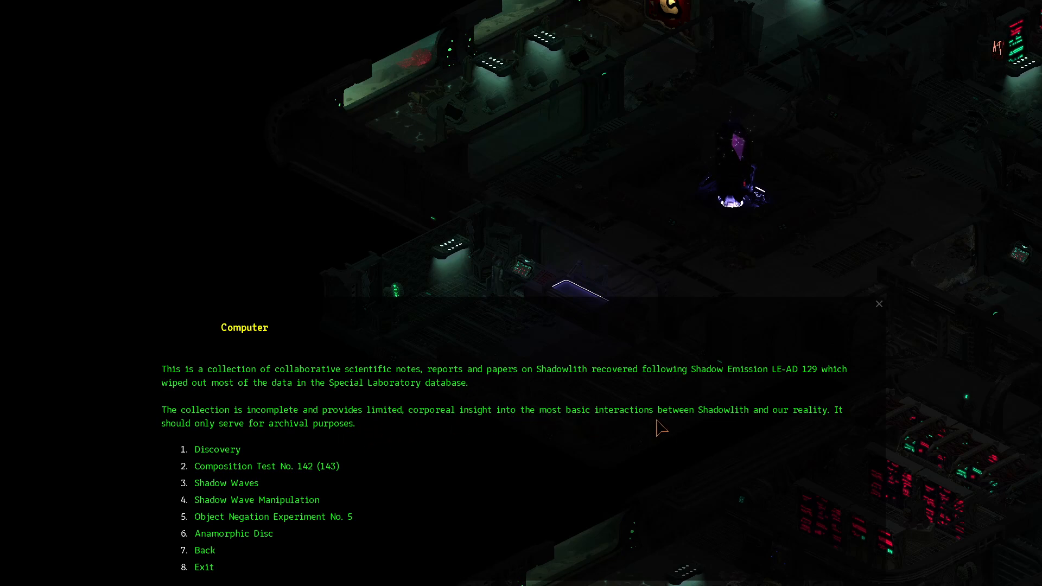
{"action": "mouse_move", "coordinate": [252, 442]}
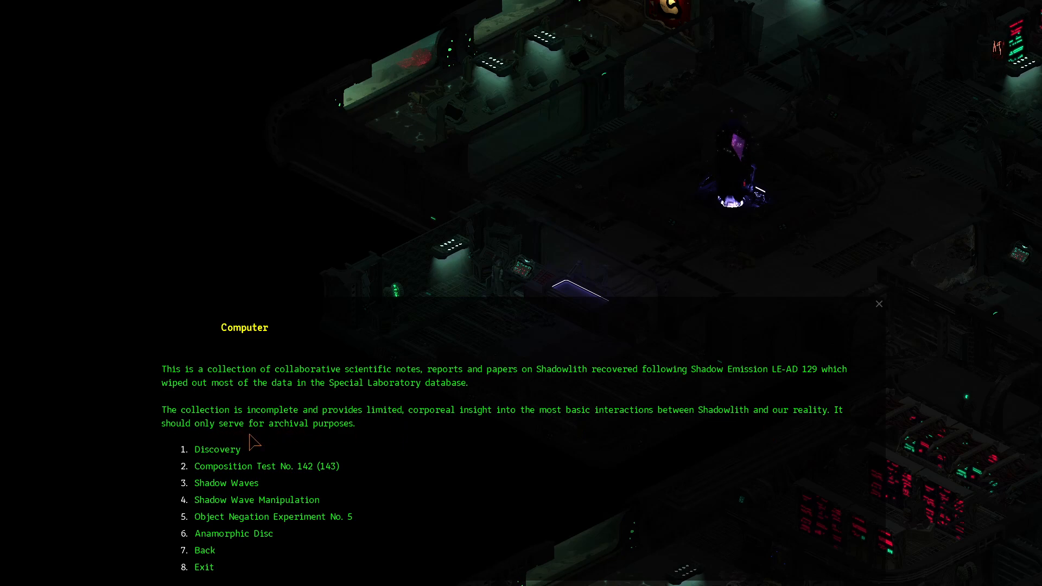
{"action": "mouse_move", "coordinate": [232, 460]}
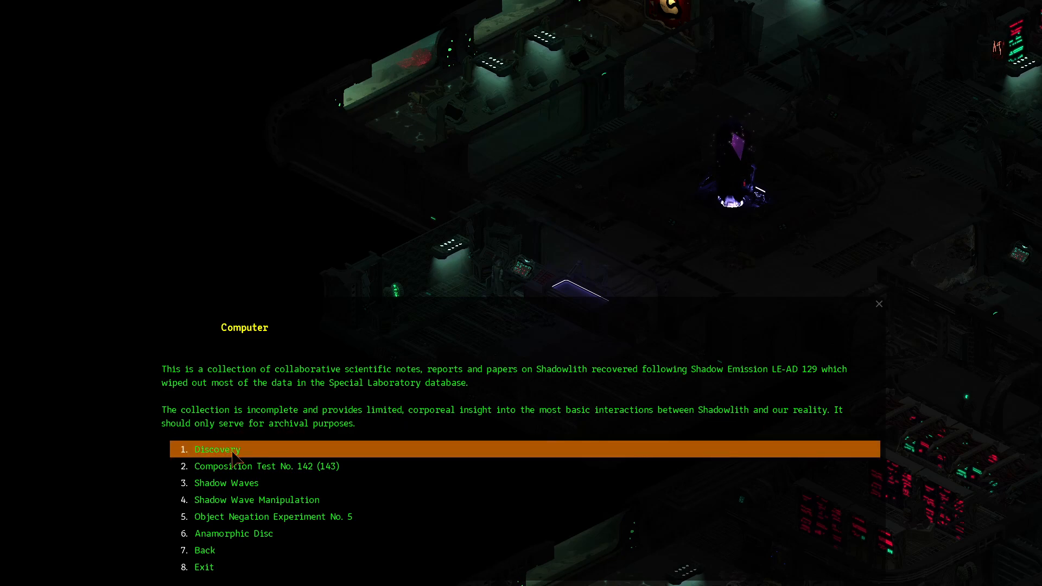
{"action": "left_click", "coordinate": [217, 450]}
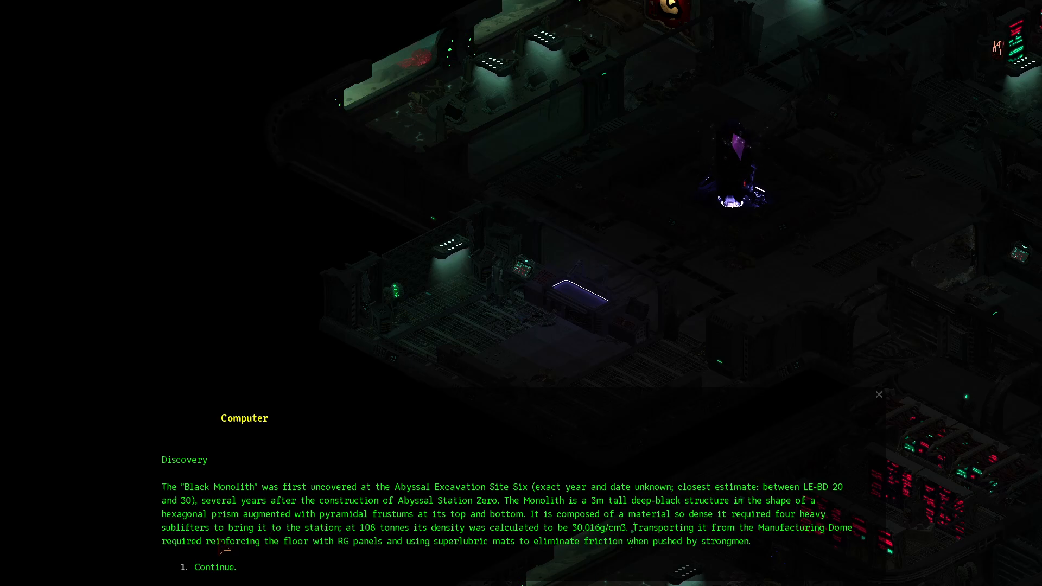
{"action": "mouse_move", "coordinate": [352, 542]}
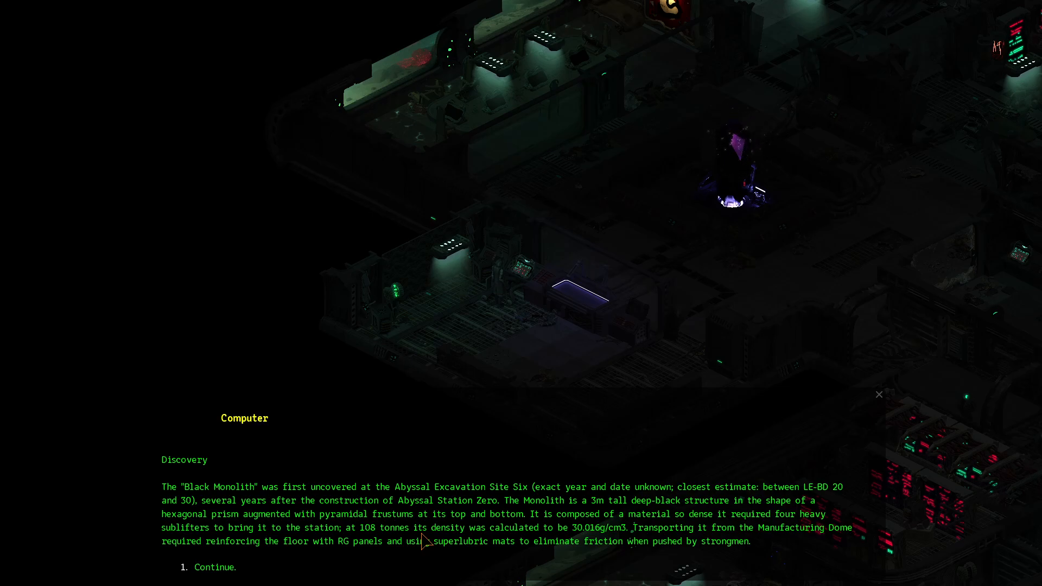
{"action": "mouse_move", "coordinate": [734, 543]}
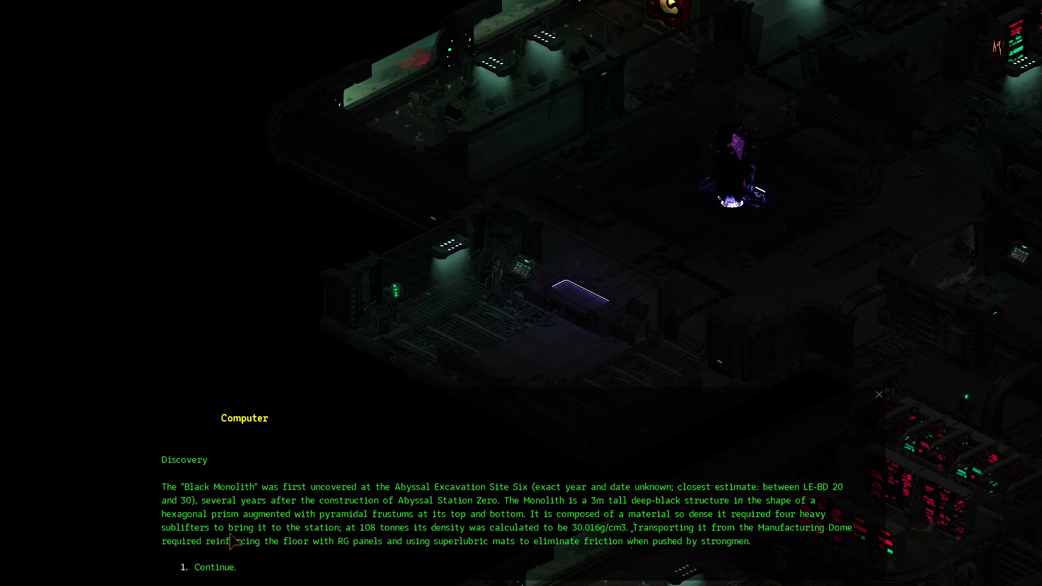
{"action": "mouse_move", "coordinate": [337, 560]}
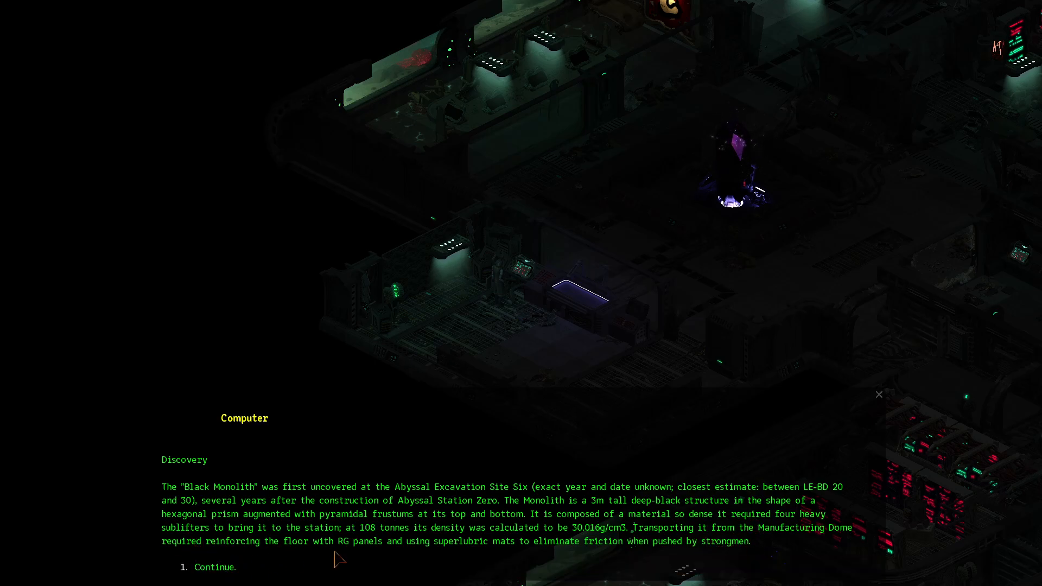
{"action": "mouse_move", "coordinate": [399, 555]}
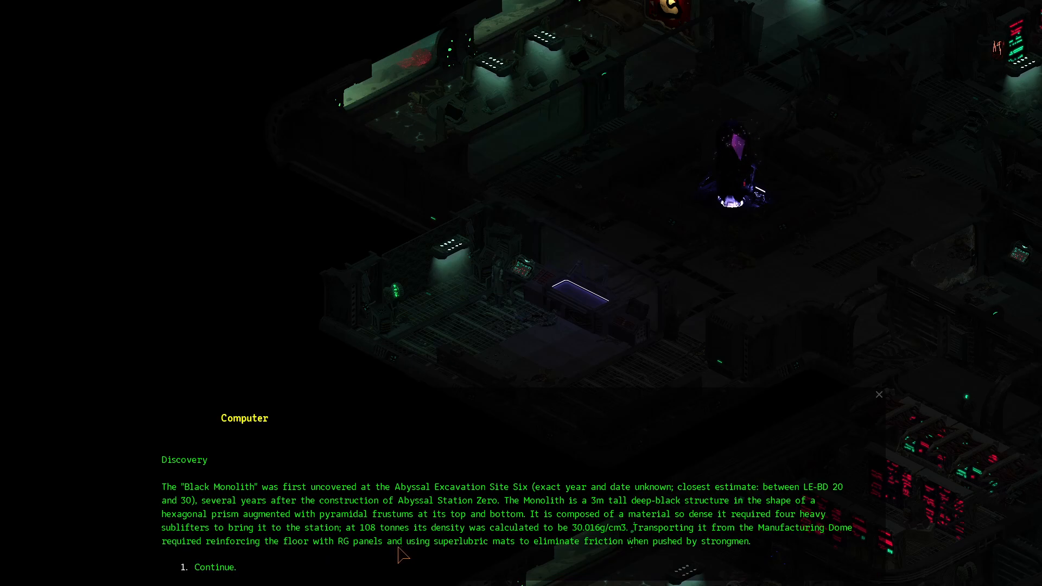
{"action": "mouse_move", "coordinate": [551, 563]}
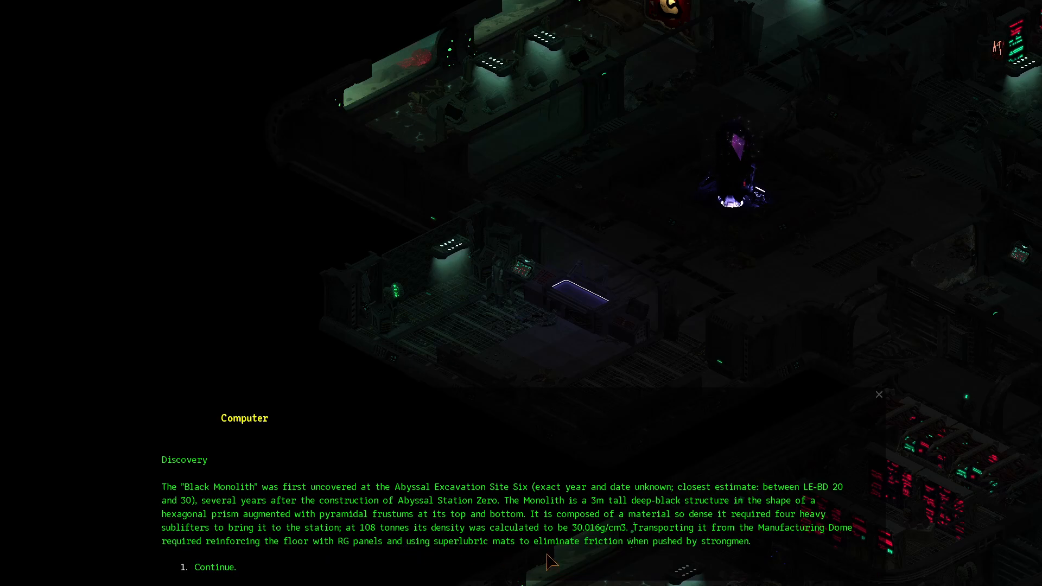
{"action": "mouse_move", "coordinate": [288, 562]}
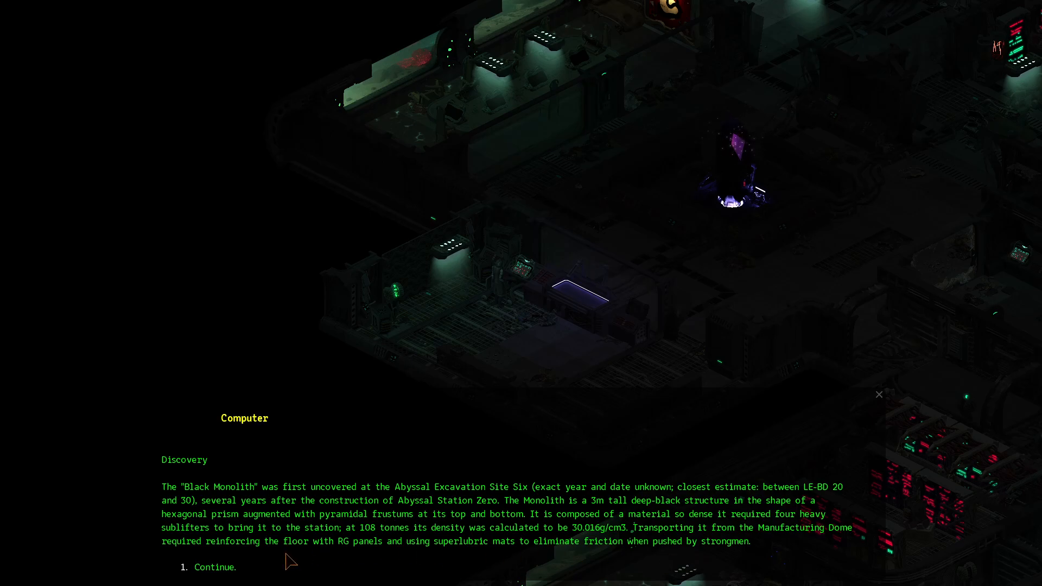
{"action": "left_click", "coordinate": [210, 566]}
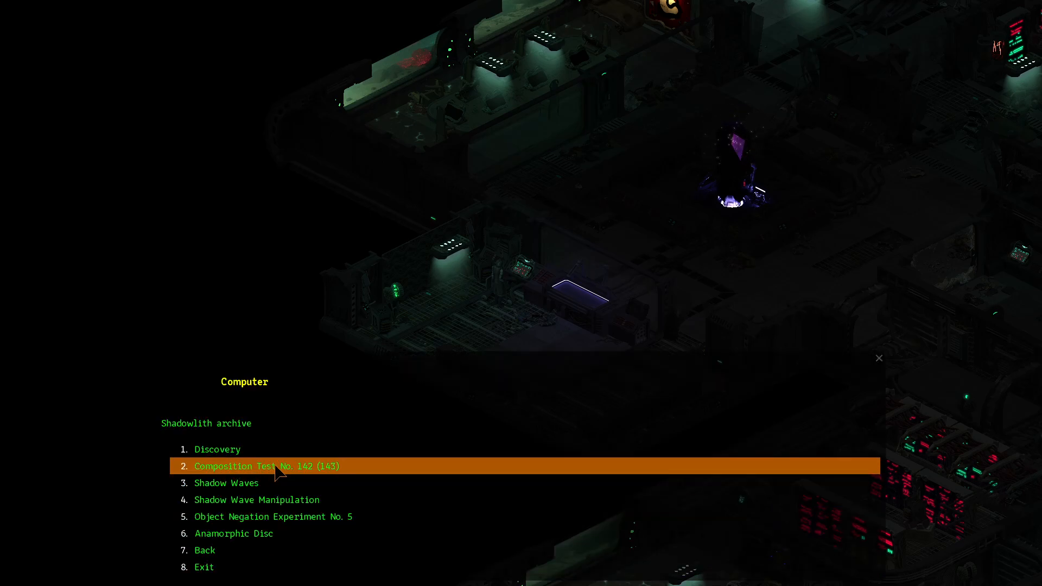
Read the Composition Test No. 142 entry and continue back to the archive list
{"action": "left_click", "coordinate": [267, 467]}
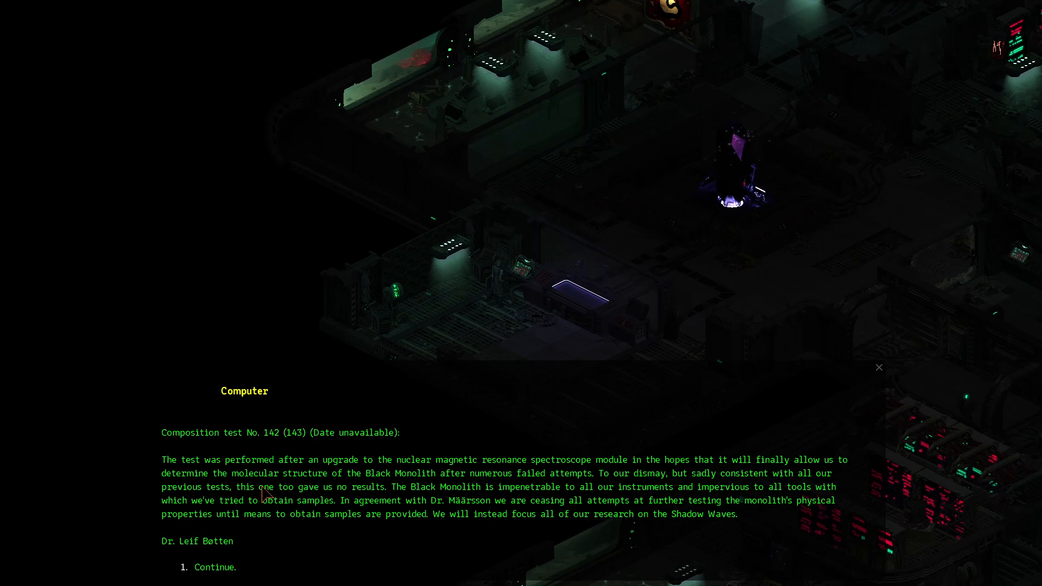
{"action": "mouse_move", "coordinate": [490, 467]}
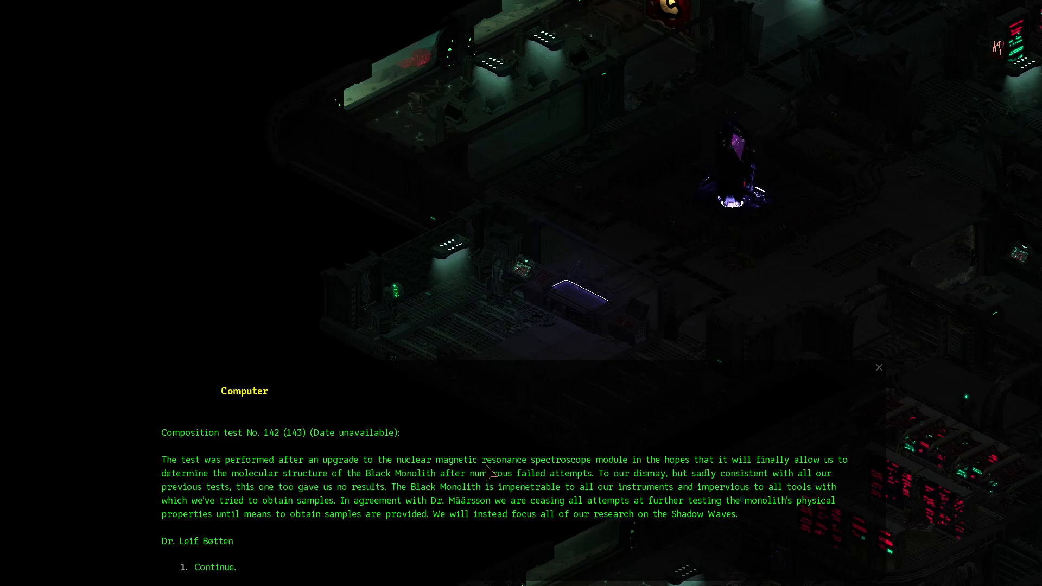
{"action": "mouse_move", "coordinate": [638, 470]}
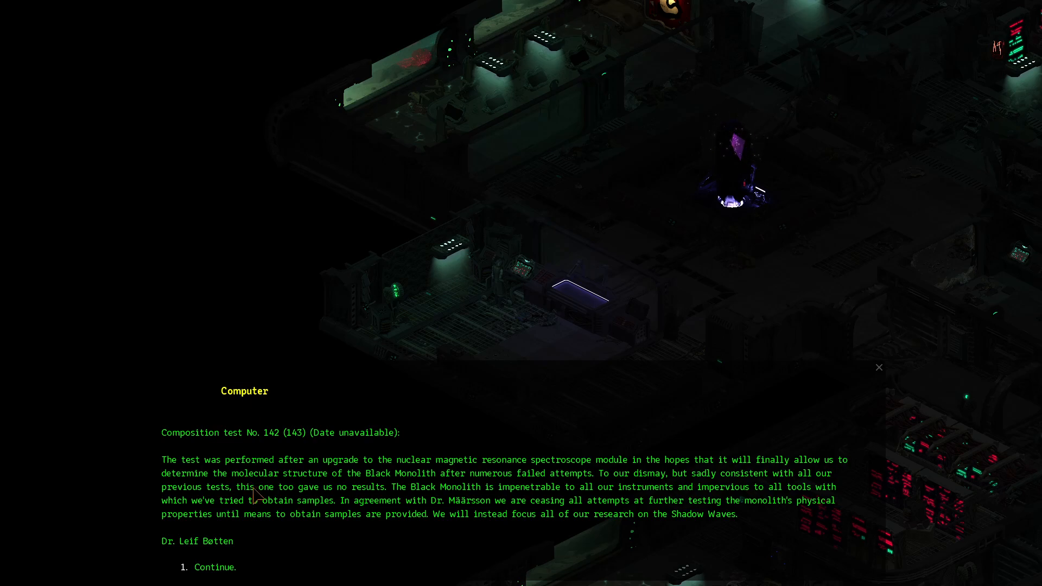
{"action": "mouse_move", "coordinate": [289, 489]}
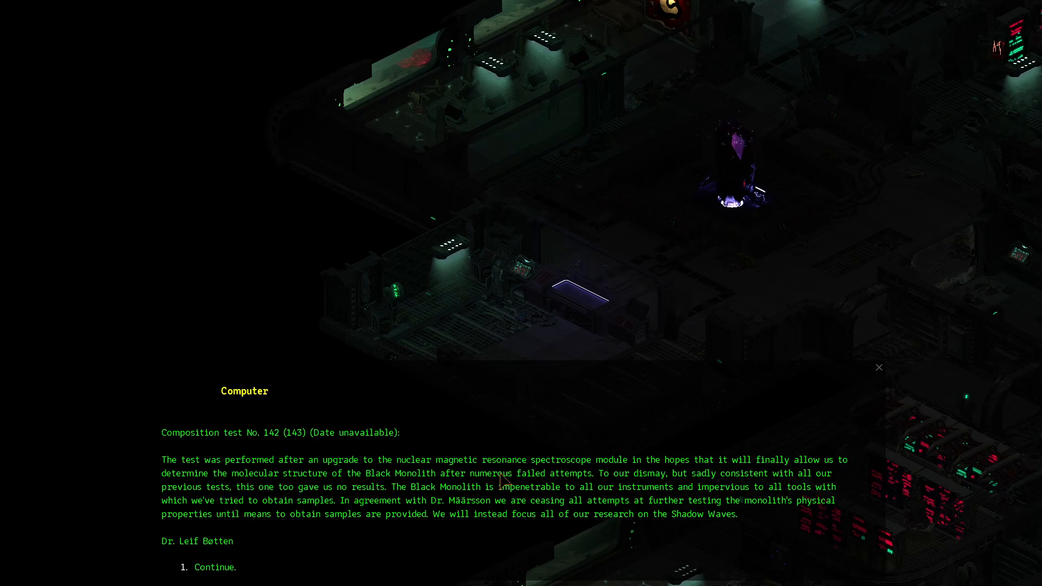
{"action": "mouse_move", "coordinate": [672, 484]}
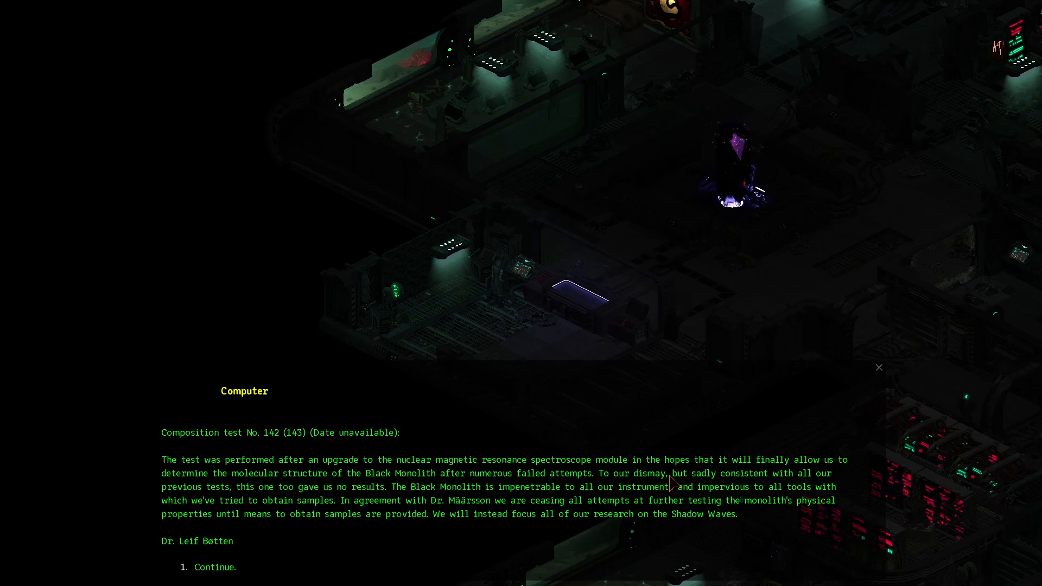
{"action": "mouse_move", "coordinate": [206, 504]}
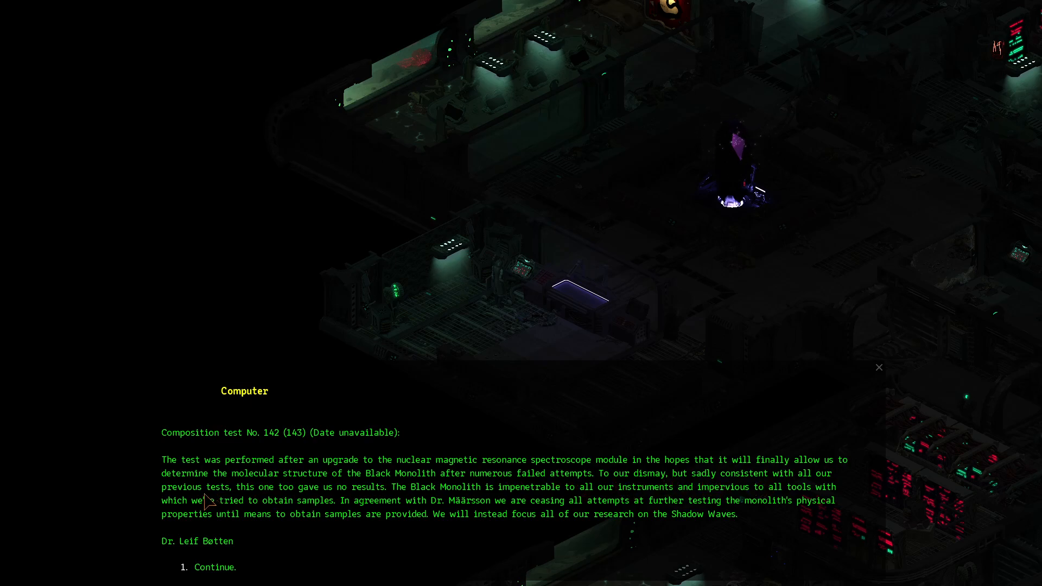
{"action": "mouse_move", "coordinate": [366, 504]}
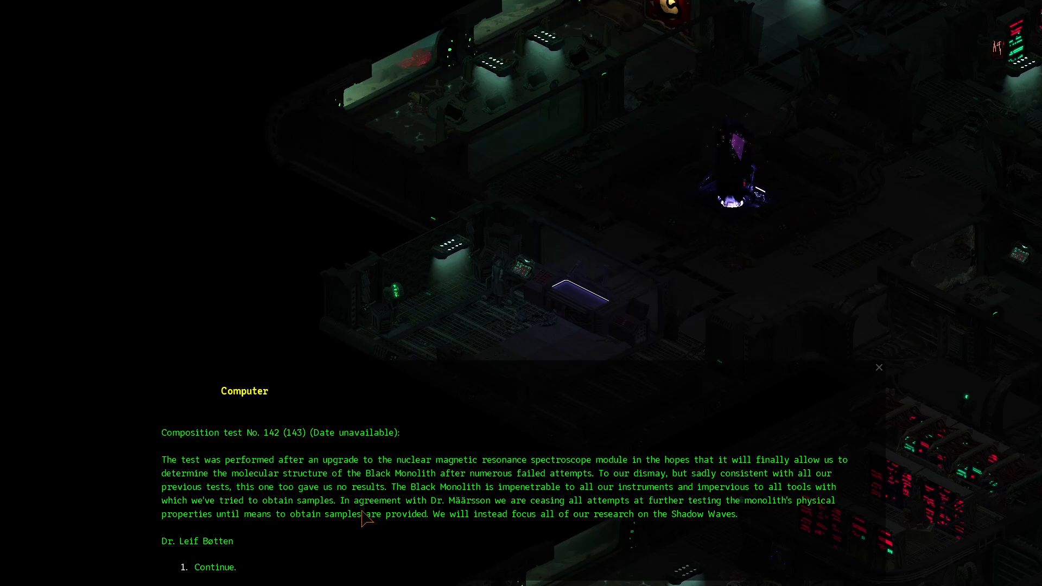
{"action": "mouse_move", "coordinate": [395, 521]}
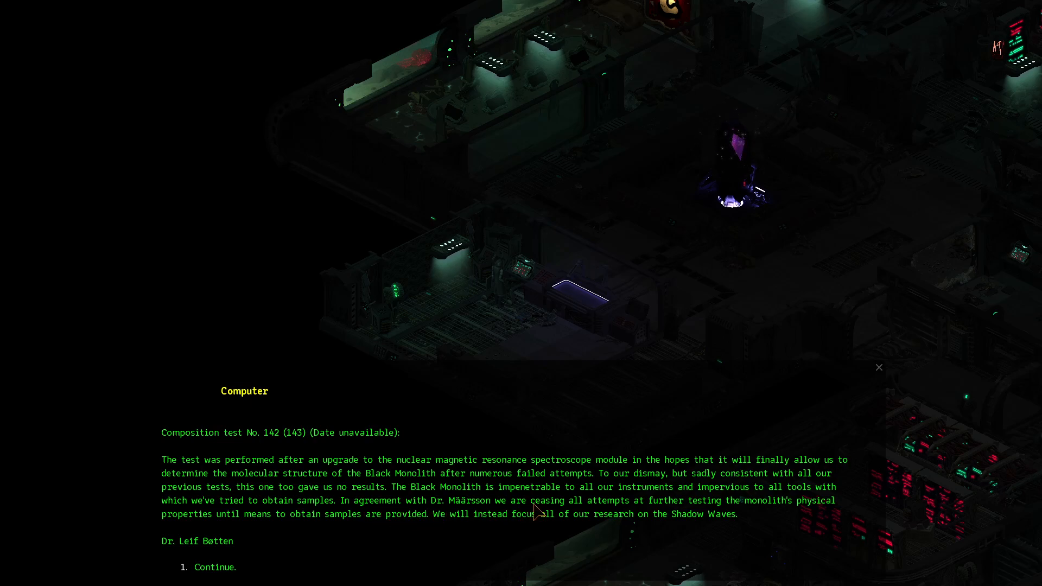
{"action": "mouse_move", "coordinate": [301, 545]}
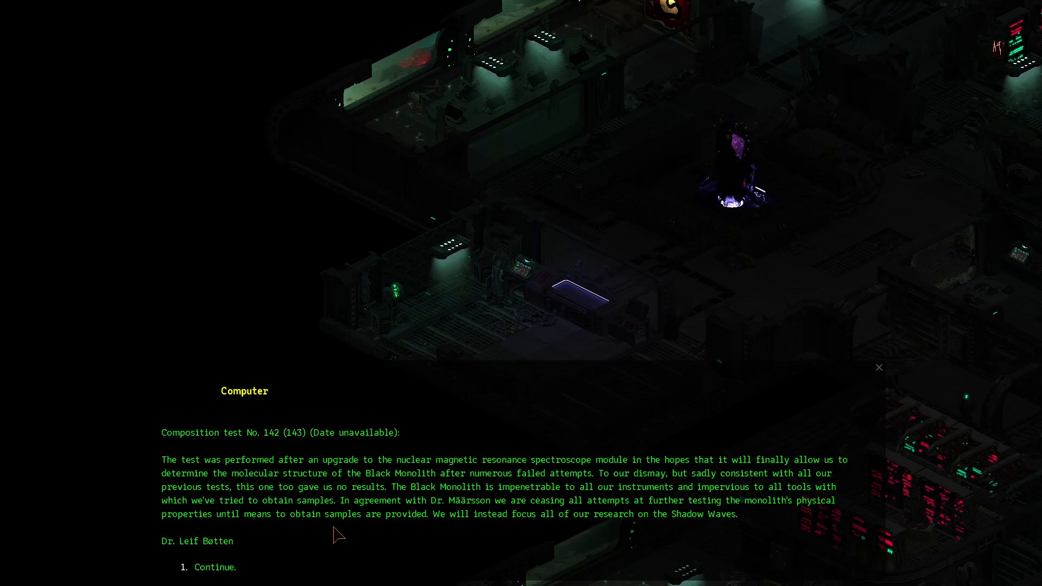
{"action": "mouse_move", "coordinate": [433, 562]}
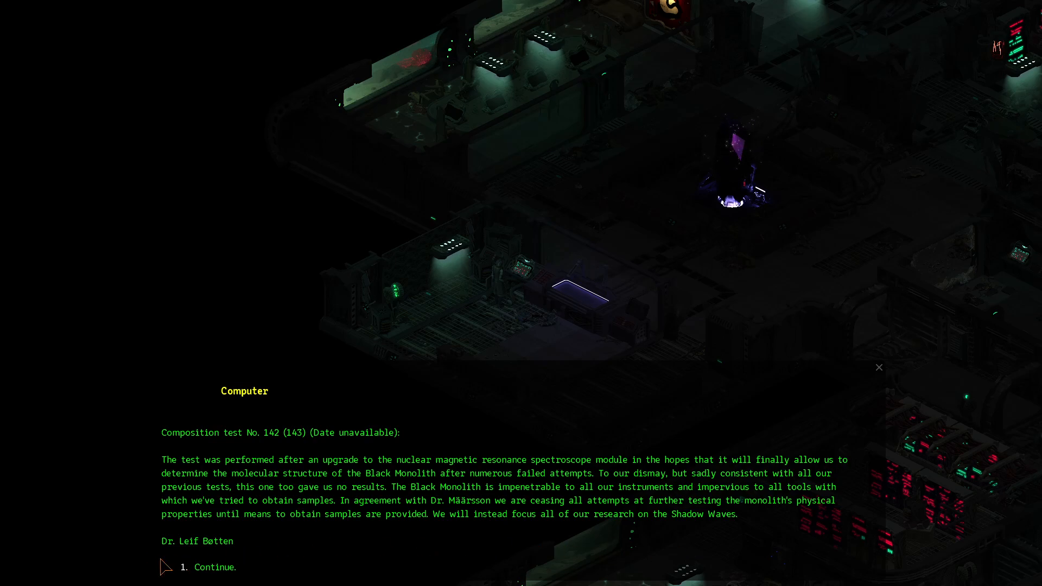
{"action": "left_click", "coordinate": [210, 566]}
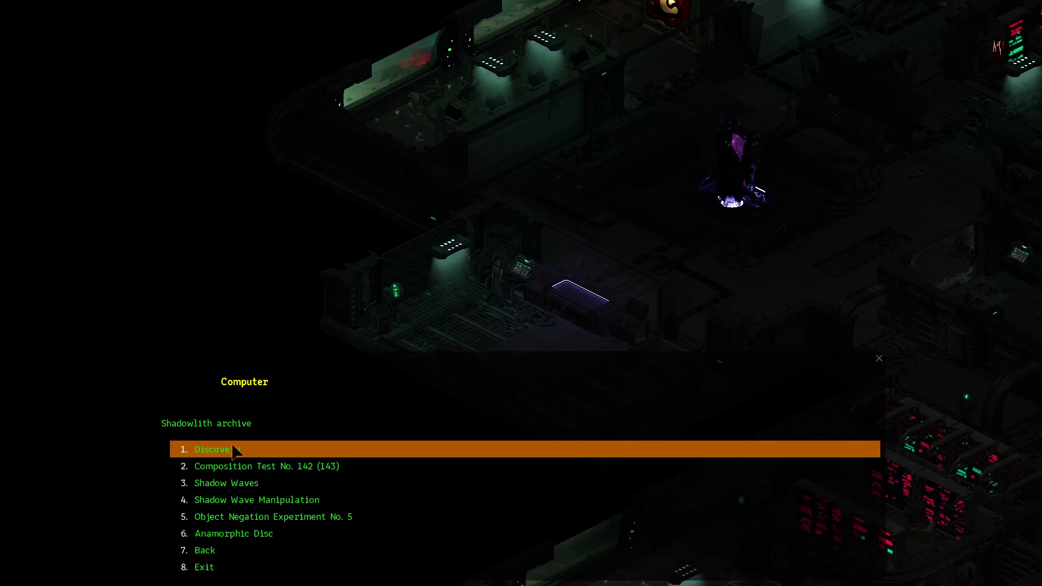
Select option 3, Shadow Waves, from the Shadowlith archive menu
{"action": "left_click", "coordinate": [226, 482]}
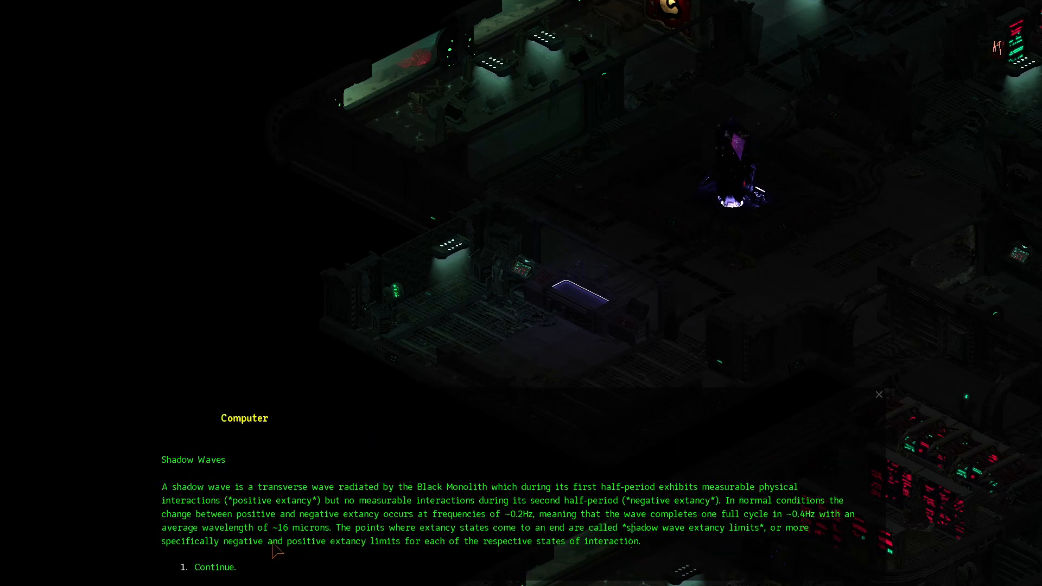
{"action": "mouse_move", "coordinate": [333, 575]}
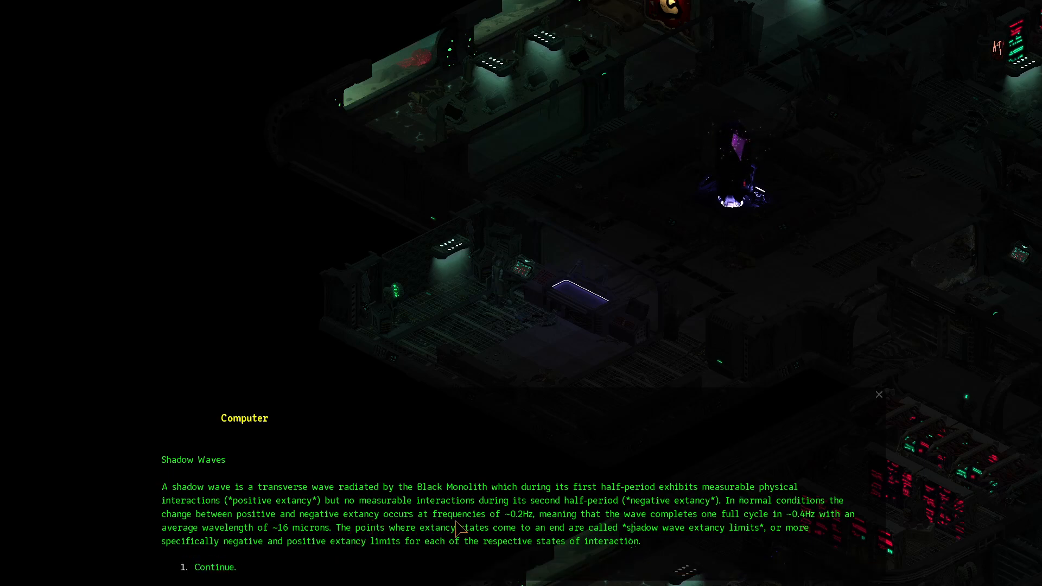
{"action": "mouse_move", "coordinate": [512, 525]}
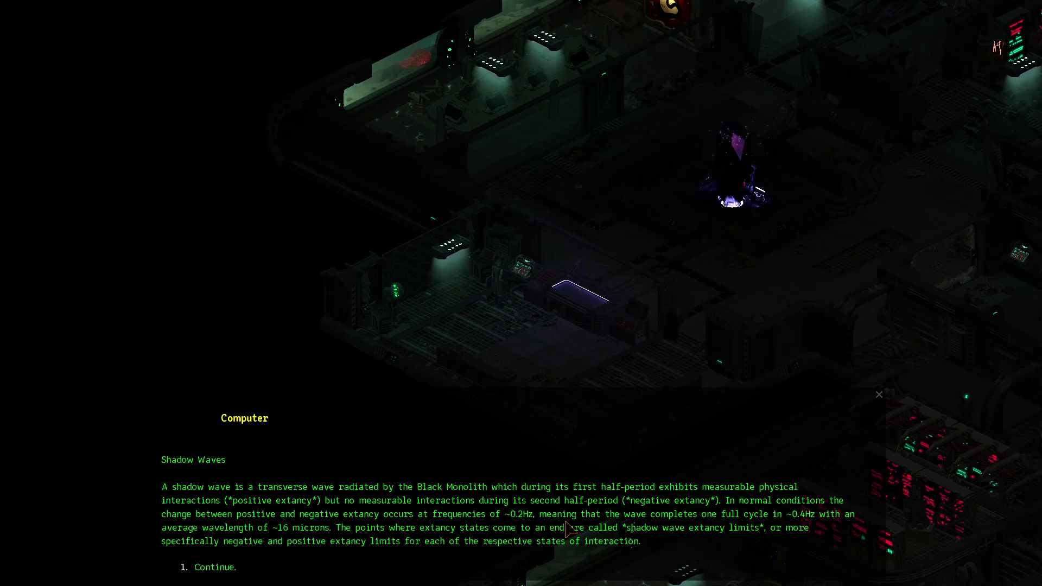
{"action": "mouse_move", "coordinate": [796, 527]}
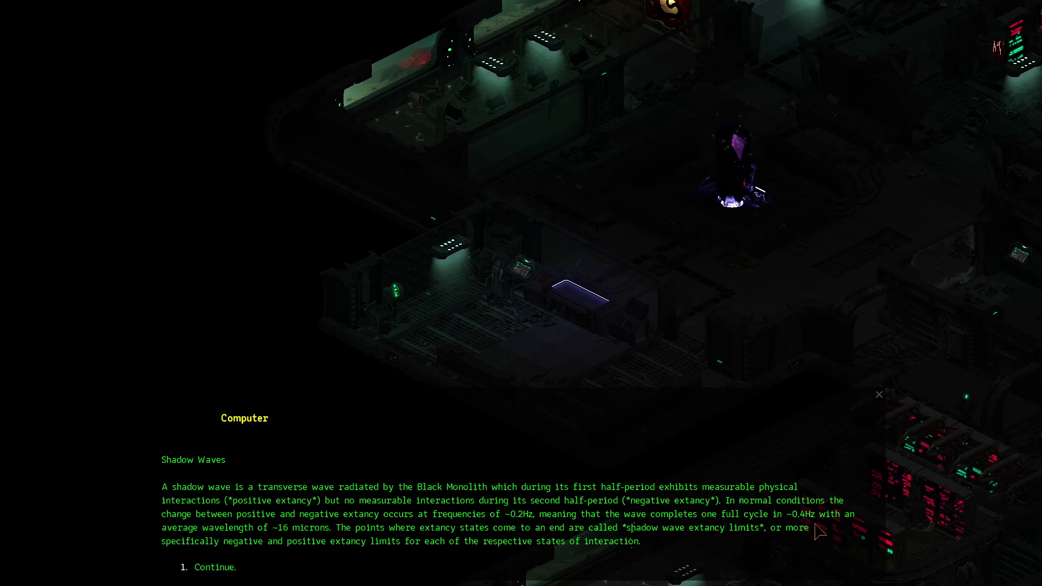
{"action": "mouse_move", "coordinate": [292, 537]}
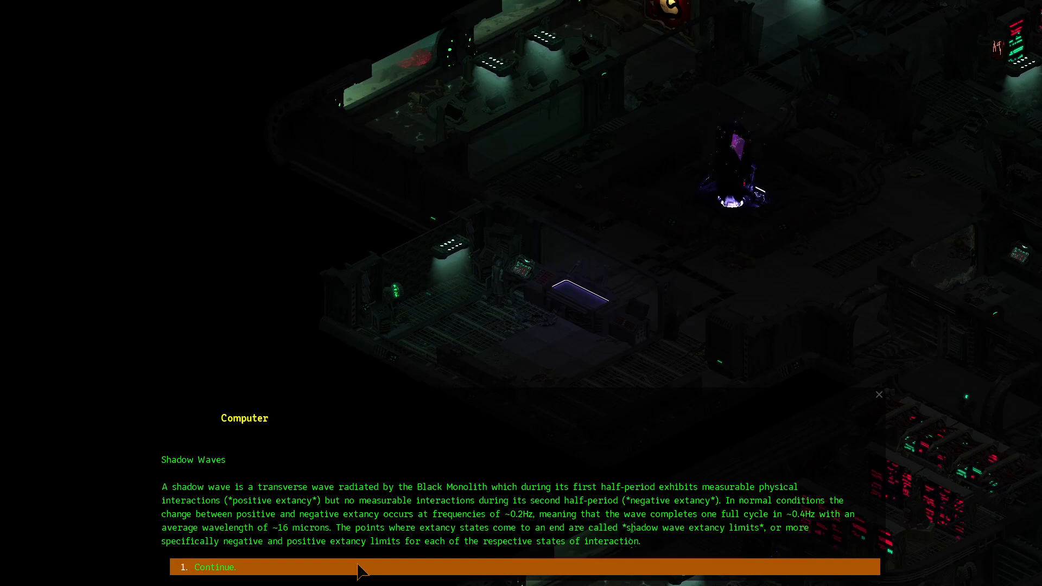
{"action": "mouse_move", "coordinate": [509, 558]}
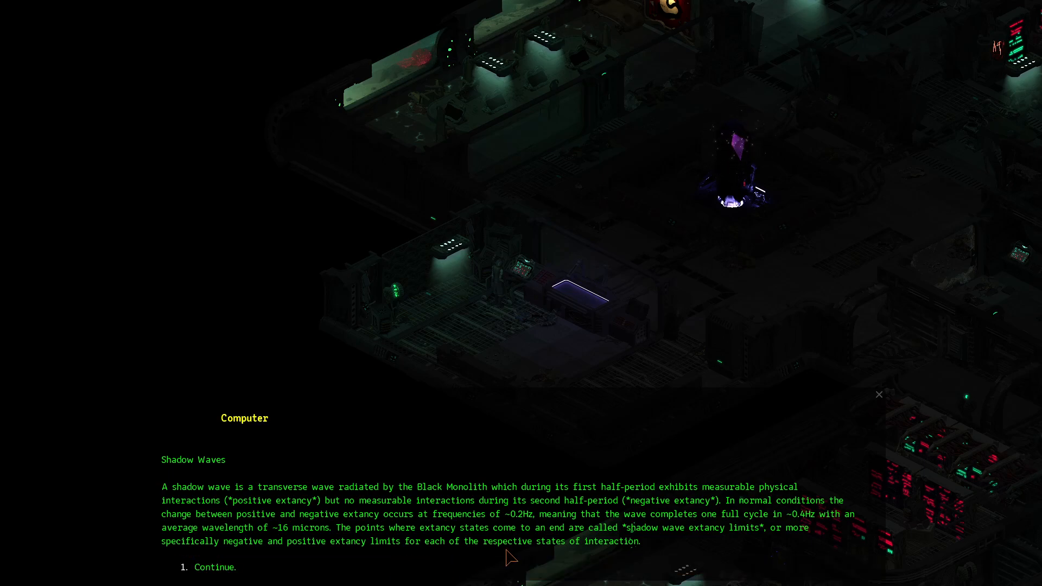
{"action": "mouse_move", "coordinate": [769, 540]}
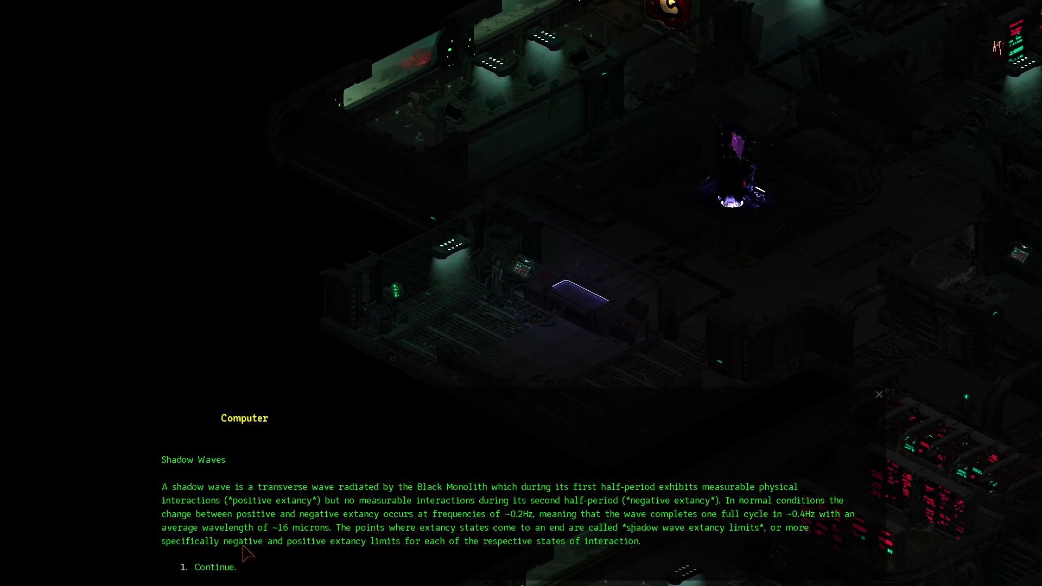
{"action": "mouse_move", "coordinate": [422, 556]}
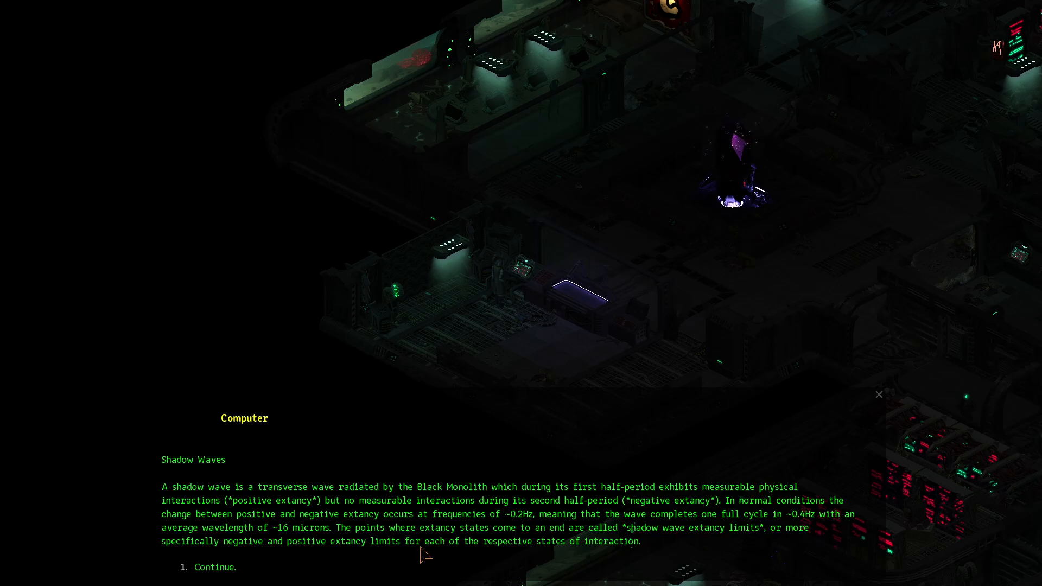
Continue to the Shadow Waves page on interactions with material reality
{"action": "left_click", "coordinate": [212, 567]}
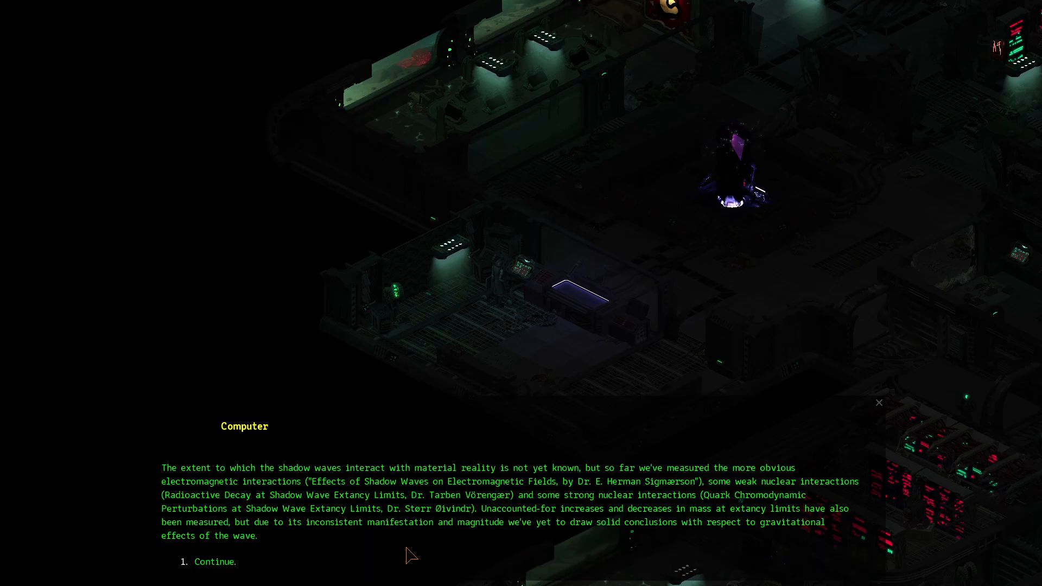
{"action": "mouse_move", "coordinate": [264, 509]}
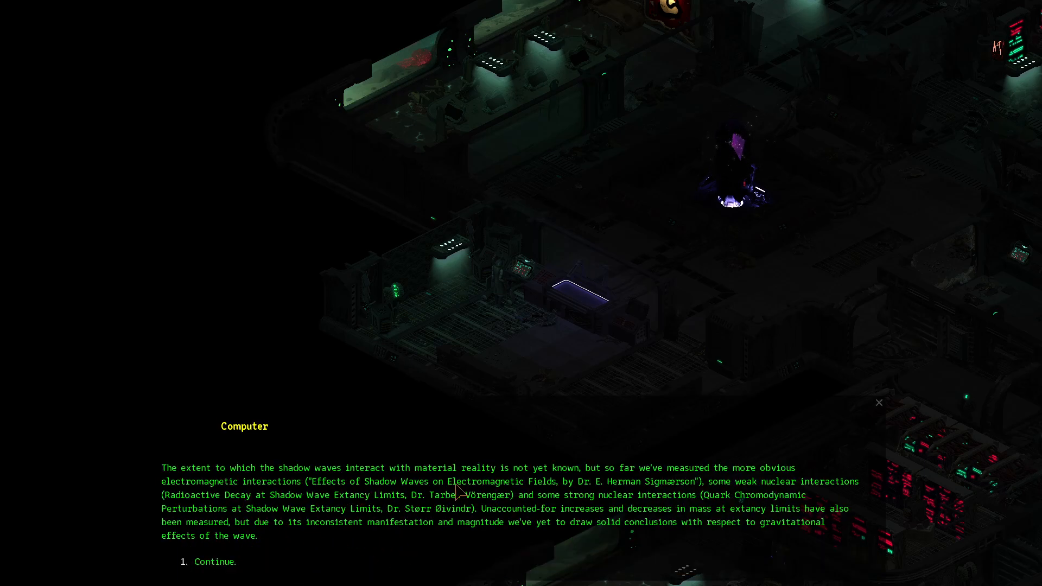
{"action": "mouse_move", "coordinate": [612, 485]}
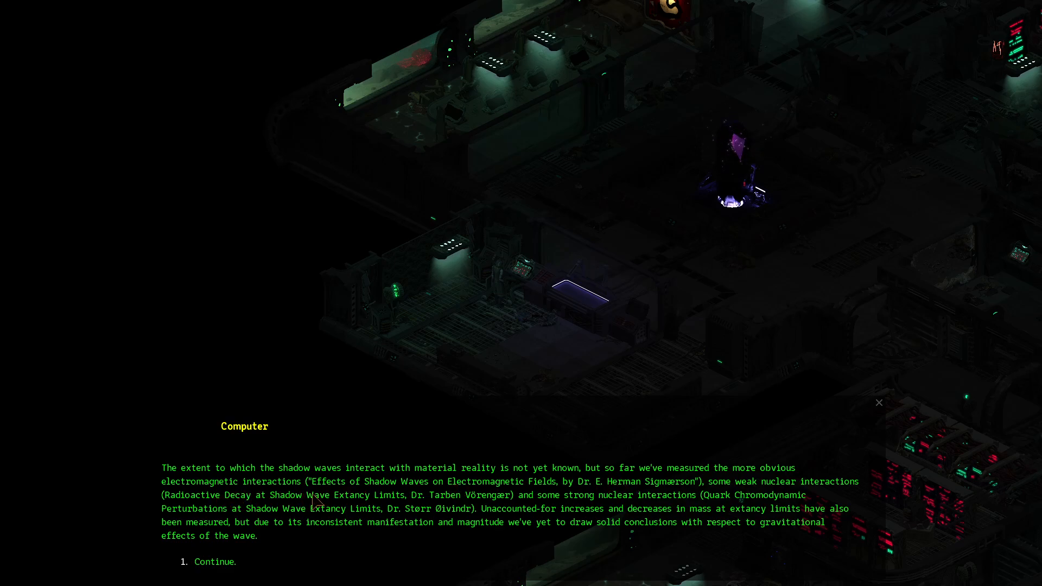
{"action": "mouse_move", "coordinate": [386, 496]}
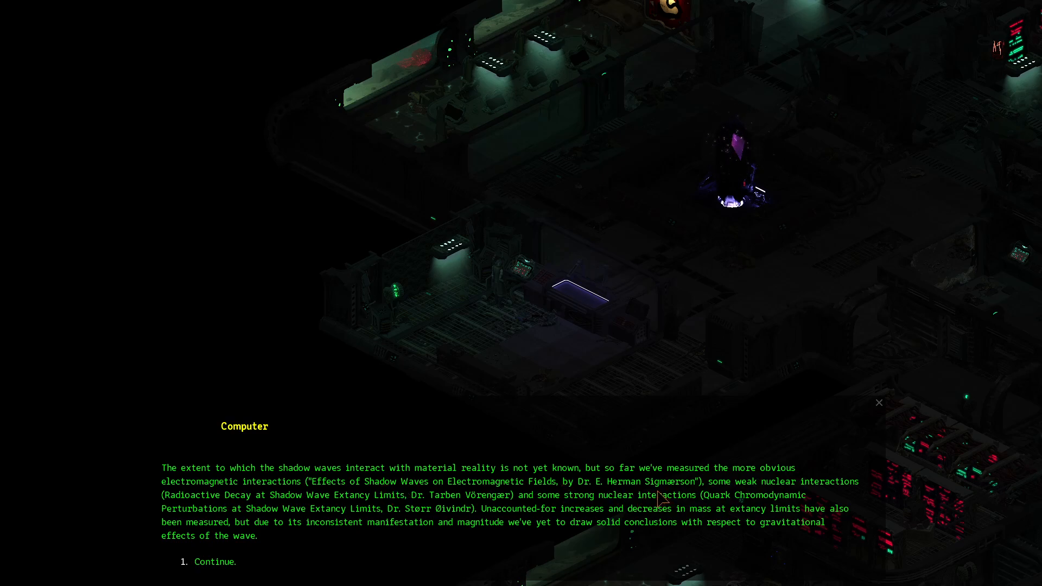
{"action": "mouse_move", "coordinate": [334, 501]}
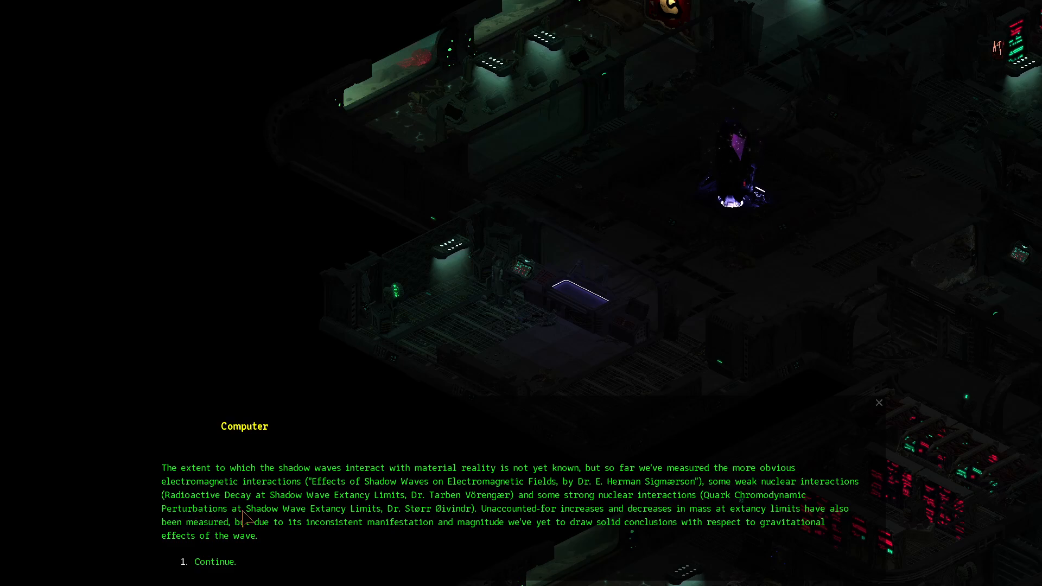
{"action": "mouse_move", "coordinate": [374, 524]}
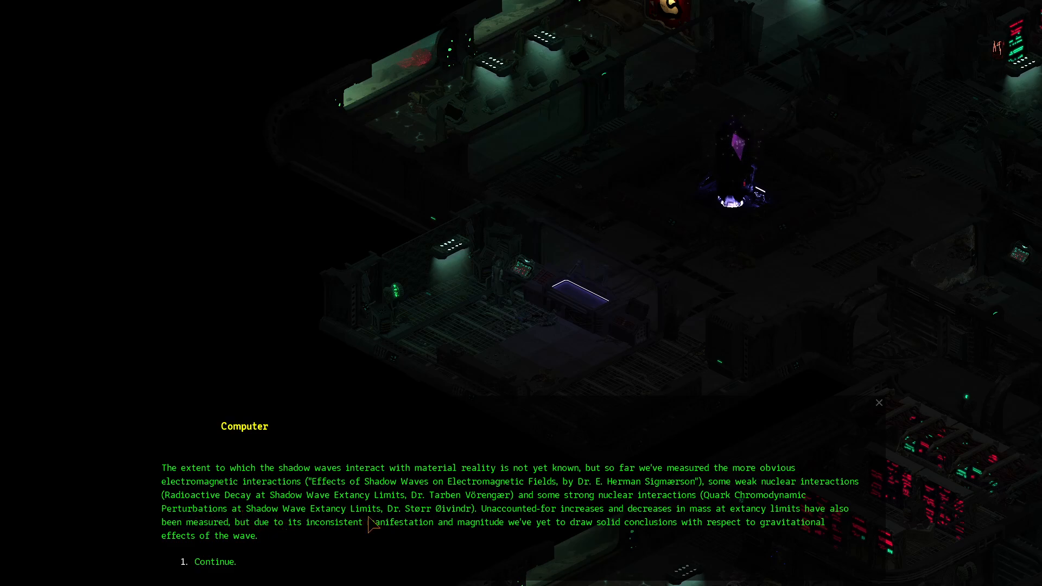
{"action": "mouse_move", "coordinate": [443, 518]}
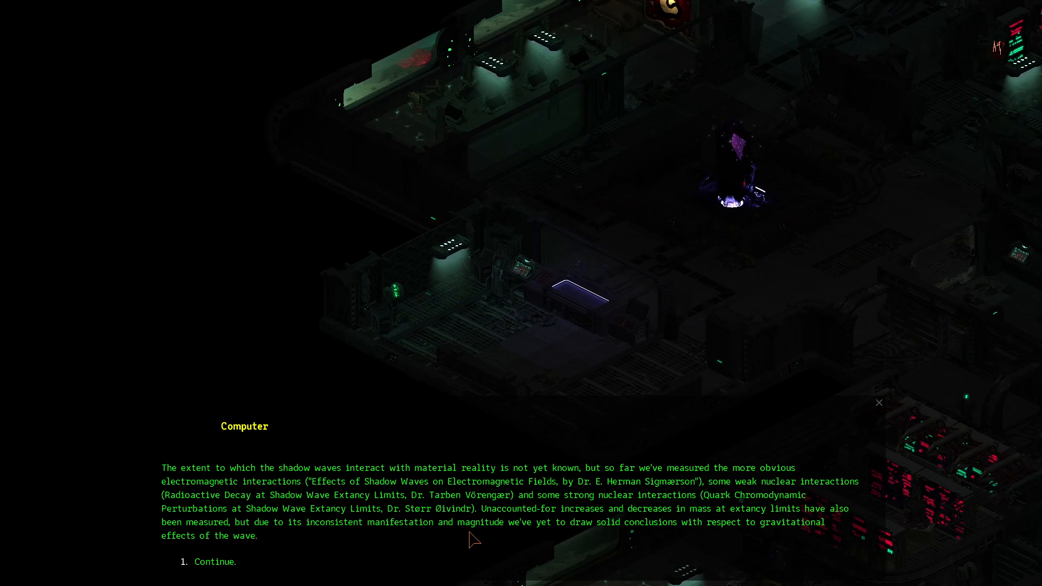
{"action": "mouse_move", "coordinate": [551, 545]}
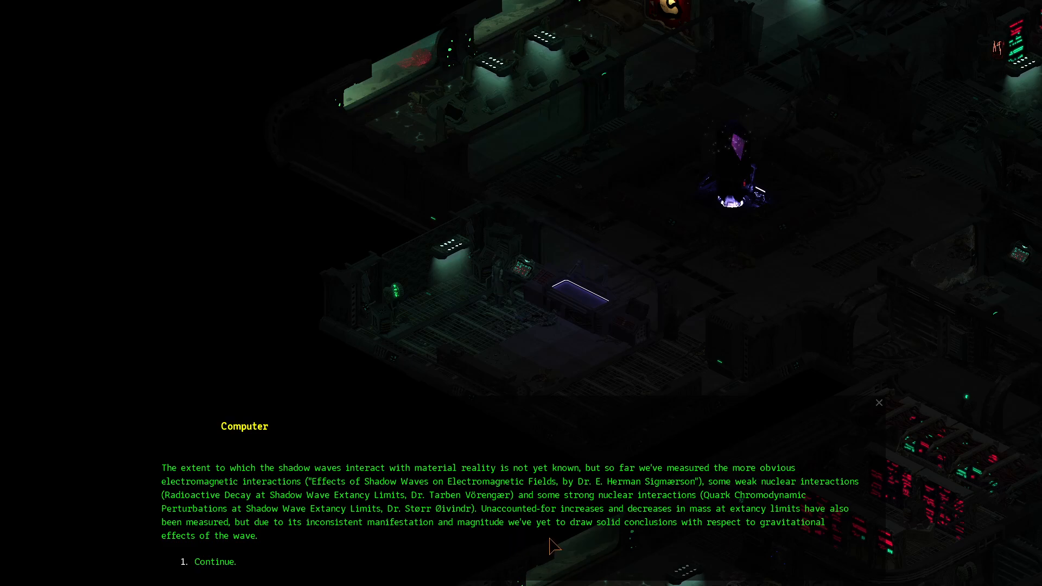
{"action": "mouse_move", "coordinate": [275, 565]}
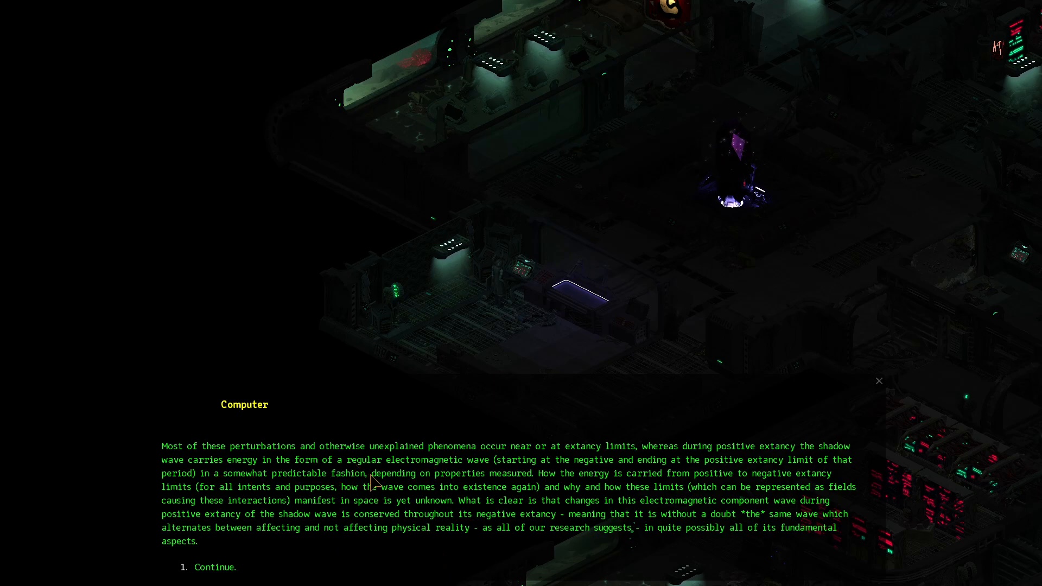
{"action": "mouse_move", "coordinate": [364, 477]}
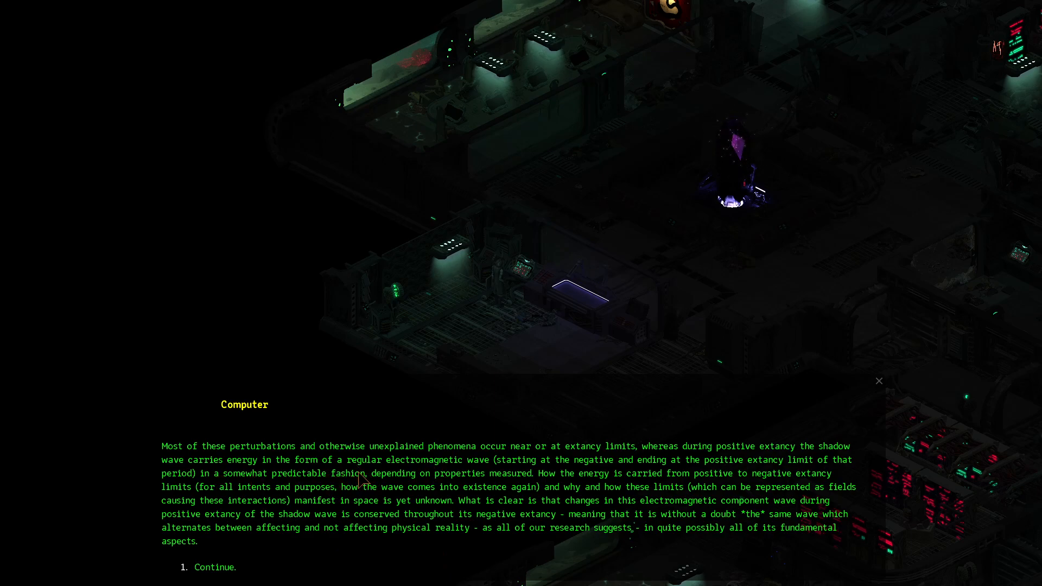
{"action": "mouse_move", "coordinate": [536, 473]}
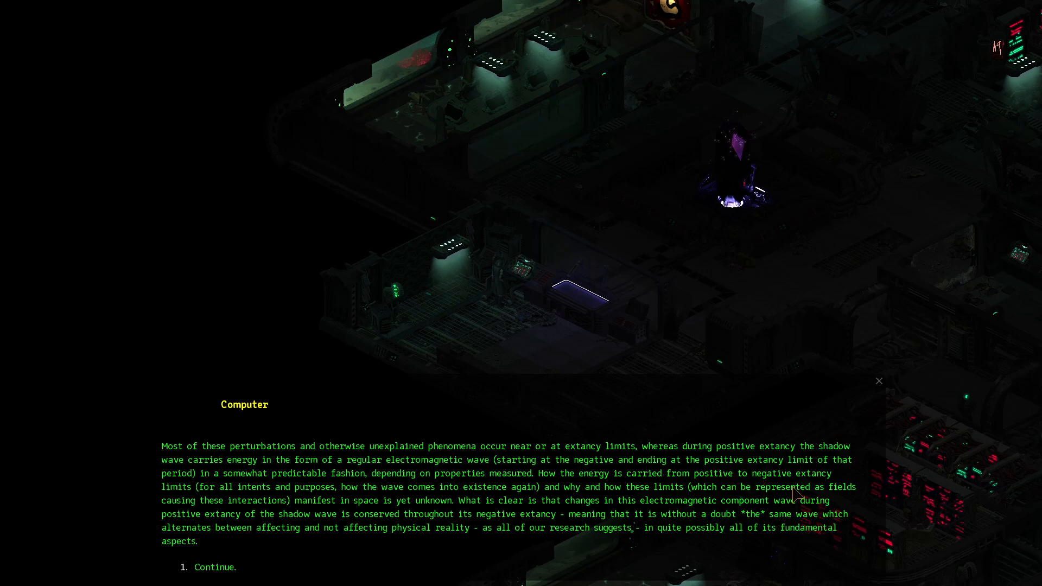
{"action": "mouse_move", "coordinate": [204, 485]}
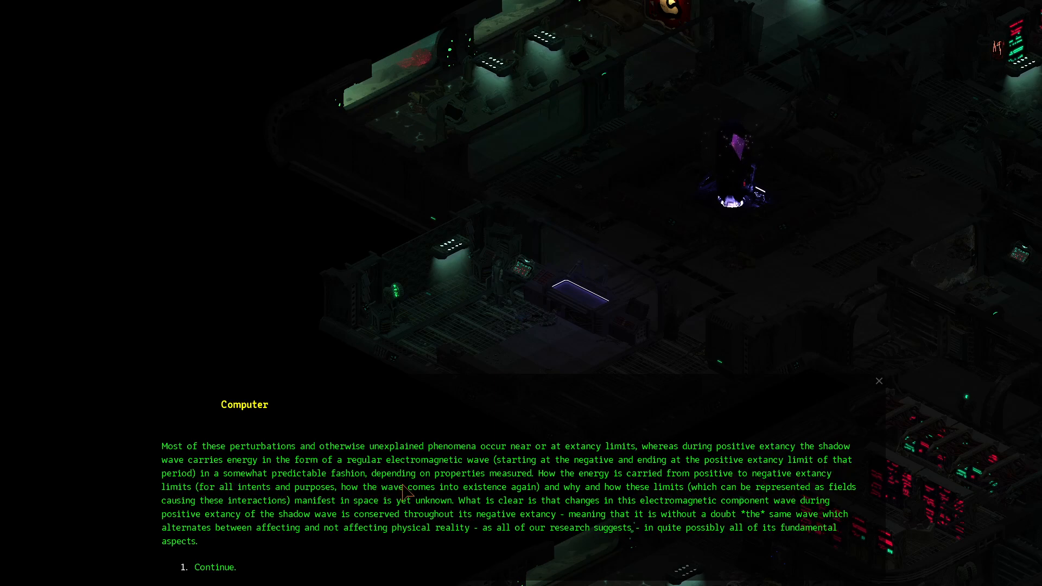
{"action": "mouse_move", "coordinate": [575, 497]}
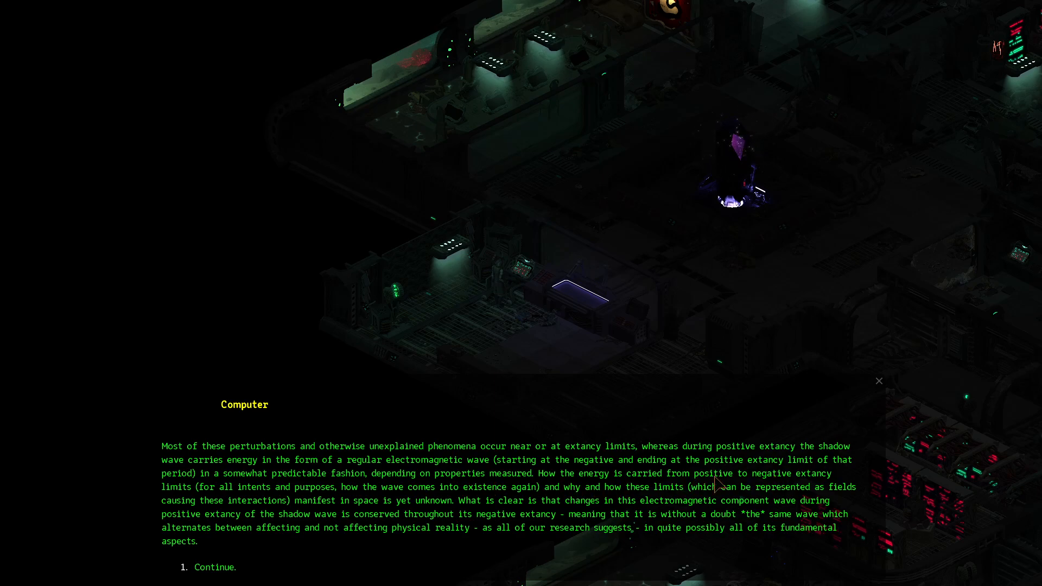
{"action": "mouse_move", "coordinate": [341, 500]}
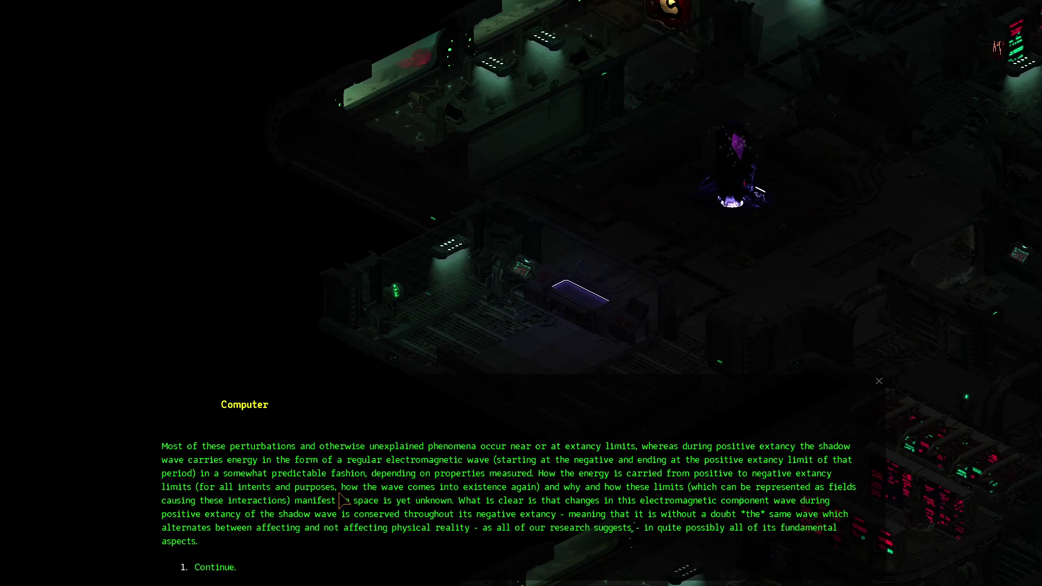
{"action": "mouse_move", "coordinate": [561, 512]}
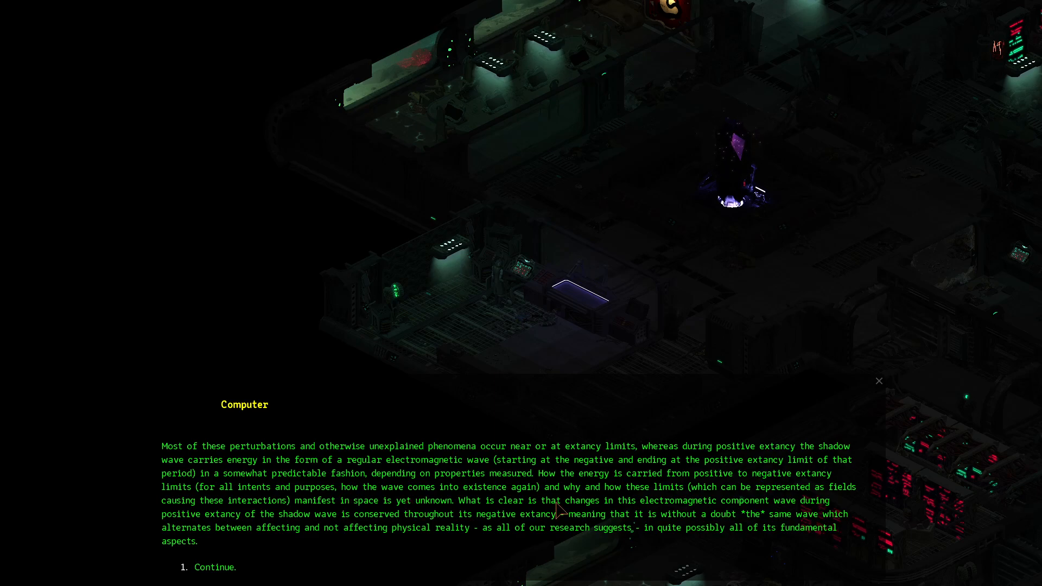
{"action": "mouse_move", "coordinate": [671, 503]}
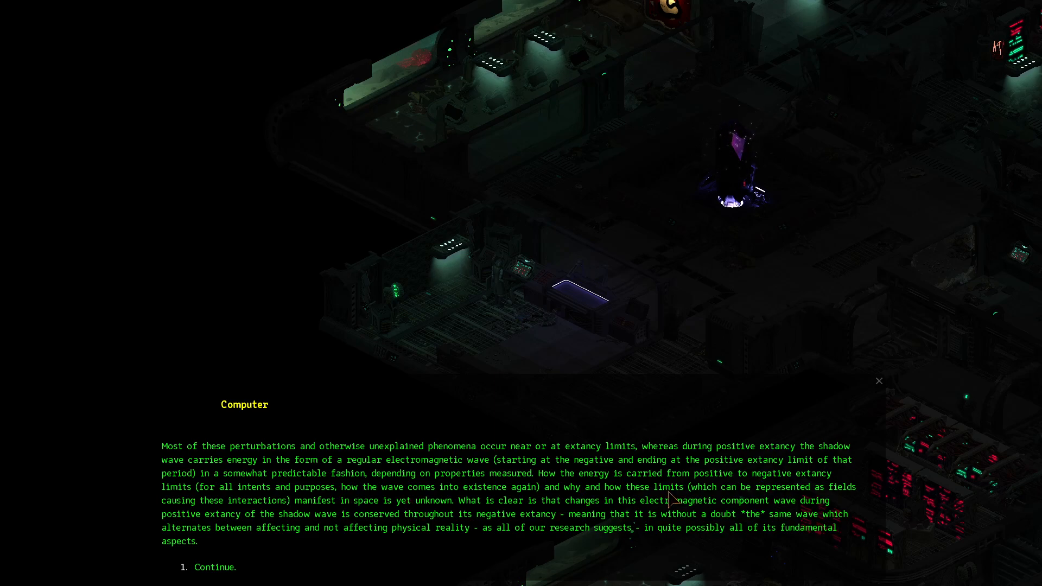
{"action": "mouse_move", "coordinate": [330, 516]}
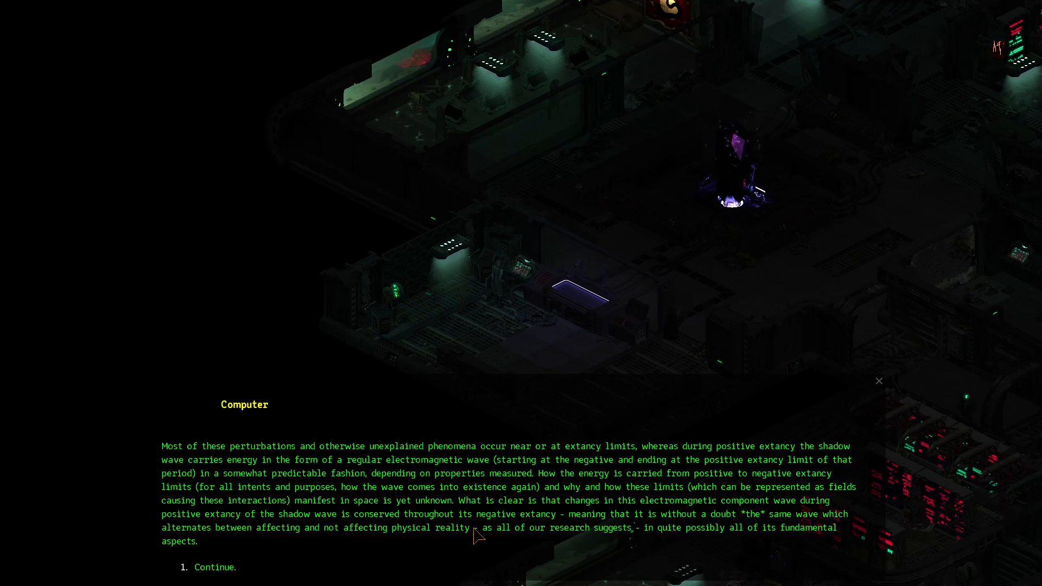
{"action": "mouse_move", "coordinate": [771, 517]}
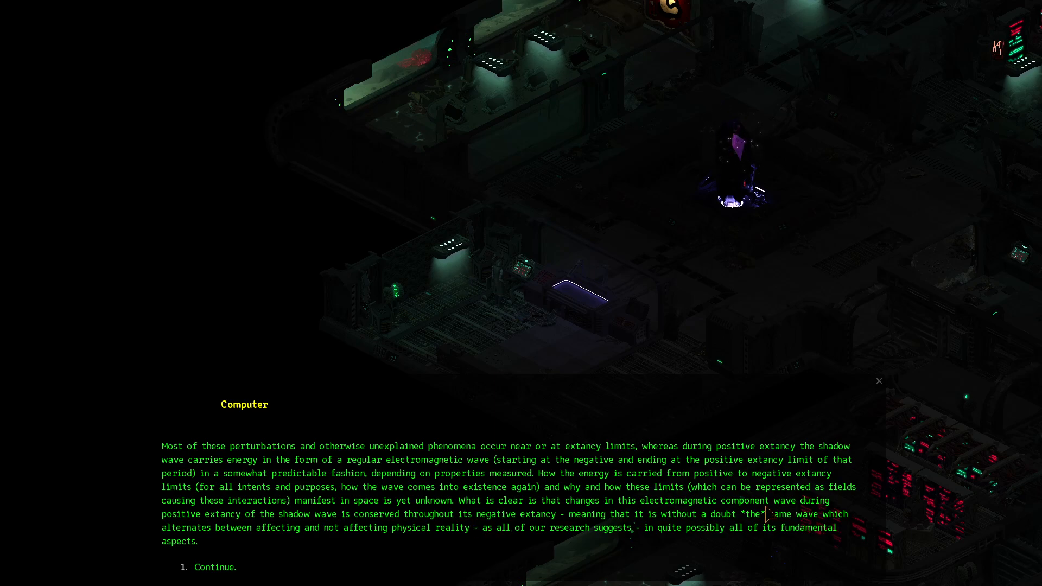
{"action": "mouse_move", "coordinate": [307, 529]}
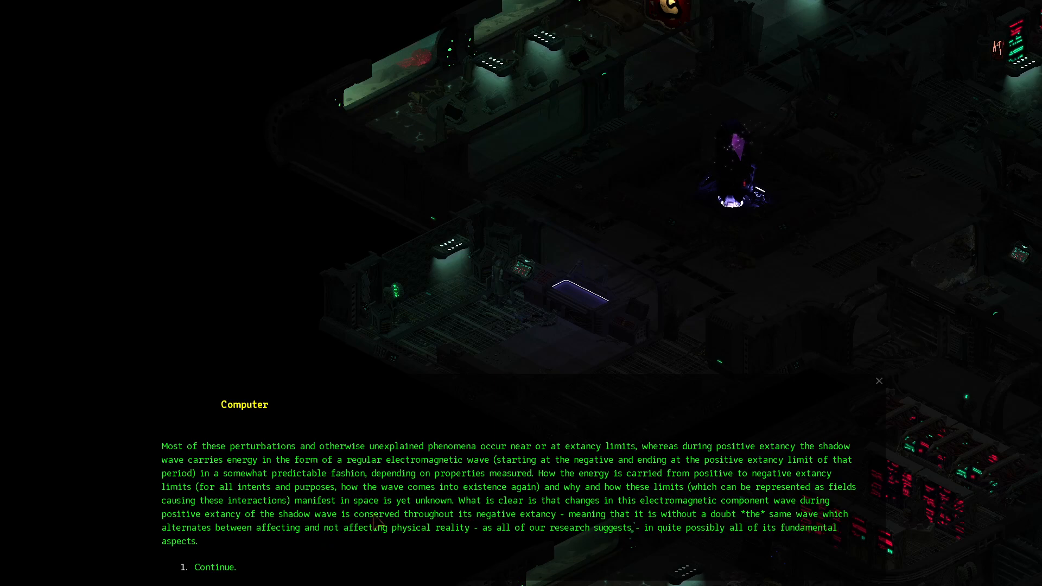
{"action": "mouse_move", "coordinate": [576, 511]}
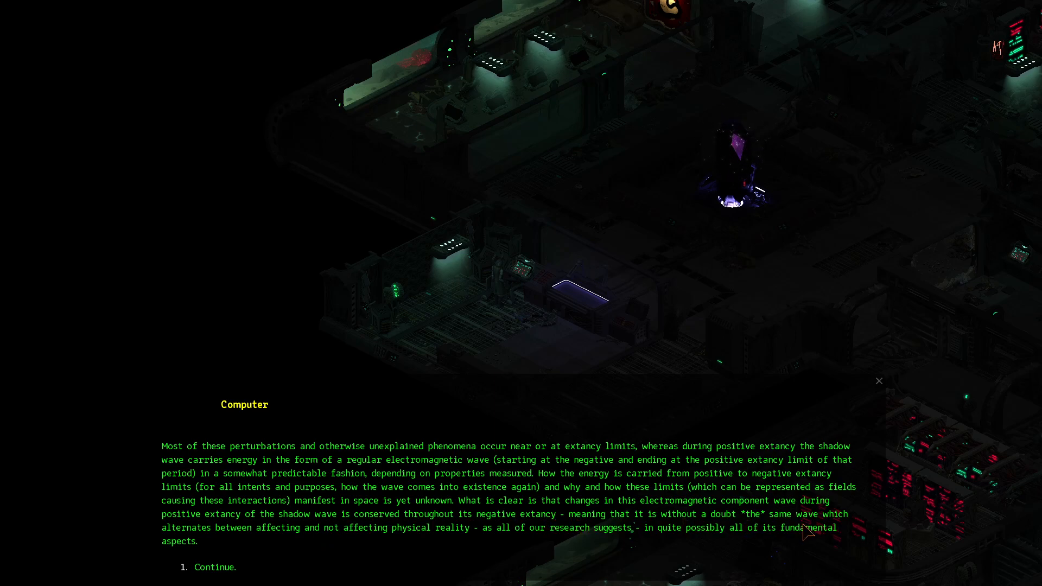
{"action": "mouse_move", "coordinate": [301, 545]}
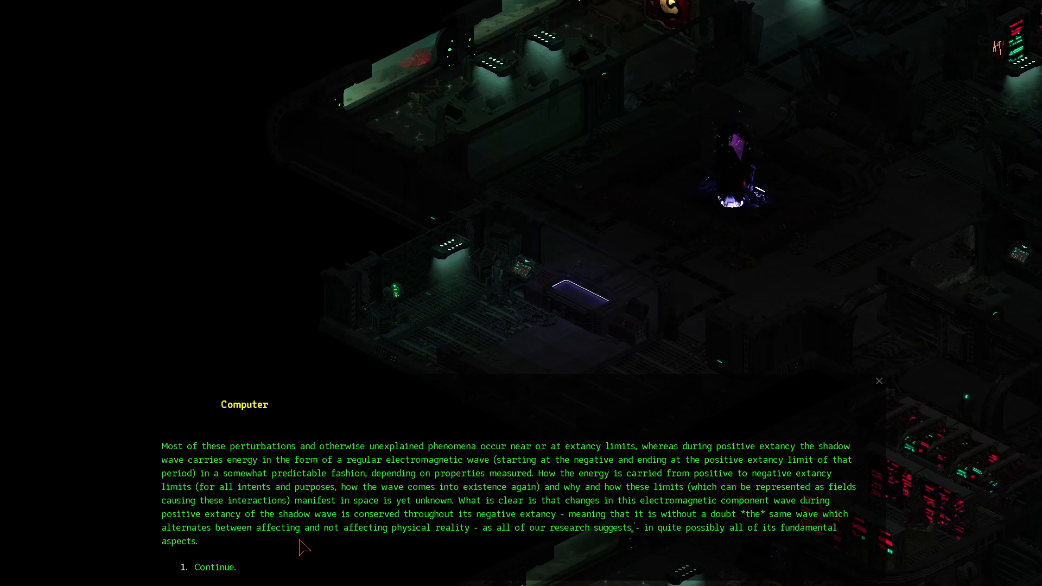
{"action": "mouse_move", "coordinate": [497, 549]}
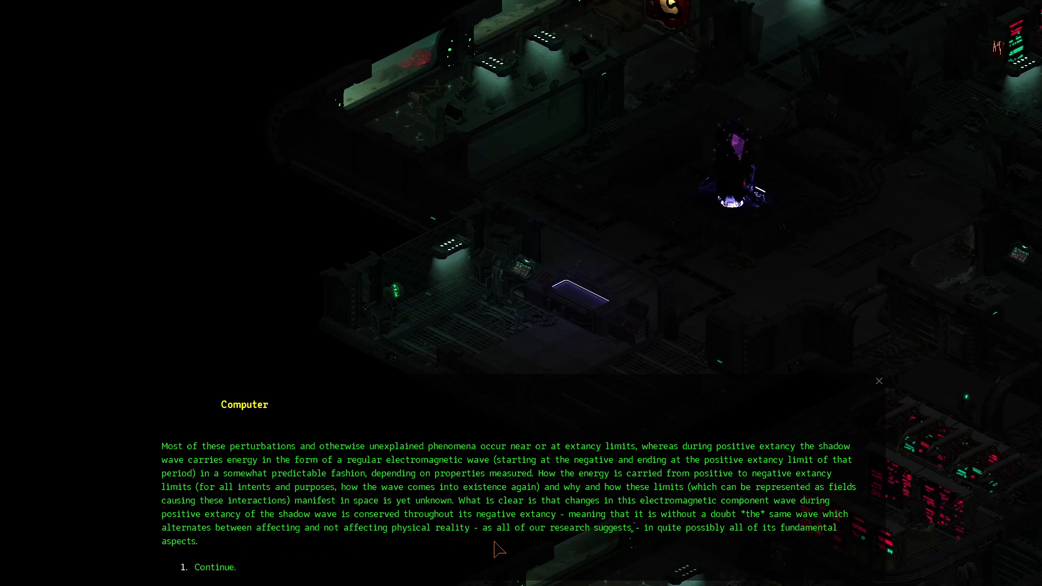
{"action": "mouse_move", "coordinate": [723, 546]}
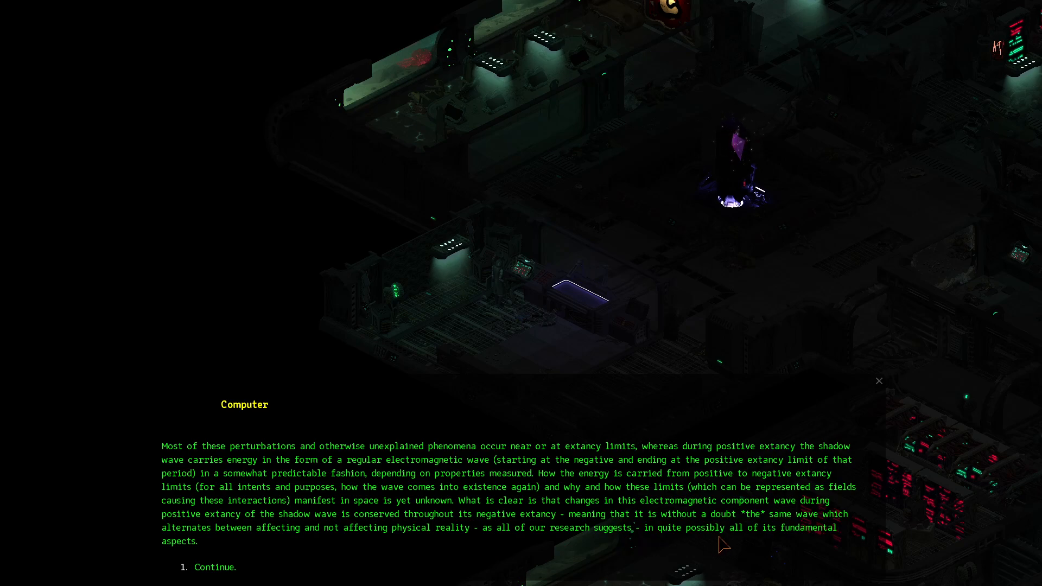
Continue to the Shadow Waves page on serpentine polarization
{"action": "left_click", "coordinate": [213, 566]}
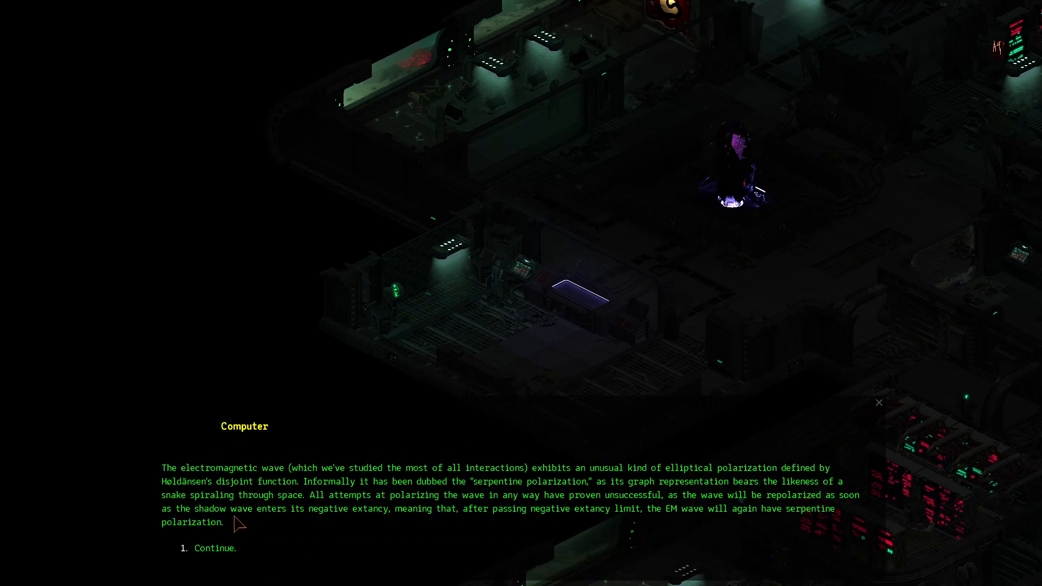
{"action": "mouse_move", "coordinate": [338, 497]}
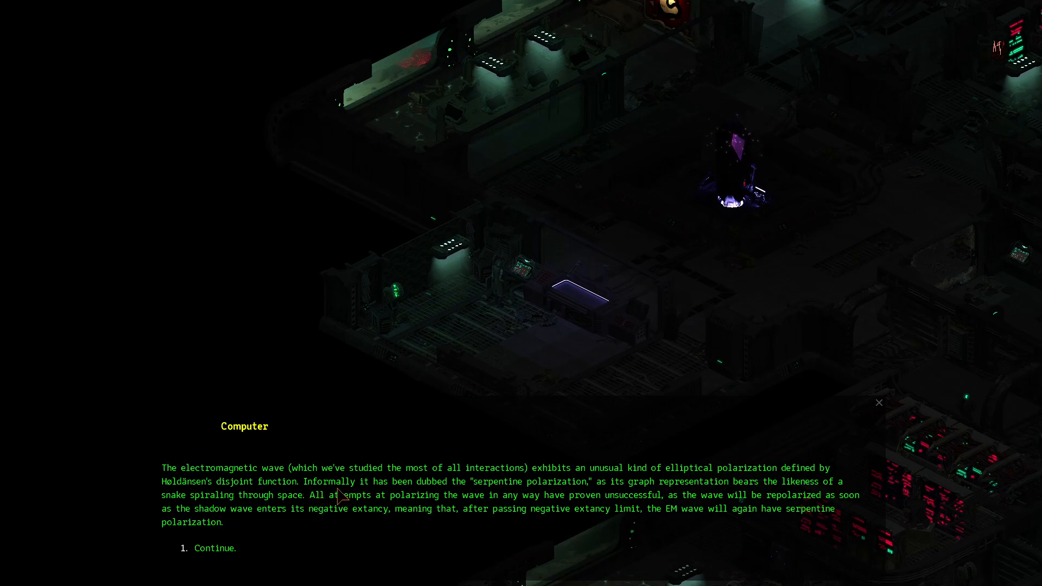
{"action": "mouse_move", "coordinate": [497, 517]}
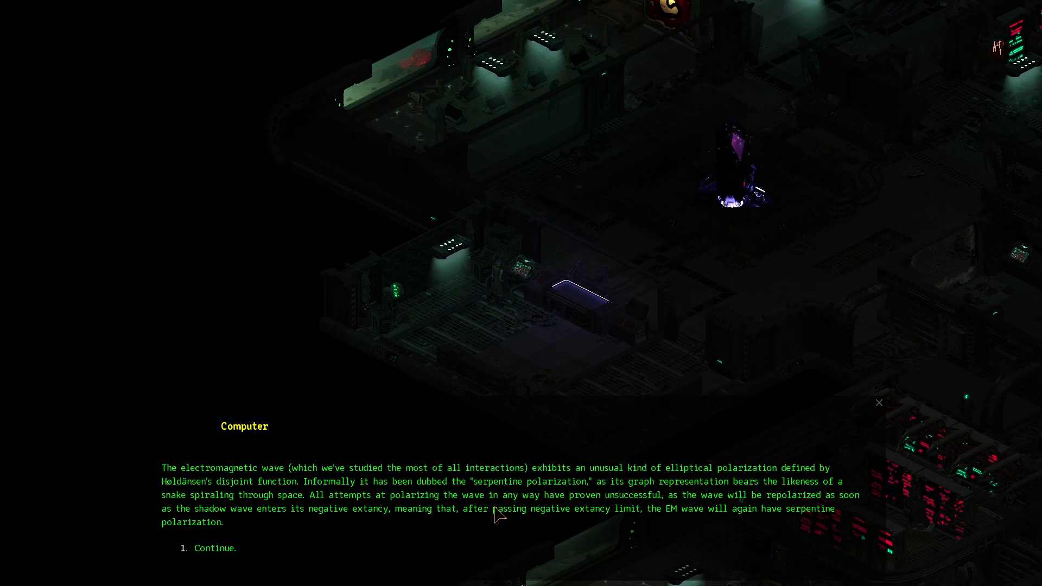
{"action": "mouse_move", "coordinate": [582, 527]}
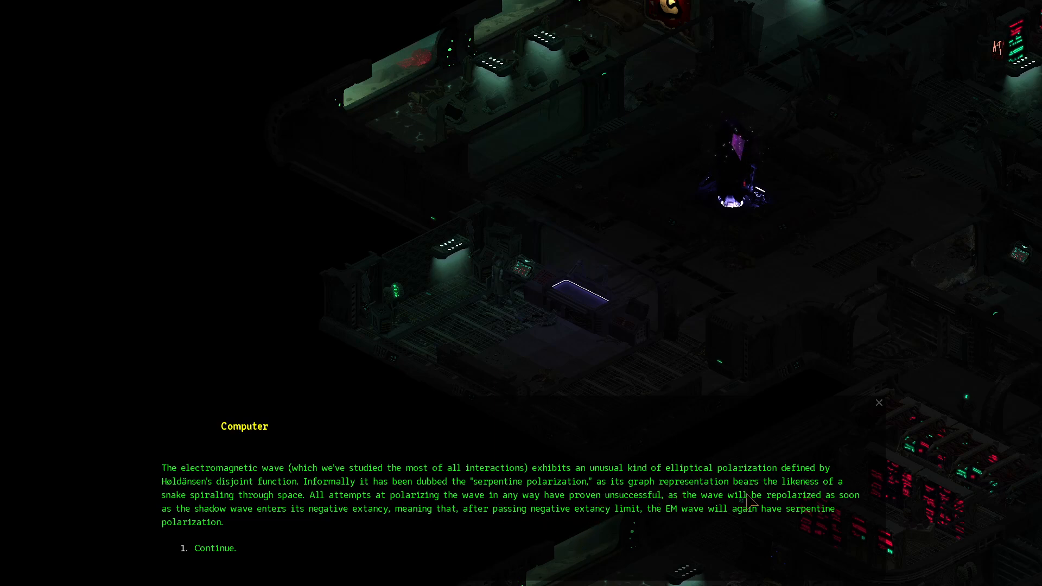
{"action": "mouse_move", "coordinate": [325, 521]}
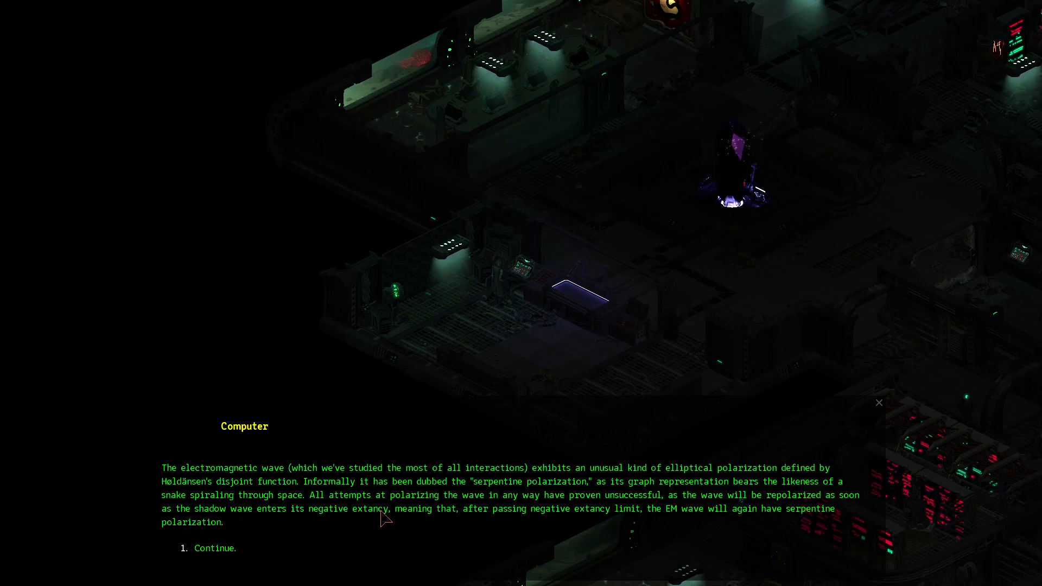
{"action": "mouse_move", "coordinate": [656, 529]}
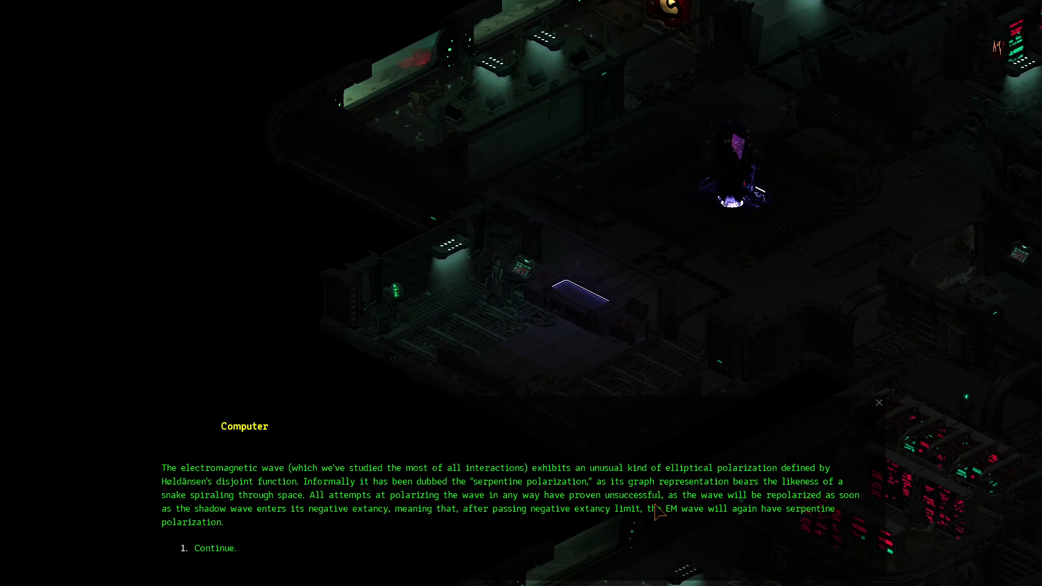
{"action": "mouse_move", "coordinate": [541, 499]}
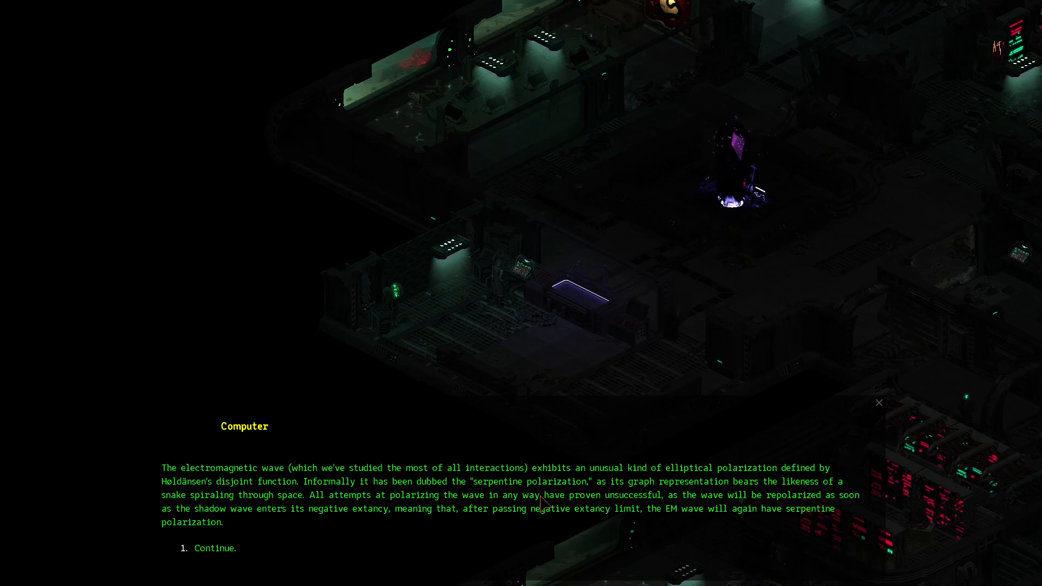
{"action": "mouse_move", "coordinate": [404, 527]}
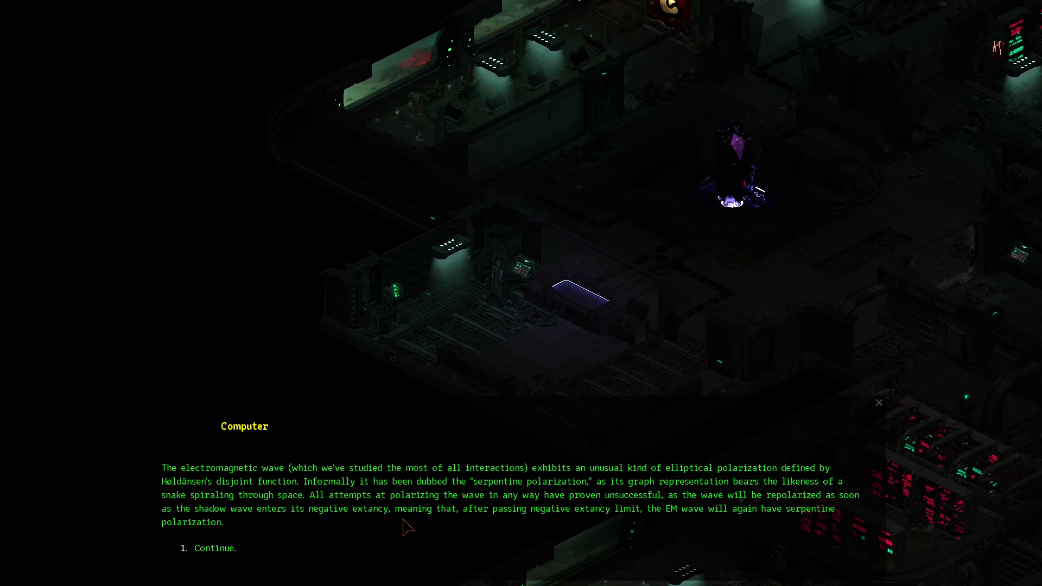
{"action": "mouse_move", "coordinate": [521, 528]}
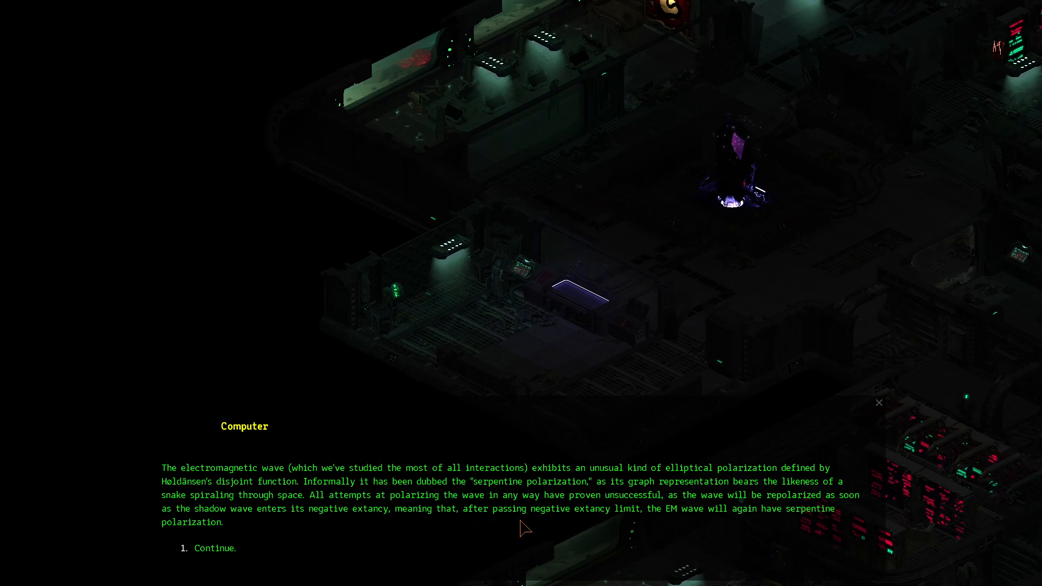
{"action": "mouse_move", "coordinate": [701, 530]}
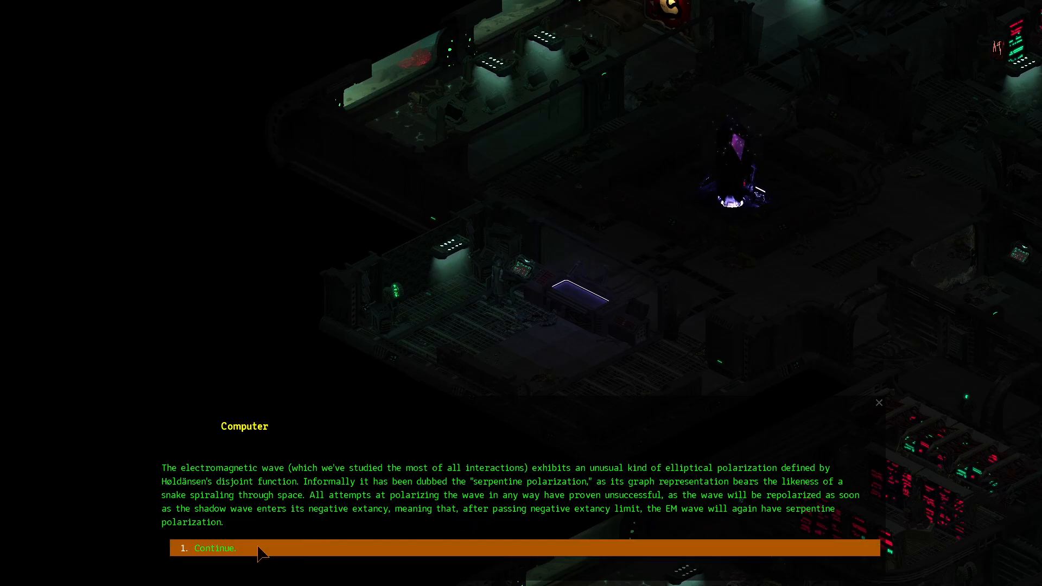
Finish Shadow Waves and select entry 4, Shadow Wave Manipulation by Dr. Määrsson
{"action": "left_click", "coordinate": [214, 548]}
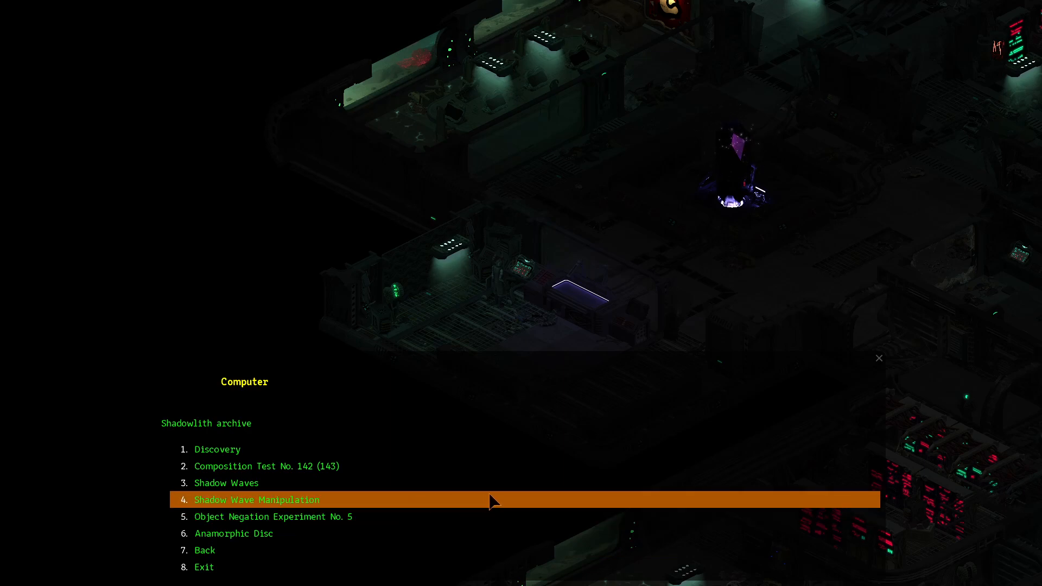
{"action": "left_click", "coordinate": [256, 499]}
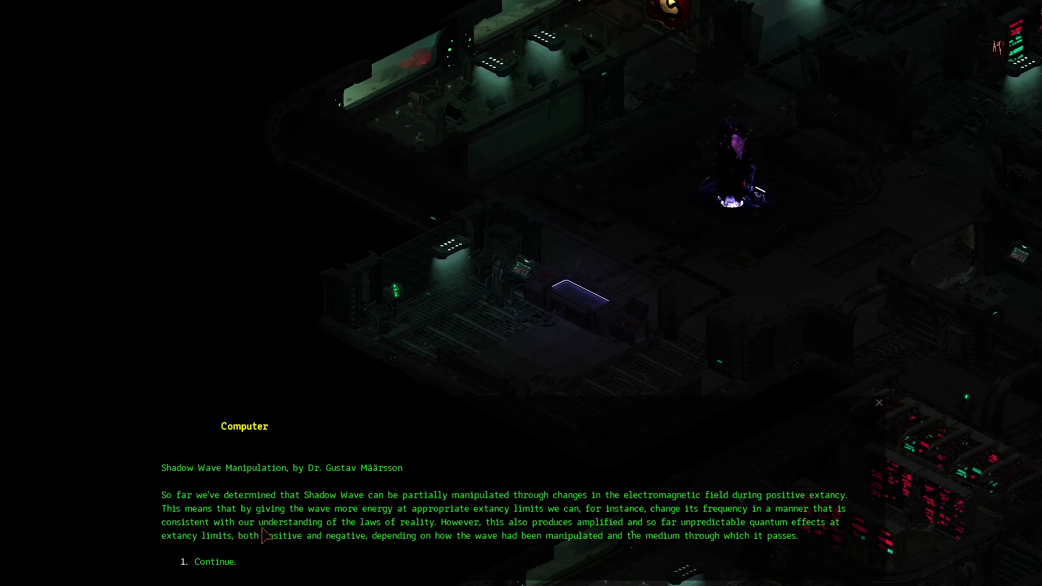
{"action": "mouse_move", "coordinate": [380, 523]}
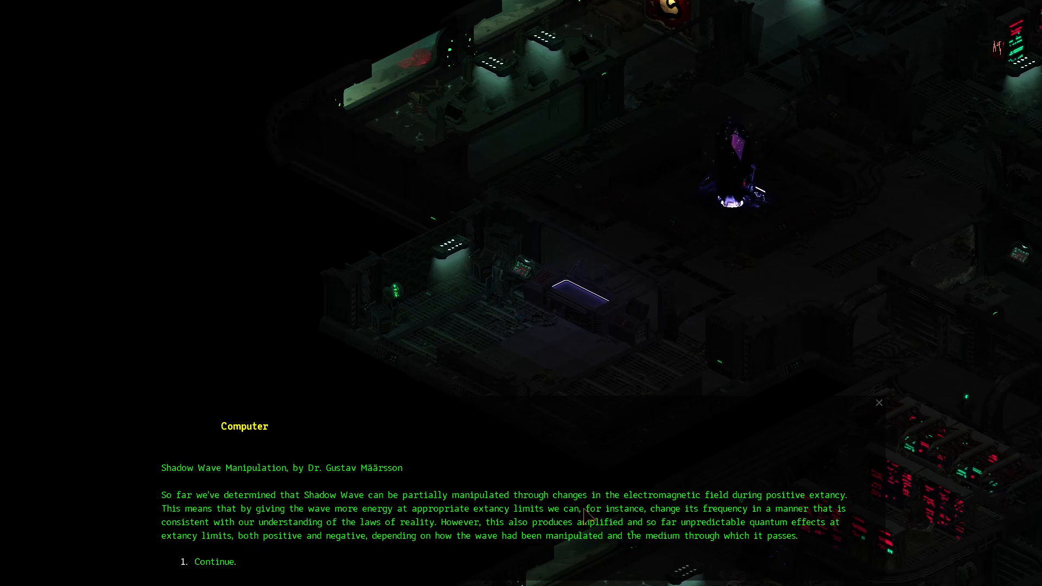
{"action": "mouse_move", "coordinate": [807, 503]}
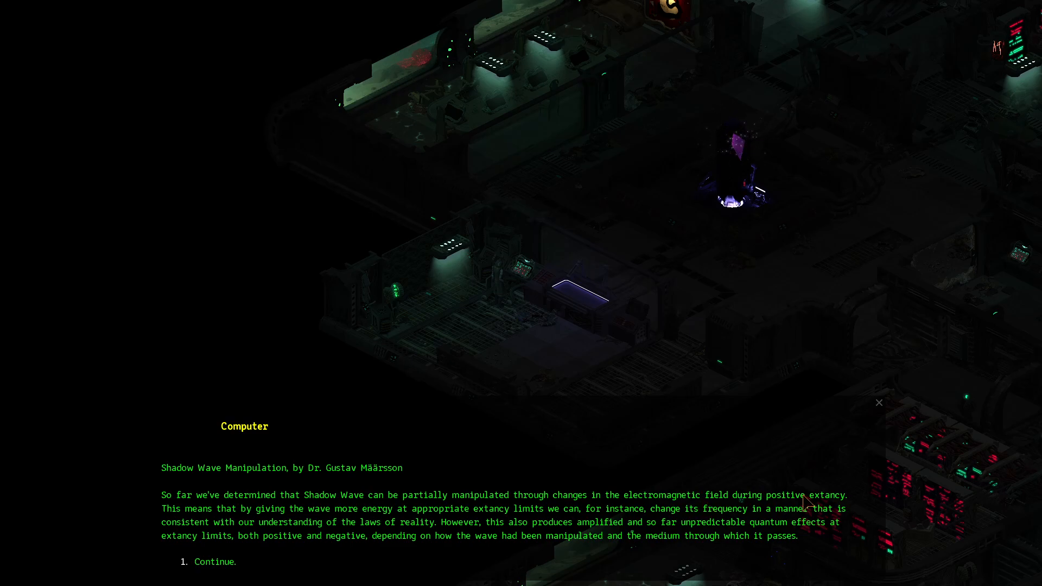
{"action": "mouse_move", "coordinate": [207, 529]}
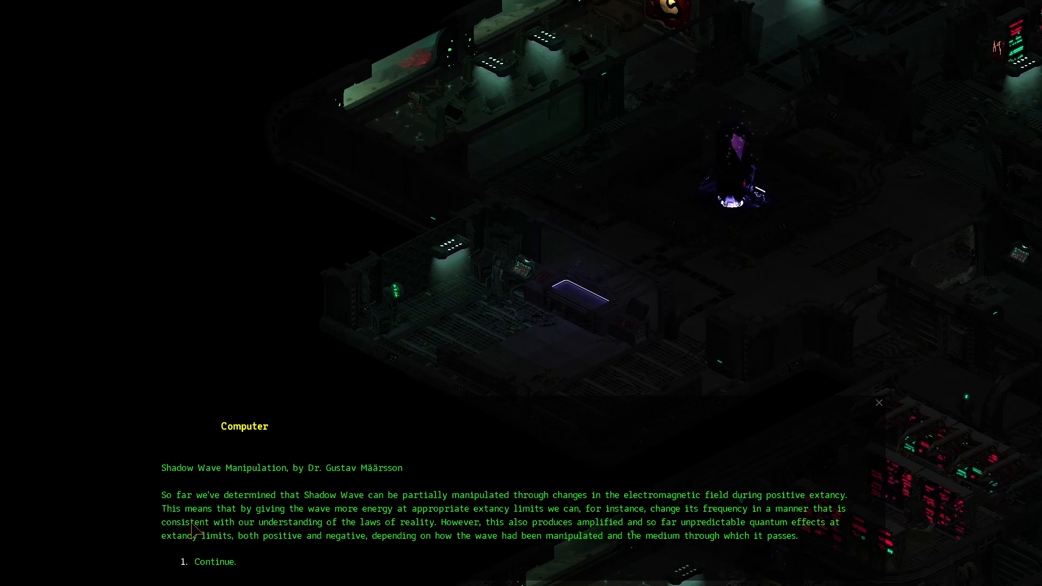
{"action": "mouse_move", "coordinate": [576, 536]}
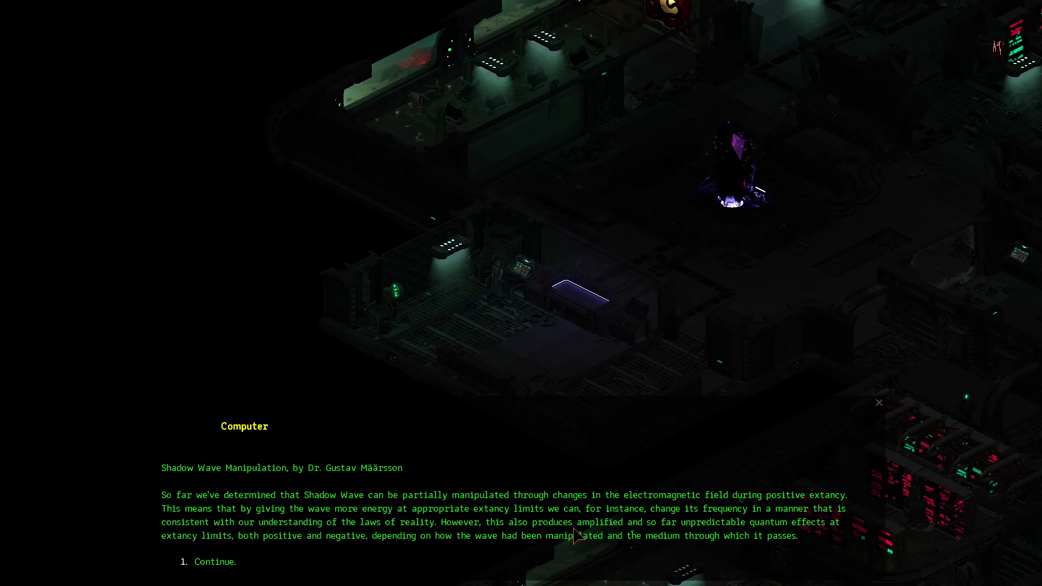
{"action": "mouse_move", "coordinate": [300, 546]}
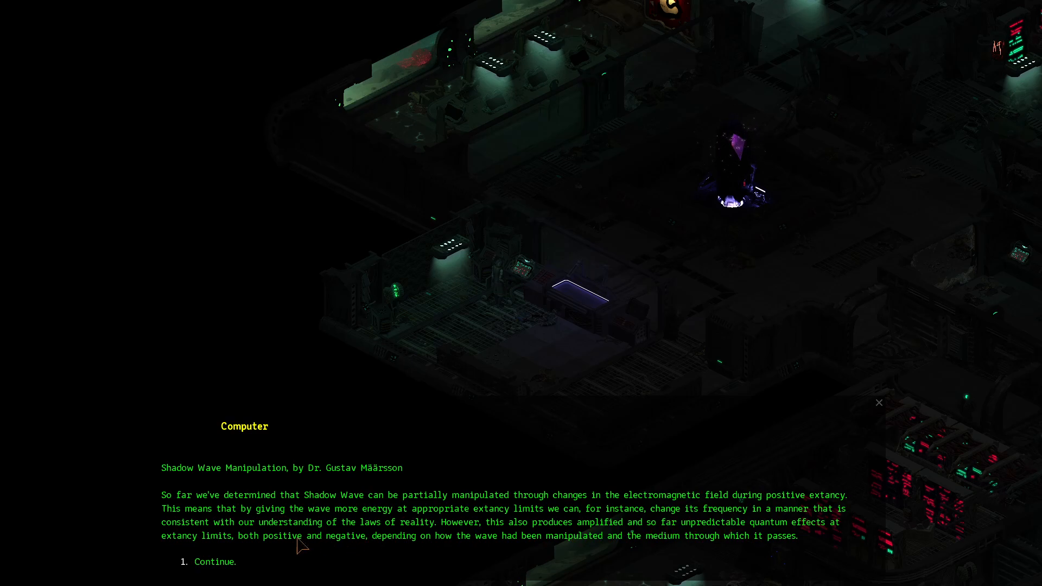
{"action": "mouse_move", "coordinate": [439, 535]}
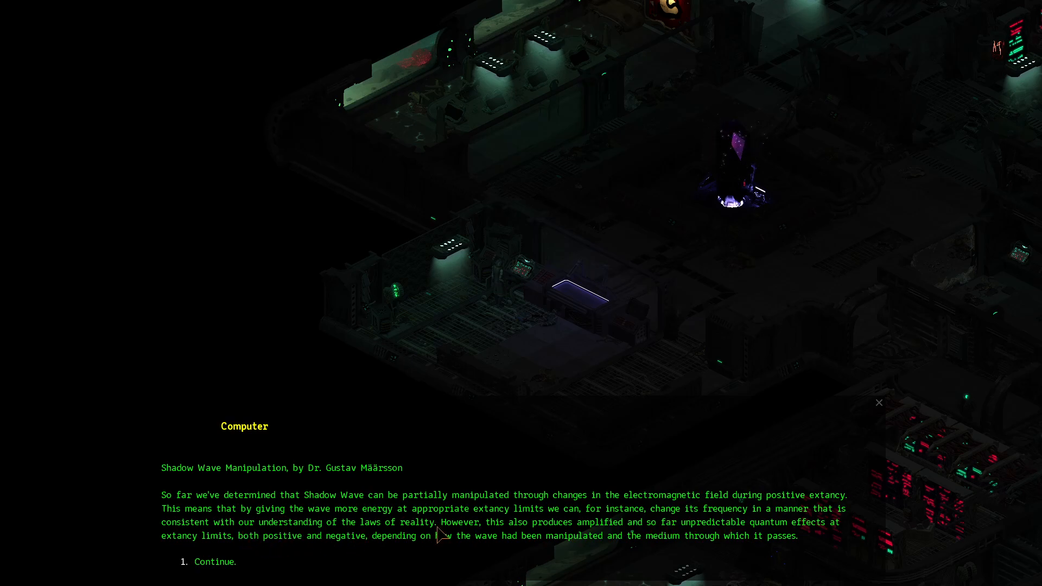
{"action": "mouse_move", "coordinate": [551, 544]}
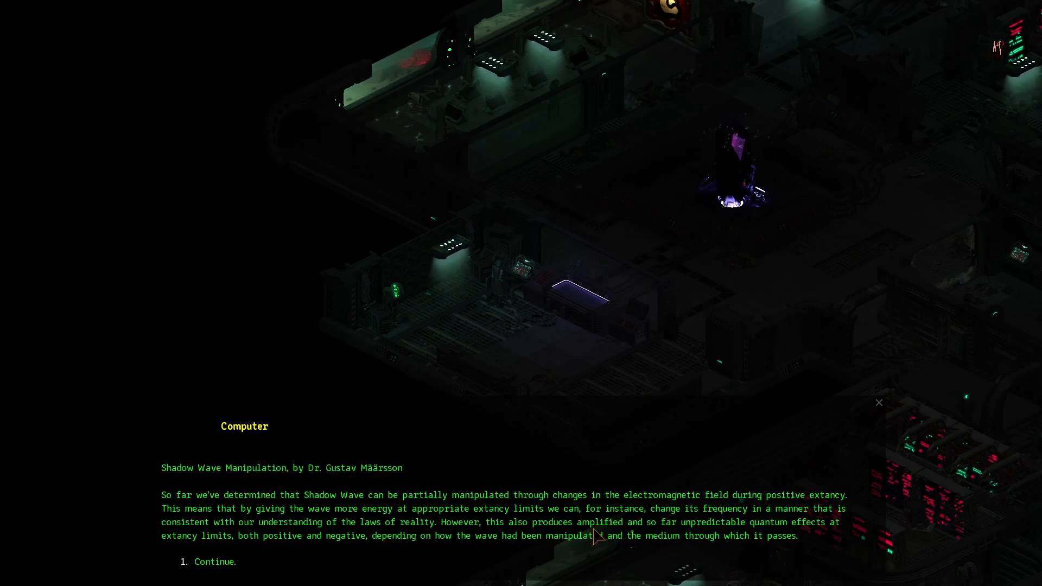
{"action": "mouse_move", "coordinate": [268, 552]}
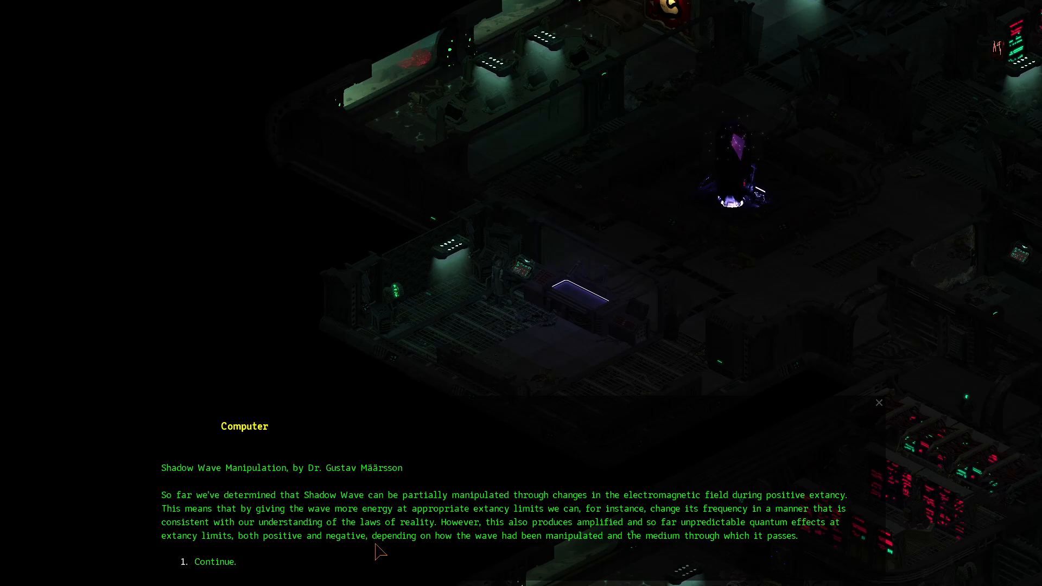
{"action": "mouse_move", "coordinate": [625, 558]}
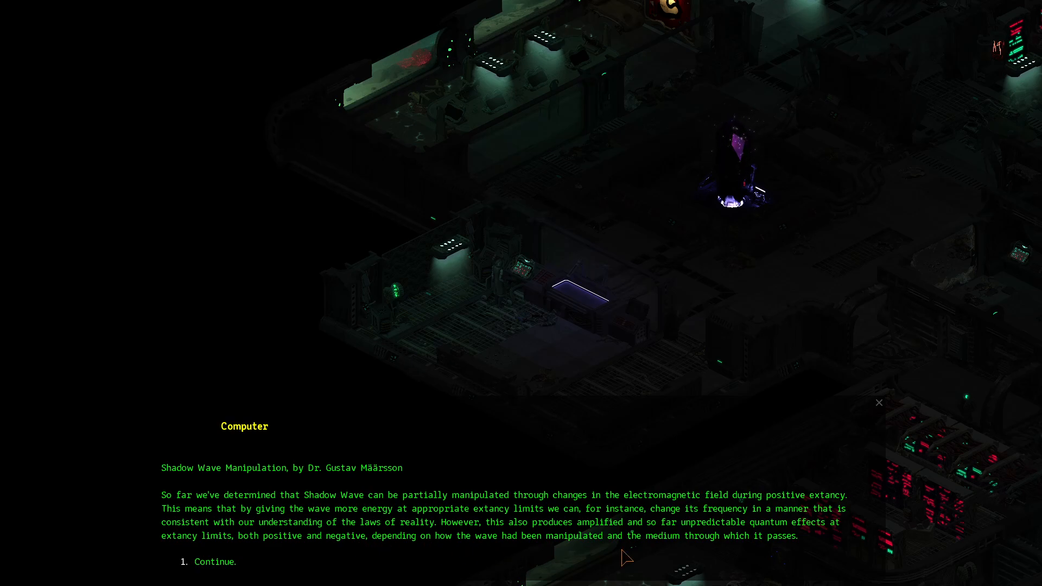
Continue to the page on guiding shadow waves through orion tubes
{"action": "left_click", "coordinate": [214, 563]}
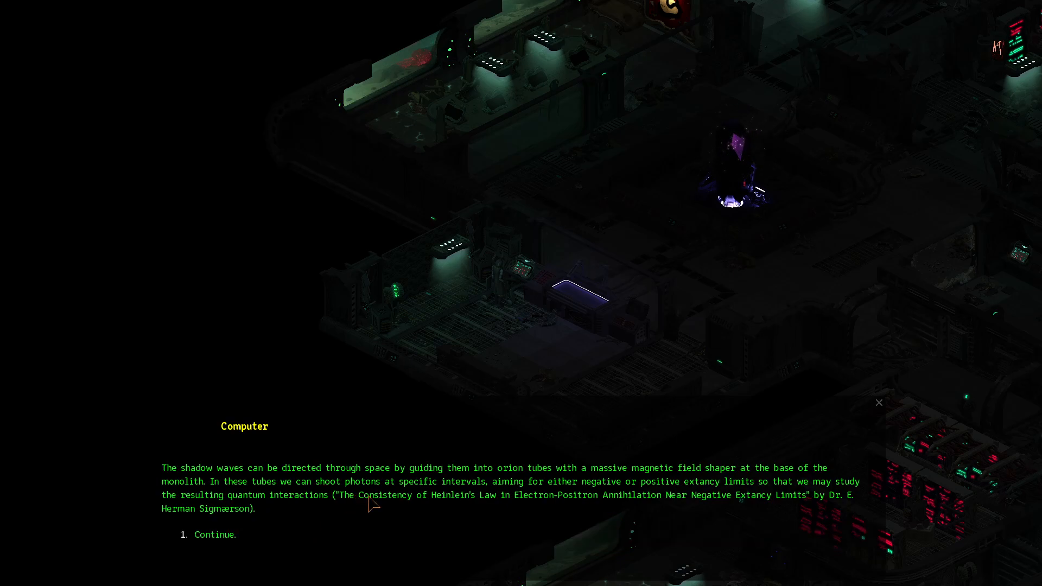
{"action": "mouse_move", "coordinate": [545, 482]}
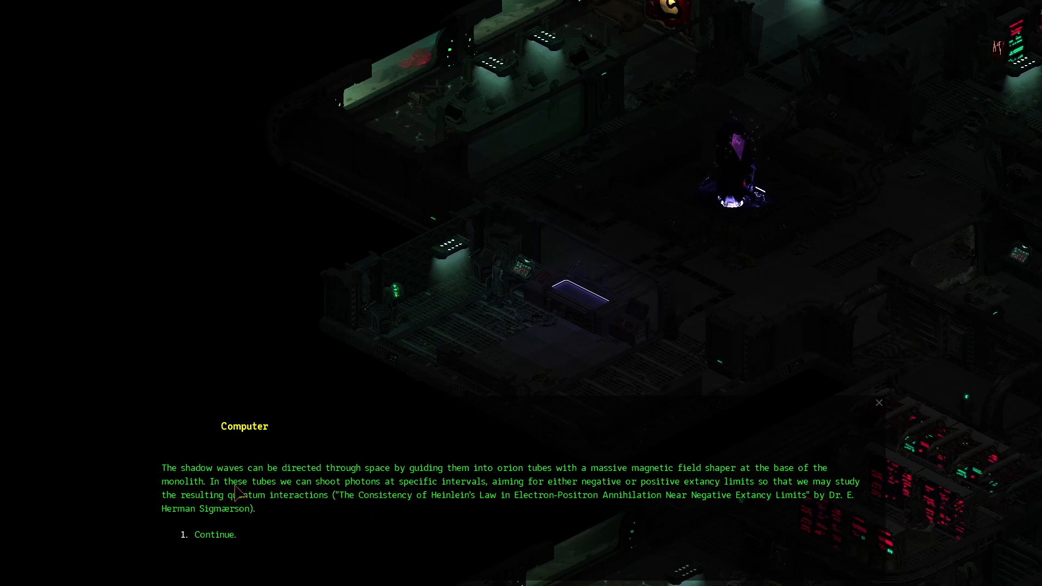
{"action": "mouse_move", "coordinate": [380, 504]}
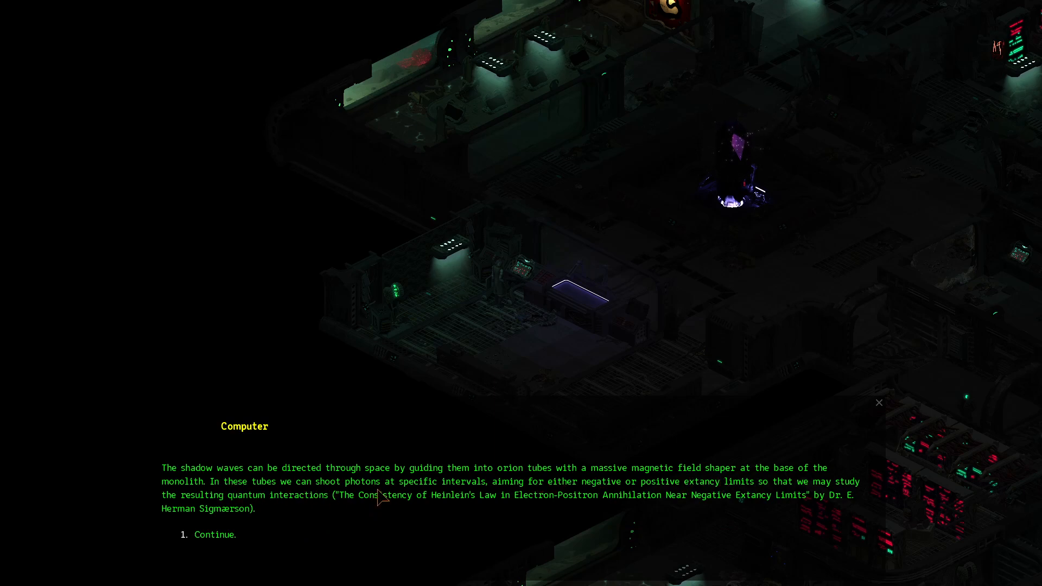
{"action": "mouse_move", "coordinate": [562, 505]}
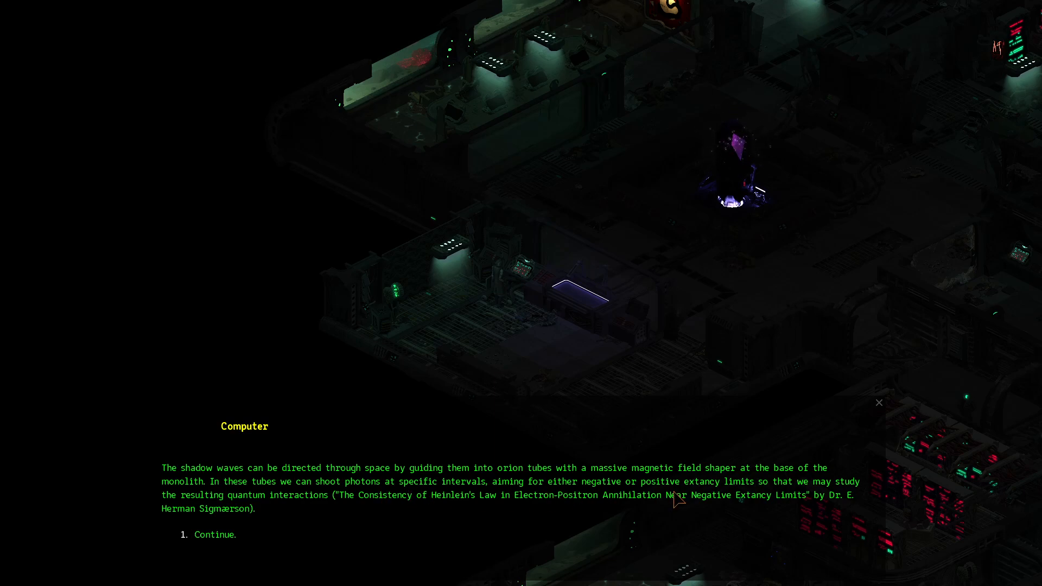
{"action": "mouse_move", "coordinate": [346, 512]}
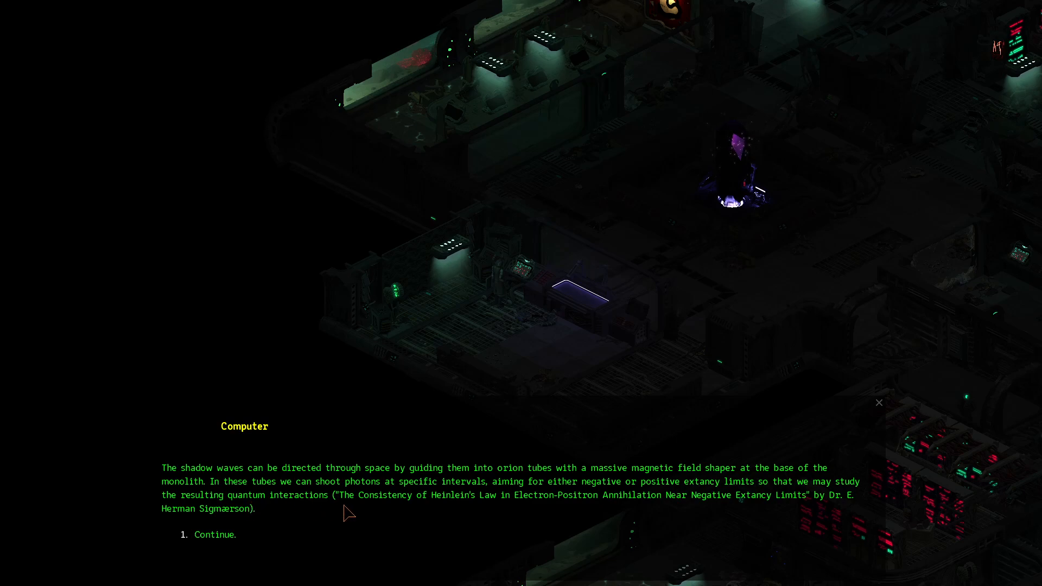
{"action": "mouse_move", "coordinate": [438, 521]}
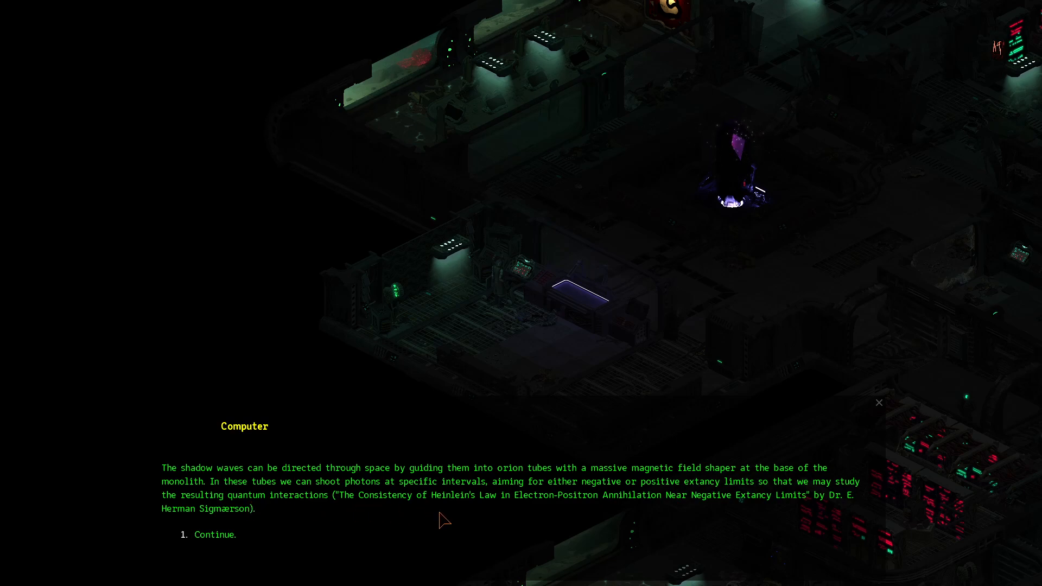
{"action": "mouse_move", "coordinate": [414, 517]}
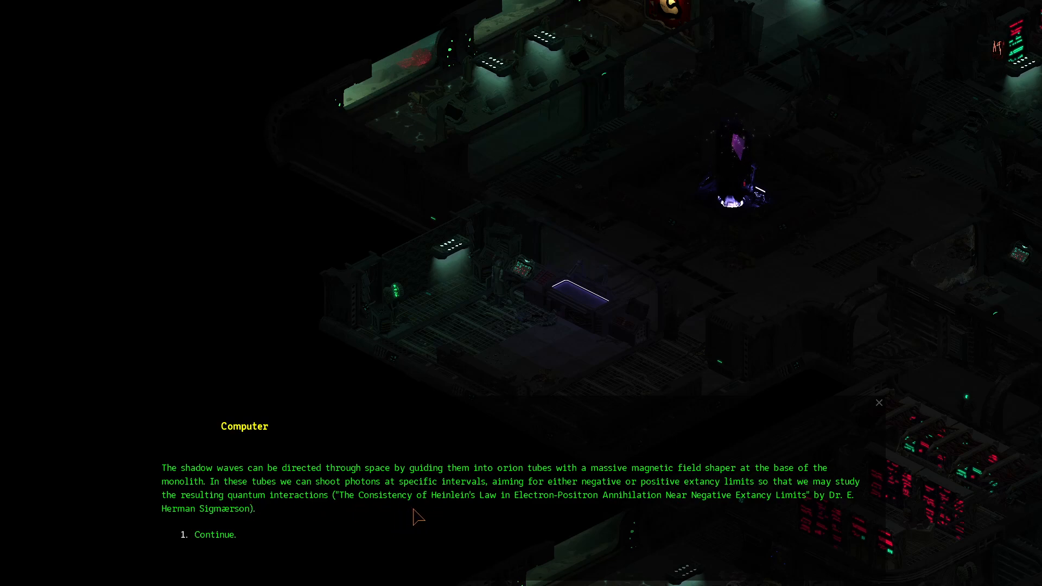
{"action": "mouse_move", "coordinate": [560, 514]}
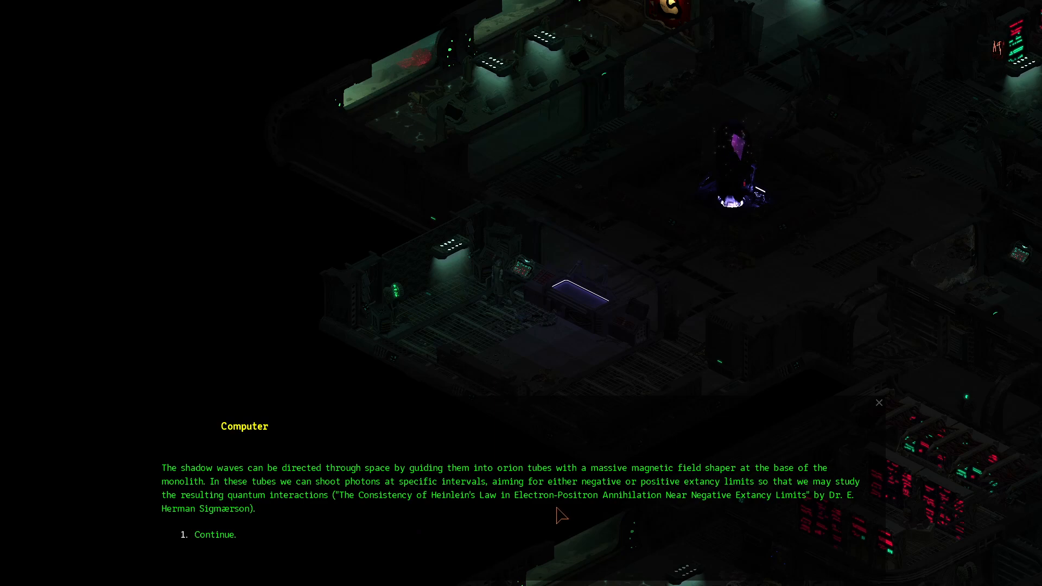
{"action": "mouse_move", "coordinate": [710, 519]}
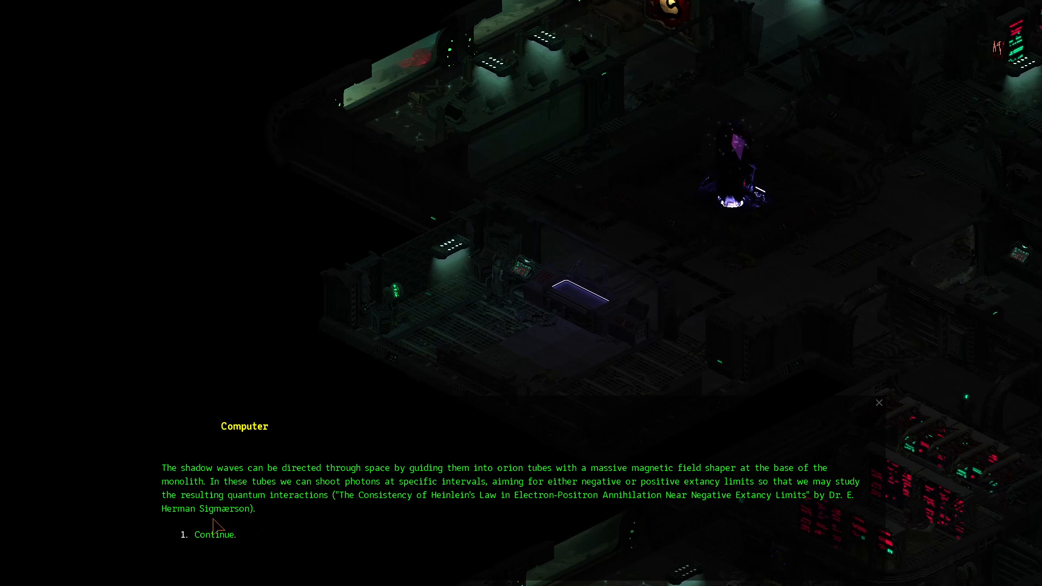
Continue to the page on excess-energy dangers and past wave-manipulation accidents
{"action": "left_click", "coordinate": [215, 534]}
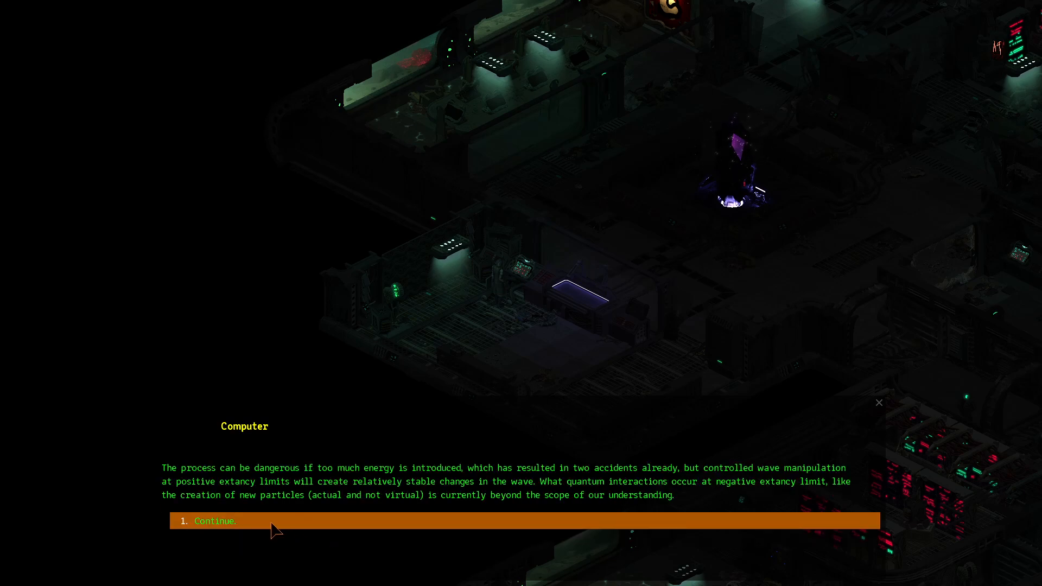
{"action": "mouse_move", "coordinate": [359, 502]}
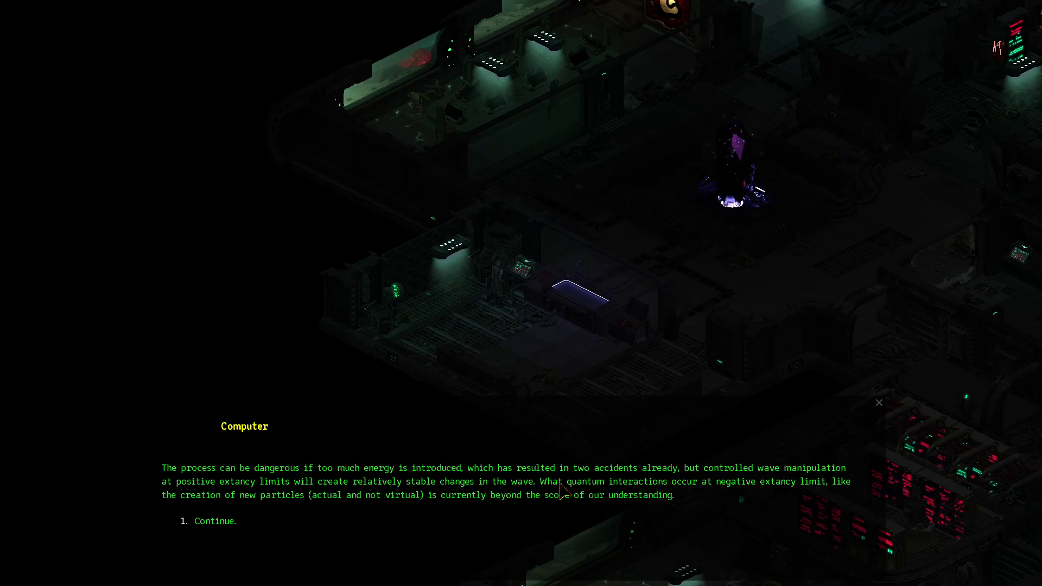
{"action": "mouse_move", "coordinate": [297, 495]}
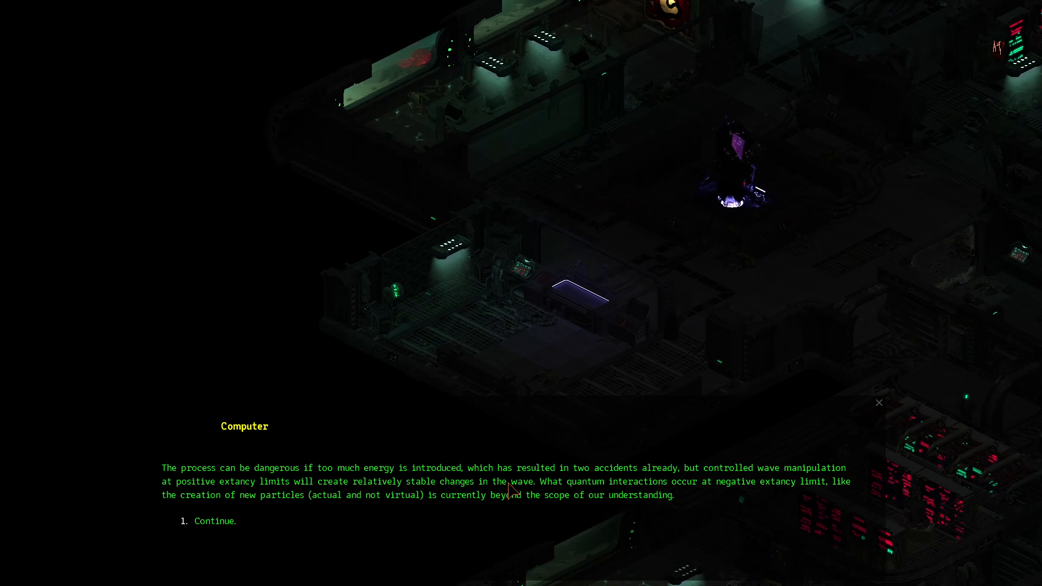
{"action": "mouse_move", "coordinate": [355, 508]}
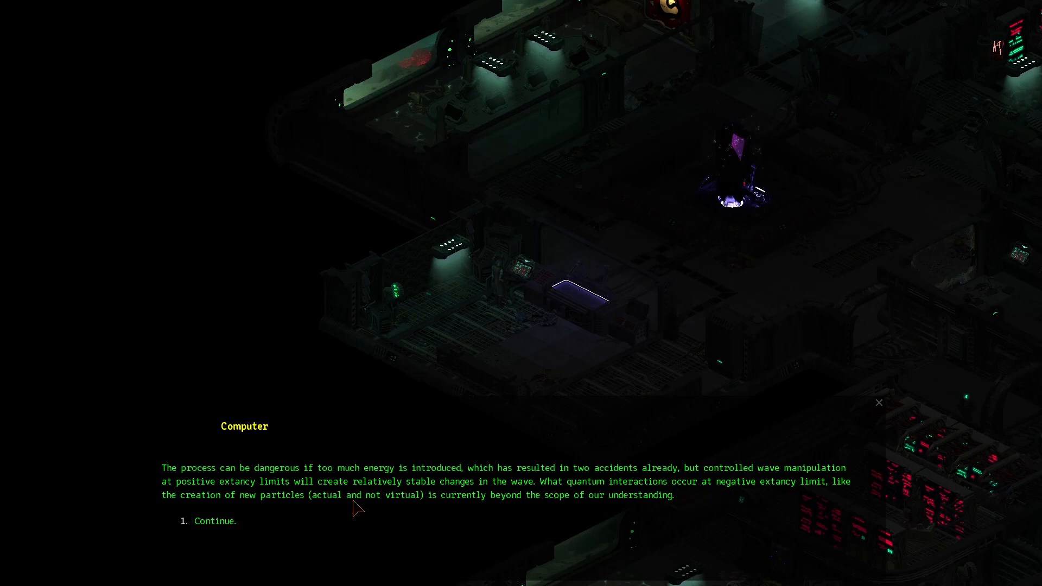
{"action": "mouse_move", "coordinate": [325, 513]}
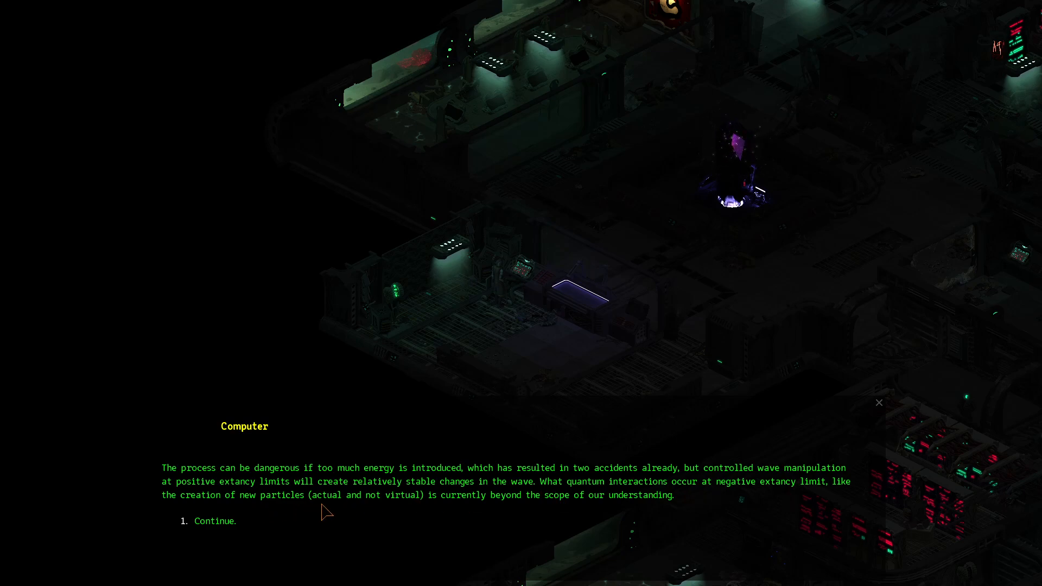
{"action": "mouse_move", "coordinate": [445, 513]}
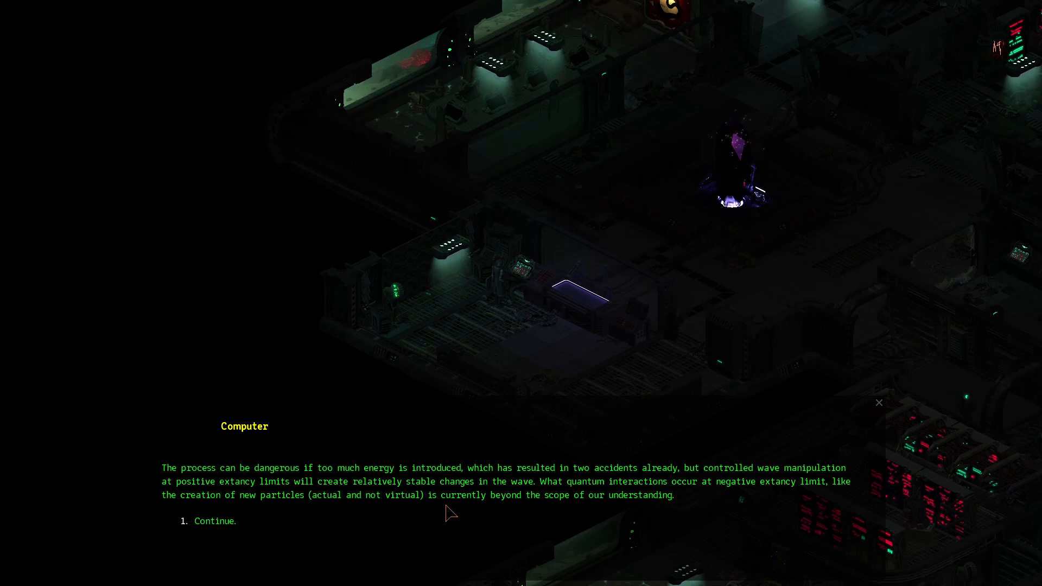
Finish Shadow Wave Manipulation and select entry 5, Object Negation Experiment No. 5
{"action": "left_click", "coordinate": [215, 521]}
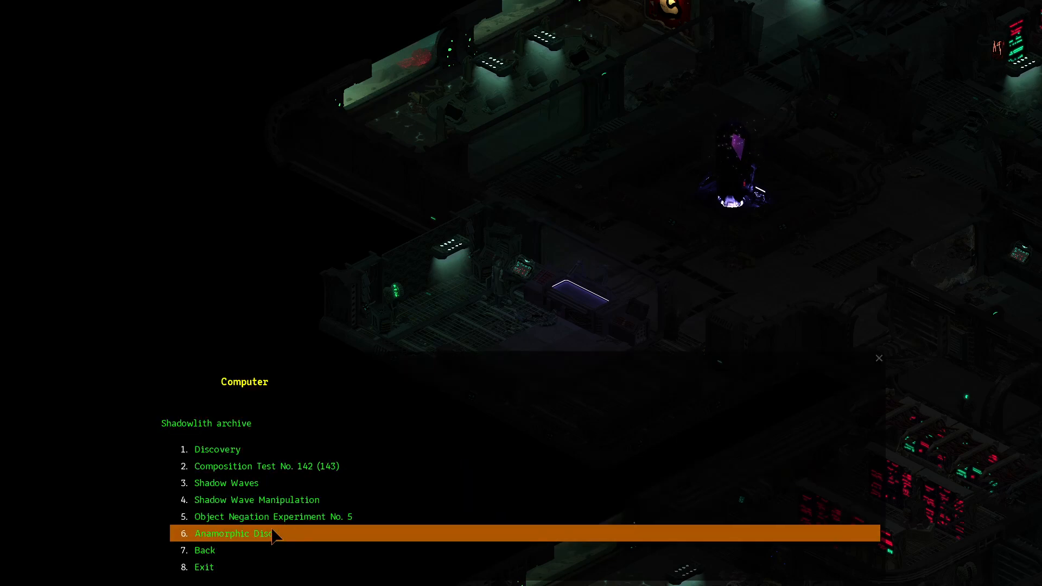
{"action": "mouse_move", "coordinate": [275, 522]}
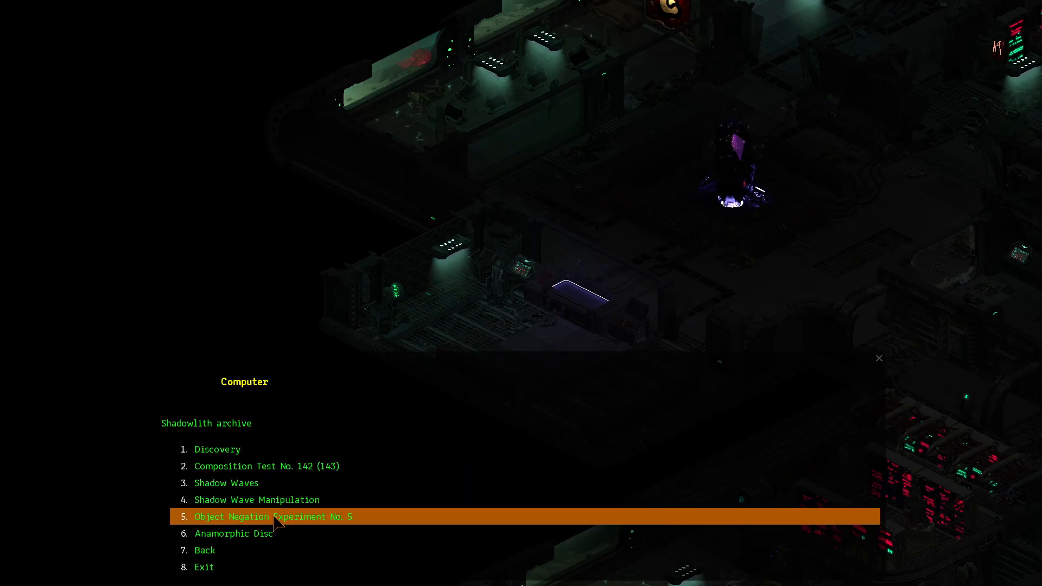
{"action": "left_click", "coordinate": [275, 517]}
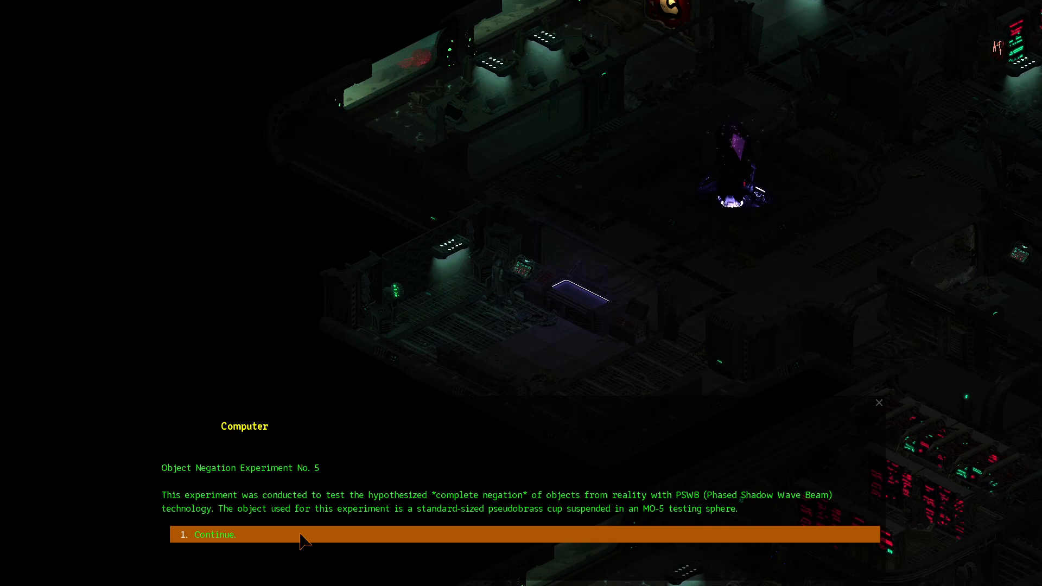
{"action": "mouse_move", "coordinate": [484, 533]}
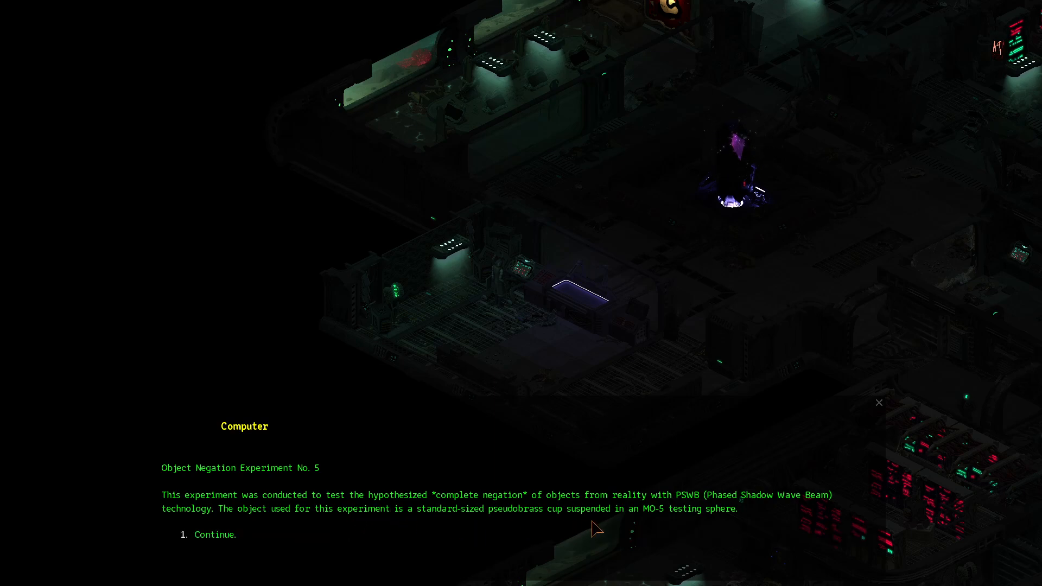
{"action": "mouse_move", "coordinate": [669, 530]}
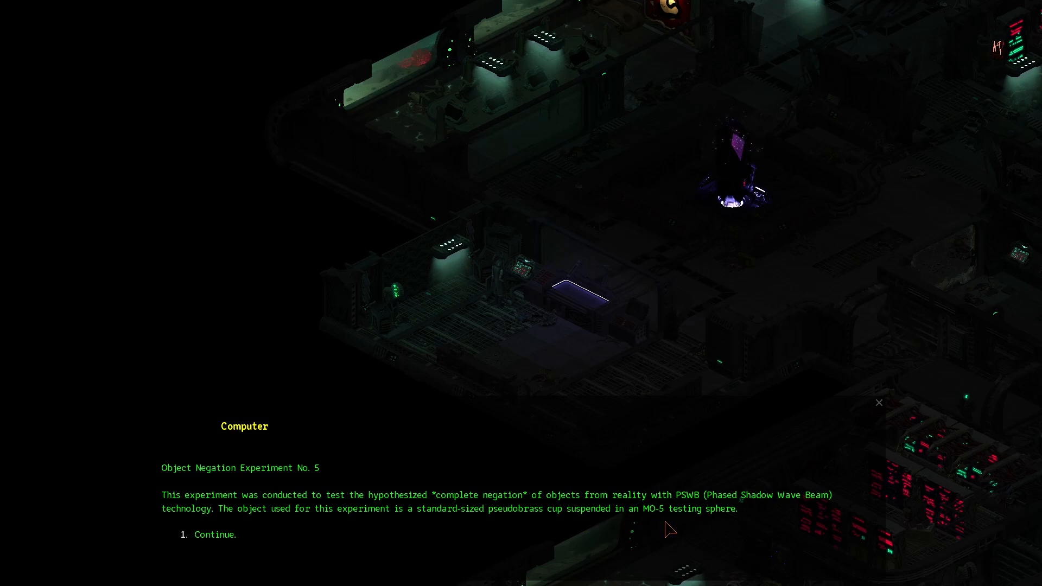
Advance Object Negation Experiment No. 5 to the orion tube method page
{"action": "left_click", "coordinate": [215, 534]}
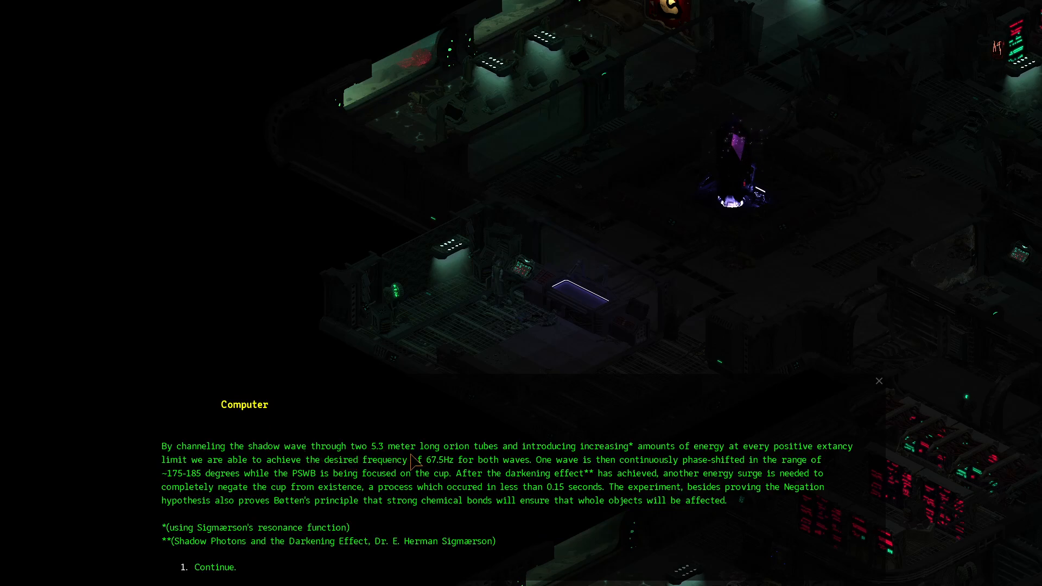
{"action": "mouse_move", "coordinate": [589, 549]}
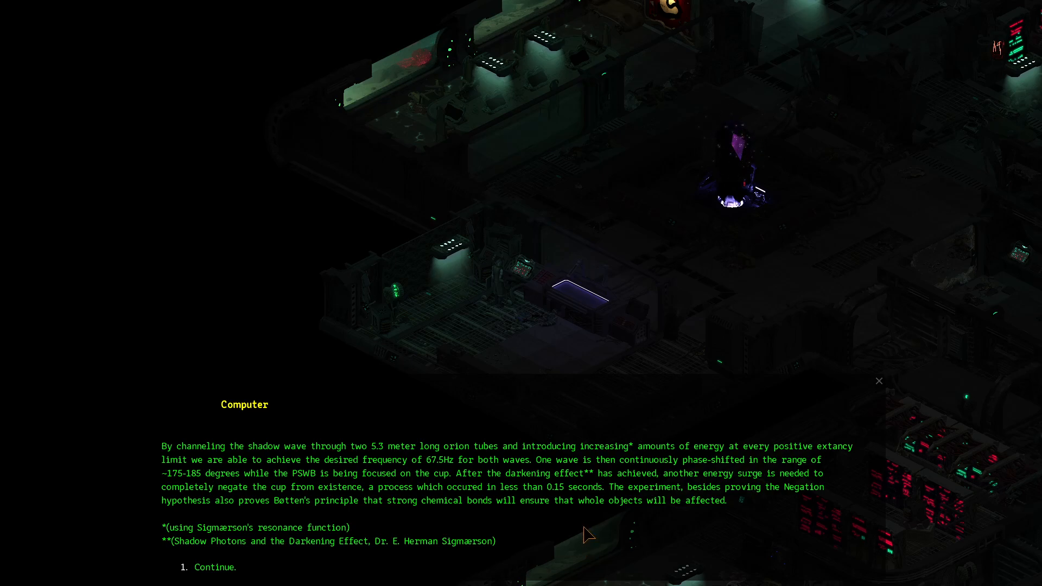
{"action": "mouse_move", "coordinate": [603, 477]}
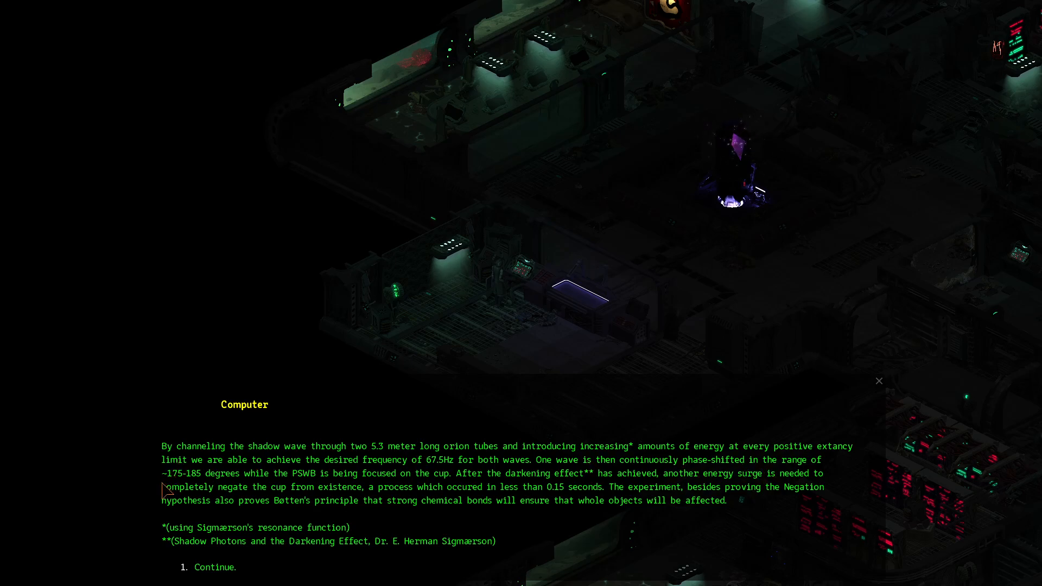
{"action": "mouse_move", "coordinate": [198, 485]}
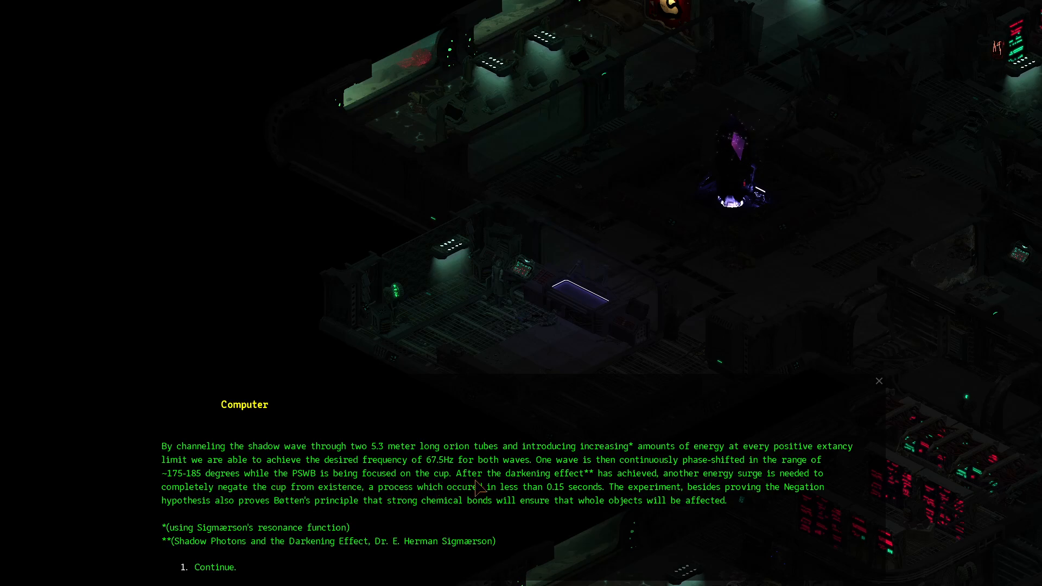
{"action": "mouse_move", "coordinate": [599, 489]}
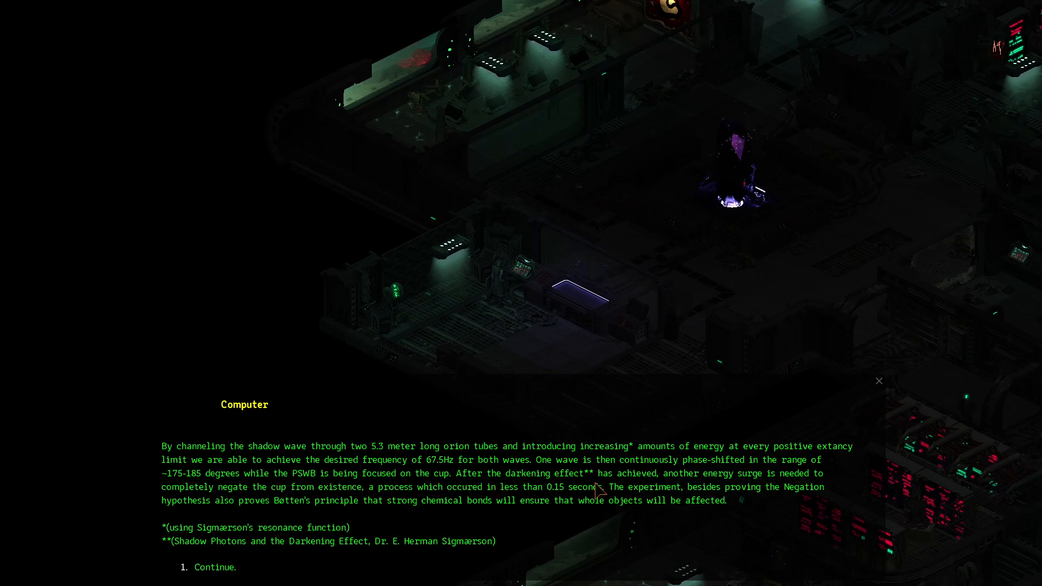
{"action": "mouse_move", "coordinate": [719, 494]}
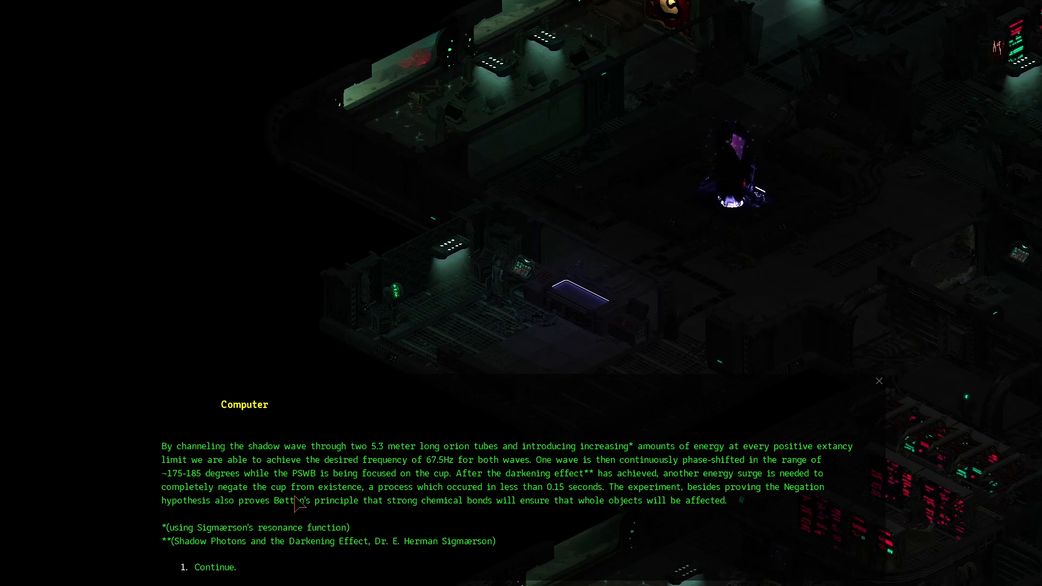
{"action": "mouse_move", "coordinate": [471, 497]}
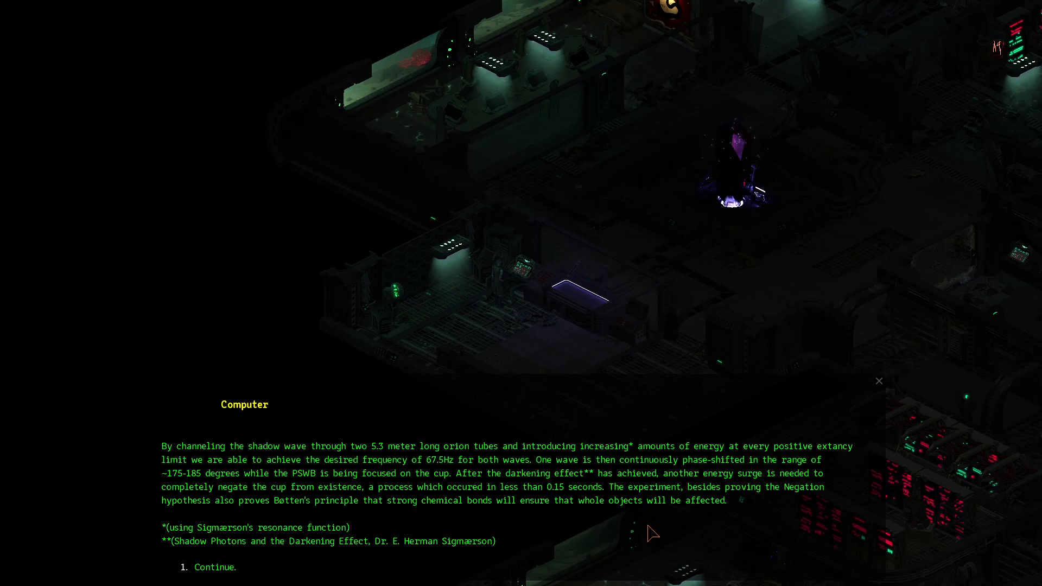
{"action": "mouse_move", "coordinate": [208, 559]}
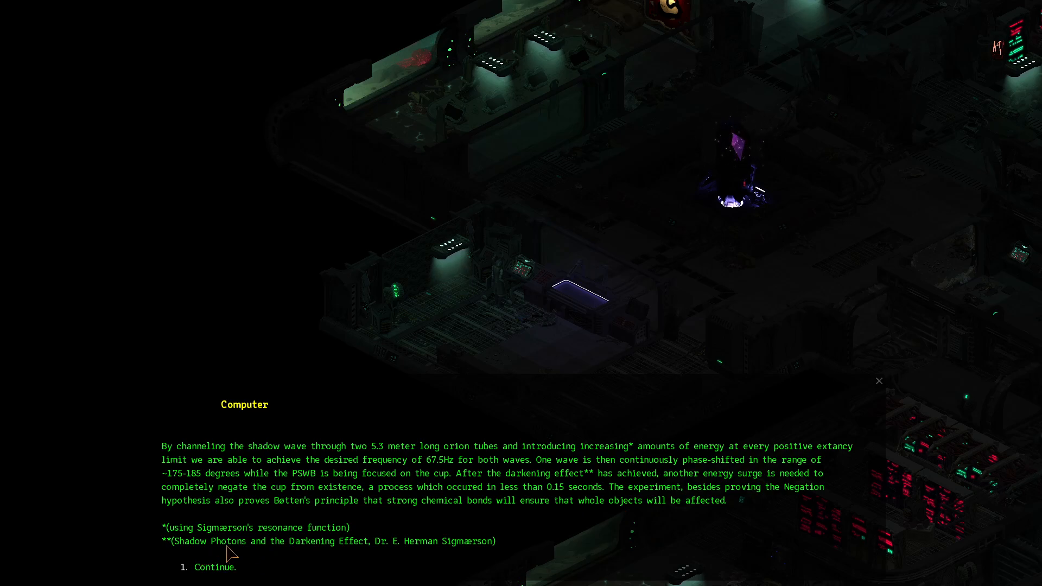
{"action": "mouse_move", "coordinate": [540, 573]}
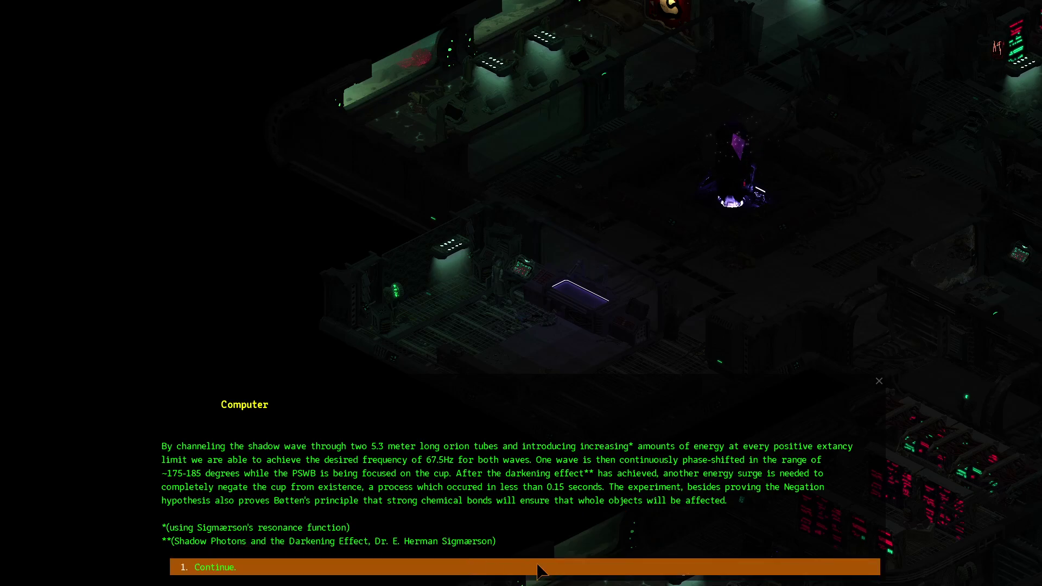
Finish the experiment's conclusion page and return to the Shadowlith archive document list
{"action": "left_click", "coordinate": [215, 567]}
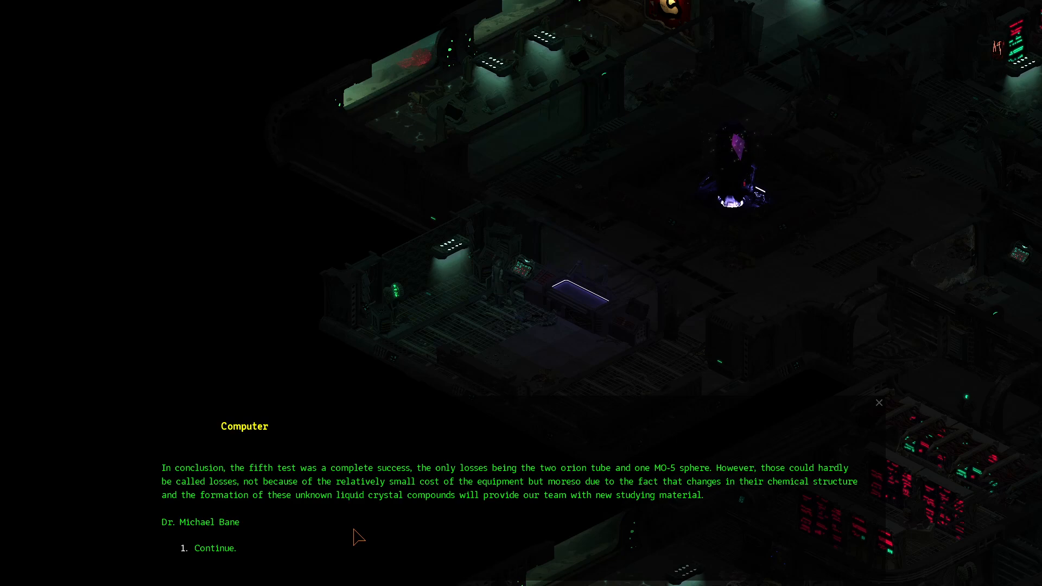
{"action": "mouse_move", "coordinate": [271, 501]}
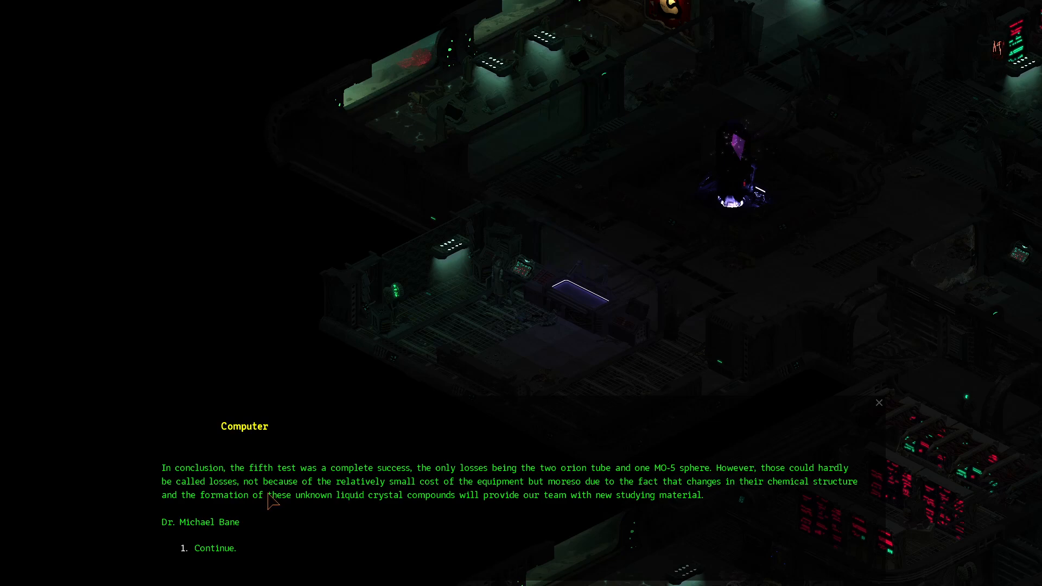
{"action": "mouse_move", "coordinate": [382, 516]}
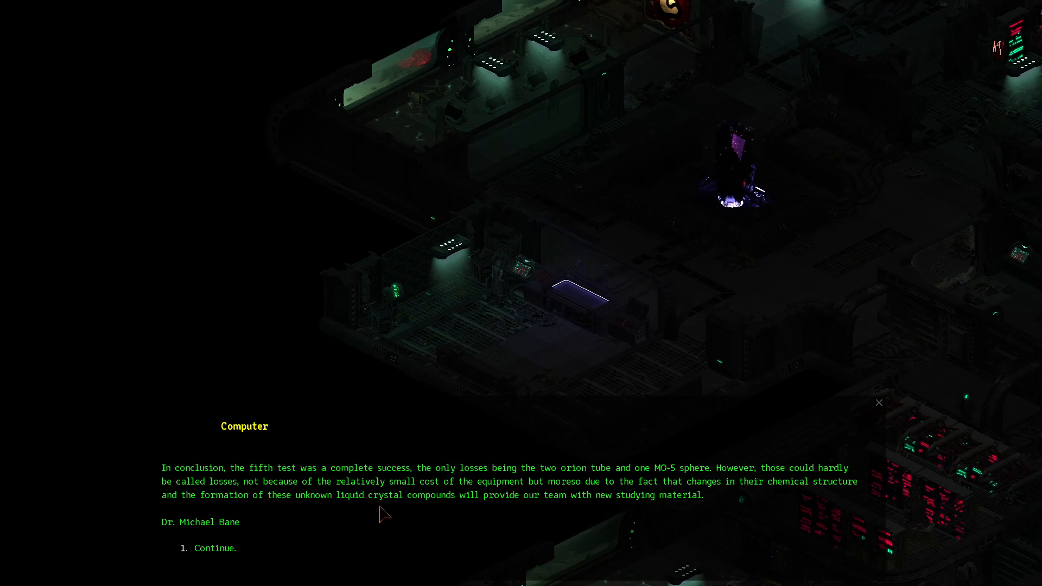
{"action": "mouse_move", "coordinate": [606, 507]}
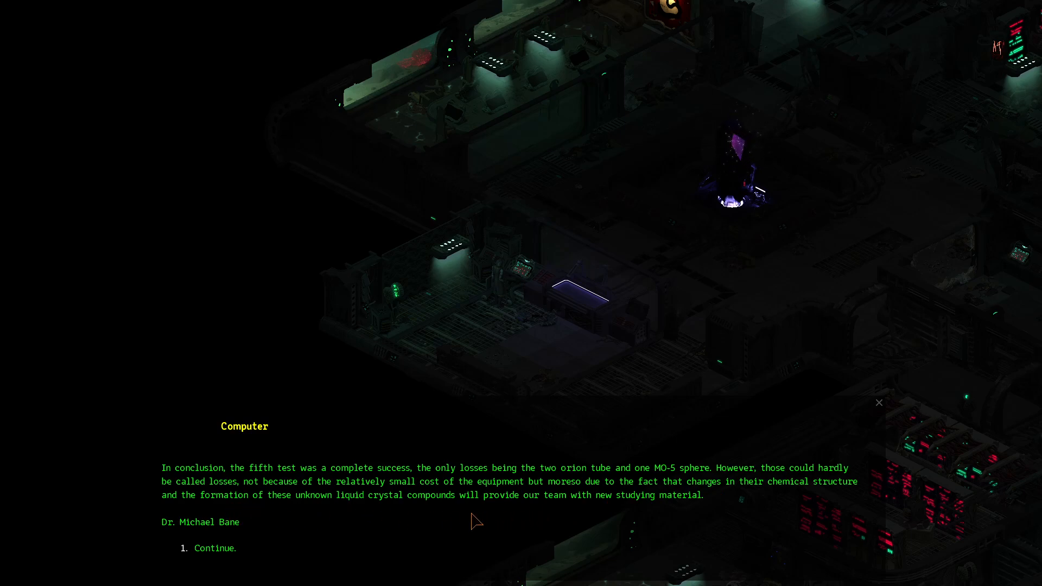
{"action": "mouse_move", "coordinate": [222, 559]}
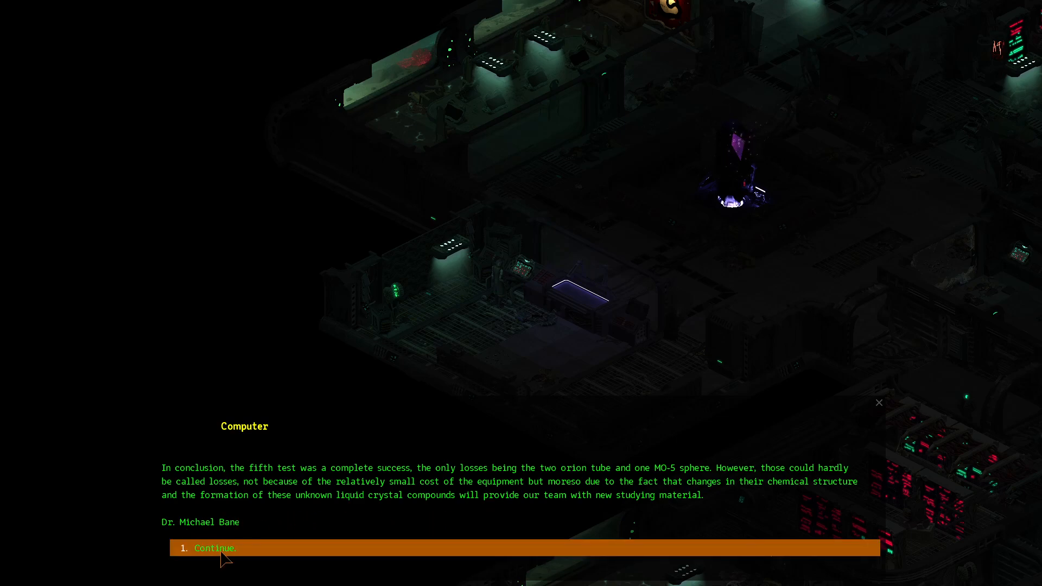
{"action": "left_click", "coordinate": [215, 548]}
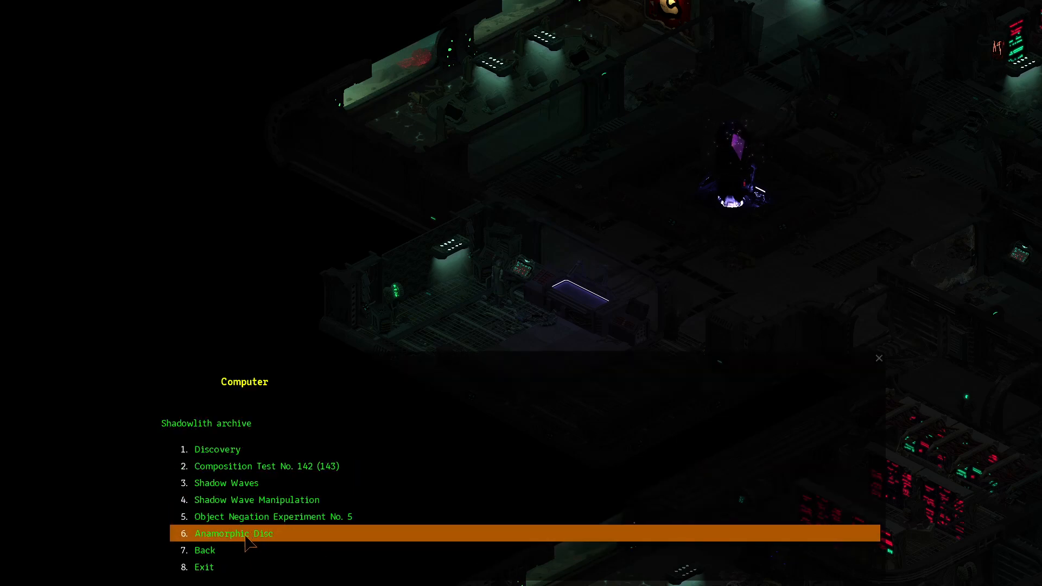
Read entry 6, Anamorphic Disc, through to the page signed by engineer Boris Grayson
{"action": "left_click", "coordinate": [233, 533]}
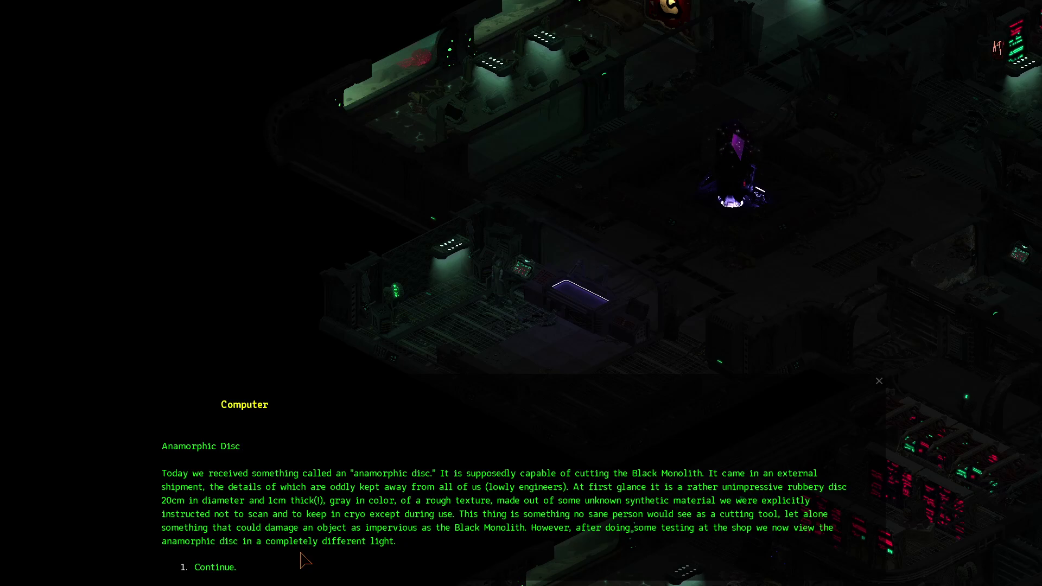
{"action": "mouse_move", "coordinate": [537, 519]}
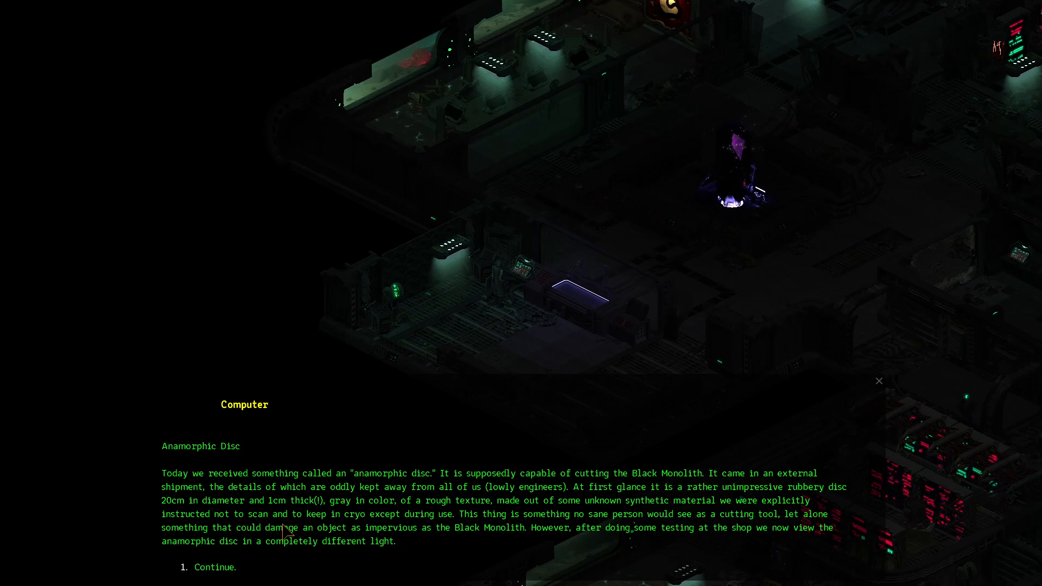
{"action": "mouse_move", "coordinate": [516, 553]}
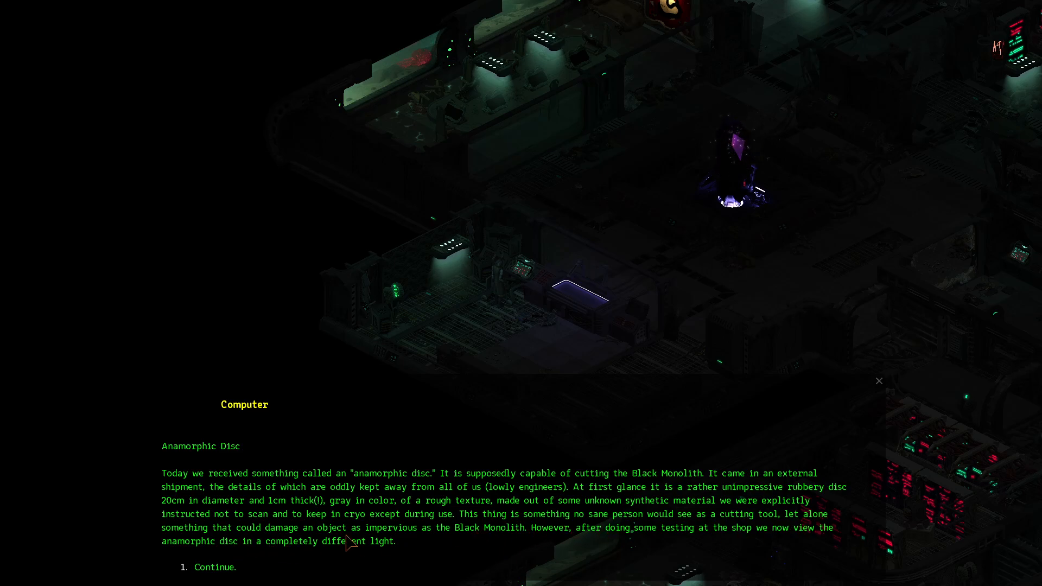
{"action": "mouse_move", "coordinate": [526, 540]}
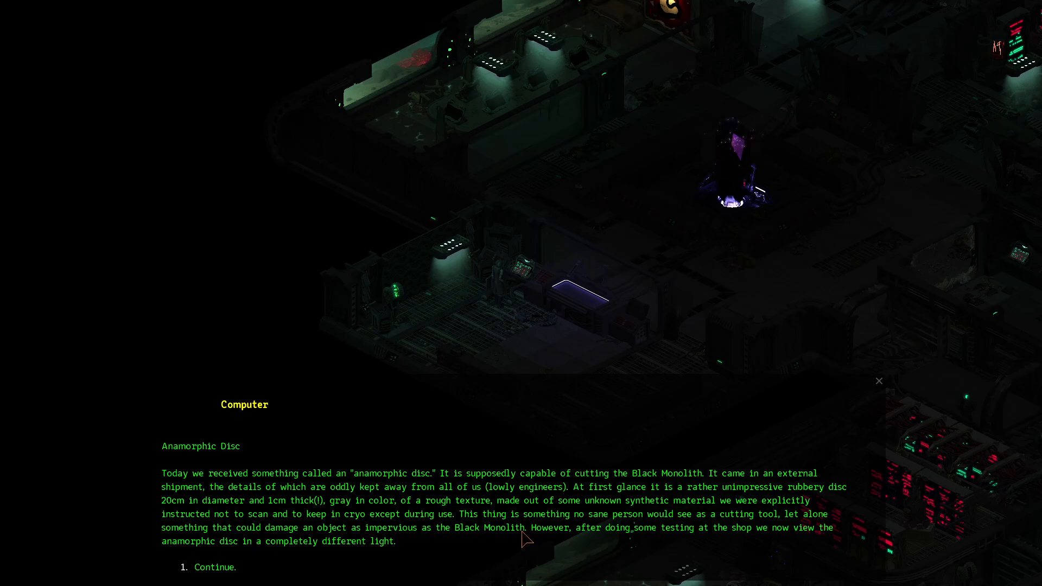
{"action": "mouse_move", "coordinate": [782, 558]}
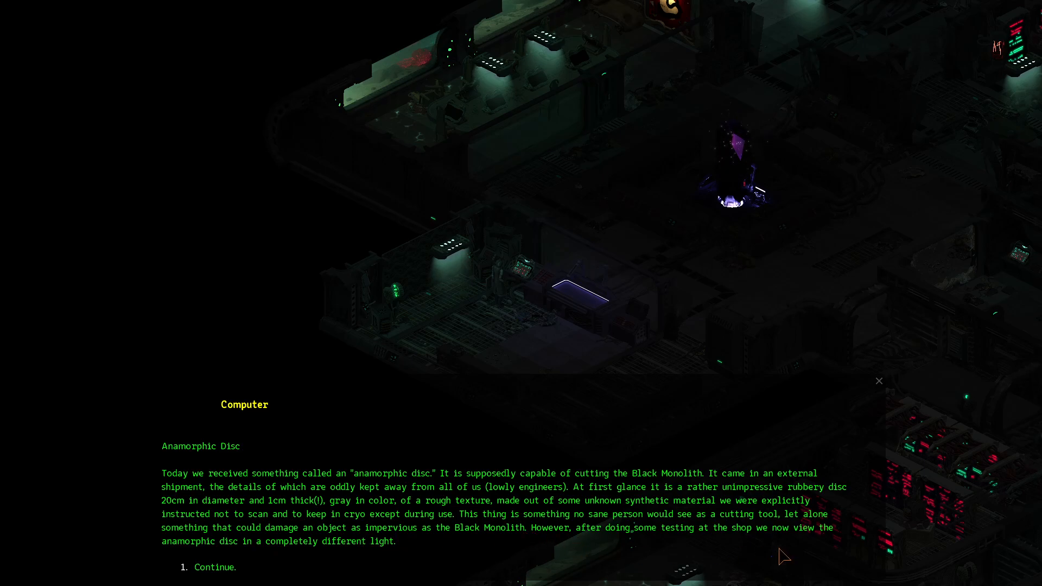
{"action": "mouse_move", "coordinate": [273, 558]}
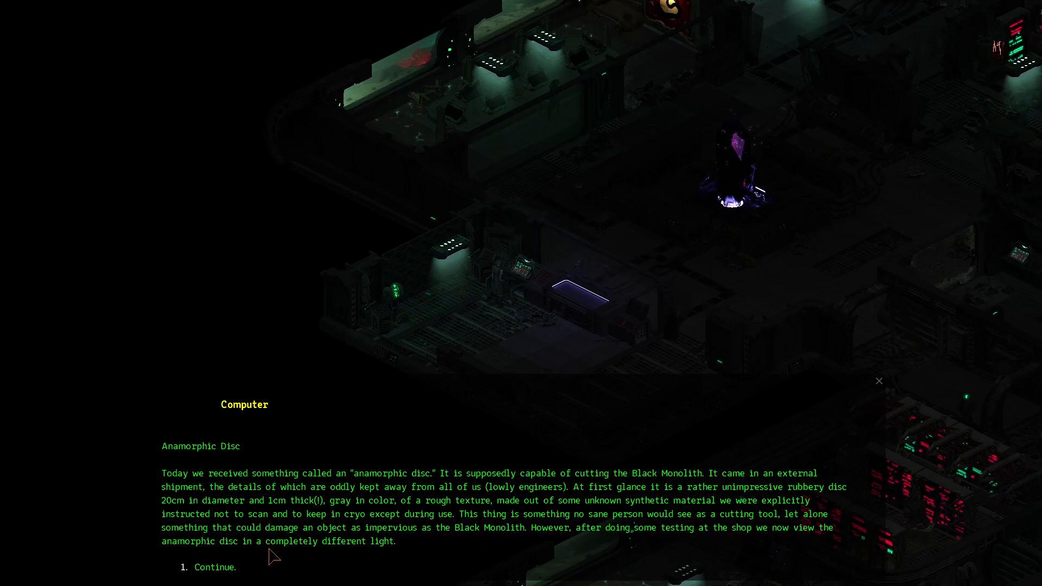
{"action": "left_click", "coordinate": [214, 567]}
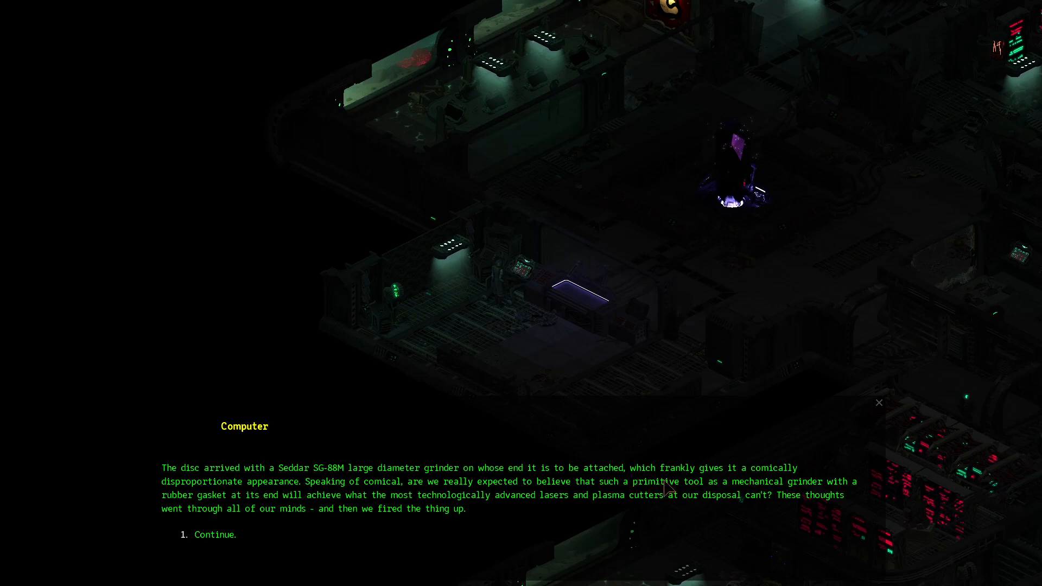
{"action": "mouse_move", "coordinate": [198, 497]}
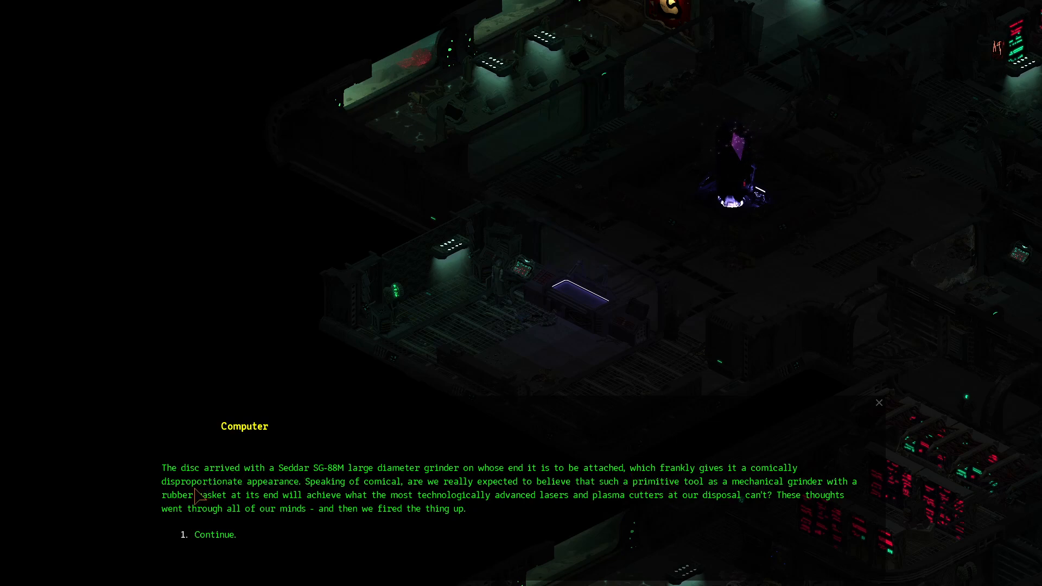
{"action": "mouse_move", "coordinate": [351, 509]}
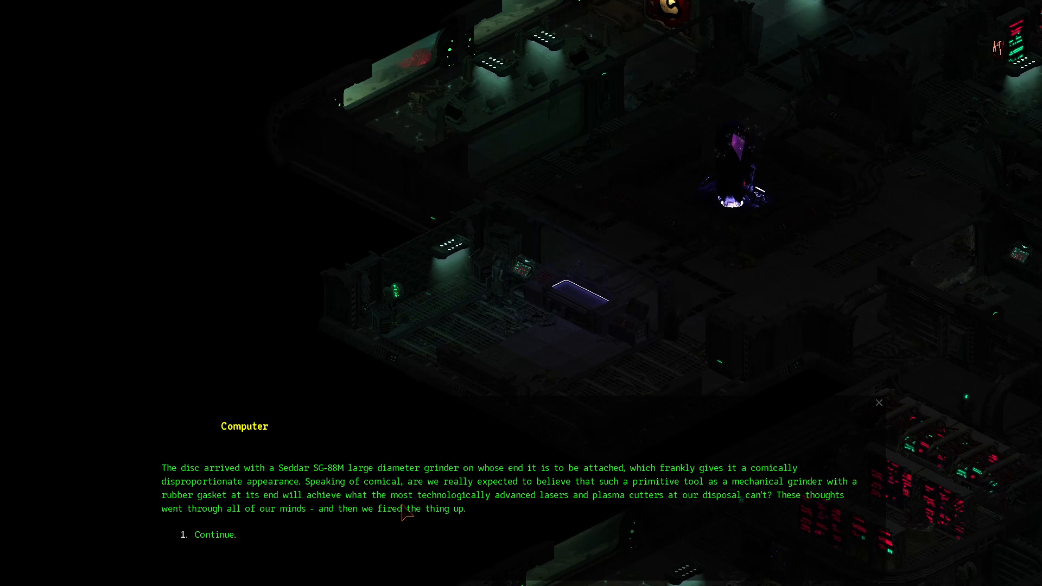
{"action": "mouse_move", "coordinate": [613, 515]}
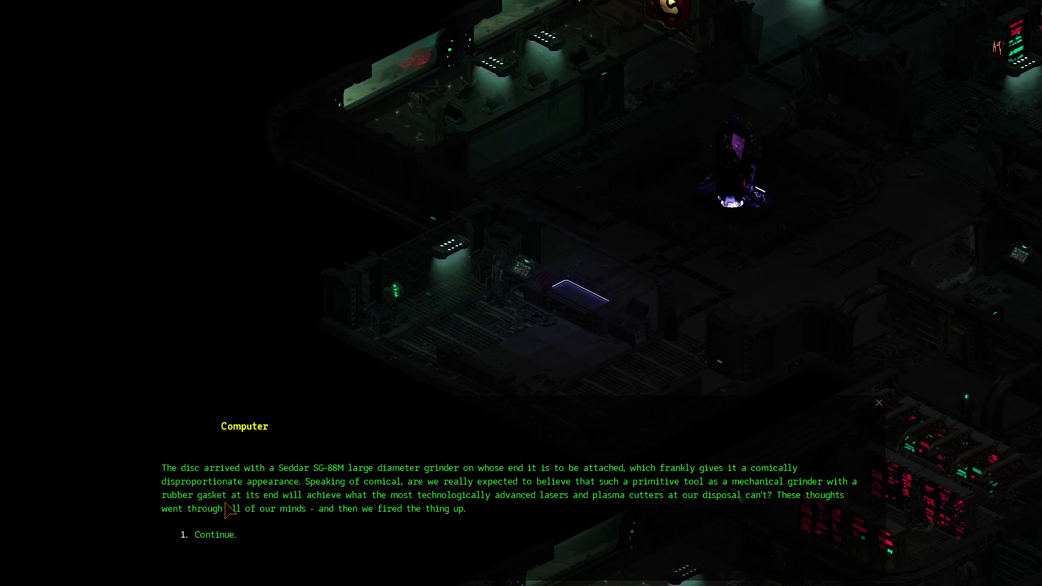
{"action": "mouse_move", "coordinate": [365, 515]}
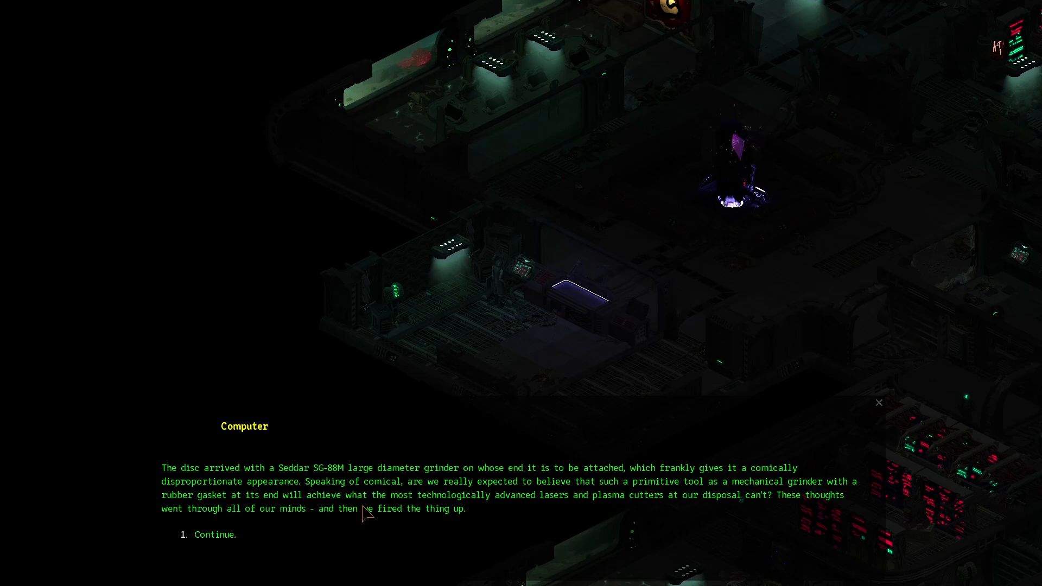
{"action": "mouse_move", "coordinate": [533, 512]}
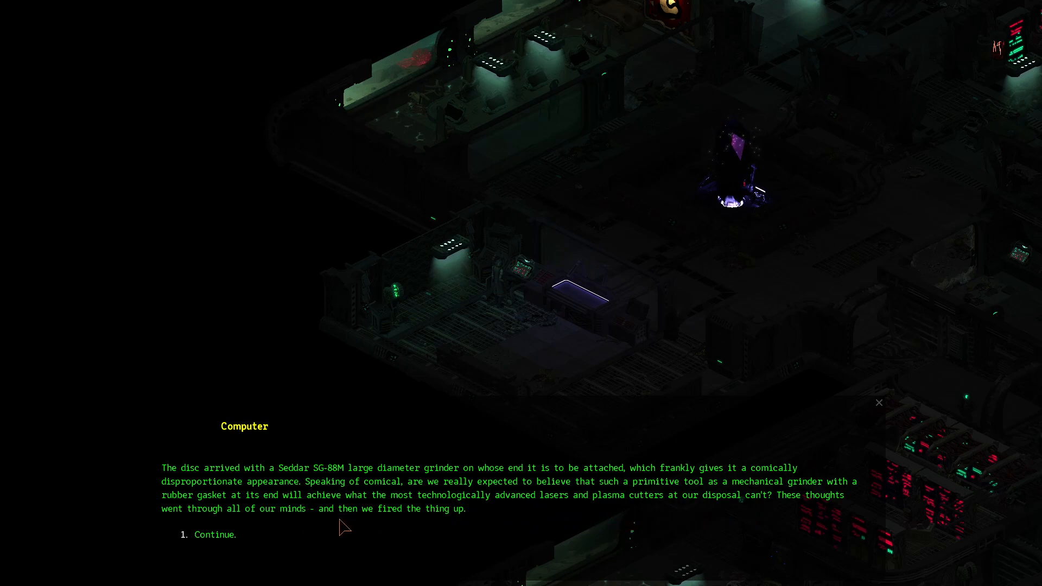
{"action": "left_click", "coordinate": [215, 534]}
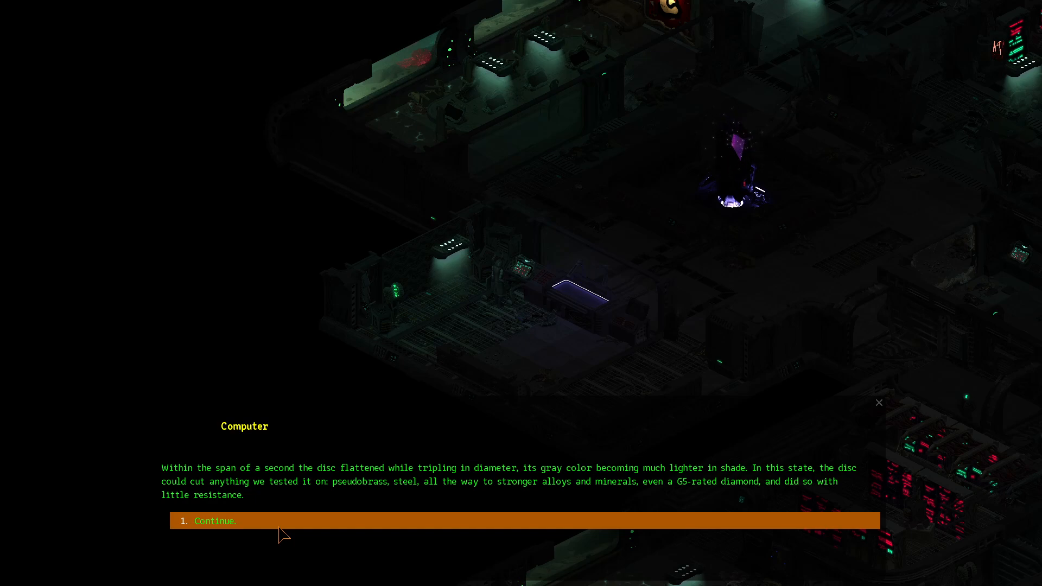
{"action": "left_click", "coordinate": [215, 521]}
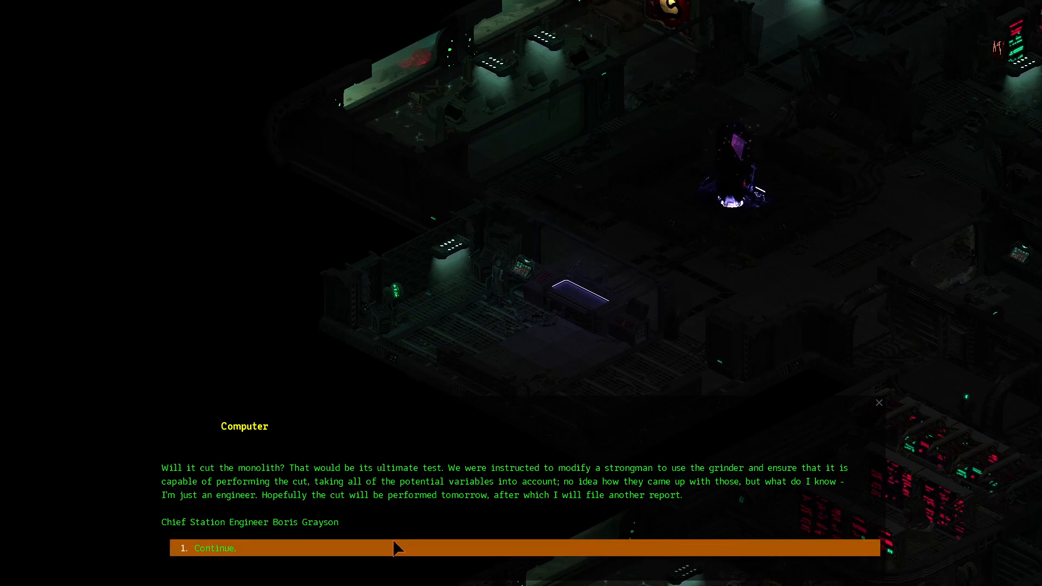
{"action": "mouse_move", "coordinate": [385, 531]}
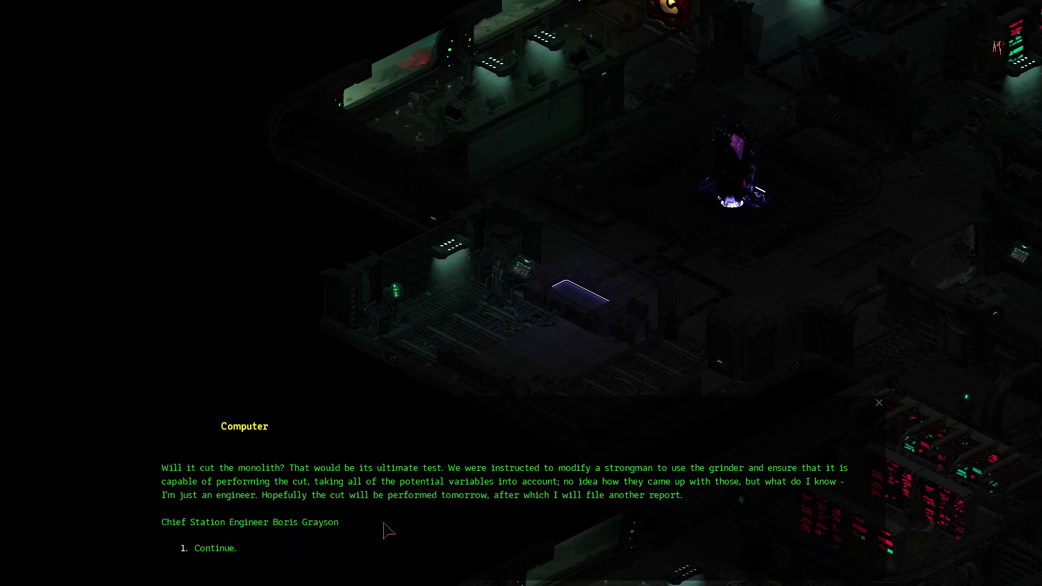
{"action": "mouse_move", "coordinate": [449, 498]}
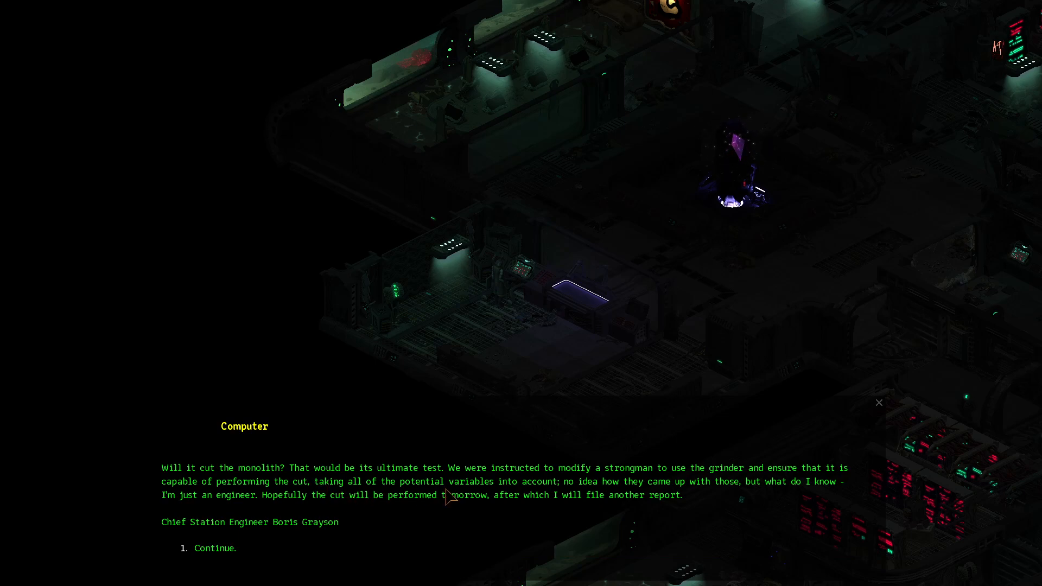
{"action": "mouse_move", "coordinate": [529, 493]}
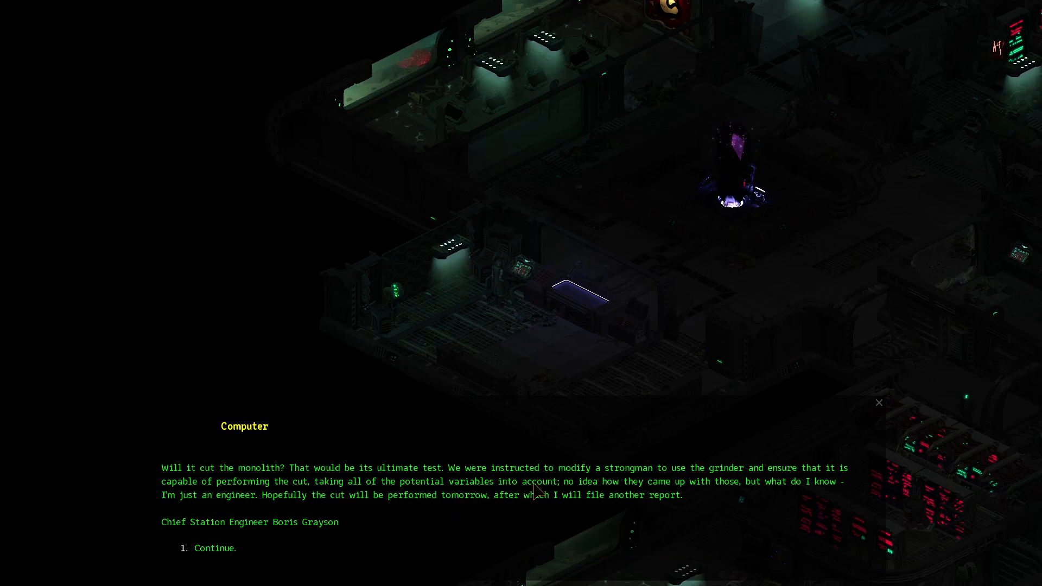
{"action": "mouse_move", "coordinate": [256, 498]}
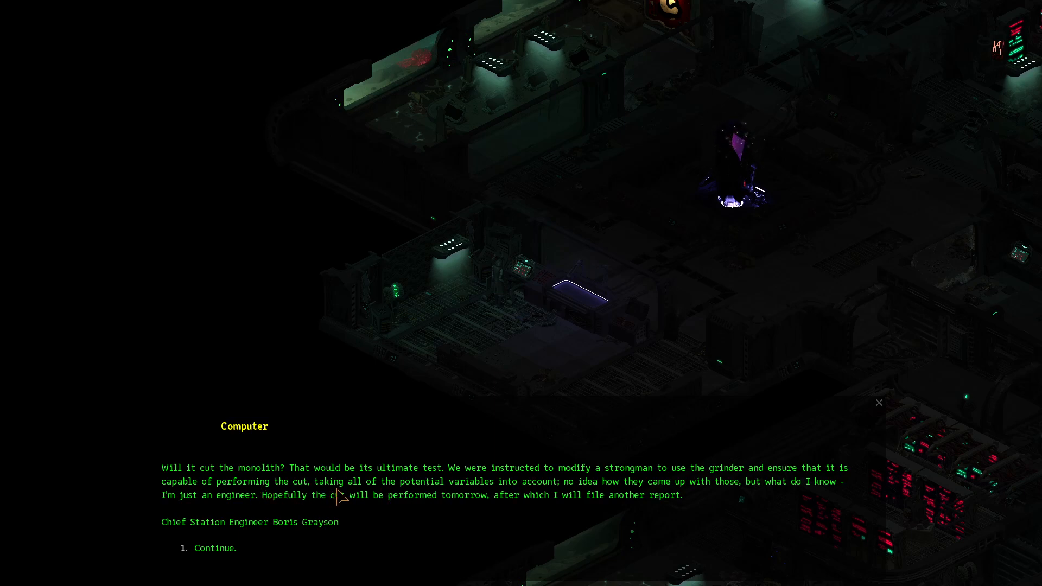
{"action": "mouse_move", "coordinate": [566, 497]}
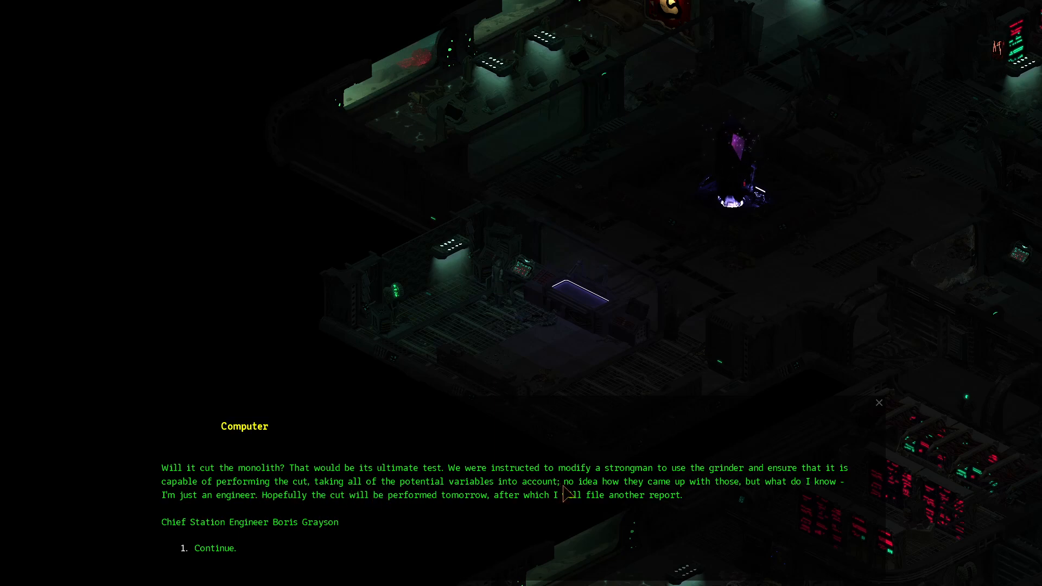
{"action": "mouse_move", "coordinate": [715, 503]}
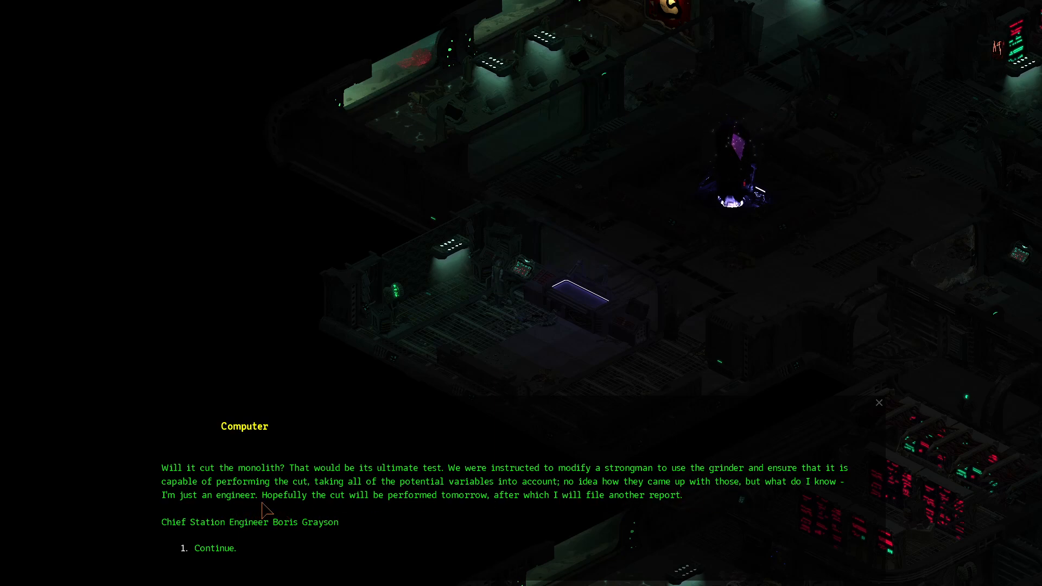
{"action": "mouse_move", "coordinate": [419, 516]}
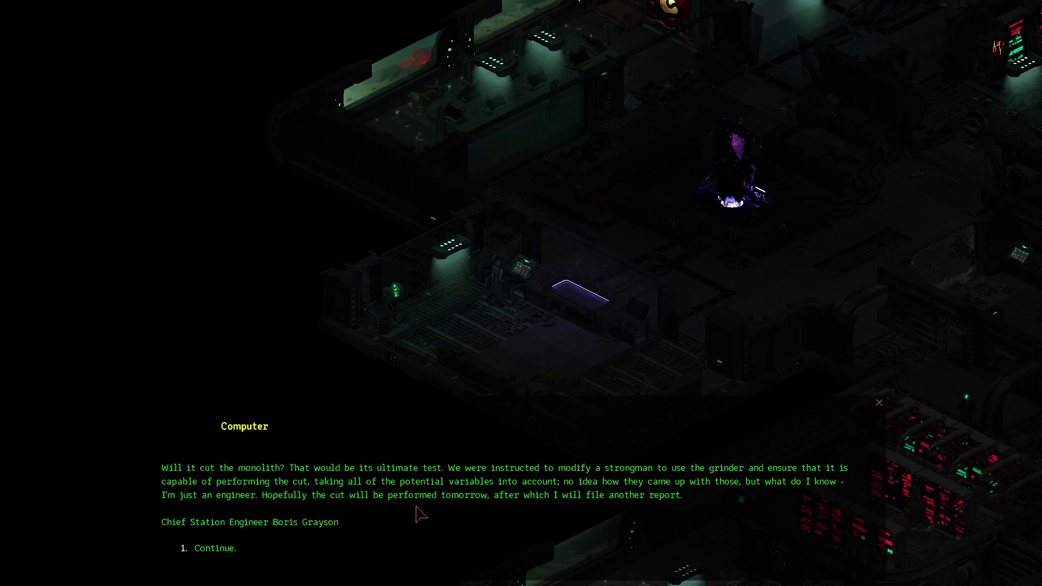
{"action": "mouse_move", "coordinate": [221, 542]}
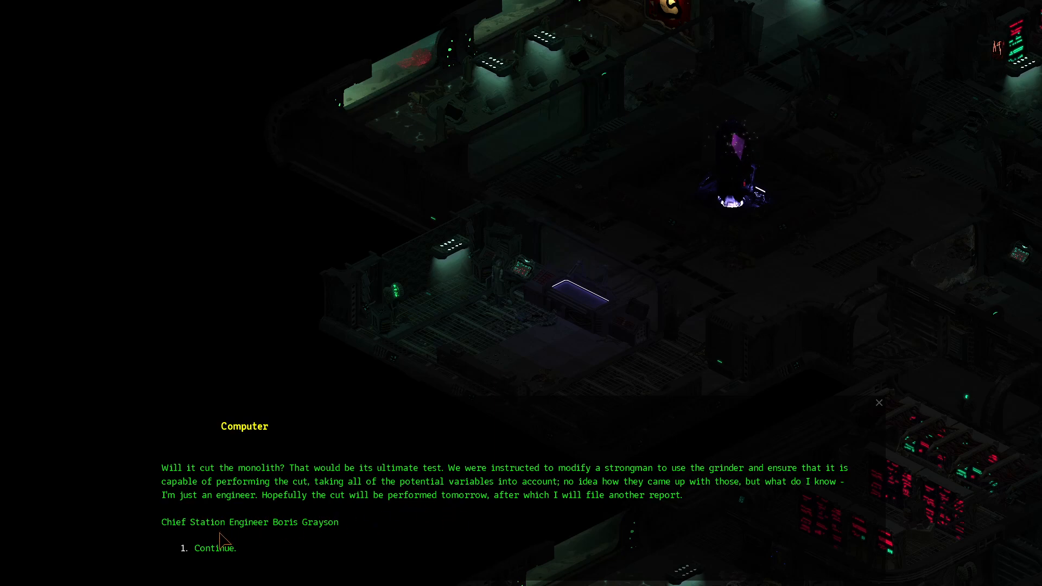
Finish the Anamorphic Disc log, back out through Documents and exit the computer terminal
{"action": "left_click", "coordinate": [214, 547]}
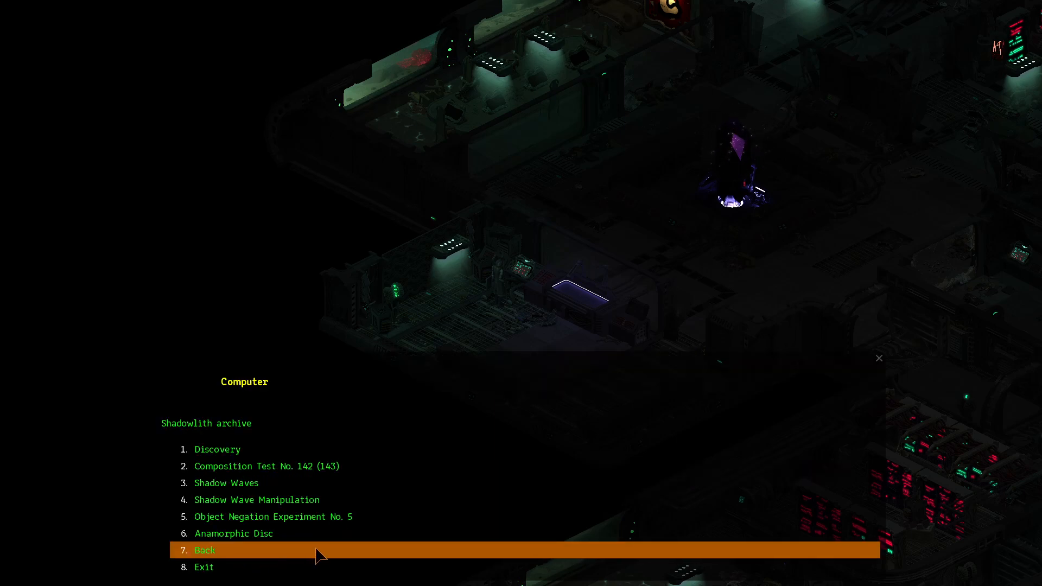
{"action": "left_click", "coordinate": [204, 550]}
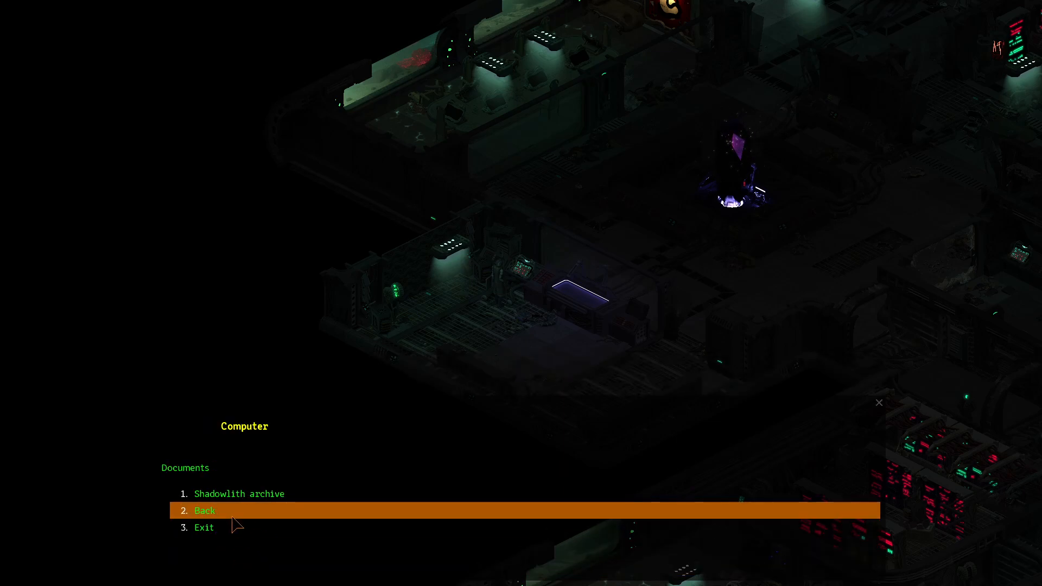
{"action": "left_click", "coordinate": [204, 510]}
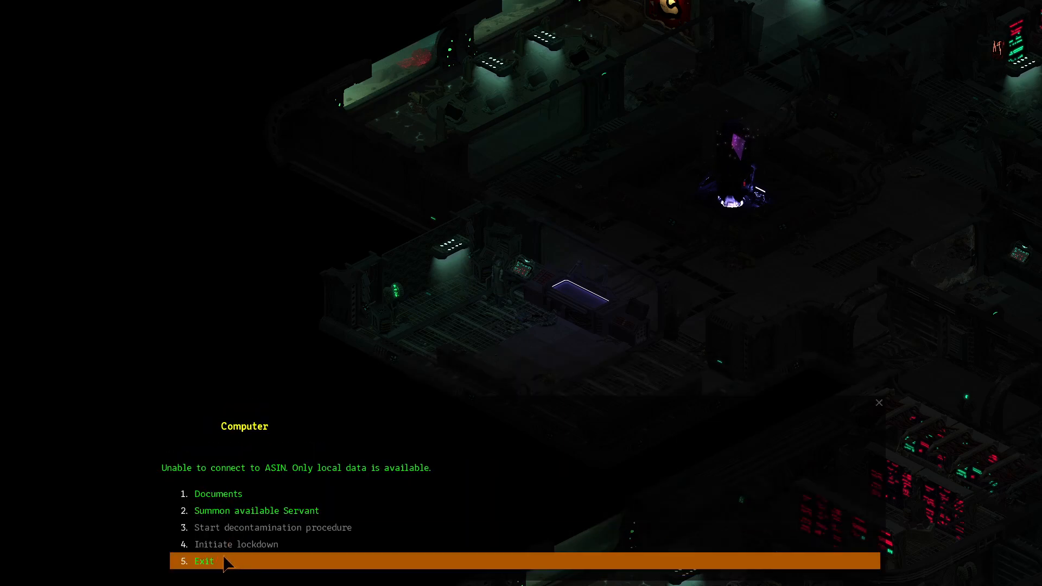
{"action": "left_click", "coordinate": [204, 561]}
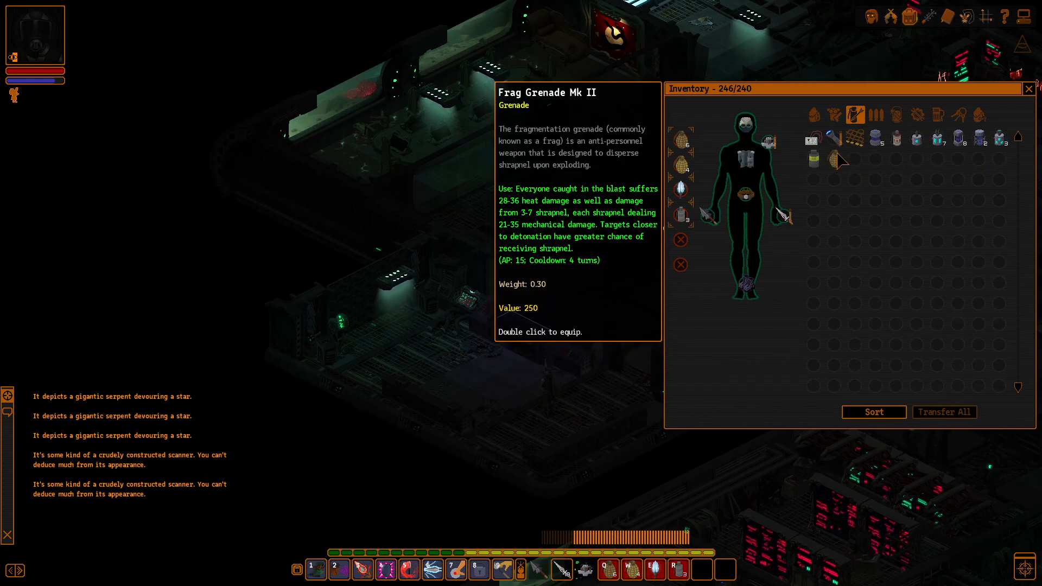
Drink the Bison Milk from the inventory and close the inventory window
{"action": "left_click", "coordinate": [875, 115]}
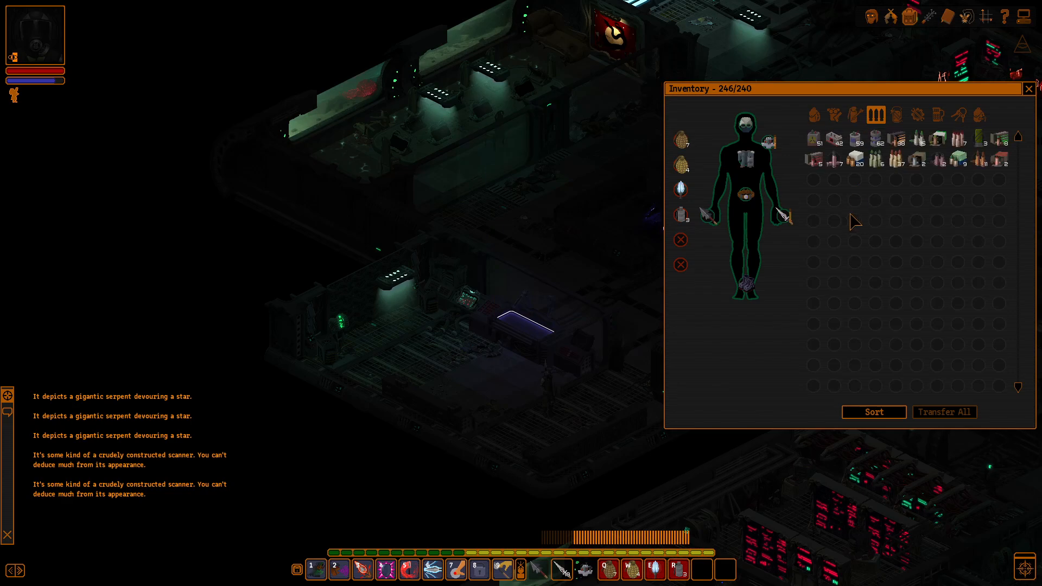
{"action": "mouse_move", "coordinate": [838, 118]}
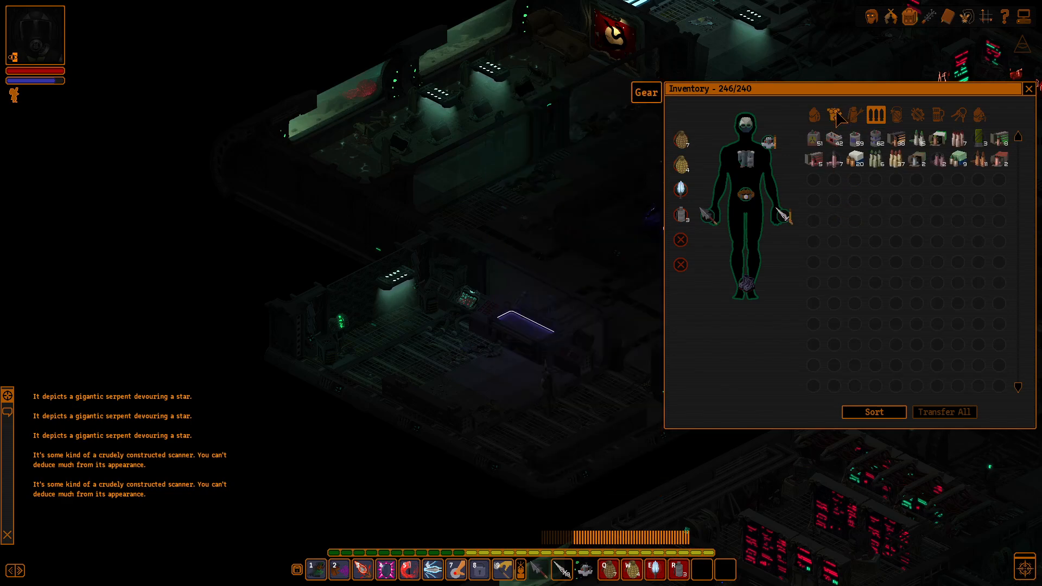
{"action": "left_click", "coordinate": [834, 115]}
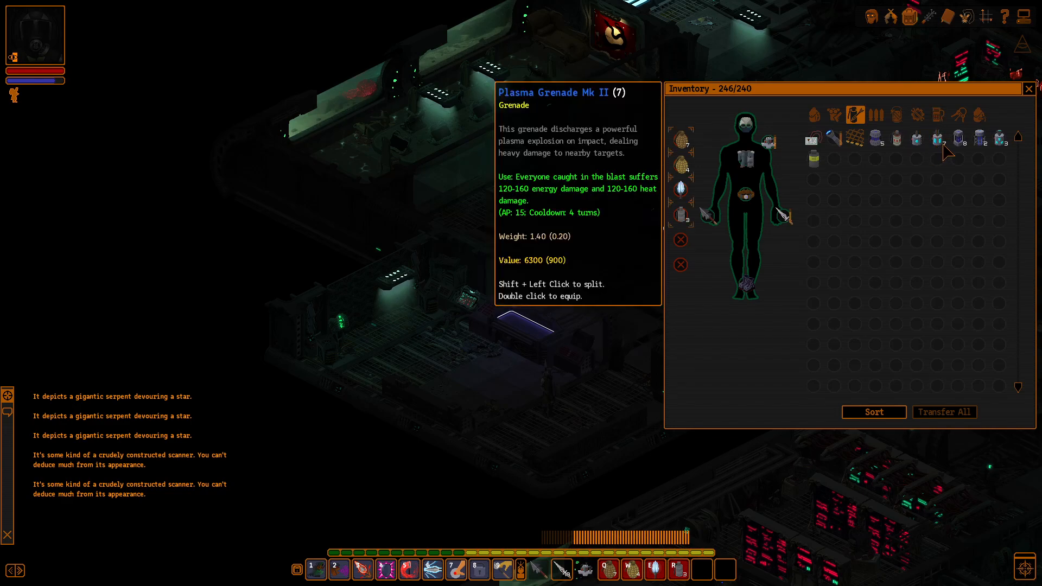
{"action": "left_click", "coordinate": [1029, 89]}
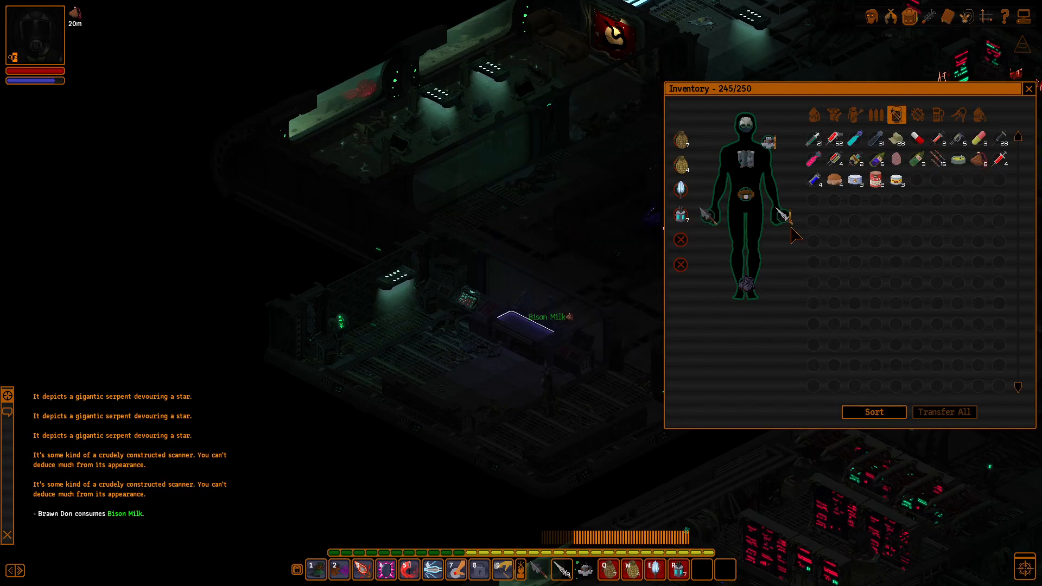
{"action": "left_click", "coordinate": [1029, 89]}
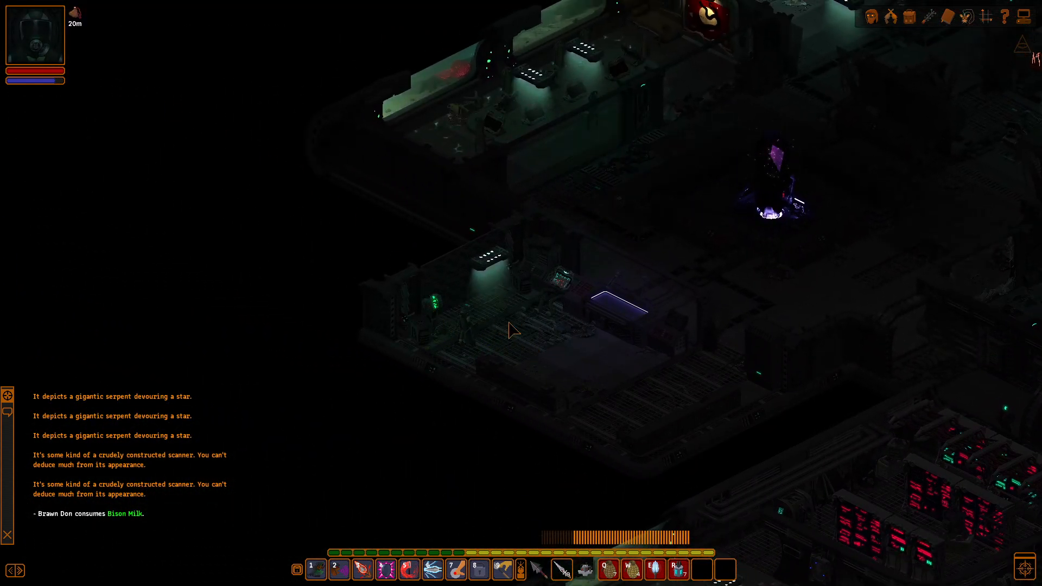
{"action": "mouse_move", "coordinate": [498, 243]}
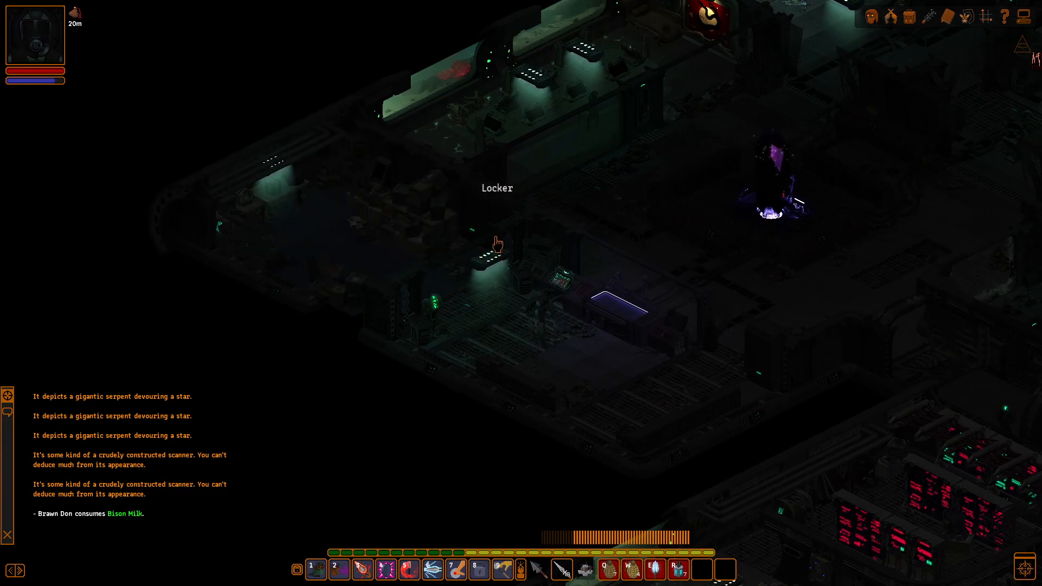
Loot the locker's Plasma Cell and Greater Fusion Cell, bringing inventory to 247 of 250
{"action": "left_click", "coordinate": [498, 249]}
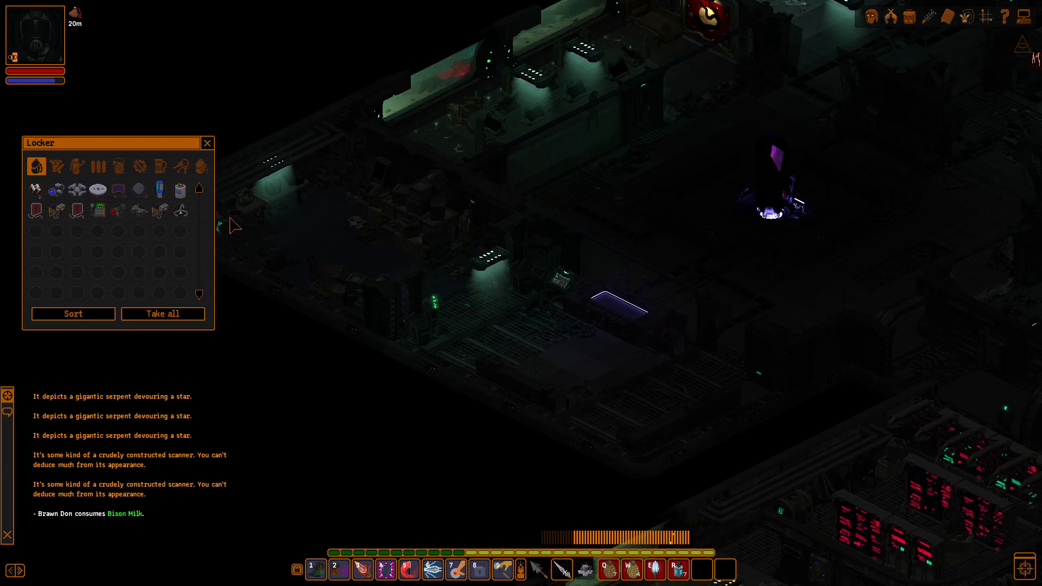
{"action": "mouse_move", "coordinate": [77, 211]}
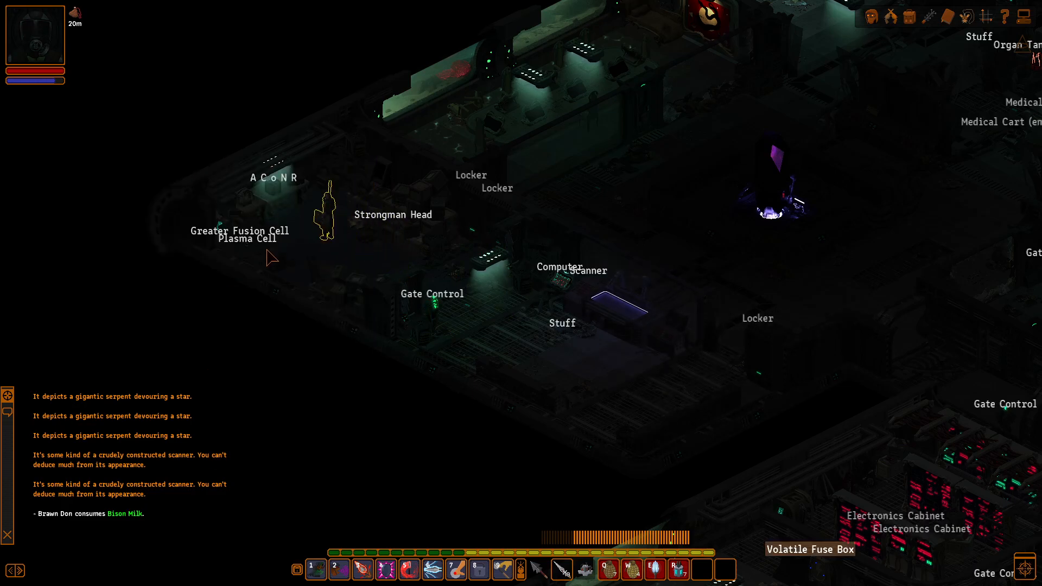
{"action": "left_click", "coordinate": [241, 238]}
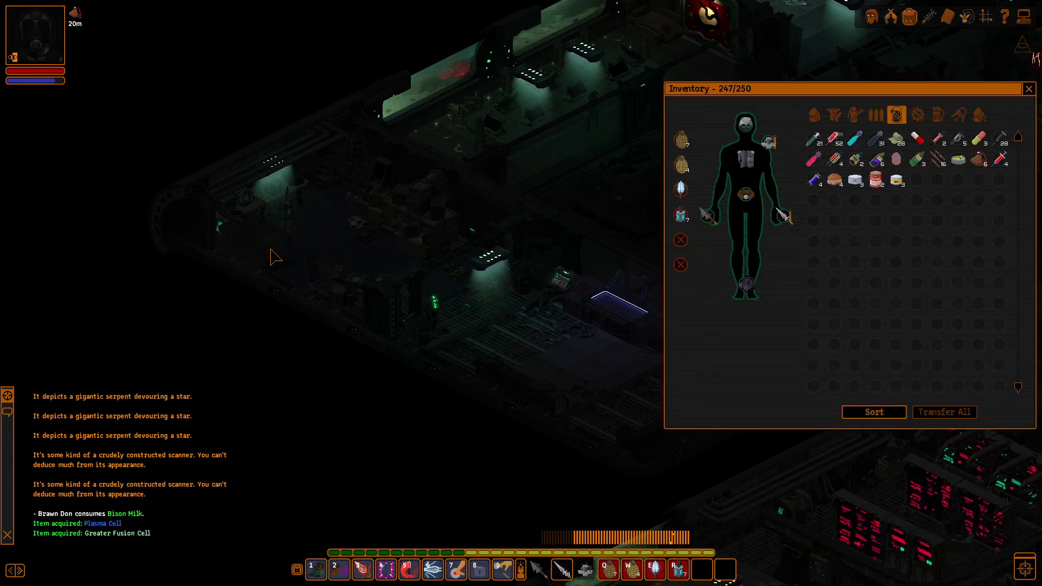
{"action": "mouse_move", "coordinate": [894, 179]}
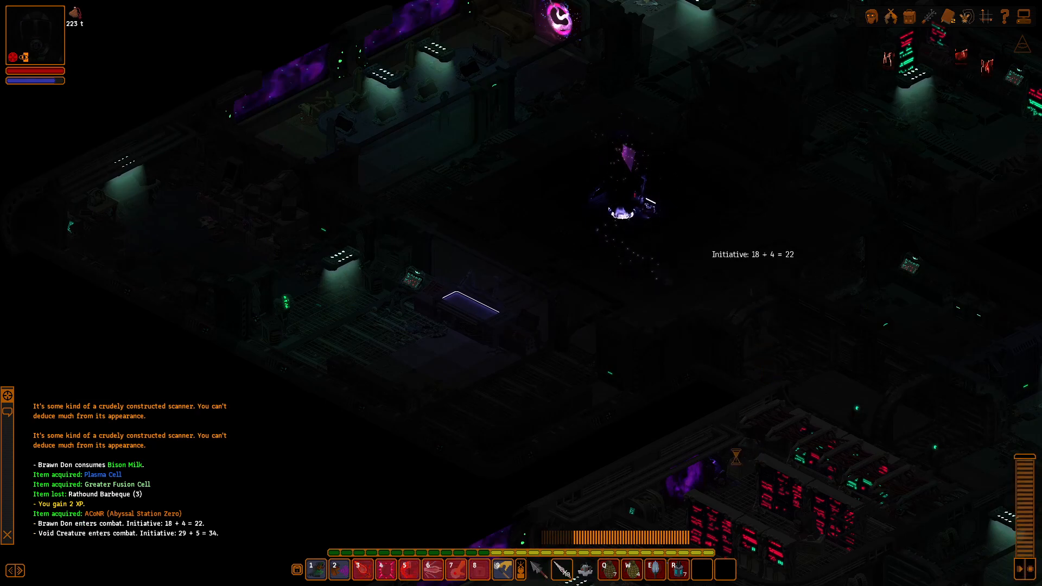
Reload the older quicksave, placing the character back beside the scanner
{"action": "key", "text": "Escape"}
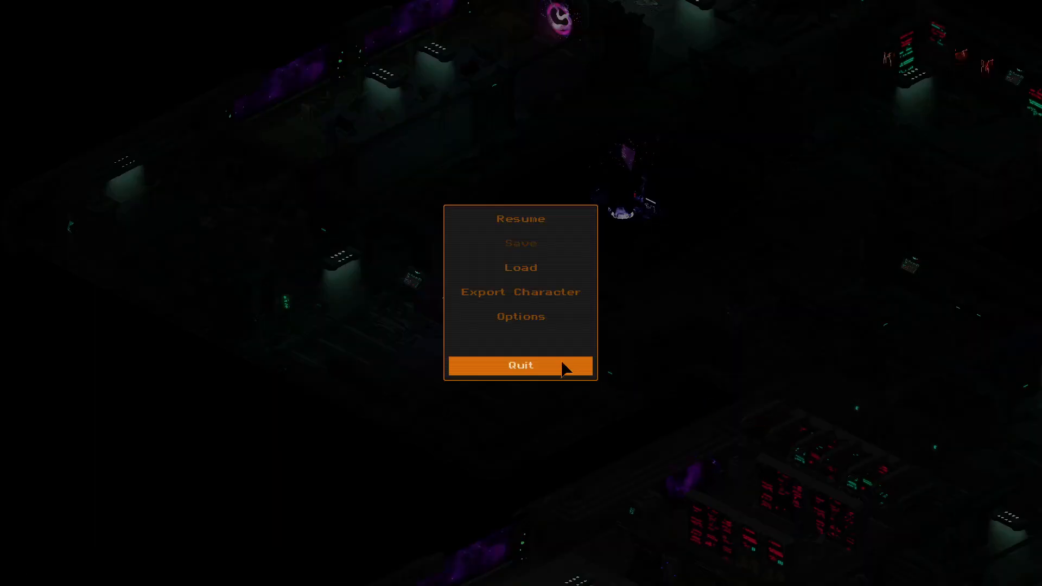
{"action": "left_click", "coordinate": [521, 267]}
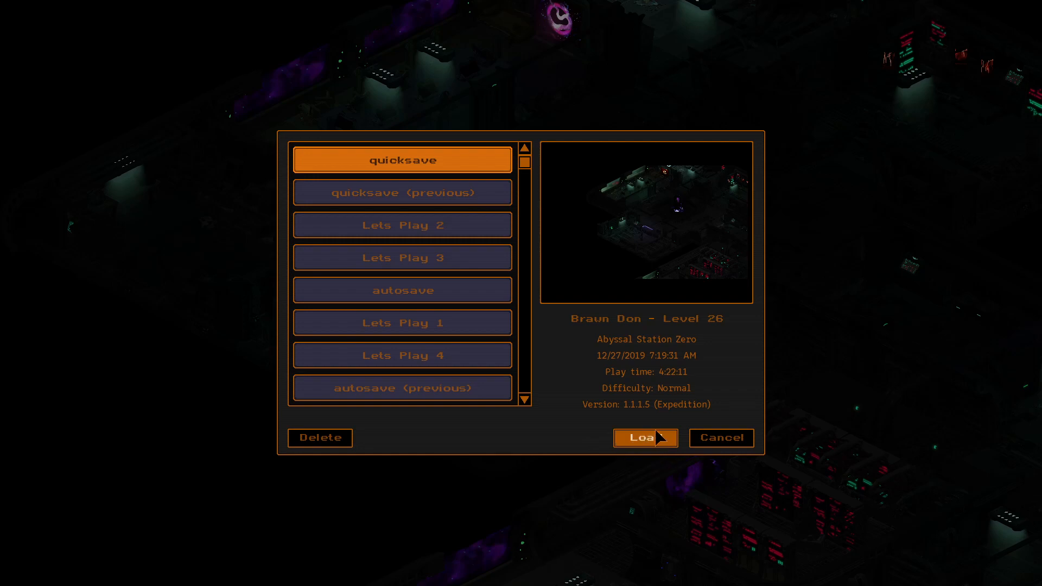
{"action": "left_click", "coordinate": [644, 437]}
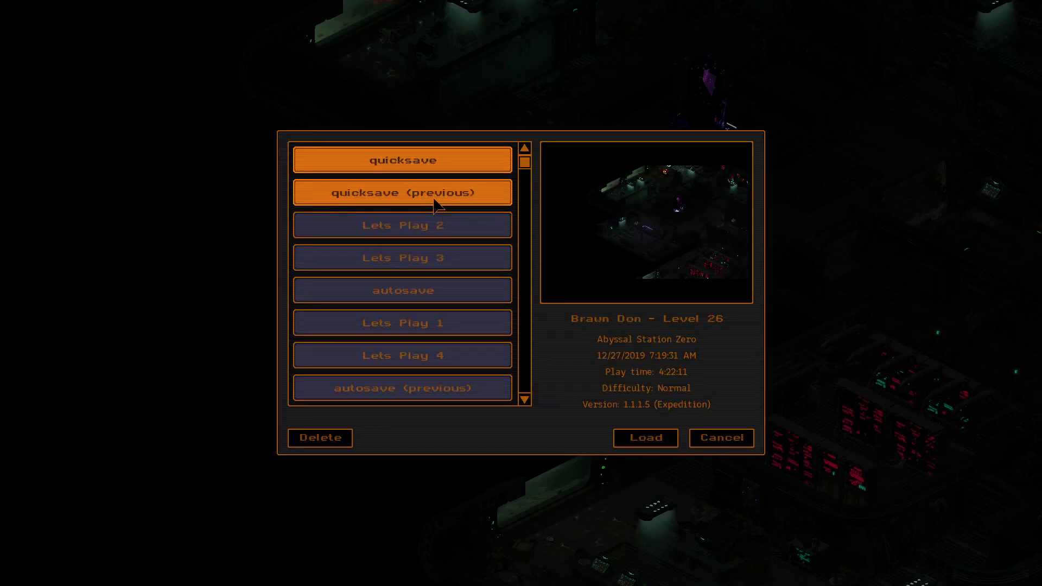
{"action": "left_click", "coordinate": [401, 160]}
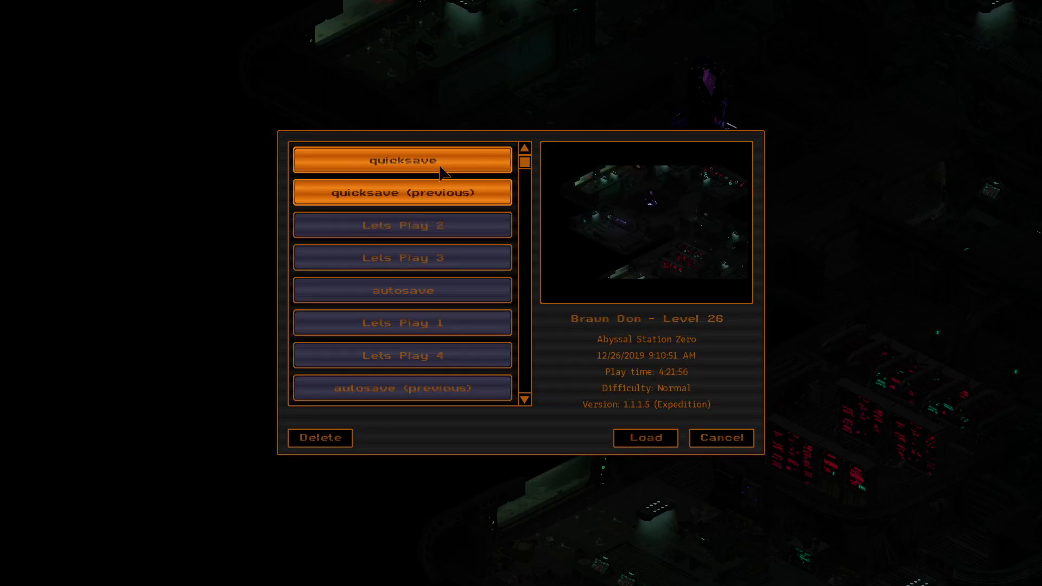
{"action": "left_click", "coordinate": [645, 438]}
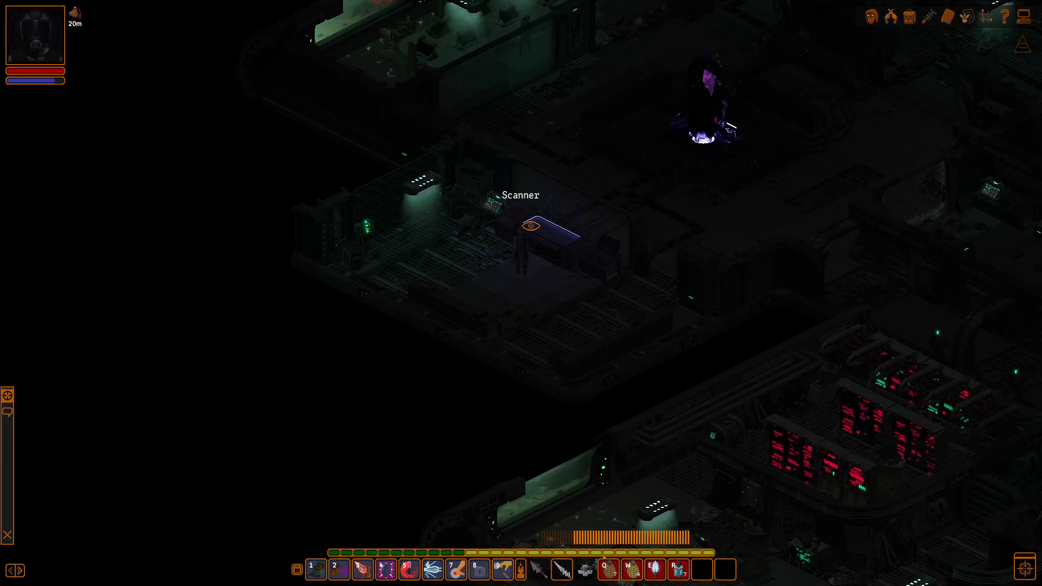
Re-examine the scanner, take both power cells again and pick up the ACoNR
{"action": "left_click", "coordinate": [527, 228]}
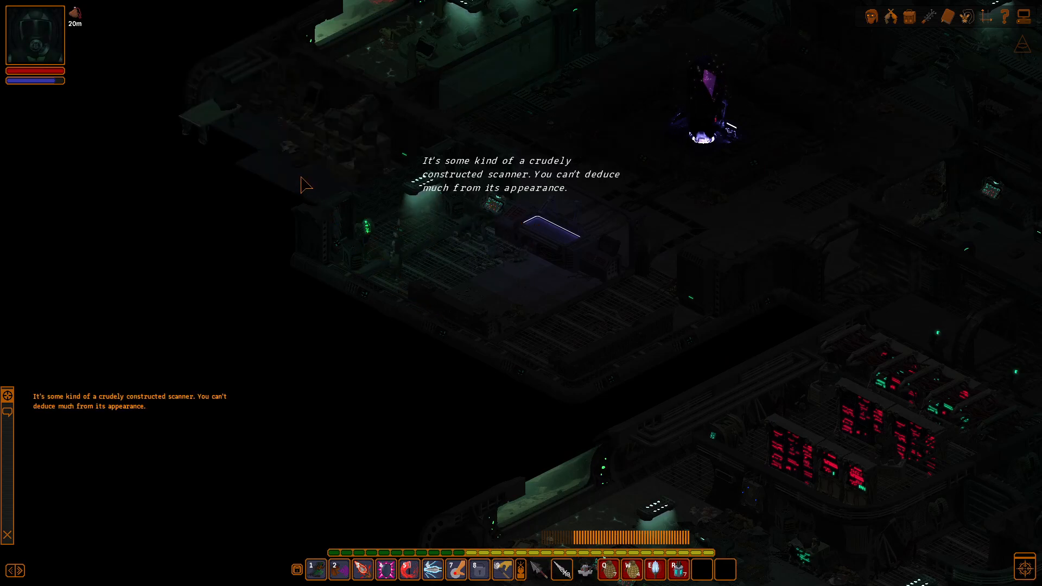
{"action": "left_click", "coordinate": [412, 152]}
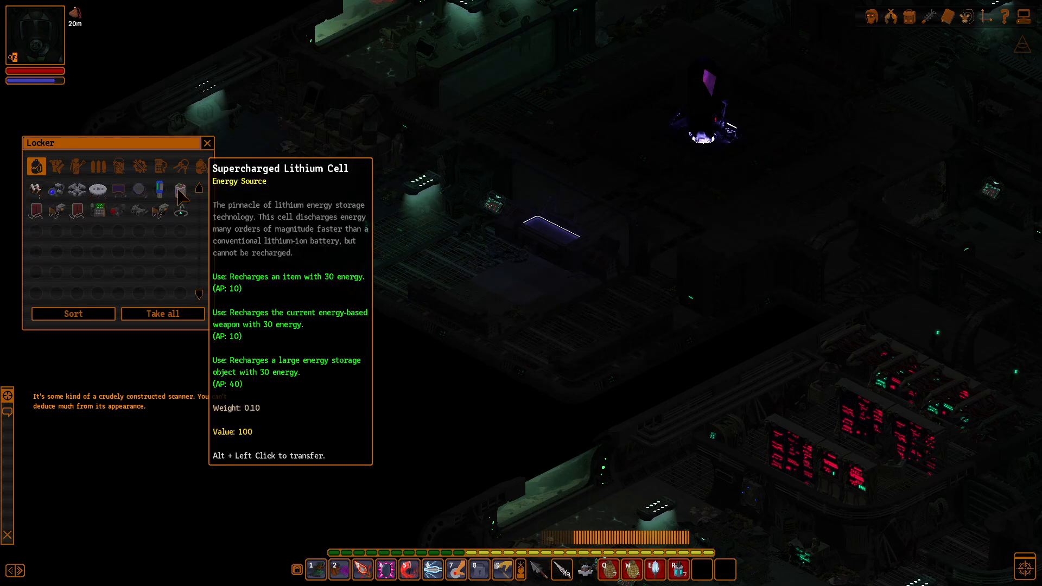
{"action": "left_click", "coordinate": [207, 143]}
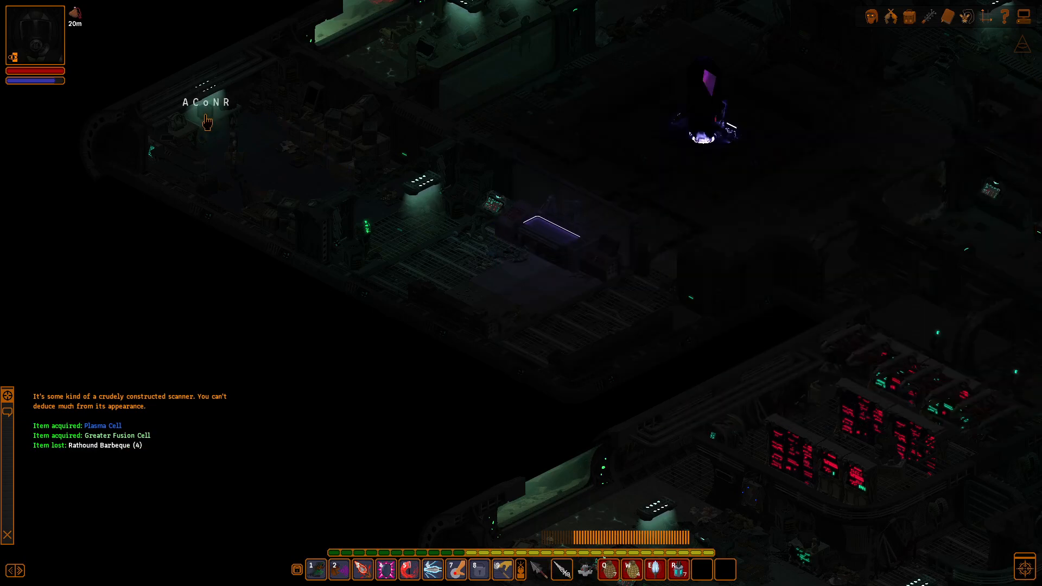
{"action": "left_click", "coordinate": [901, 17]}
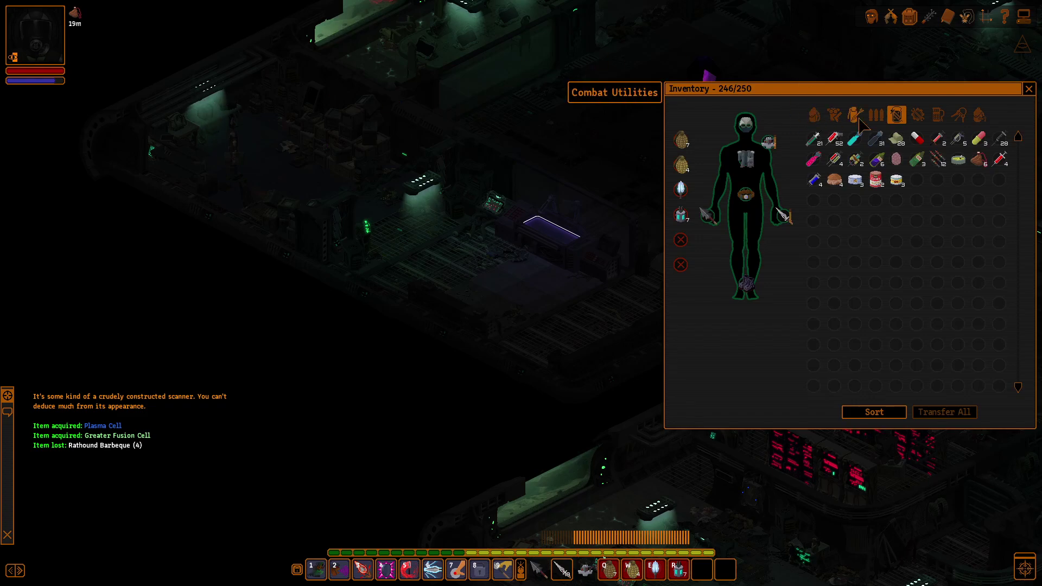
{"action": "mouse_move", "coordinate": [897, 200]}
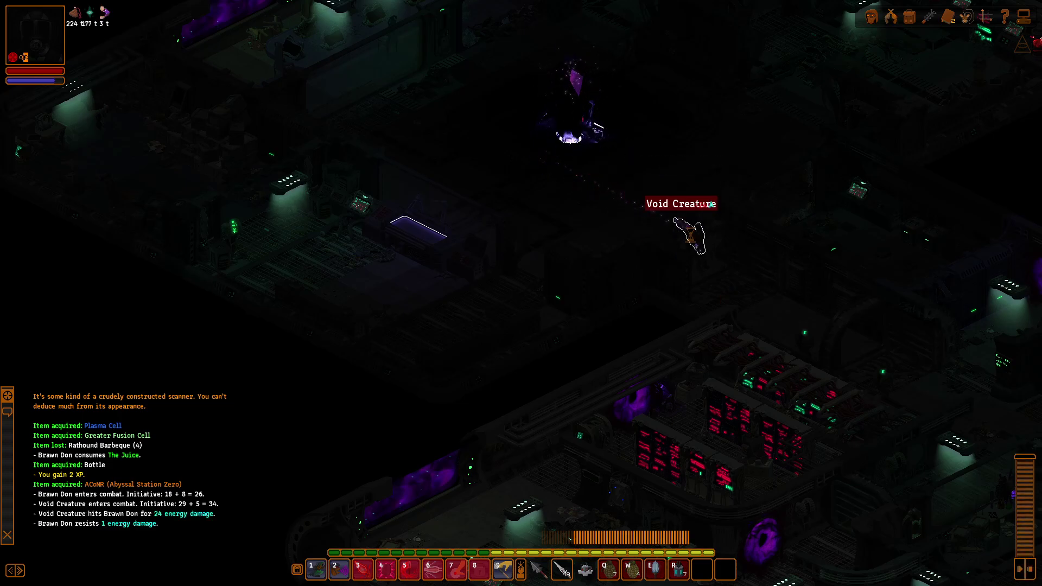
{"action": "mouse_move", "coordinate": [553, 564]}
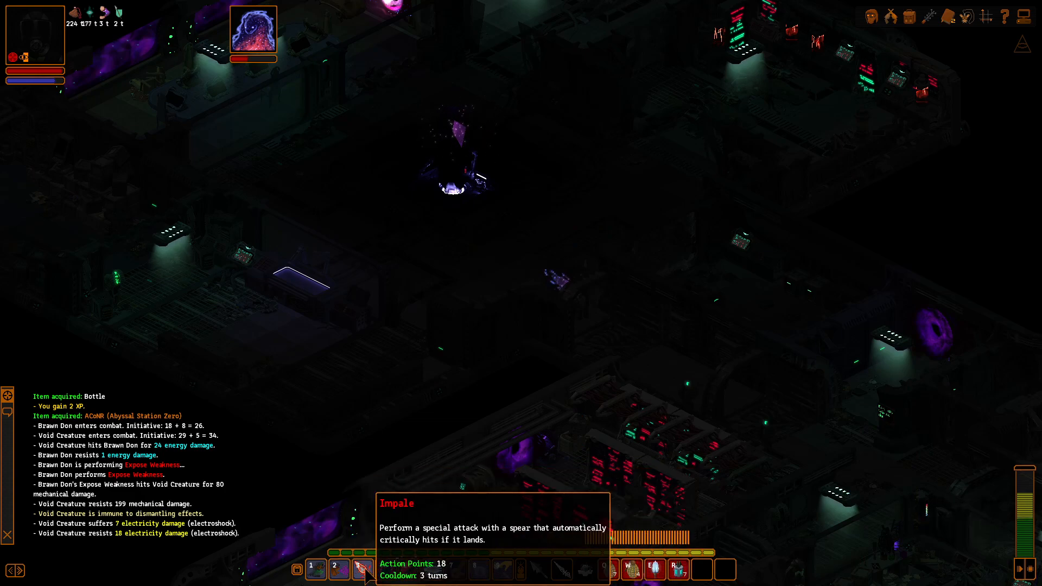
Attack the Void Creature with the hotbar abilities
{"action": "left_click", "coordinate": [357, 582]}
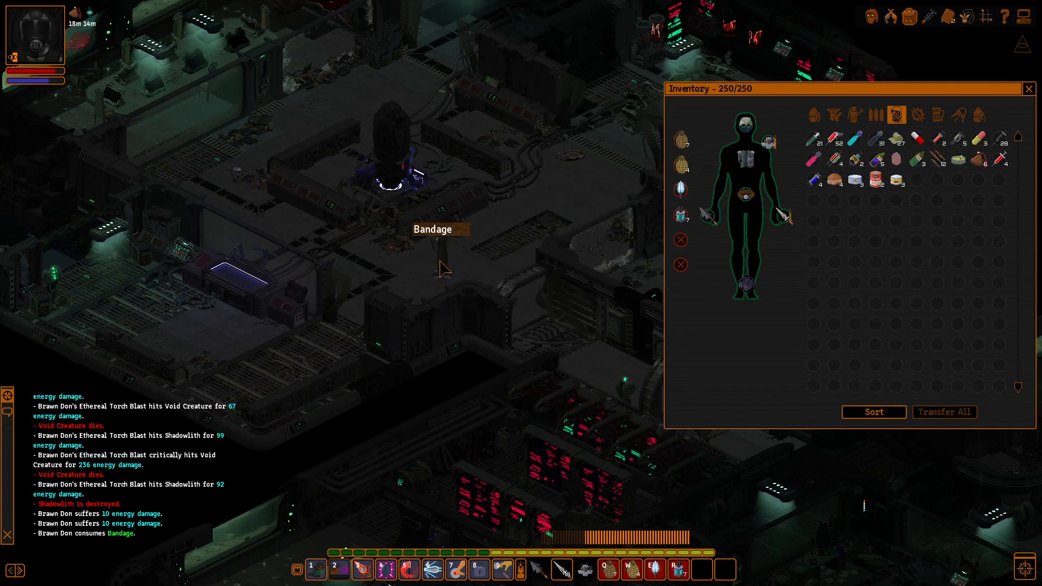
Bandage back to full health and study the Shadow Dust for 3 XP
{"action": "left_click", "coordinate": [1029, 89]}
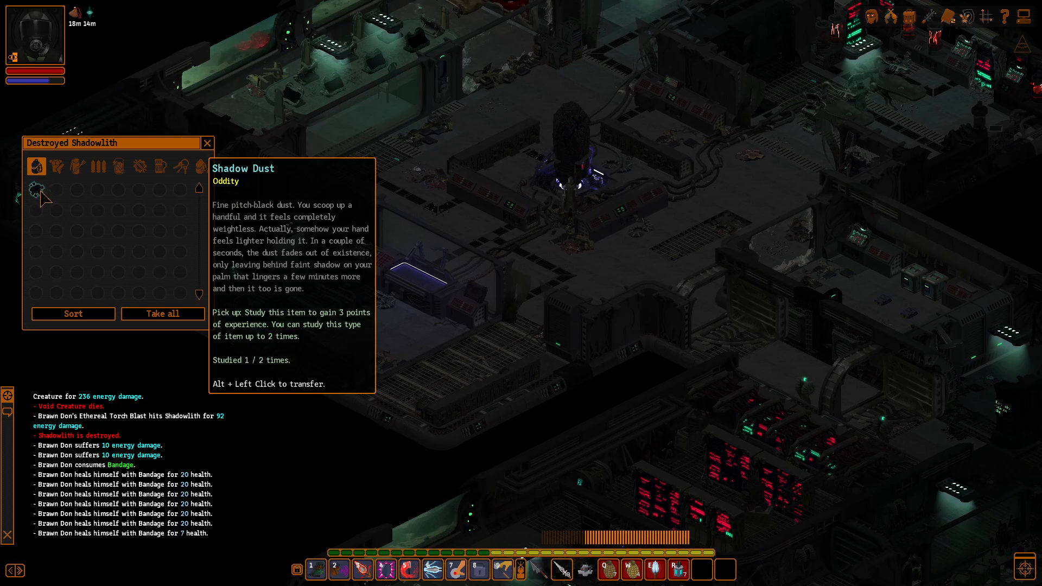
{"action": "left_click", "coordinate": [207, 143]}
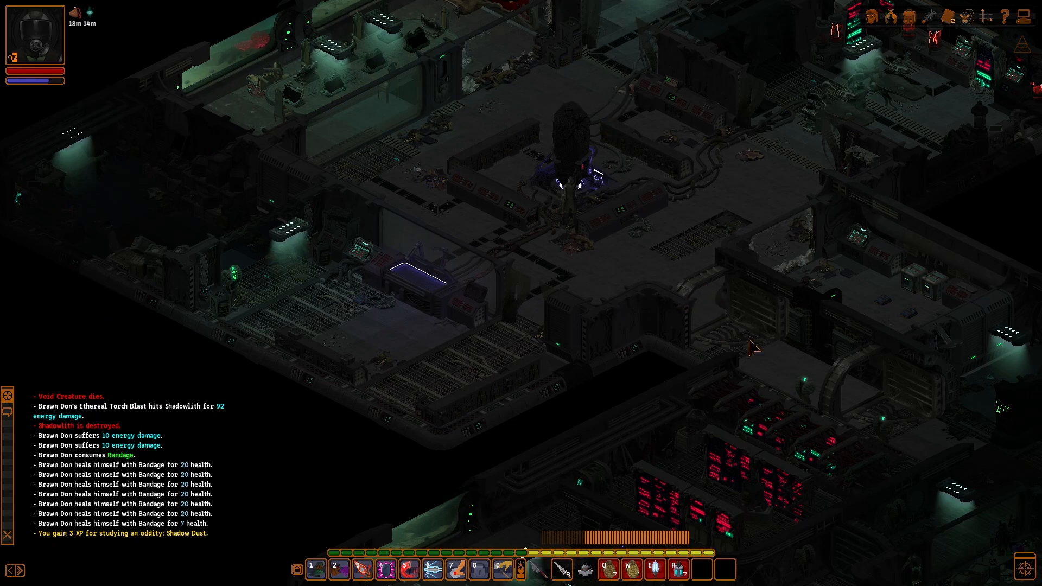
{"action": "mouse_move", "coordinate": [675, 280]}
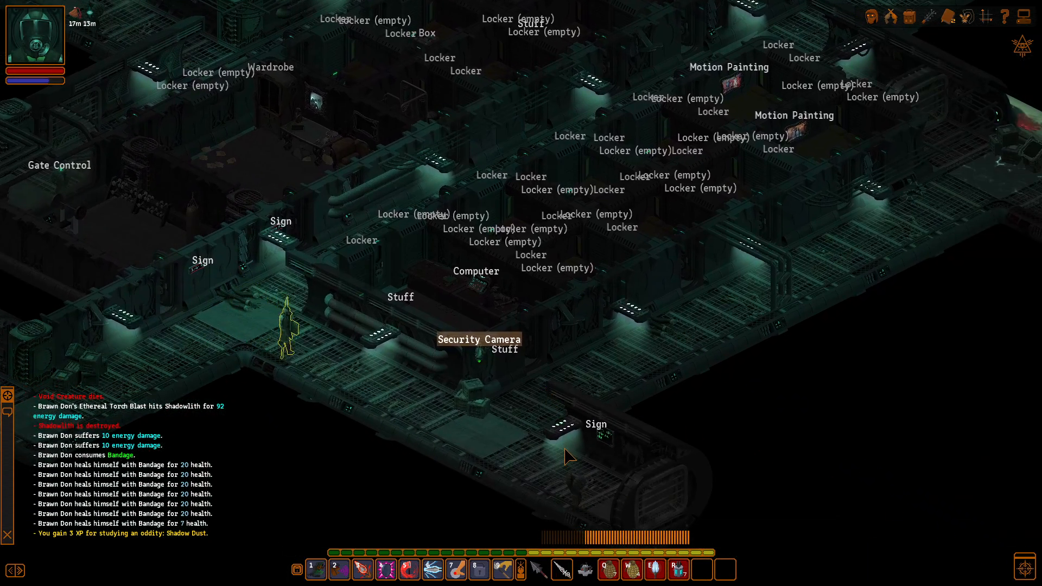
Walk the character out of the Shadowlith chamber along the locker corridor
{"action": "left_click", "coordinate": [685, 314]}
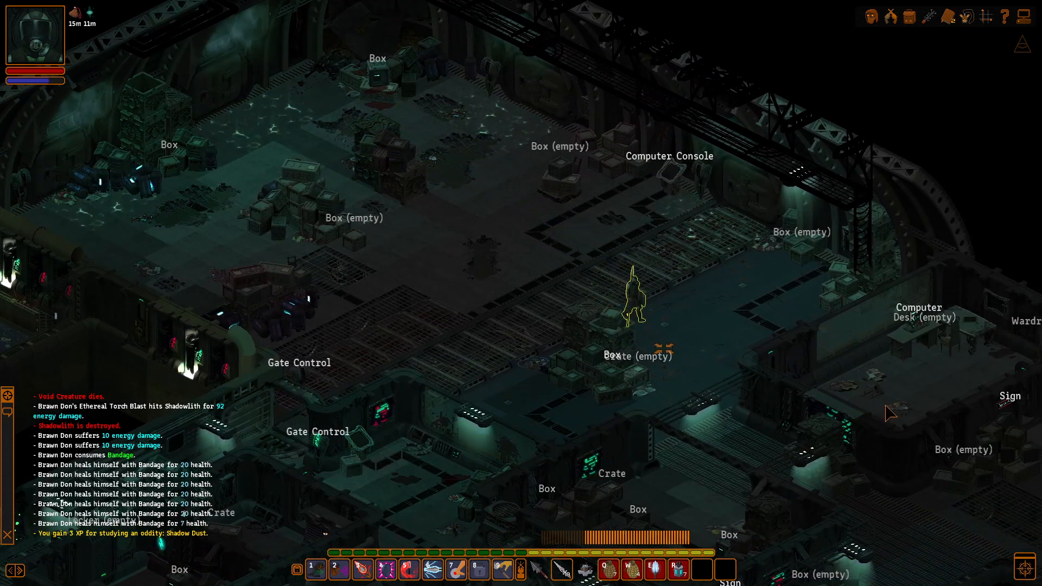
Walk the character through the storage bay of boxes and crates
{"action": "left_click", "coordinate": [888, 413]}
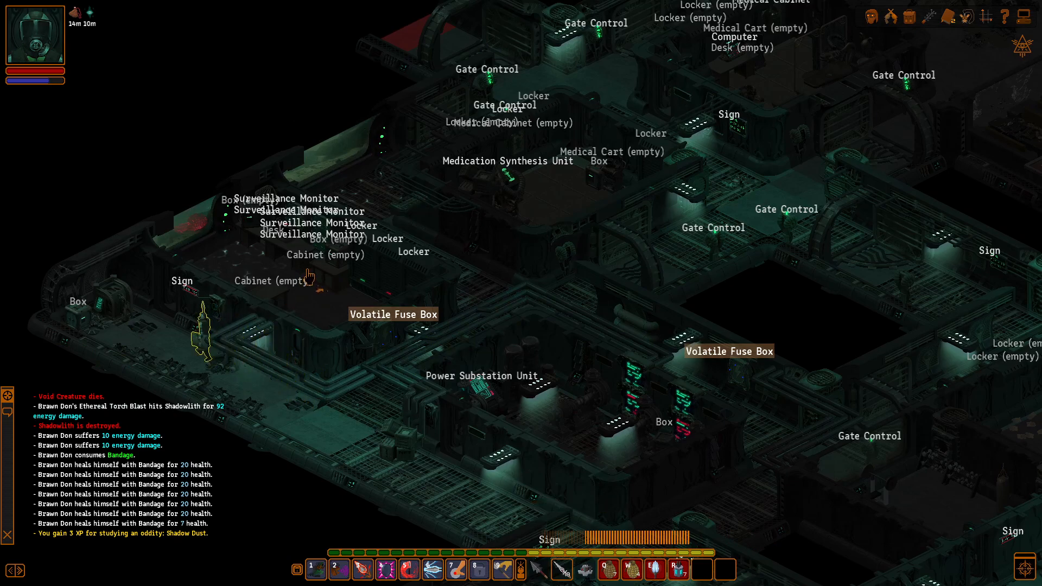
Walk toward the surveillance monitor room and on past the substation
{"action": "left_click", "coordinate": [293, 215]}
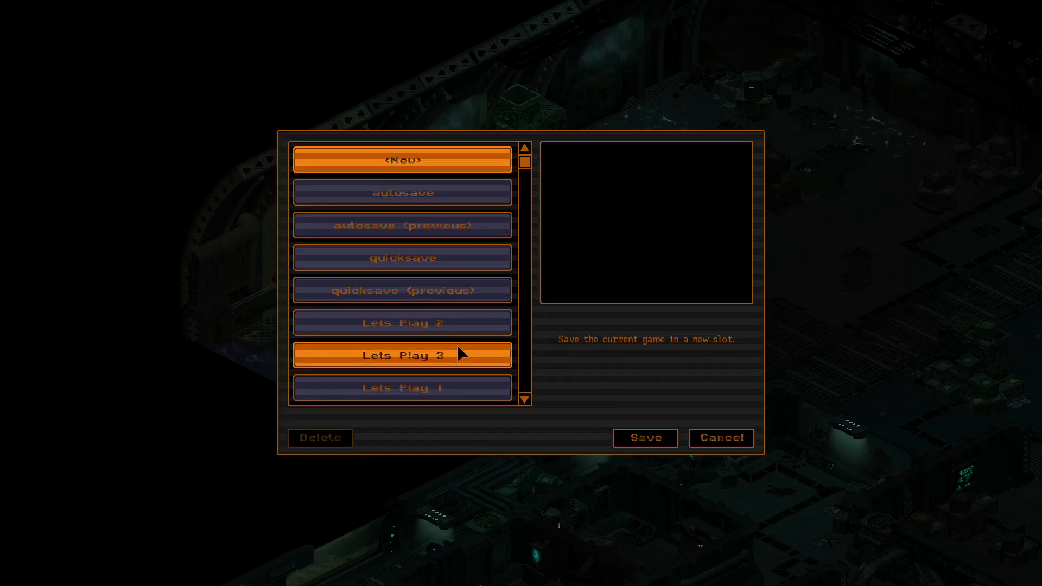
Overwrite the 'Lets Play 3' slot with the current game
{"action": "left_click", "coordinate": [722, 438]}
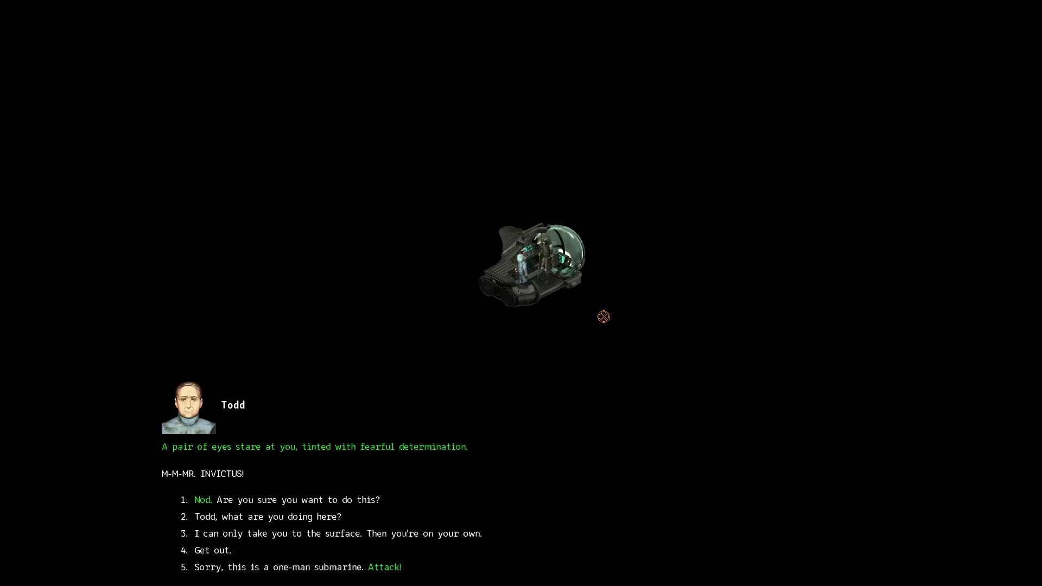
{"action": "mouse_move", "coordinate": [346, 506]}
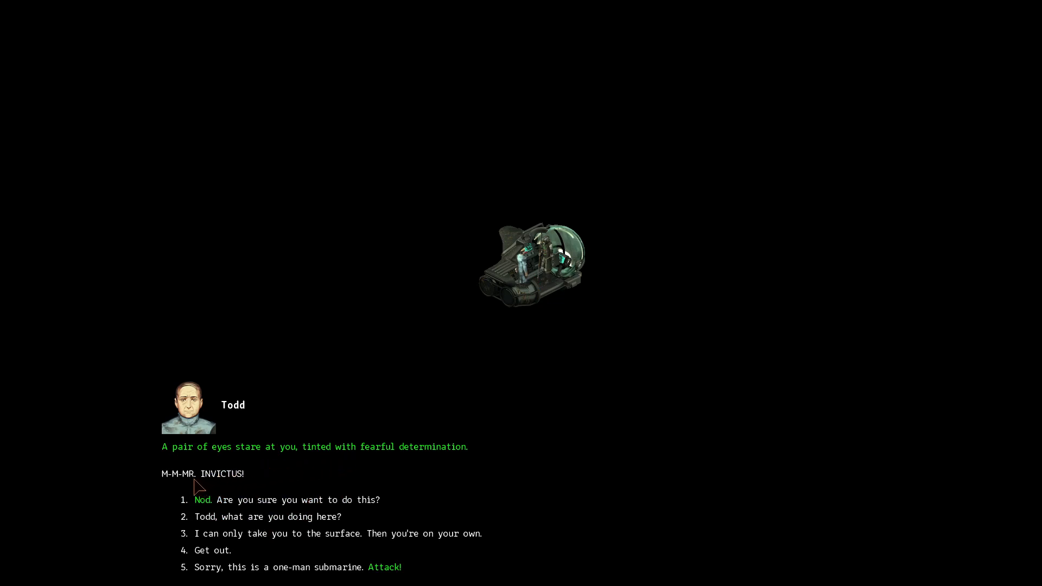
{"action": "mouse_move", "coordinate": [302, 525]}
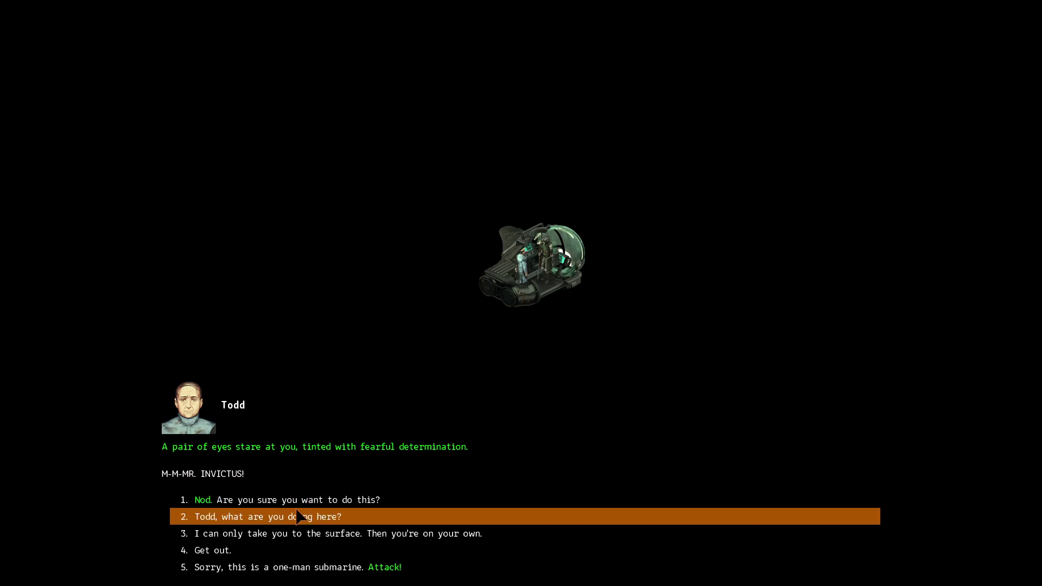
{"action": "mouse_move", "coordinate": [248, 549]}
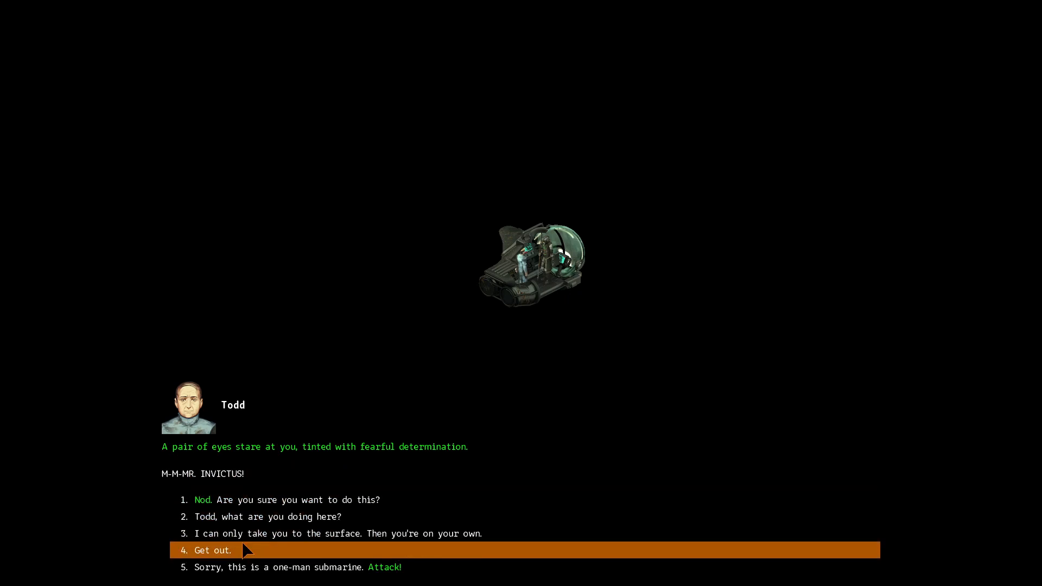
{"action": "mouse_move", "coordinate": [245, 510]}
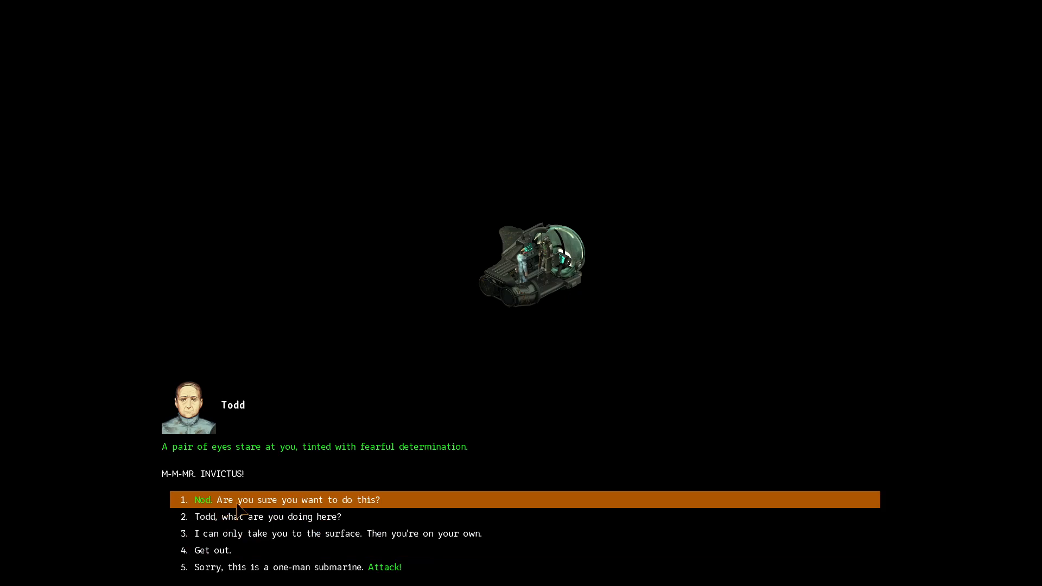
Ask Todd if he's sure, then tell him 'Don't be afraid. Time to surface.'
{"action": "left_click", "coordinate": [287, 499]}
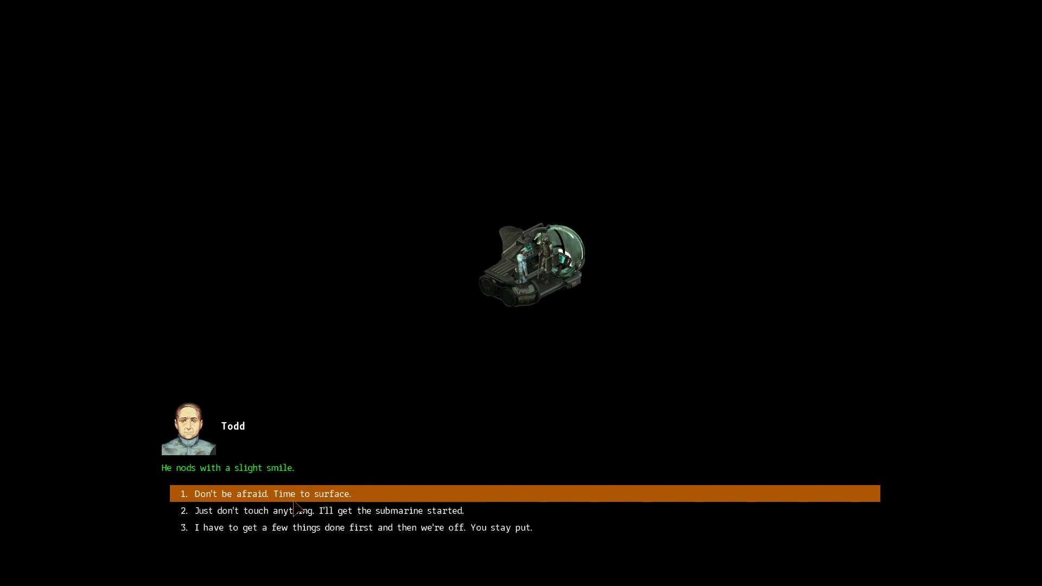
{"action": "mouse_move", "coordinate": [406, 500]}
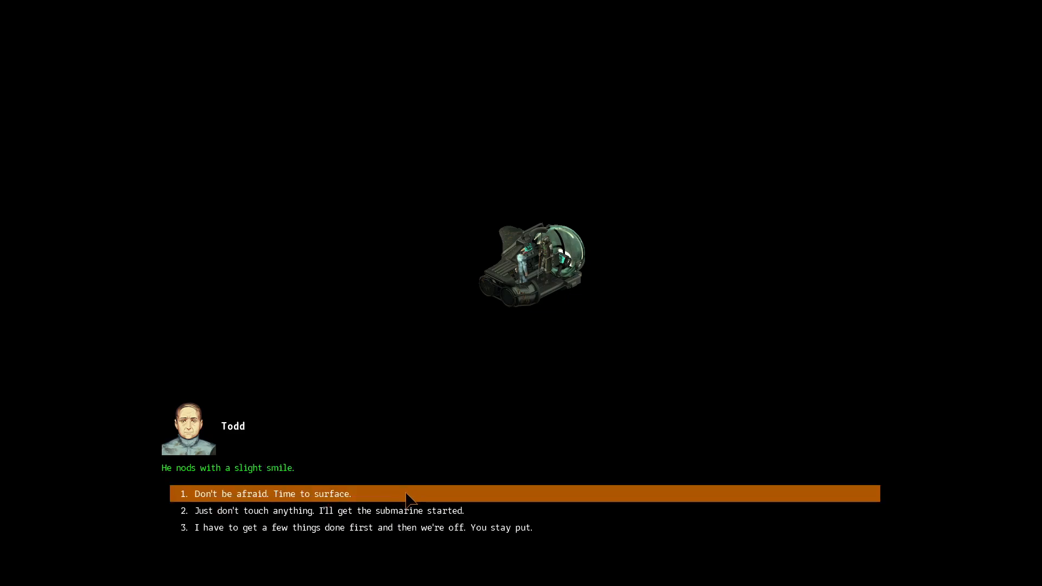
{"action": "mouse_move", "coordinate": [300, 544]}
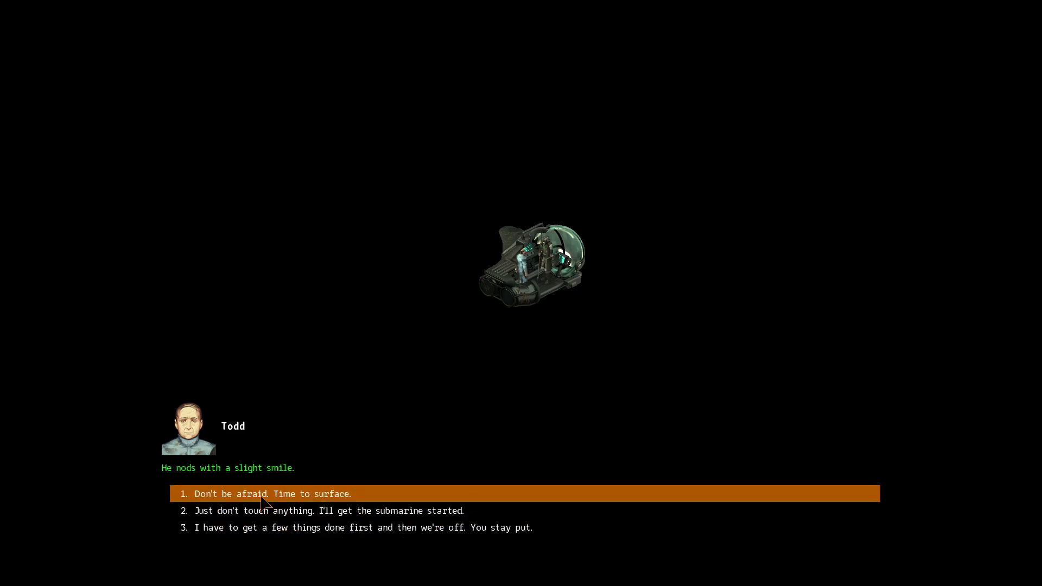
{"action": "left_click", "coordinate": [272, 494]}
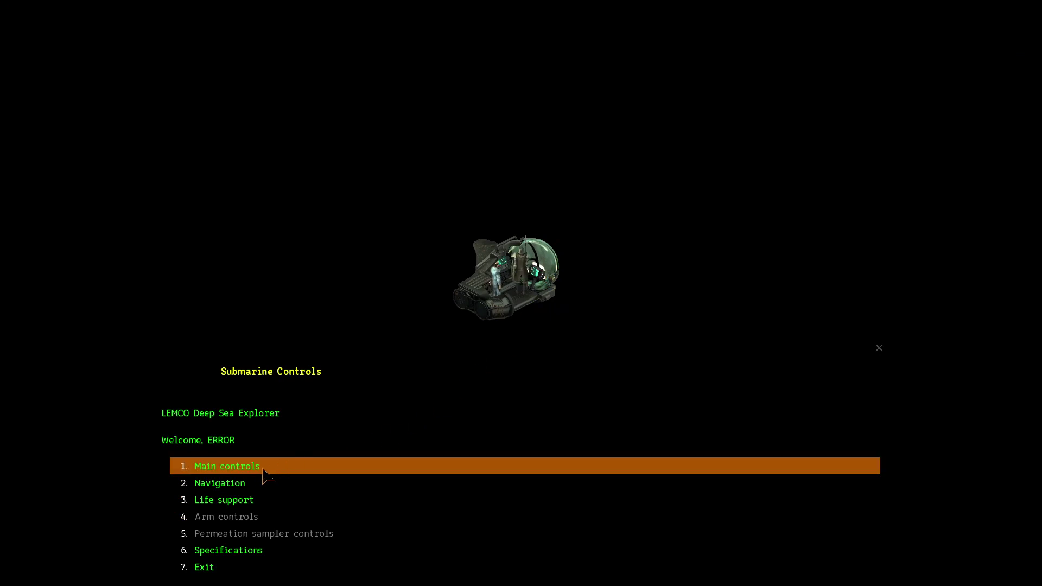
{"action": "mouse_move", "coordinate": [239, 478]}
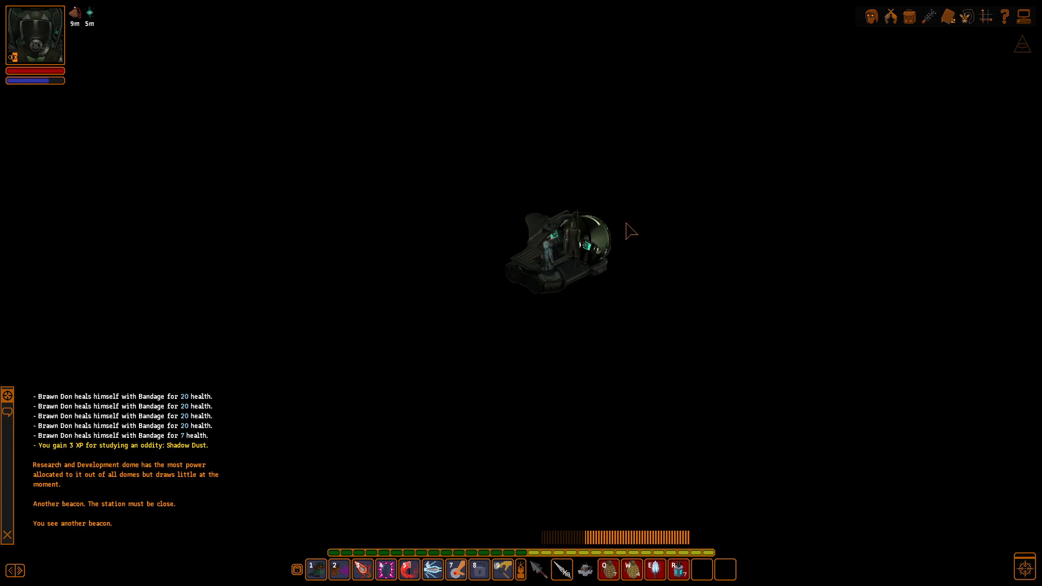
{"action": "mouse_move", "coordinate": [598, 330]}
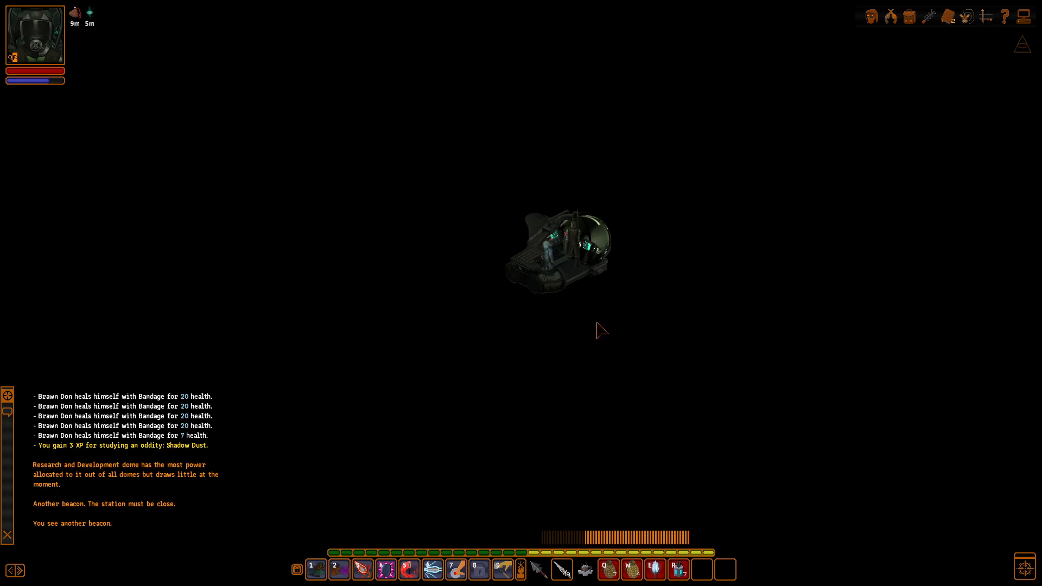
{"action": "mouse_move", "coordinate": [619, 328]}
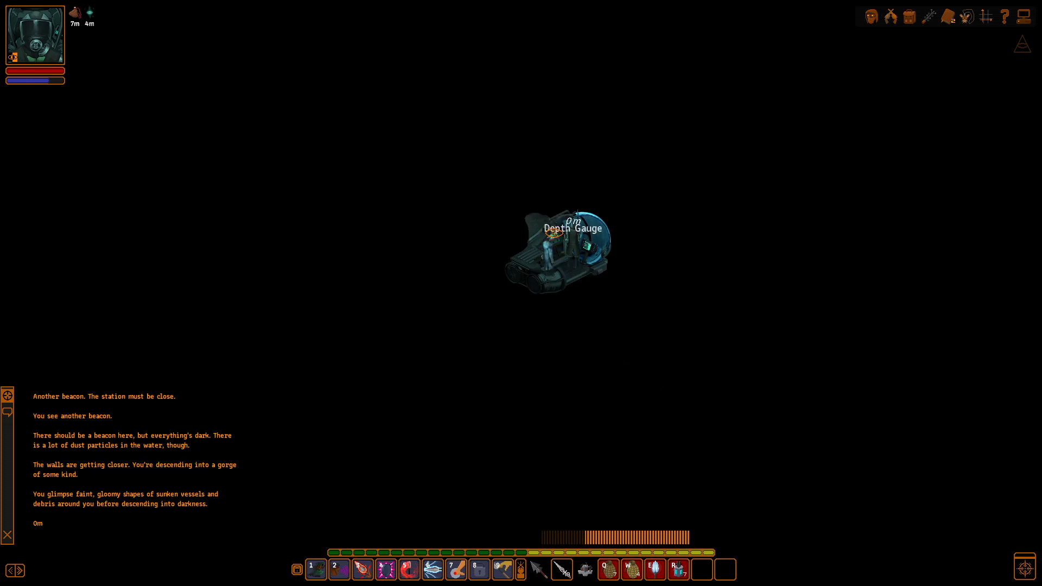
{"action": "mouse_move", "coordinate": [539, 251]}
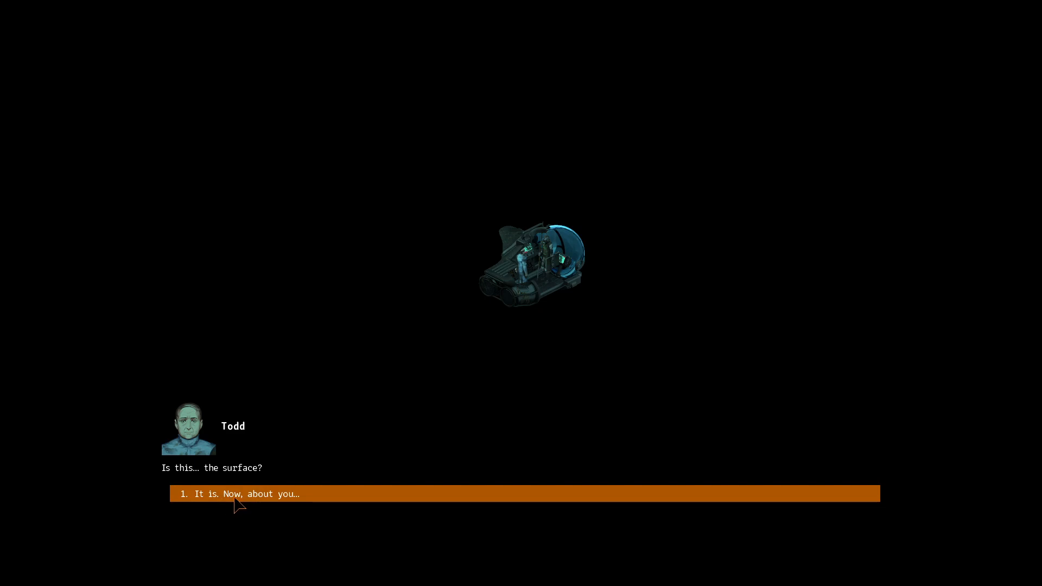
Confirm it's the surface, raise Todd's future and promise to find him a new home
{"action": "left_click", "coordinate": [248, 494]}
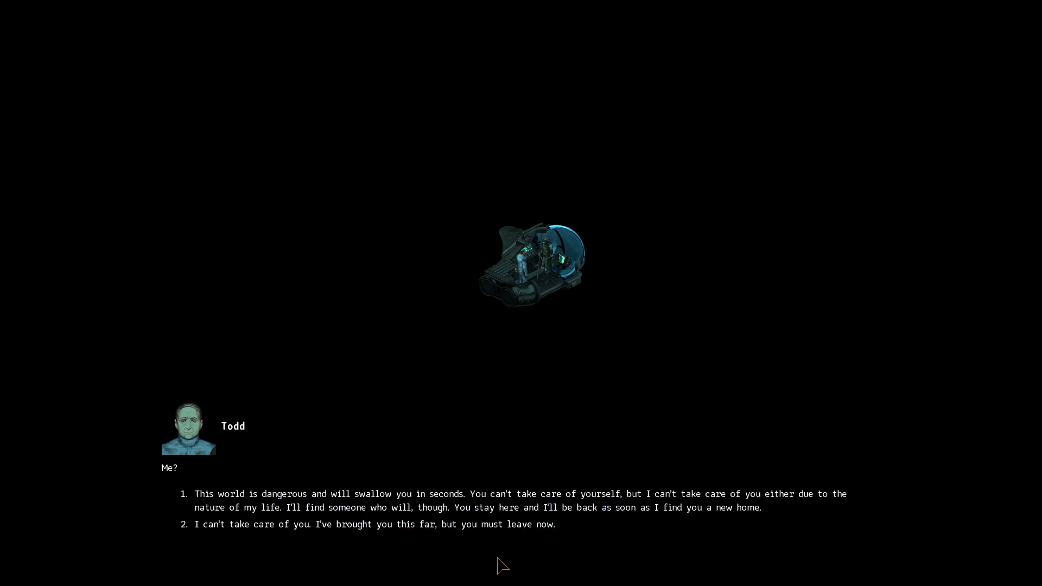
{"action": "mouse_move", "coordinate": [240, 536]}
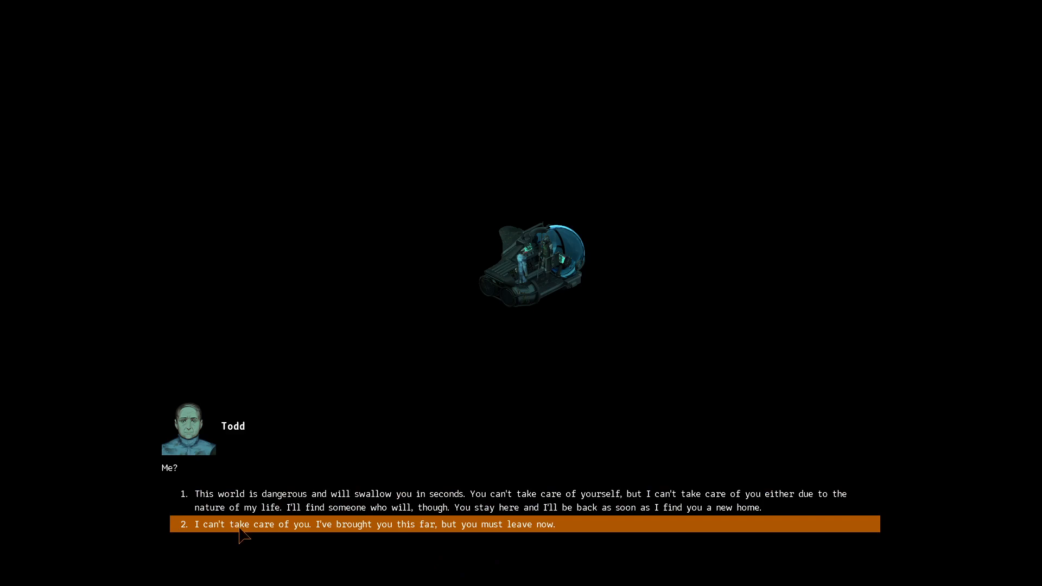
{"action": "mouse_move", "coordinate": [502, 522]}
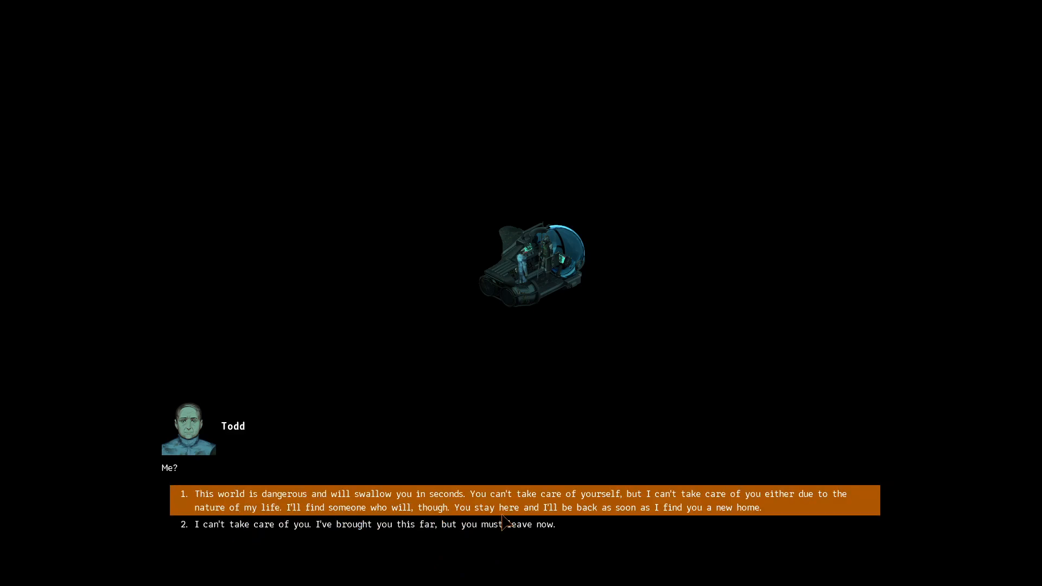
{"action": "mouse_move", "coordinate": [617, 524]}
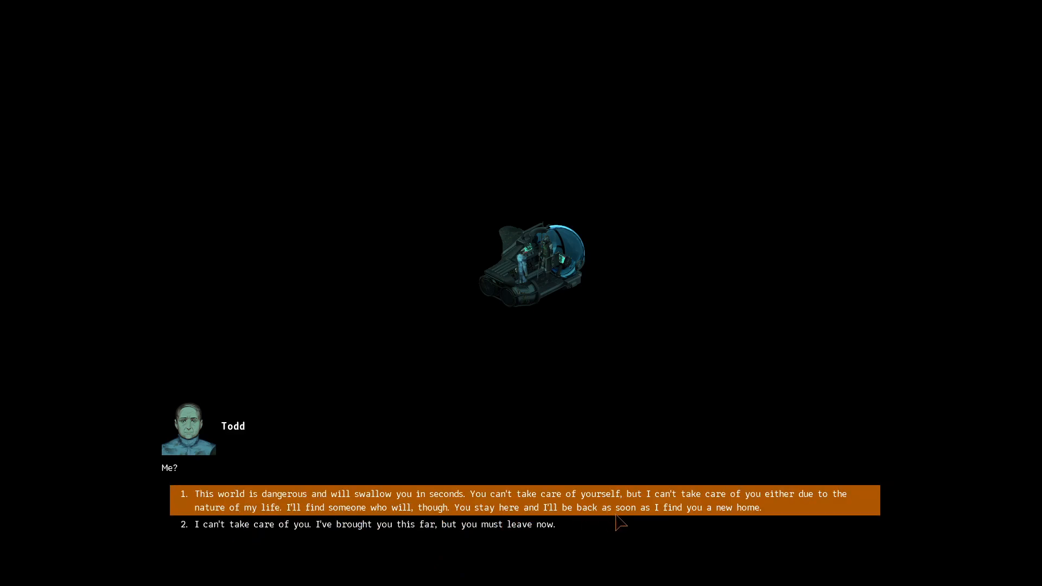
{"action": "mouse_move", "coordinate": [306, 519]}
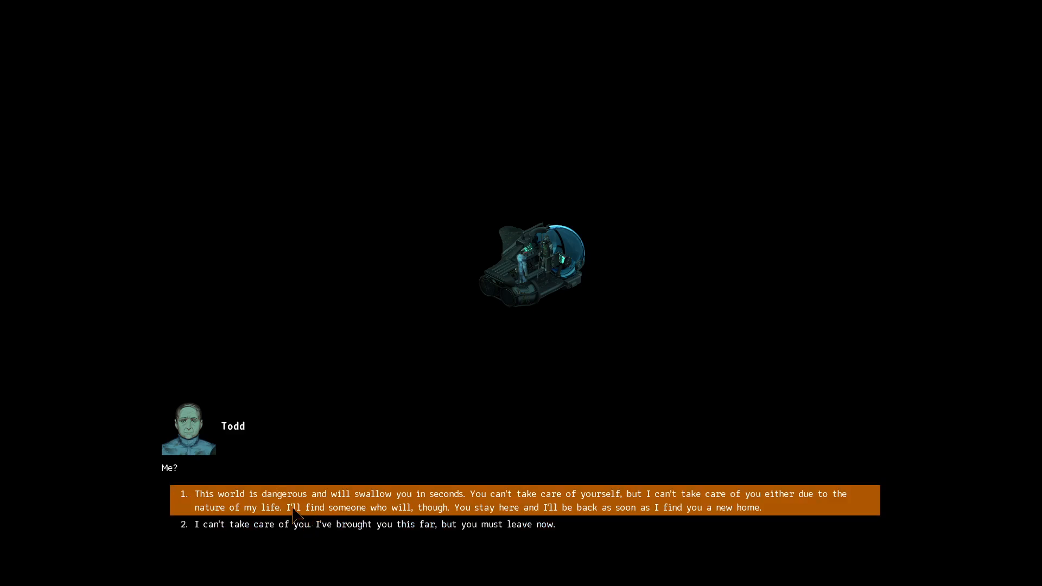
{"action": "mouse_move", "coordinate": [212, 507]}
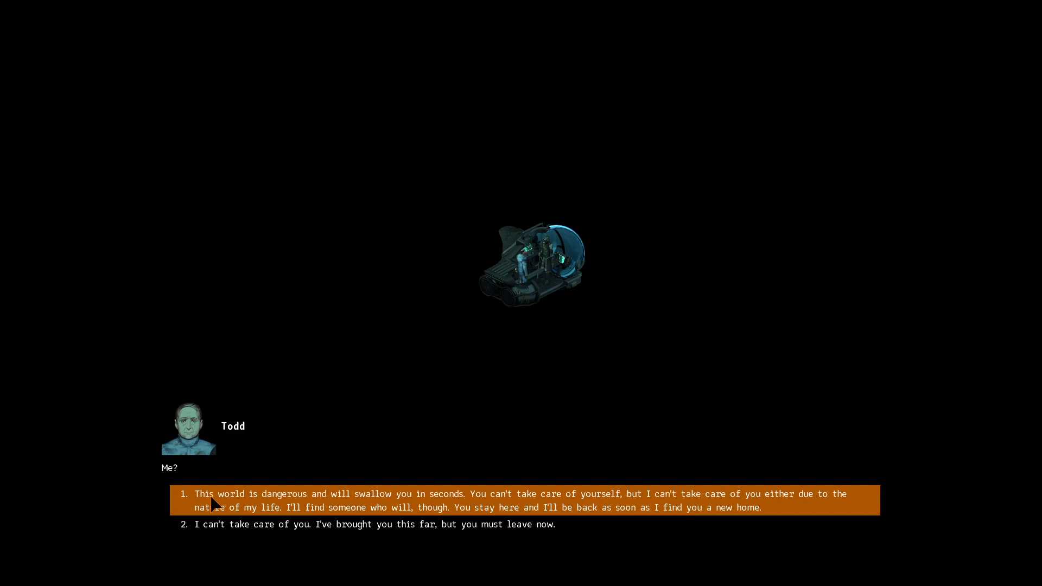
{"action": "mouse_move", "coordinate": [241, 515]}
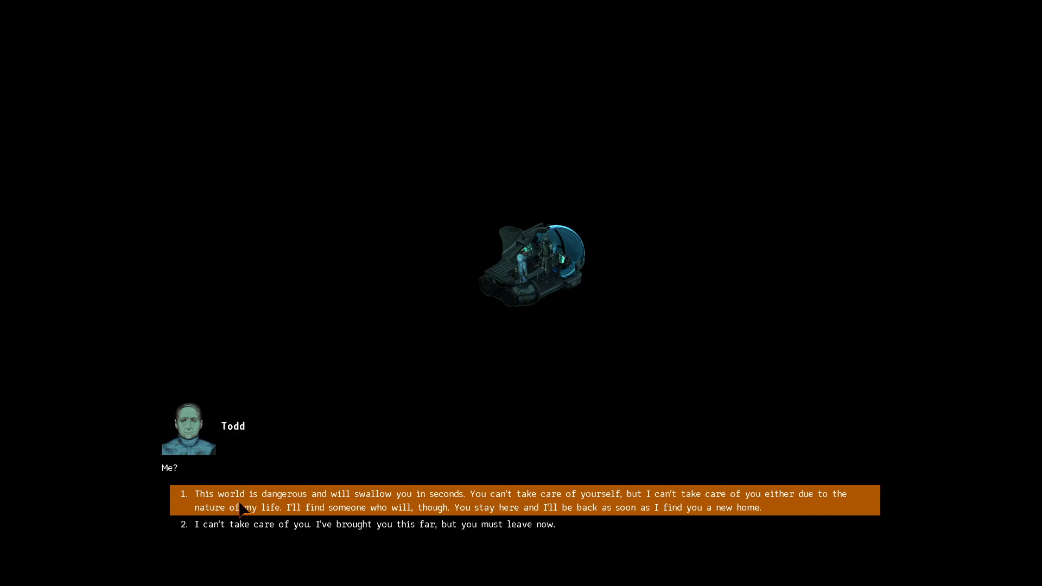
{"action": "mouse_move", "coordinate": [406, 513]}
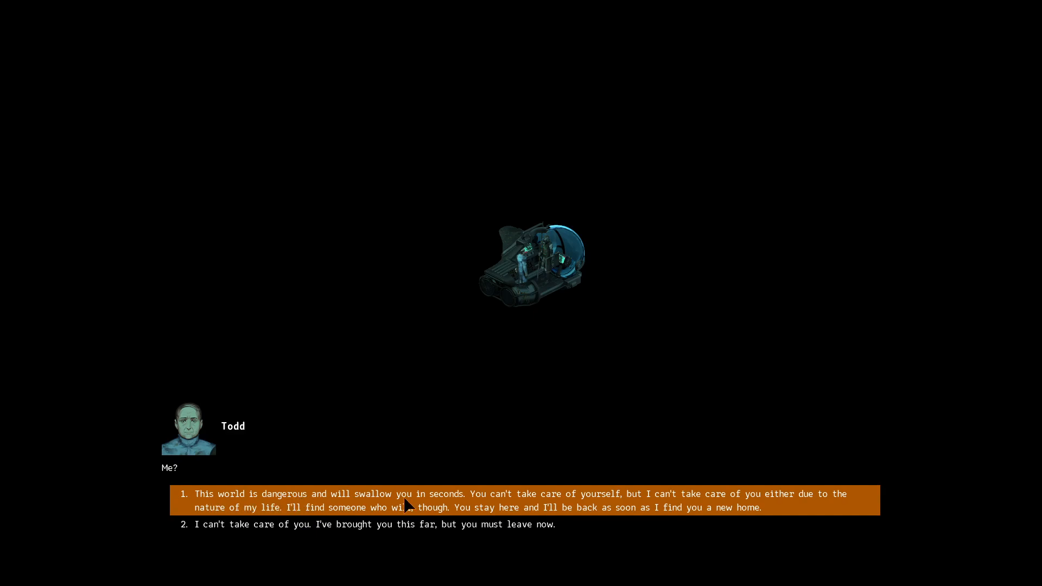
{"action": "mouse_move", "coordinate": [692, 510]}
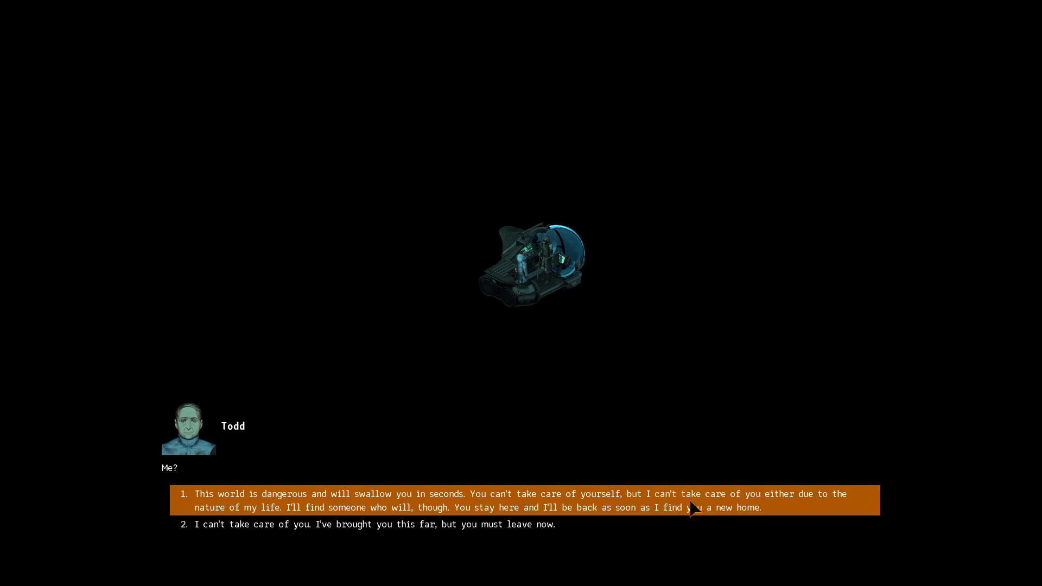
{"action": "mouse_move", "coordinate": [317, 518]}
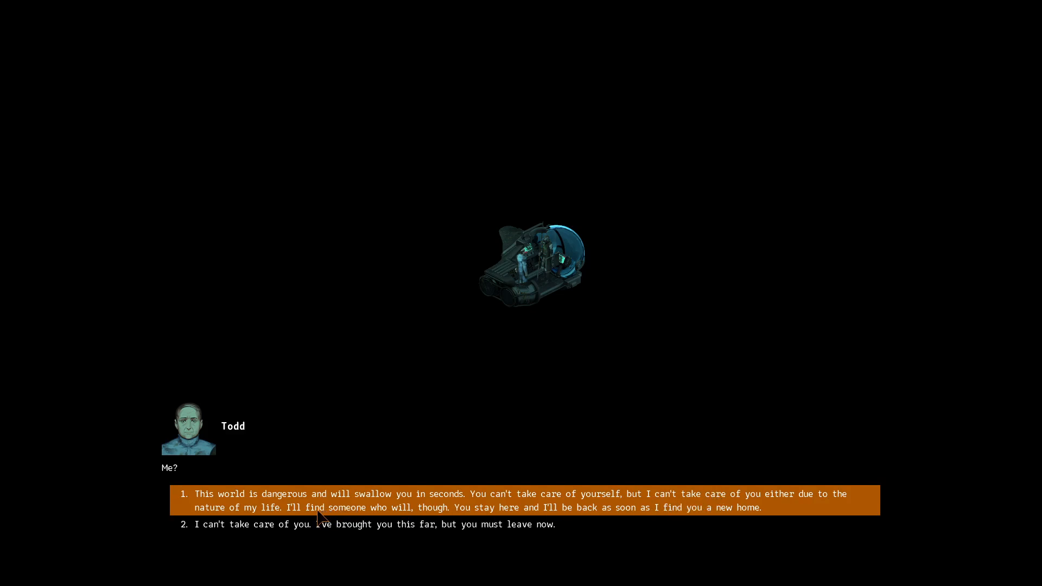
{"action": "mouse_move", "coordinate": [388, 517]}
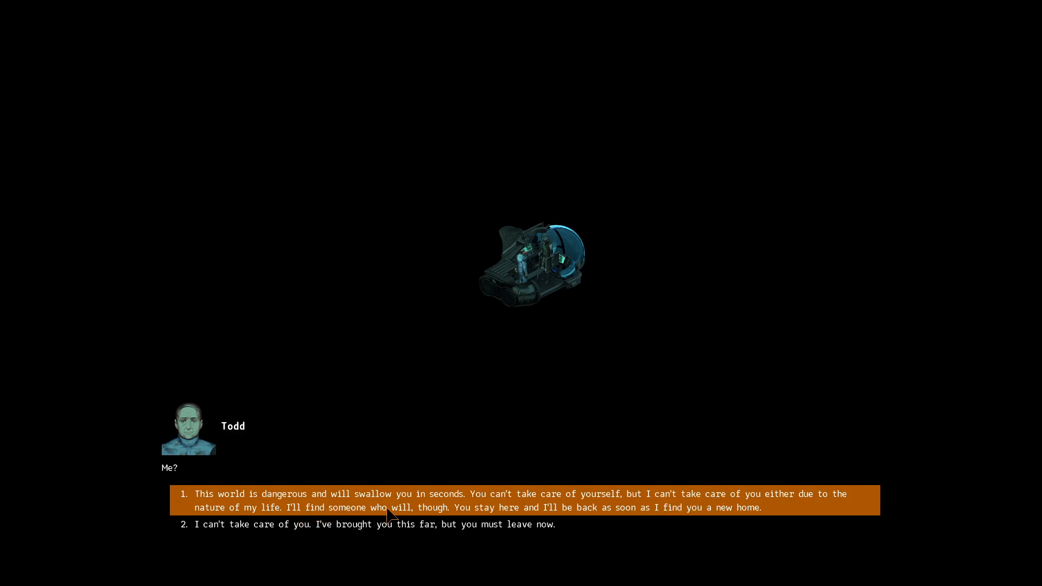
{"action": "mouse_move", "coordinate": [521, 511]}
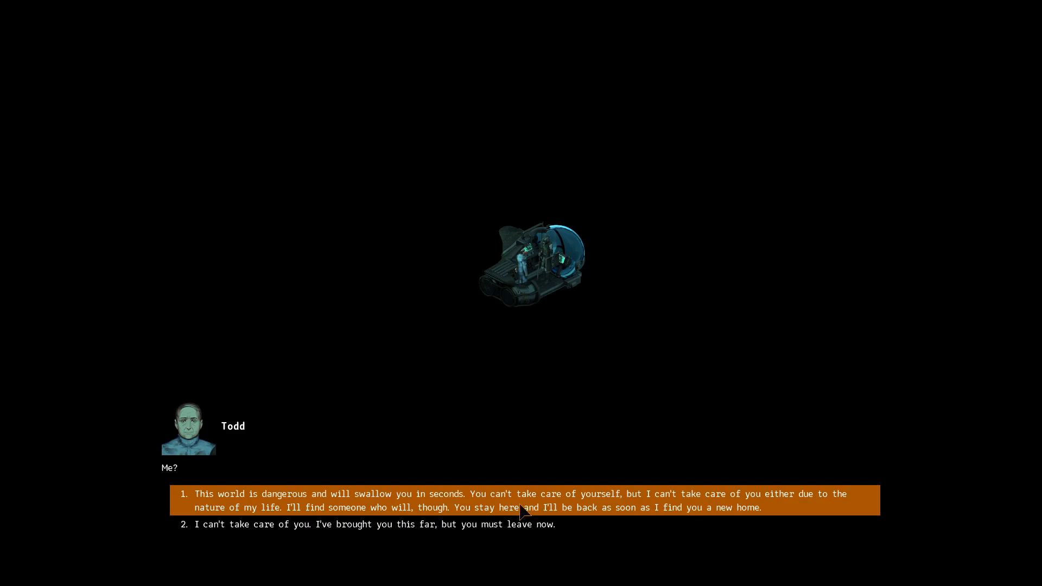
{"action": "left_click", "coordinate": [518, 508]}
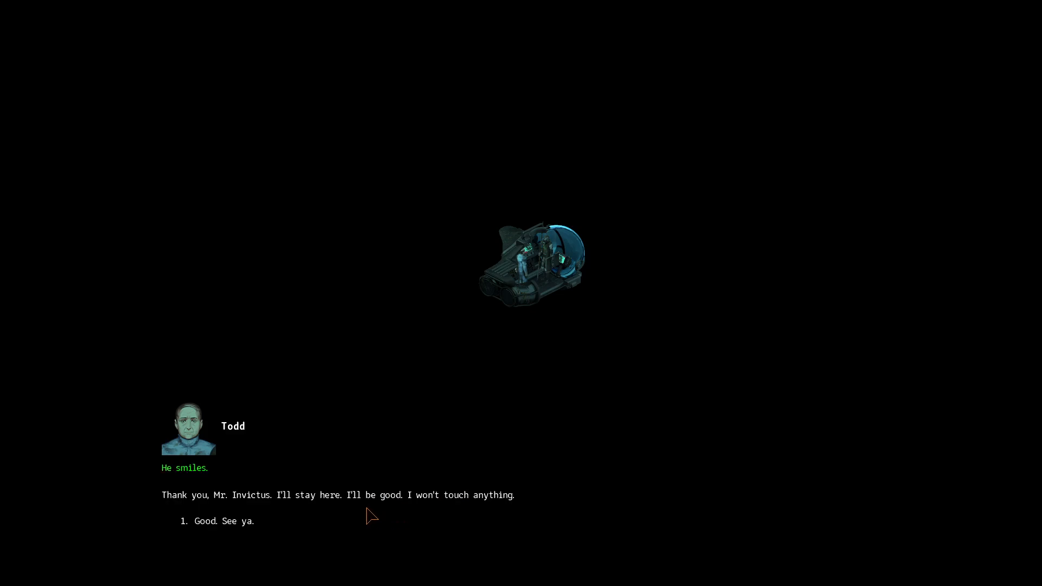
{"action": "mouse_move", "coordinate": [306, 517]}
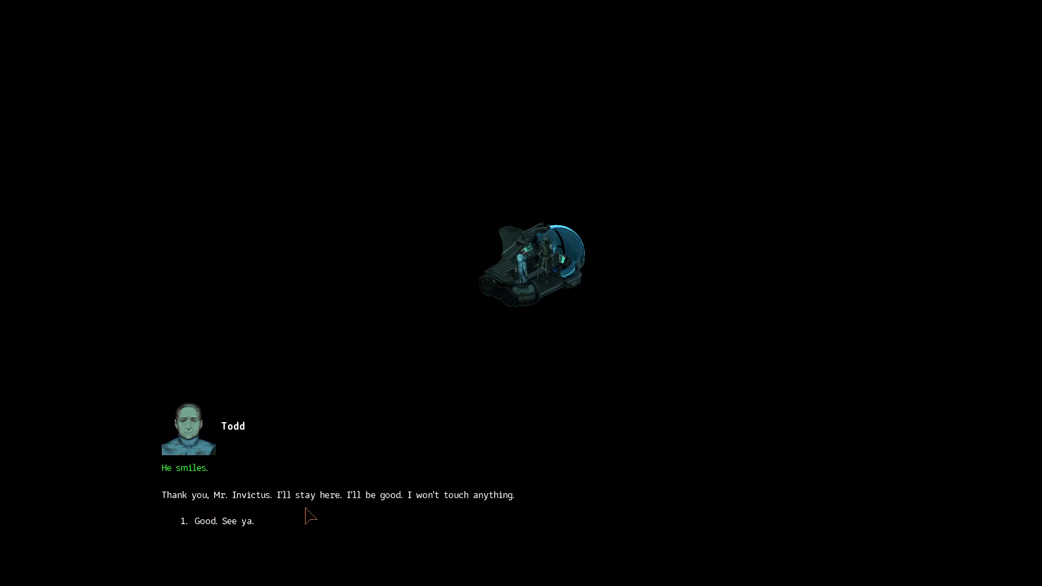
{"action": "mouse_move", "coordinate": [366, 518]}
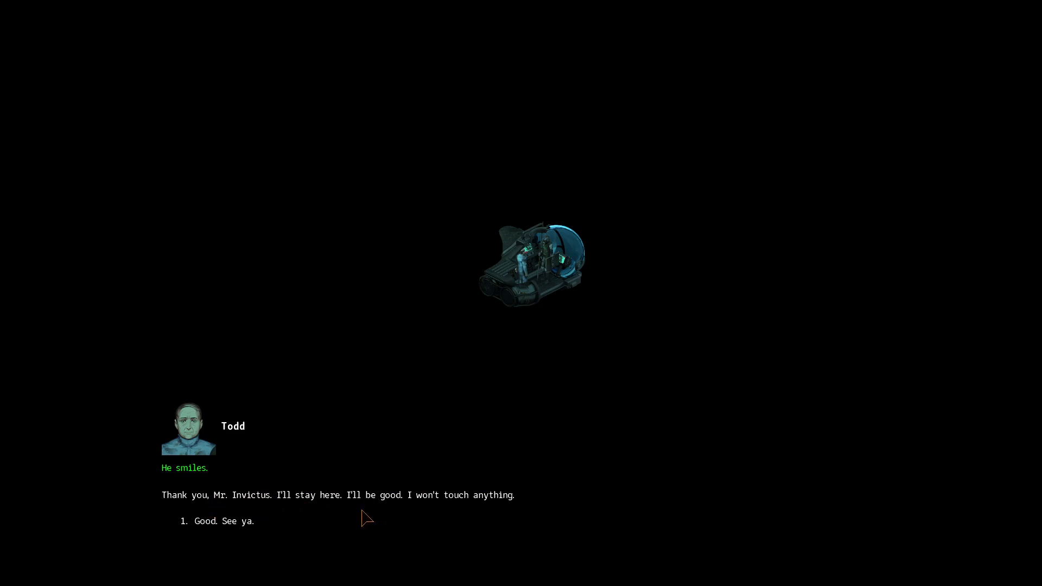
{"action": "mouse_move", "coordinate": [259, 531]}
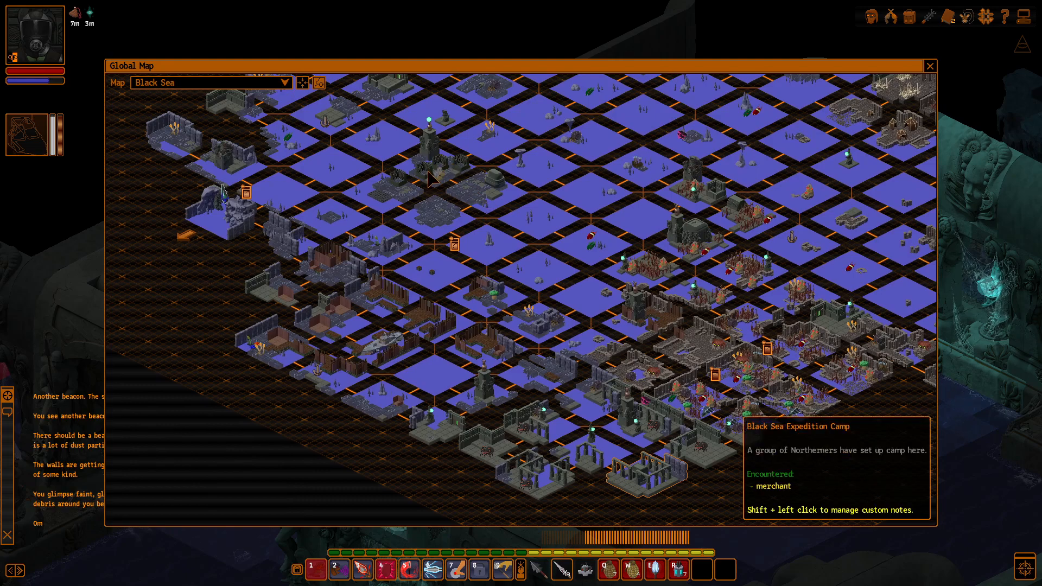
{"action": "mouse_move", "coordinate": [432, 187]}
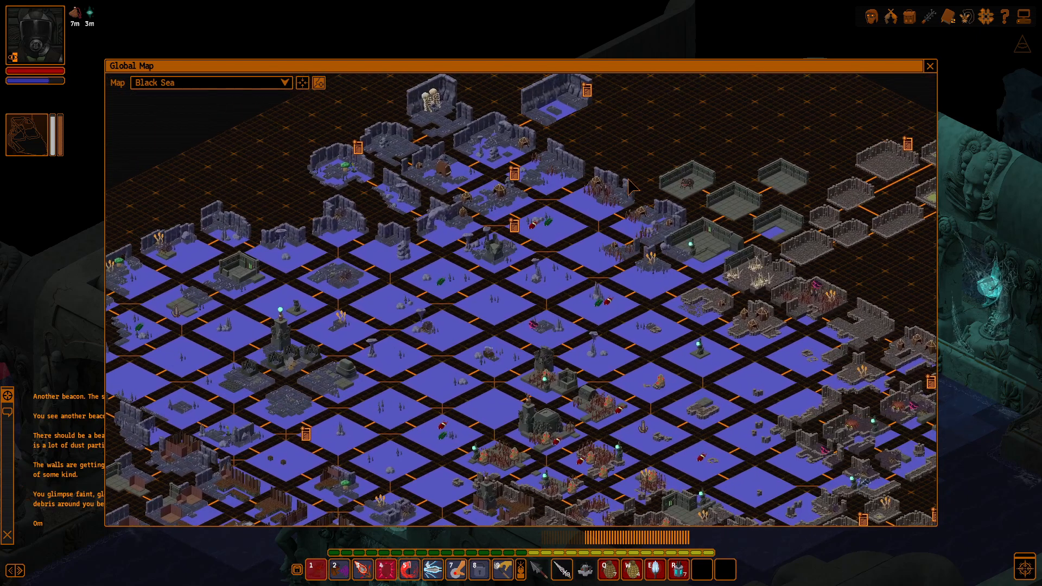
Close the Black Sea global map after checking the expedition camp
{"action": "left_click", "coordinate": [929, 65]}
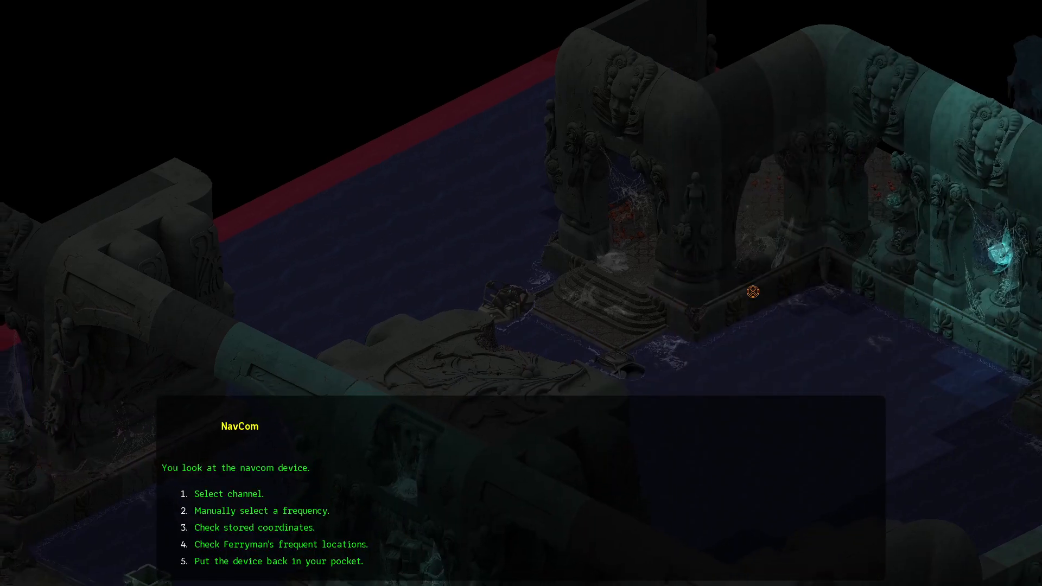
Call Yahot on NavCom channel 3 and continue after hearing he's docked at the pirate base
{"action": "left_click", "coordinate": [229, 494]}
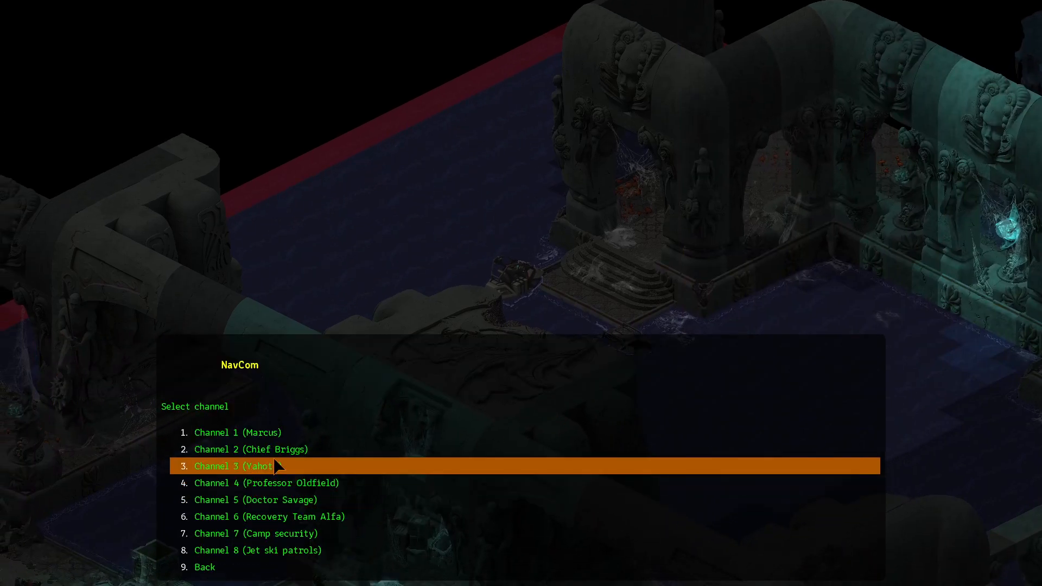
{"action": "left_click", "coordinate": [233, 466]}
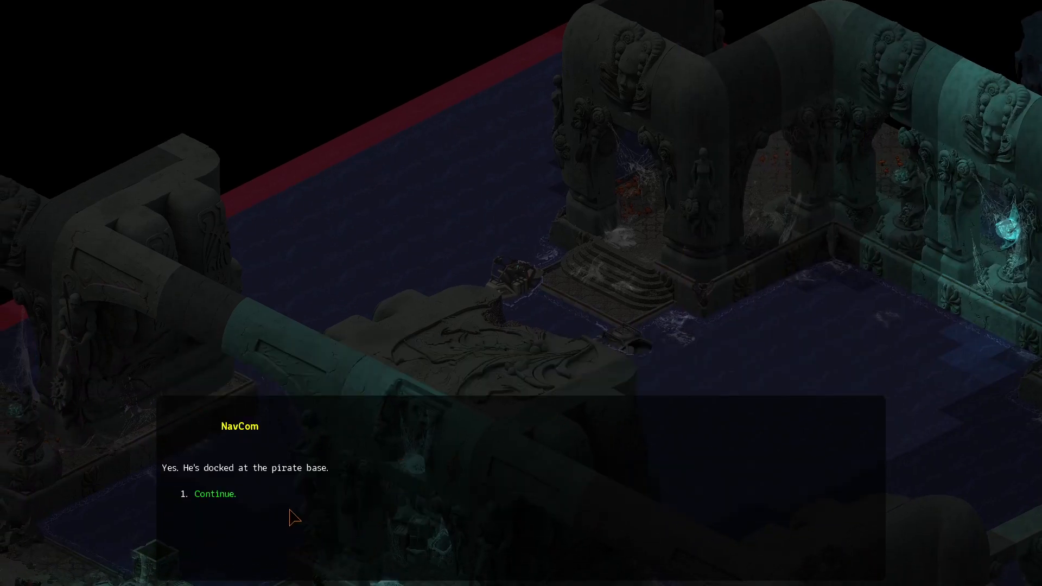
{"action": "left_click", "coordinate": [215, 494]}
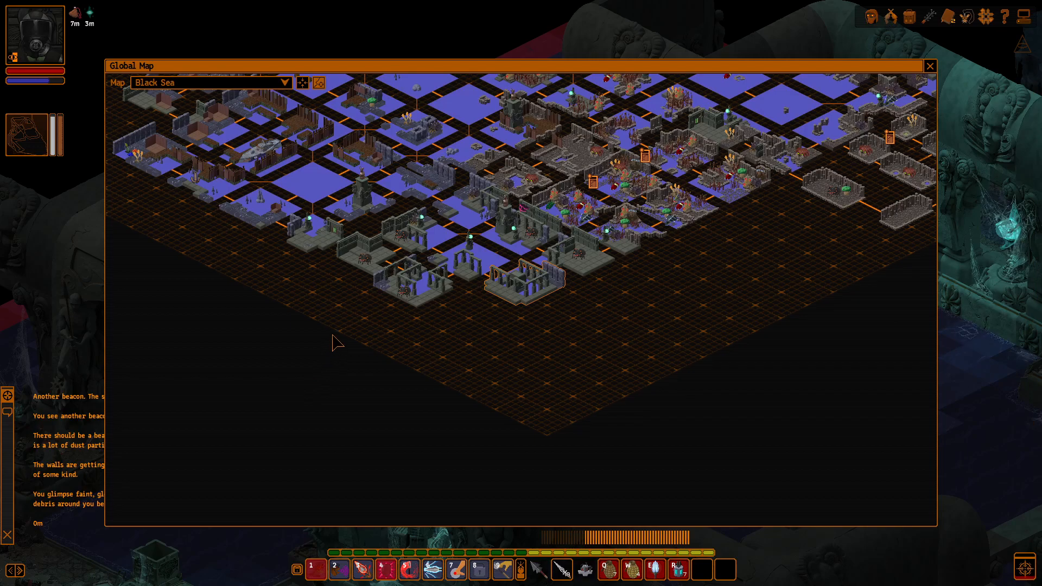
Use the Black Sea global map to travel to the Ferryman's barge
{"action": "left_click", "coordinate": [929, 65]}
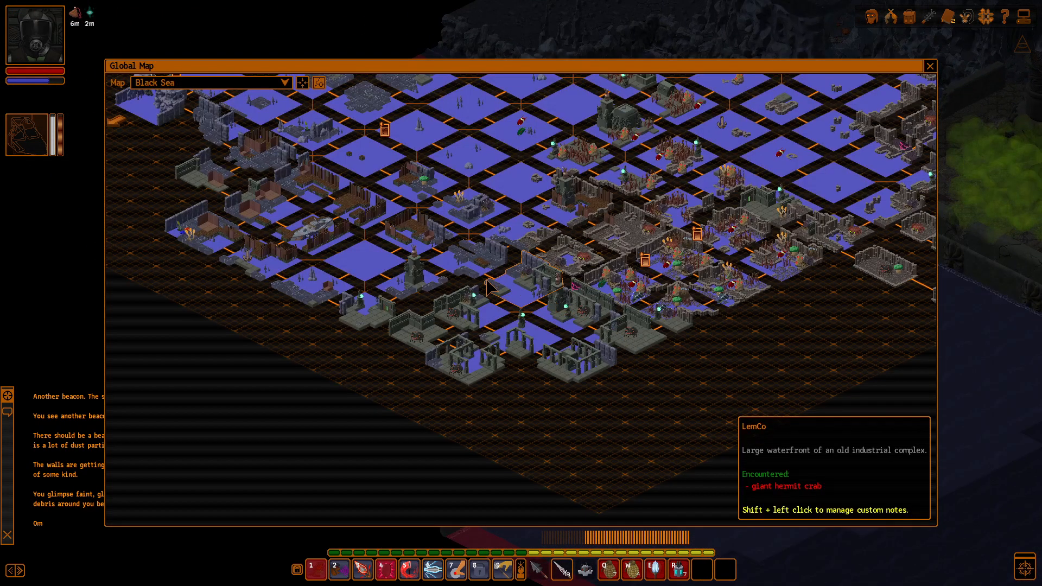
{"action": "left_click", "coordinate": [930, 66]}
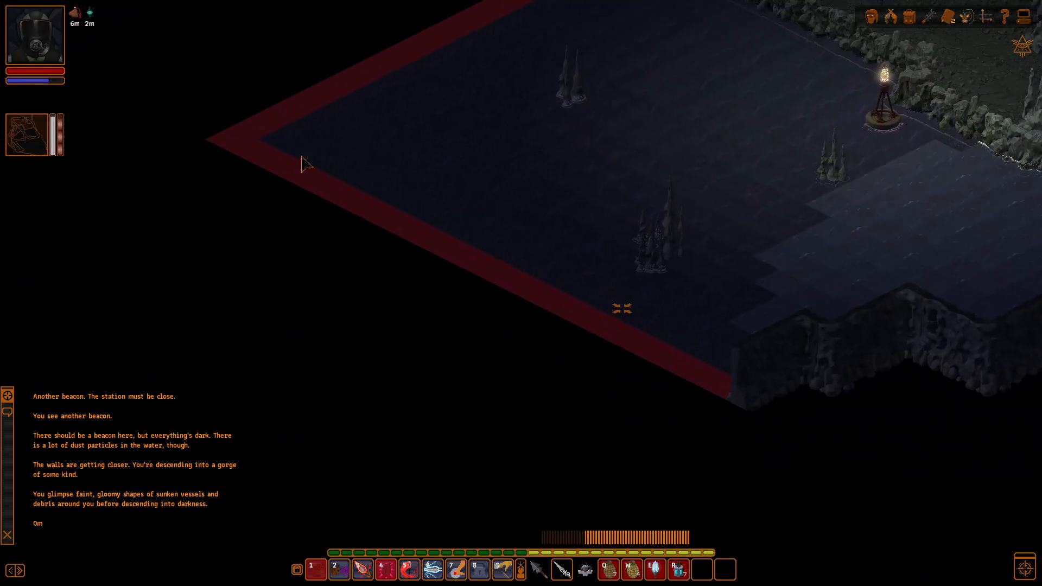
{"action": "left_click", "coordinate": [986, 15]}
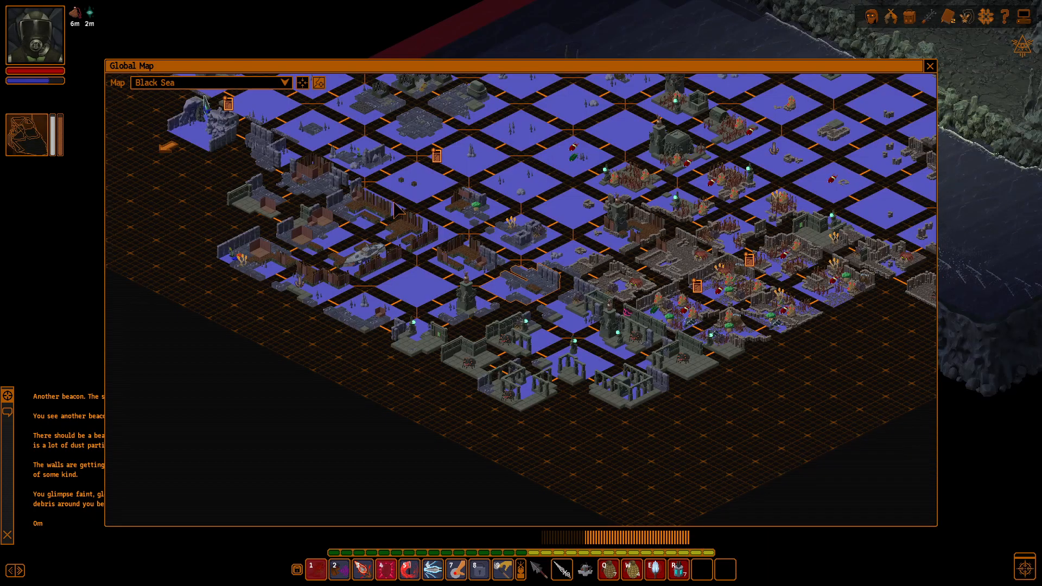
{"action": "left_click", "coordinate": [929, 65]}
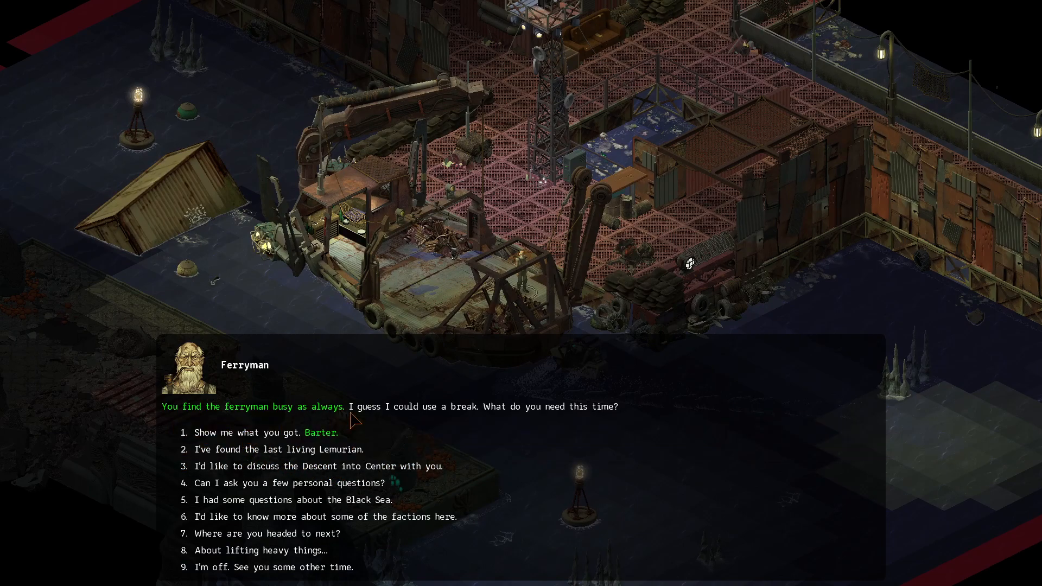
{"action": "mouse_move", "coordinate": [404, 447]}
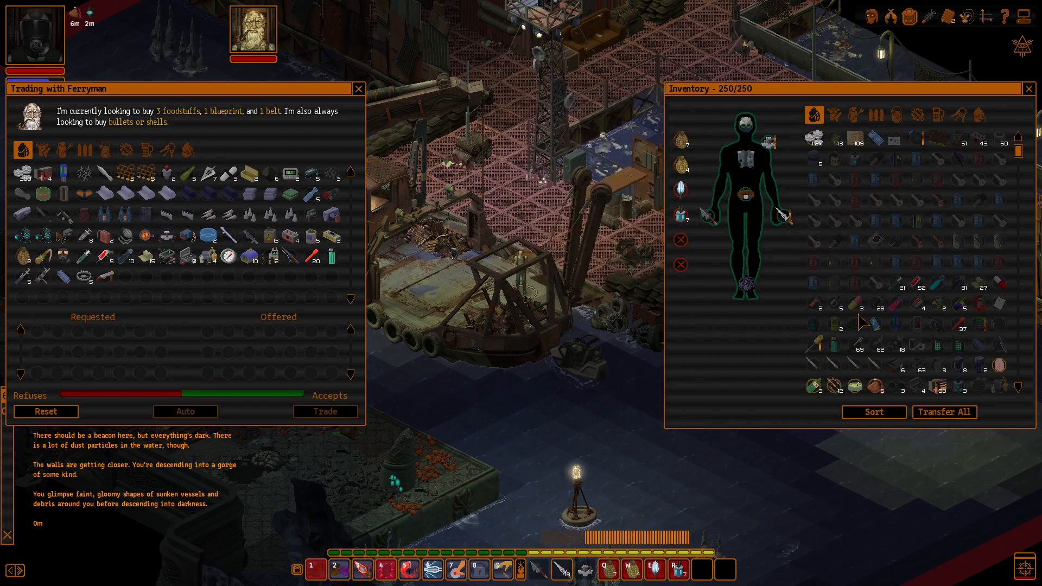
Sell the blueprint and spare ammunition to the Ferryman for Stygian Coins, then filter the inventory to gear
{"action": "left_click", "coordinate": [874, 413]}
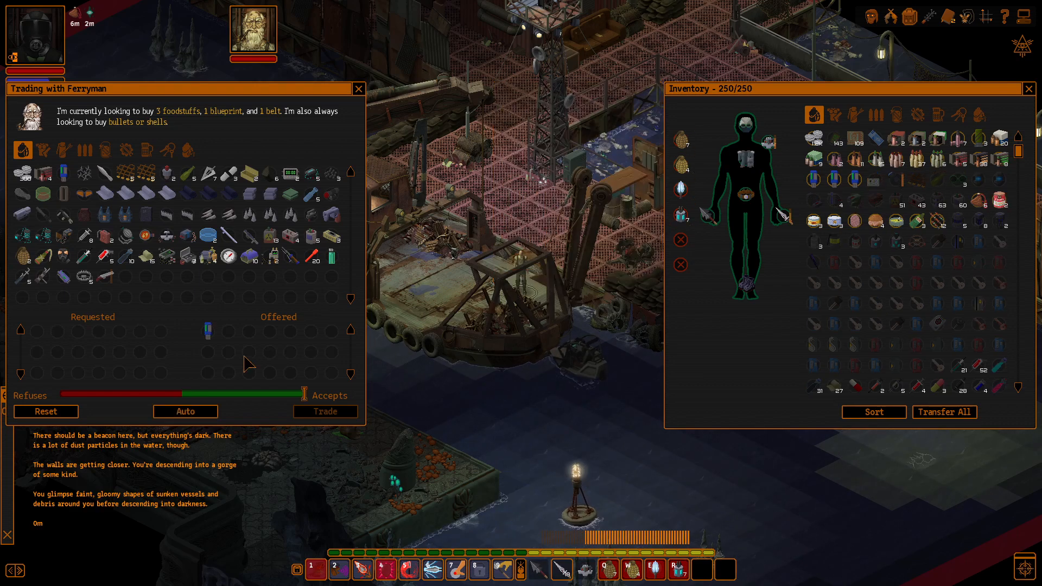
{"action": "left_click", "coordinate": [326, 412]}
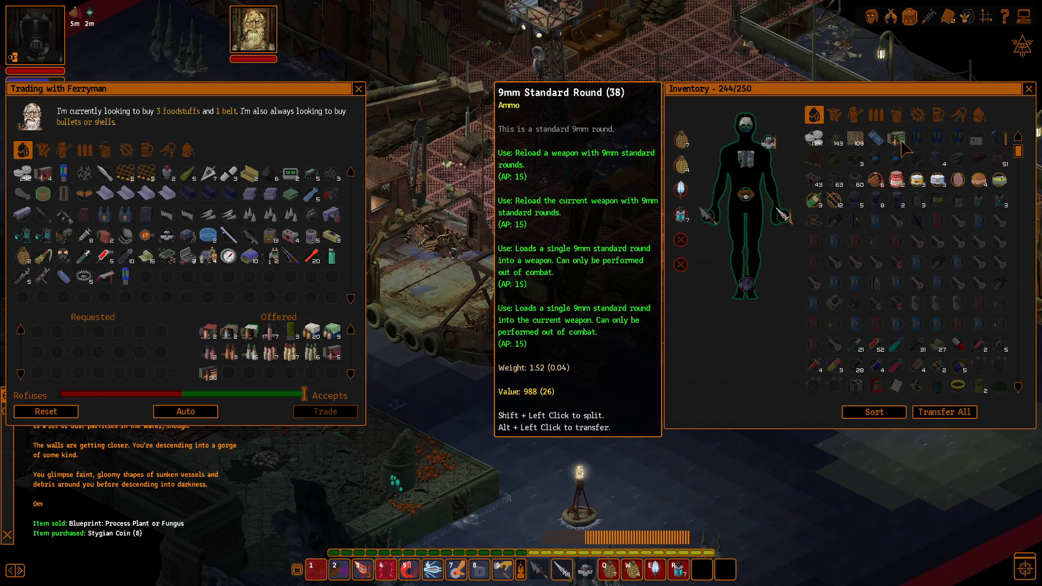
{"action": "left_click", "coordinate": [185, 411]}
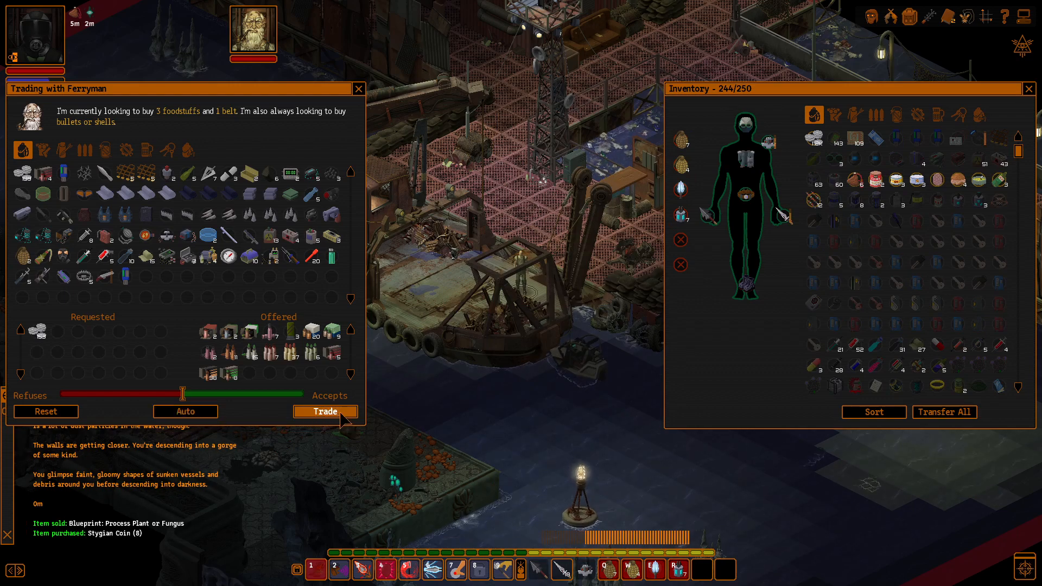
{"action": "left_click", "coordinate": [326, 411]}
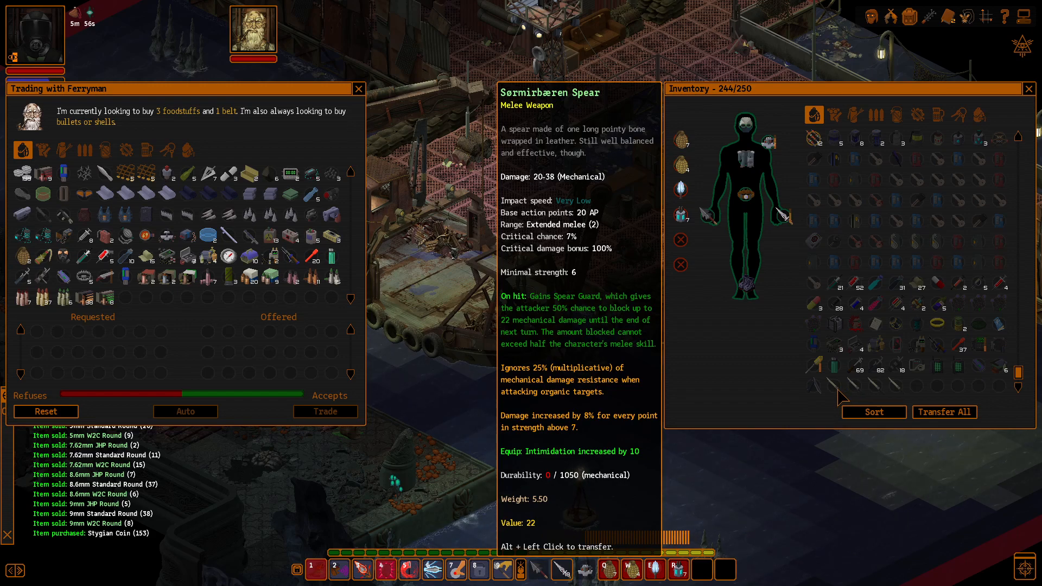
{"action": "mouse_move", "coordinate": [848, 395]}
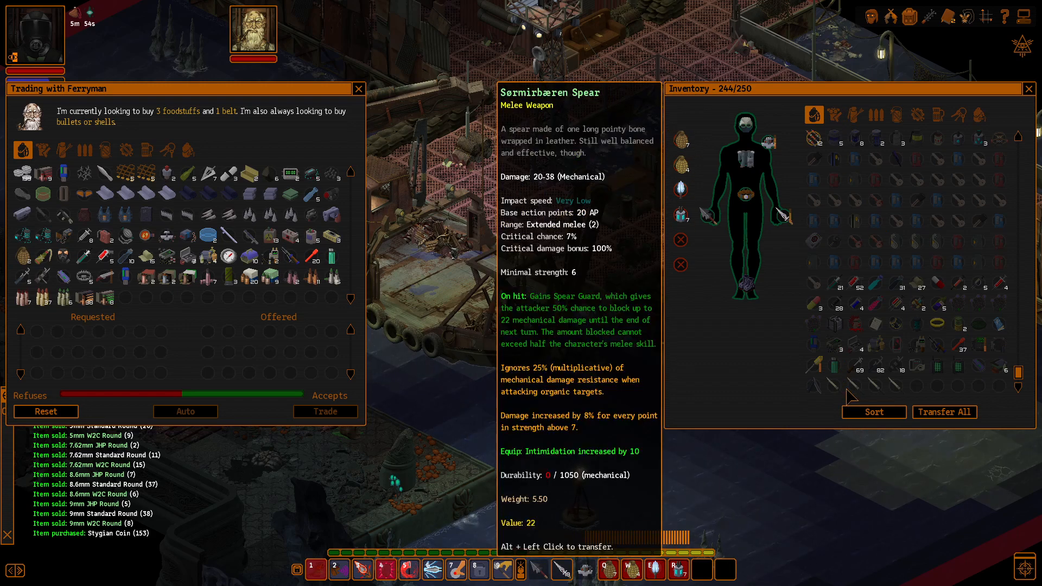
{"action": "mouse_move", "coordinate": [905, 393]}
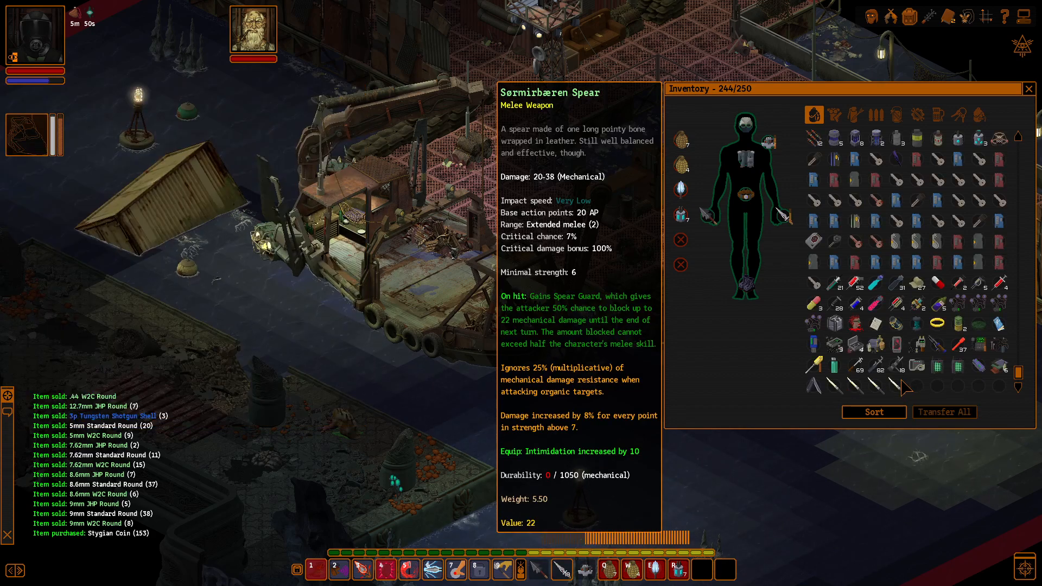
{"action": "left_click", "coordinate": [833, 115]}
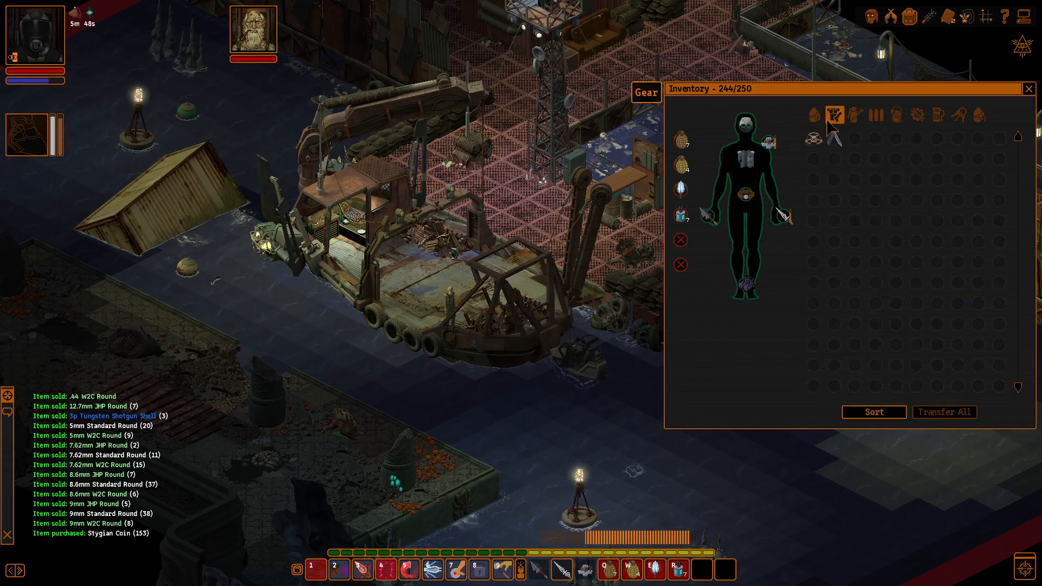
{"action": "left_click", "coordinate": [813, 114]}
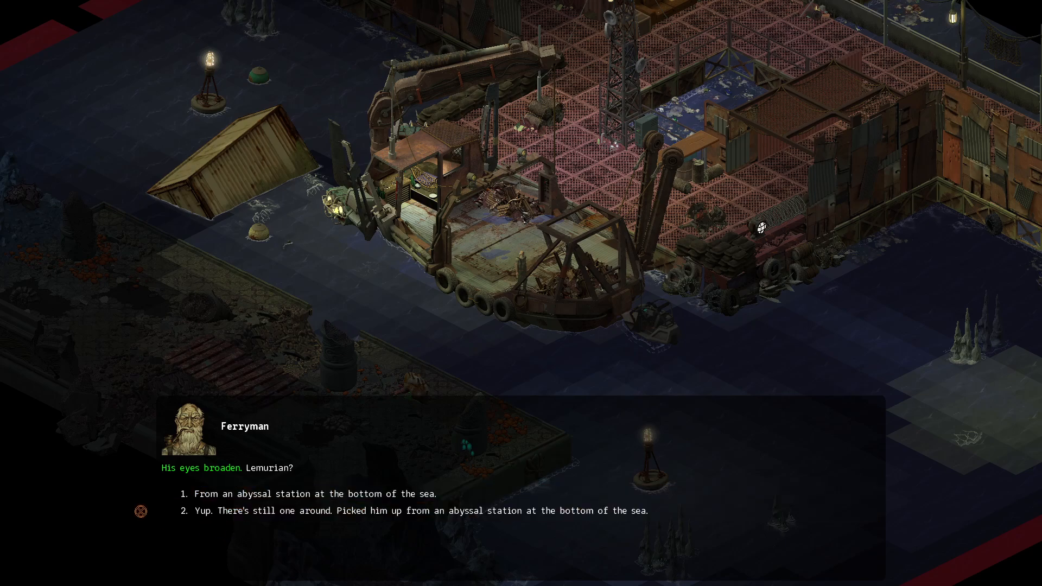
{"action": "mouse_move", "coordinate": [229, 520]}
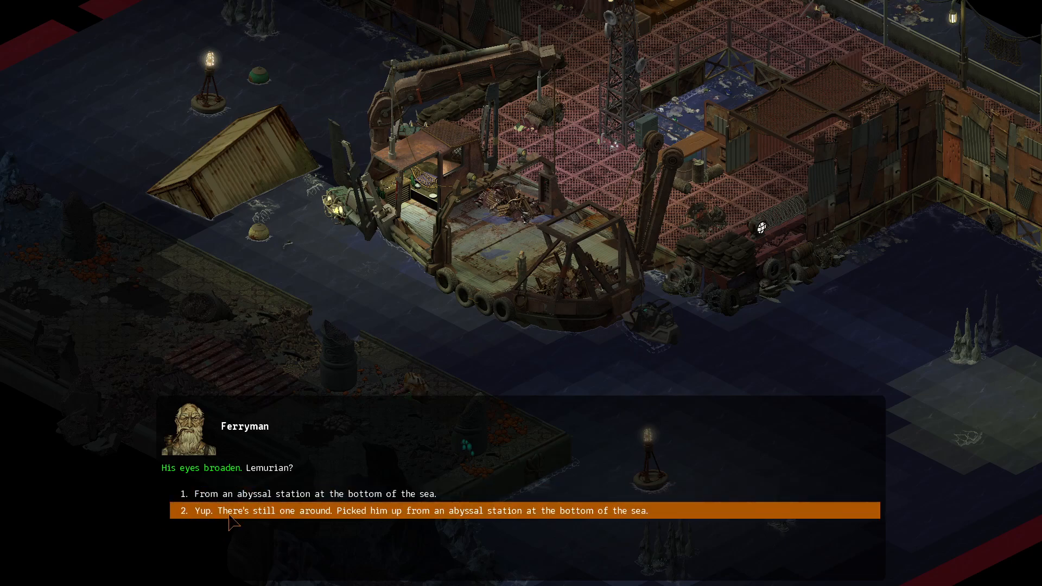
{"action": "mouse_move", "coordinate": [286, 521]}
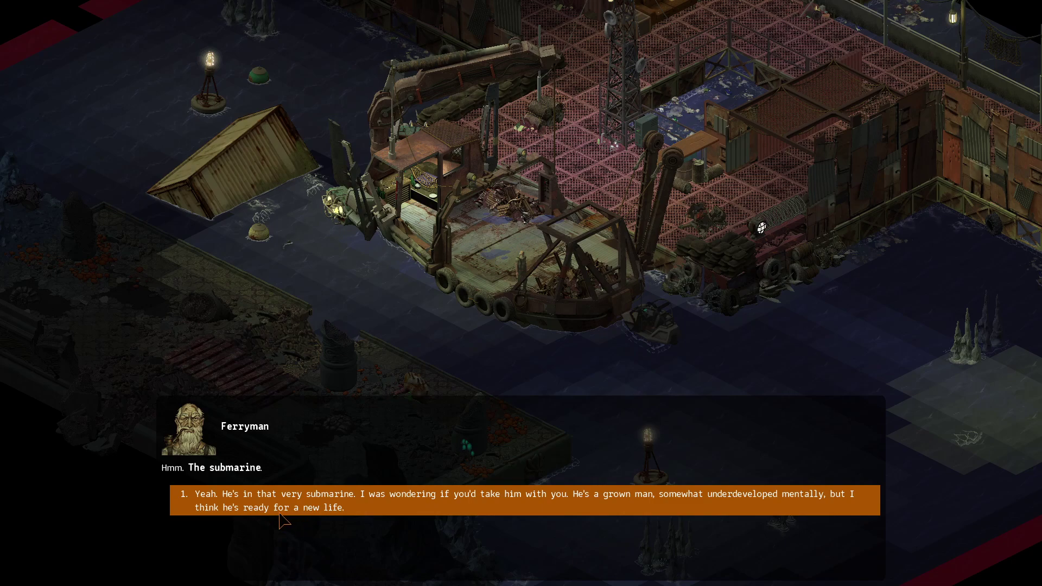
{"action": "mouse_move", "coordinate": [386, 532]}
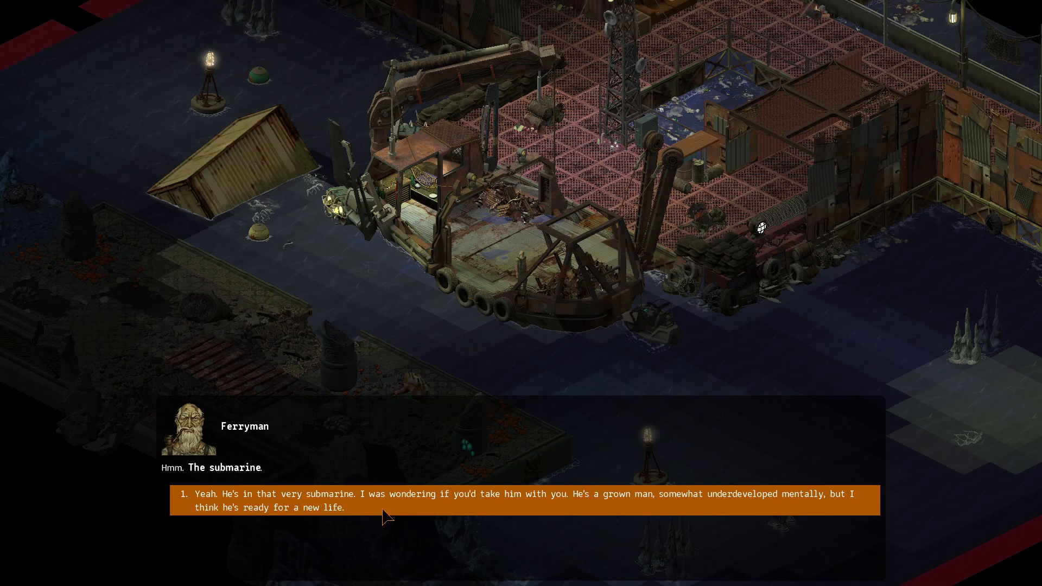
{"action": "mouse_move", "coordinate": [628, 507]}
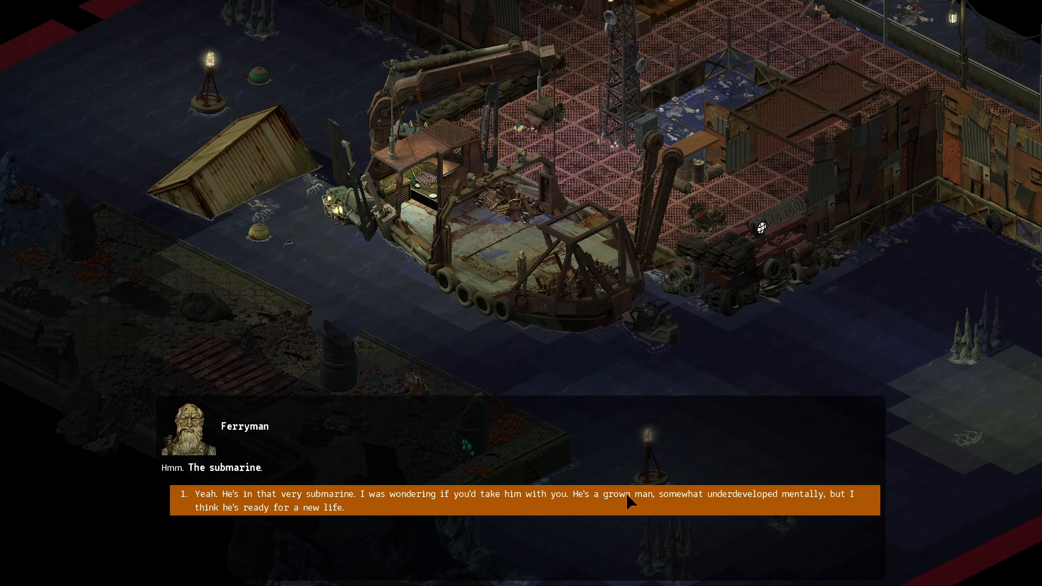
{"action": "mouse_move", "coordinate": [443, 527]}
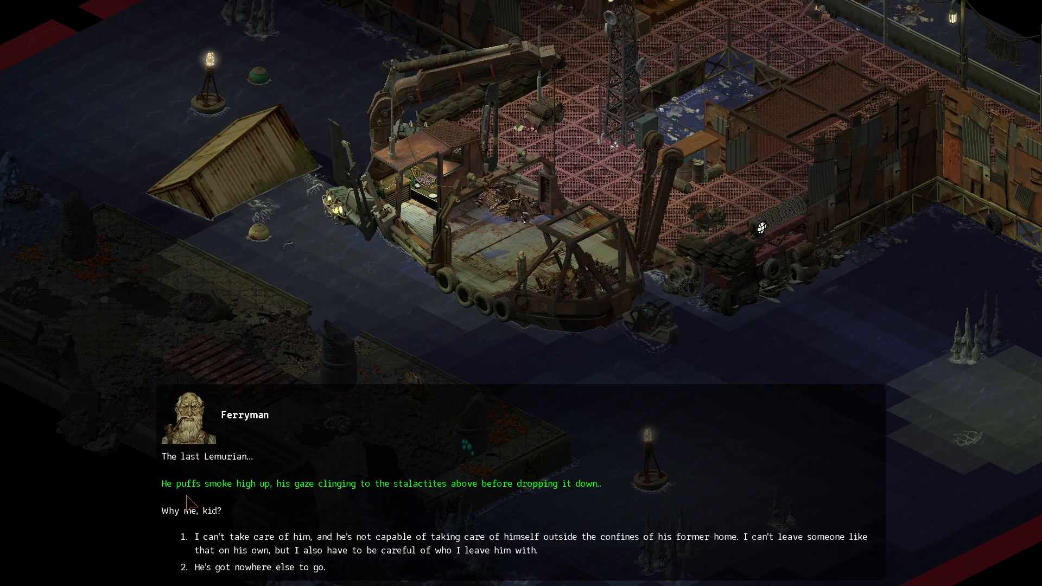
{"action": "mouse_move", "coordinate": [269, 503]}
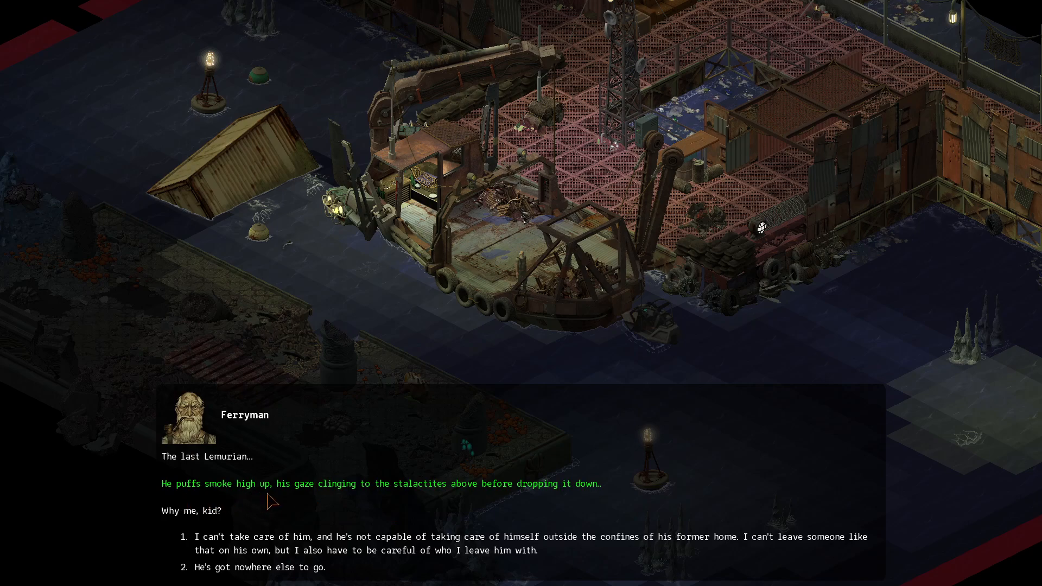
{"action": "mouse_move", "coordinate": [449, 502]}
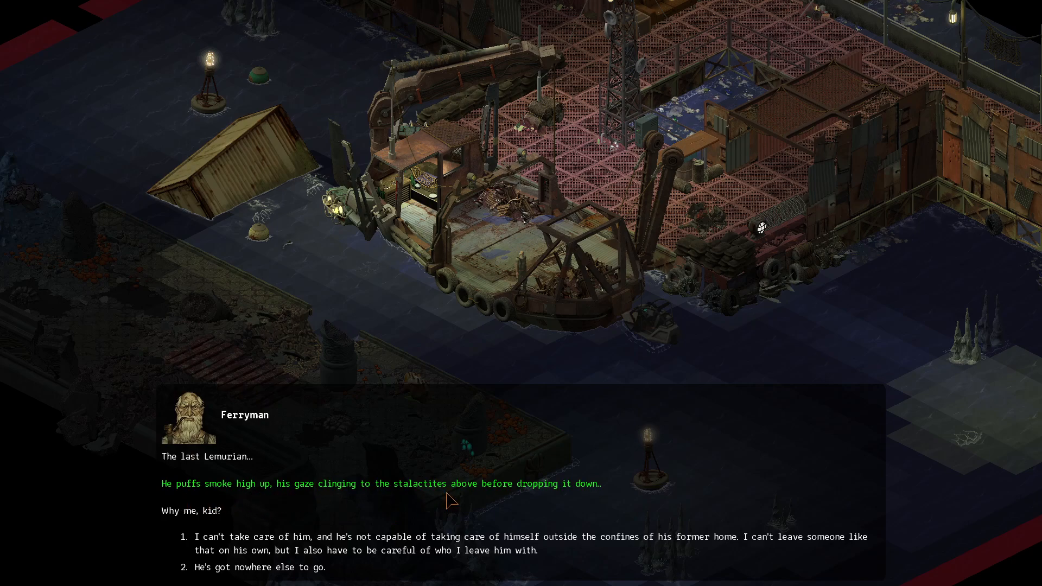
{"action": "mouse_move", "coordinate": [540, 506]}
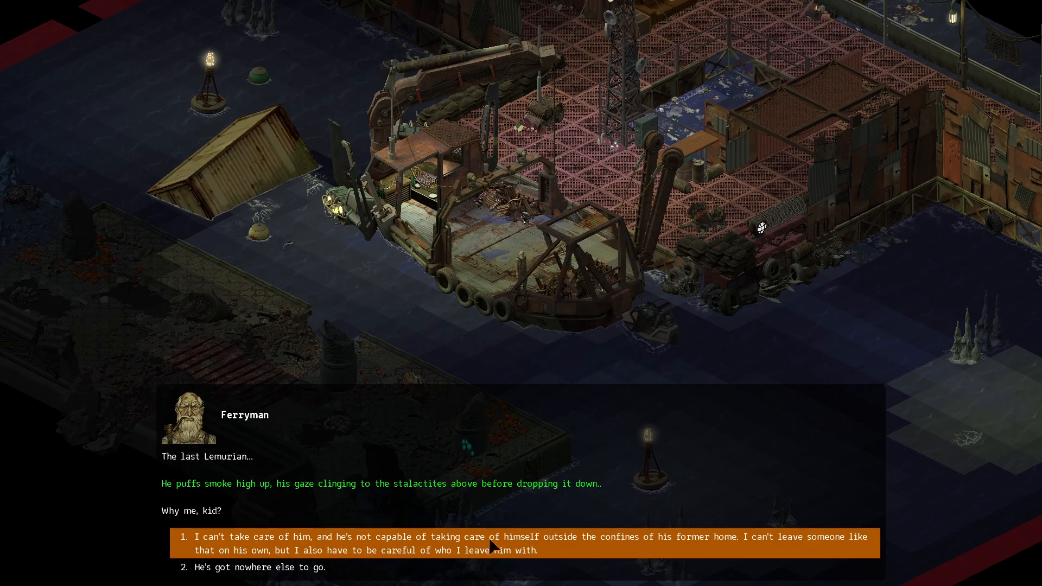
{"action": "mouse_move", "coordinate": [748, 562]}
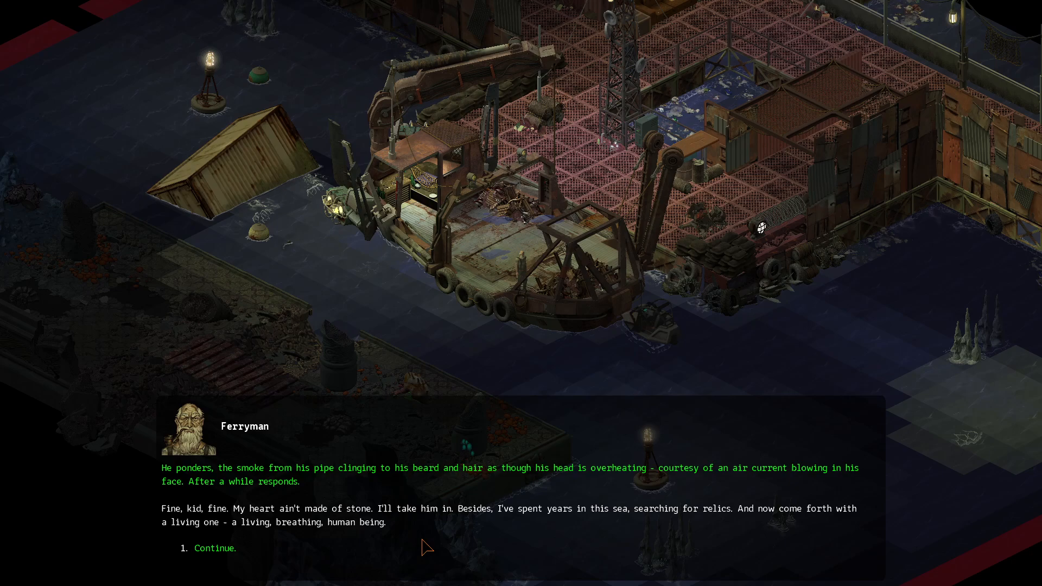
{"action": "mouse_move", "coordinate": [469, 530]}
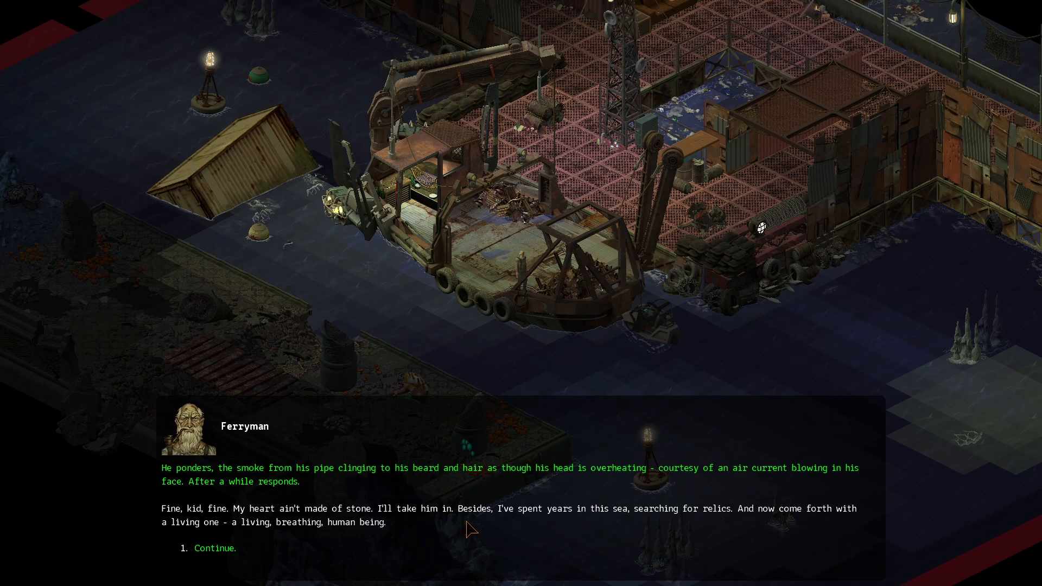
{"action": "mouse_move", "coordinate": [660, 525]}
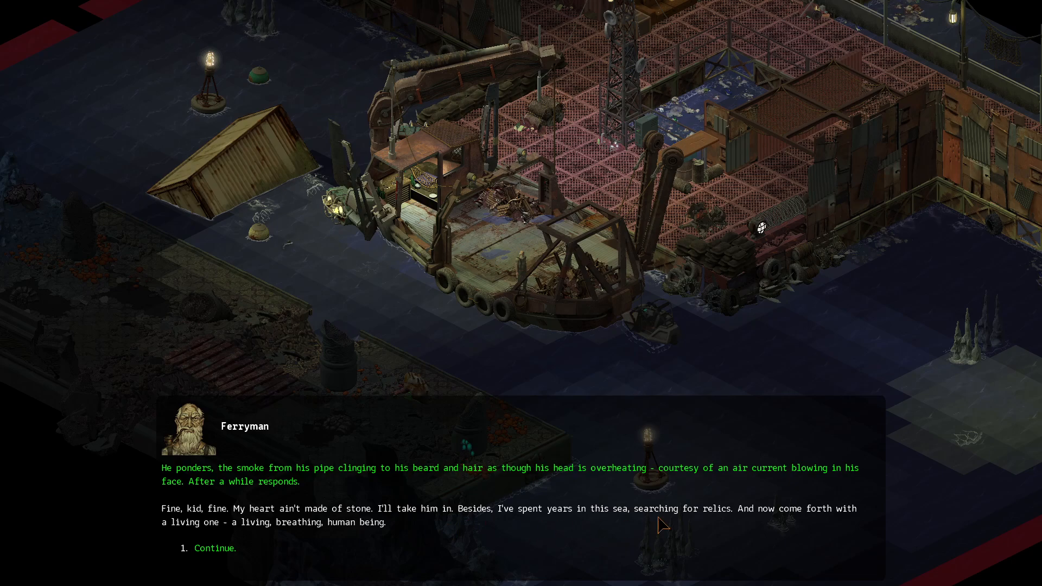
{"action": "mouse_move", "coordinate": [740, 528]}
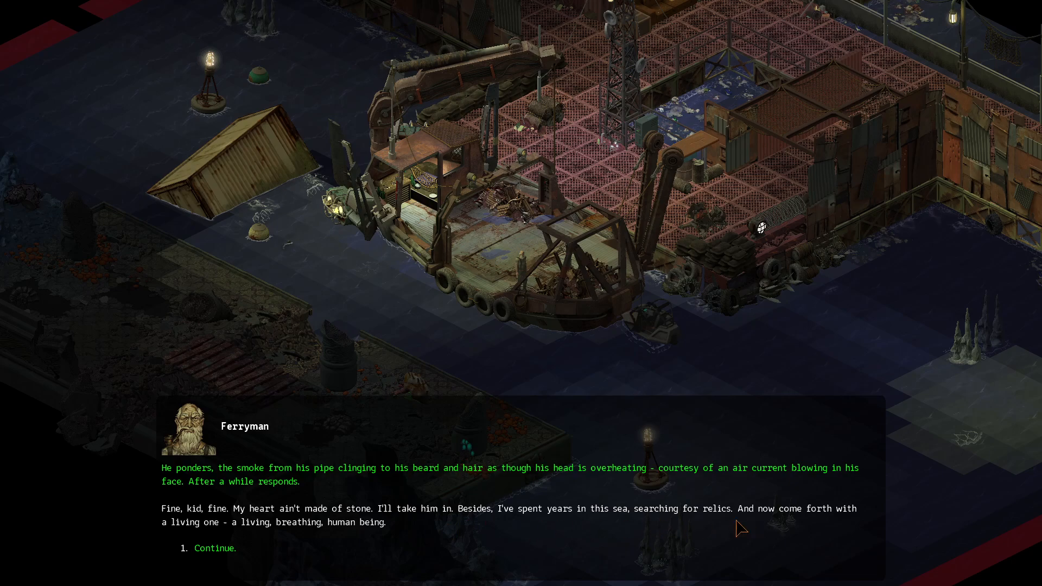
{"action": "mouse_move", "coordinate": [298, 545]}
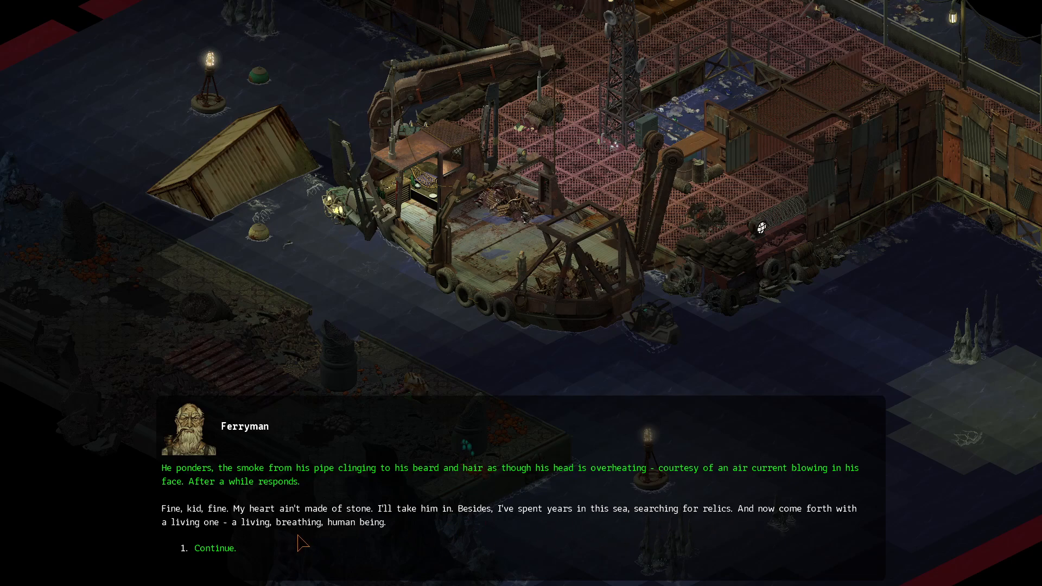
Tell the Ferryman Mr. Invictus sent you so he promises the pickup, then say goodbye
{"action": "left_click", "coordinate": [215, 548]}
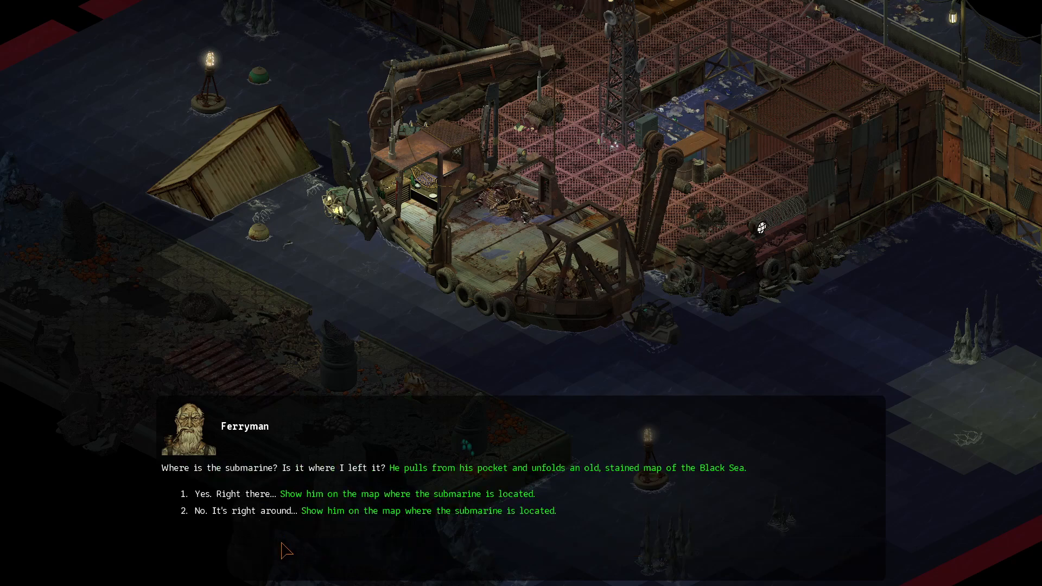
{"action": "mouse_move", "coordinate": [458, 489]}
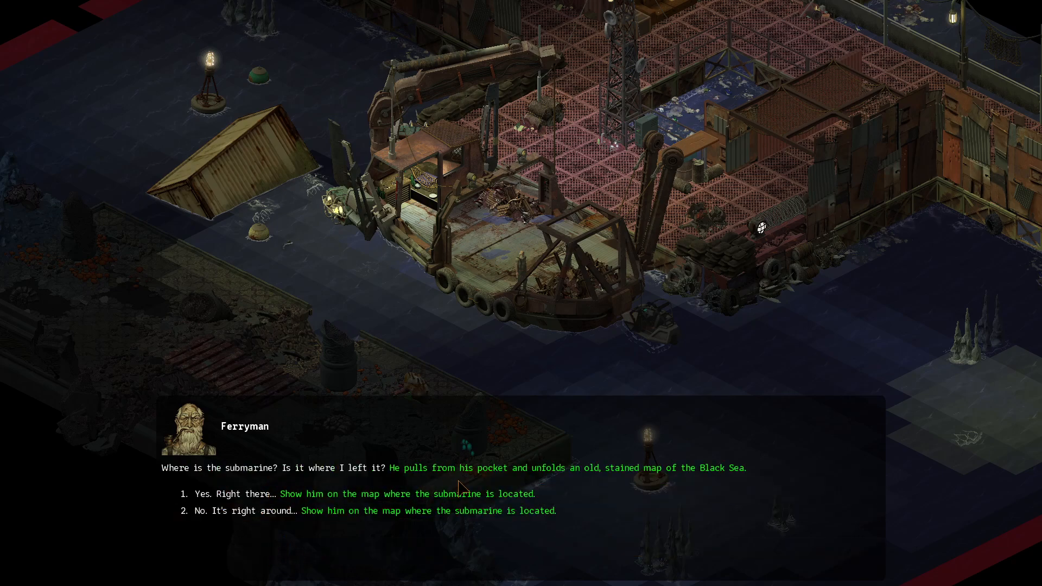
{"action": "mouse_move", "coordinate": [483, 486]}
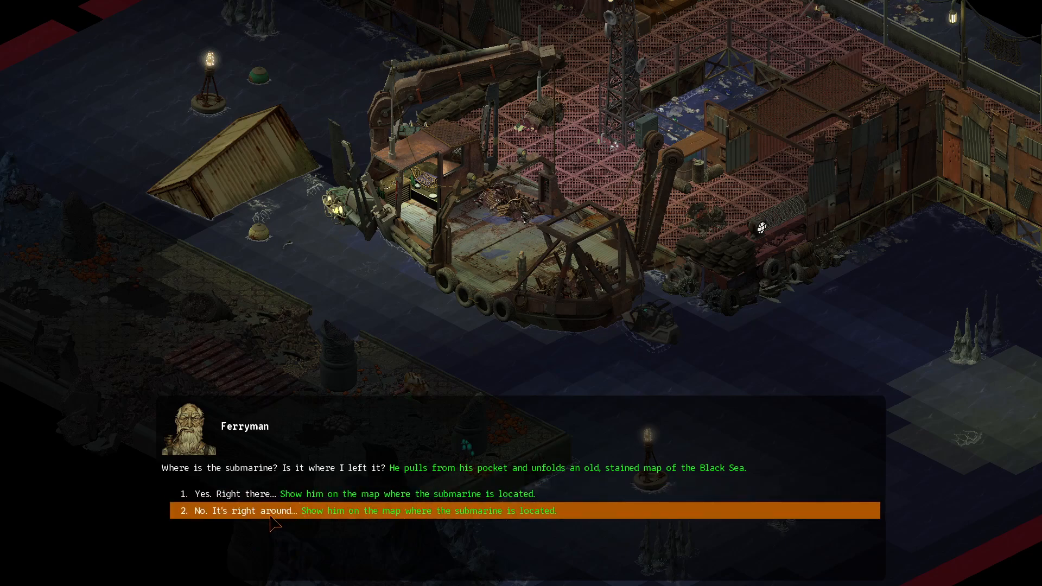
{"action": "mouse_move", "coordinate": [293, 507]}
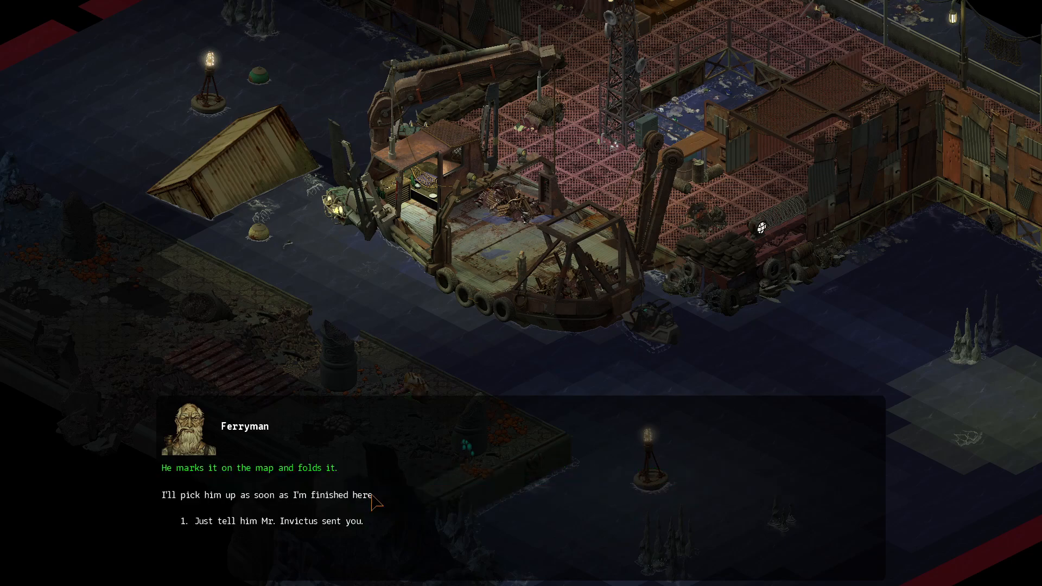
{"action": "mouse_move", "coordinate": [385, 501]}
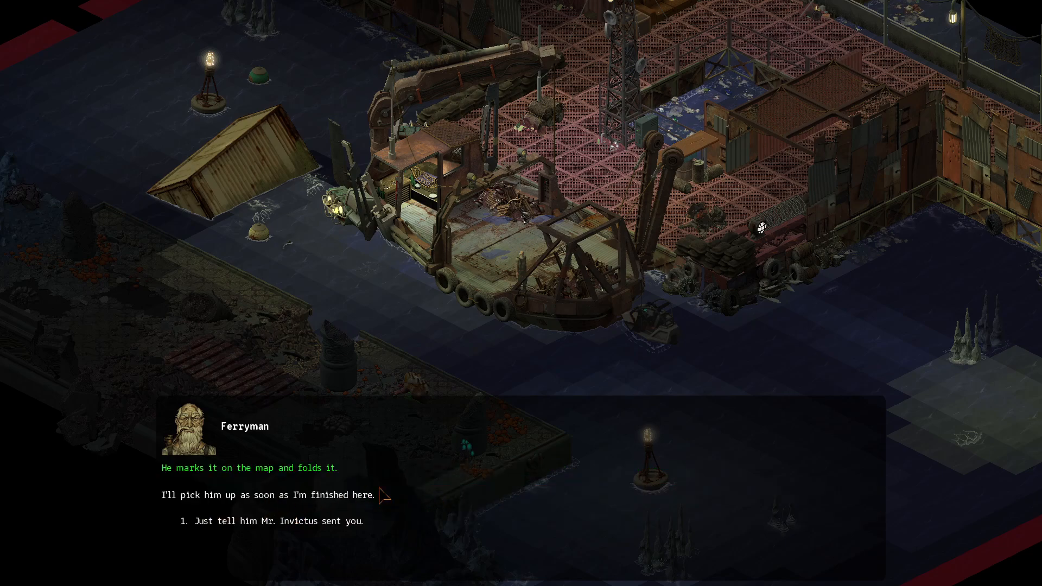
{"action": "mouse_move", "coordinate": [188, 513]}
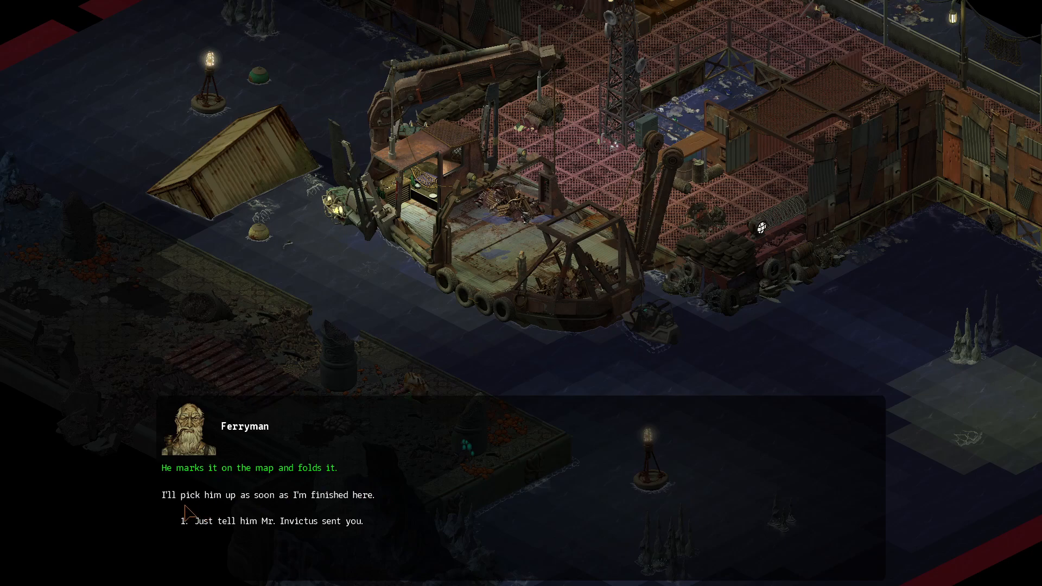
{"action": "mouse_move", "coordinate": [219, 532]}
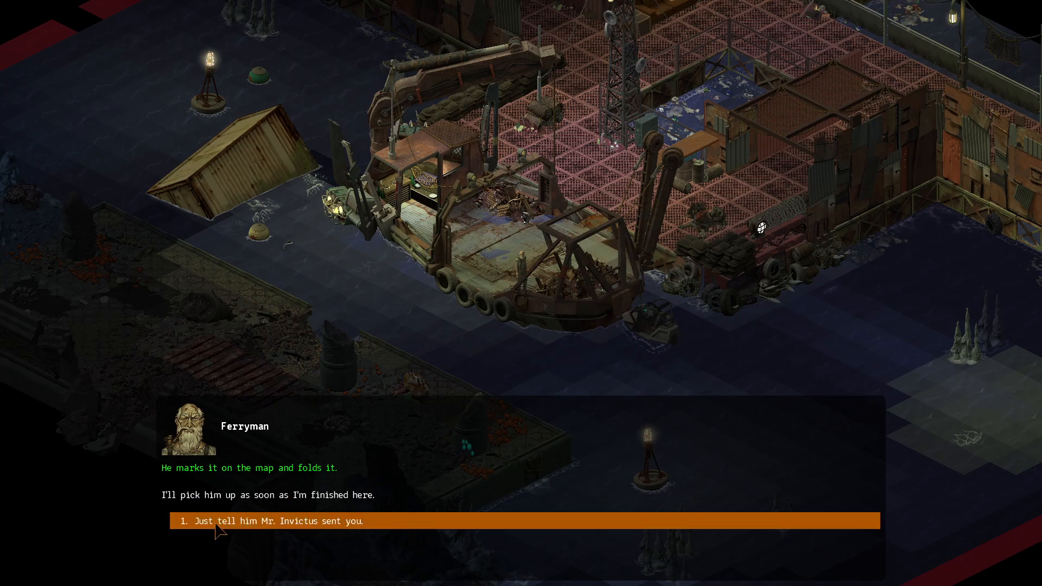
{"action": "left_click", "coordinate": [278, 521]}
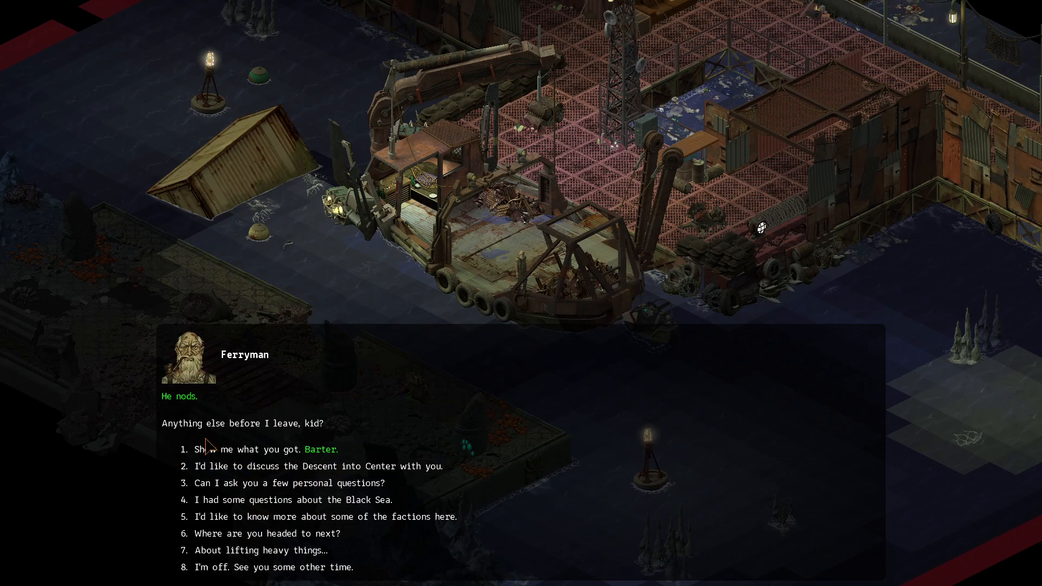
{"action": "mouse_move", "coordinate": [262, 494]}
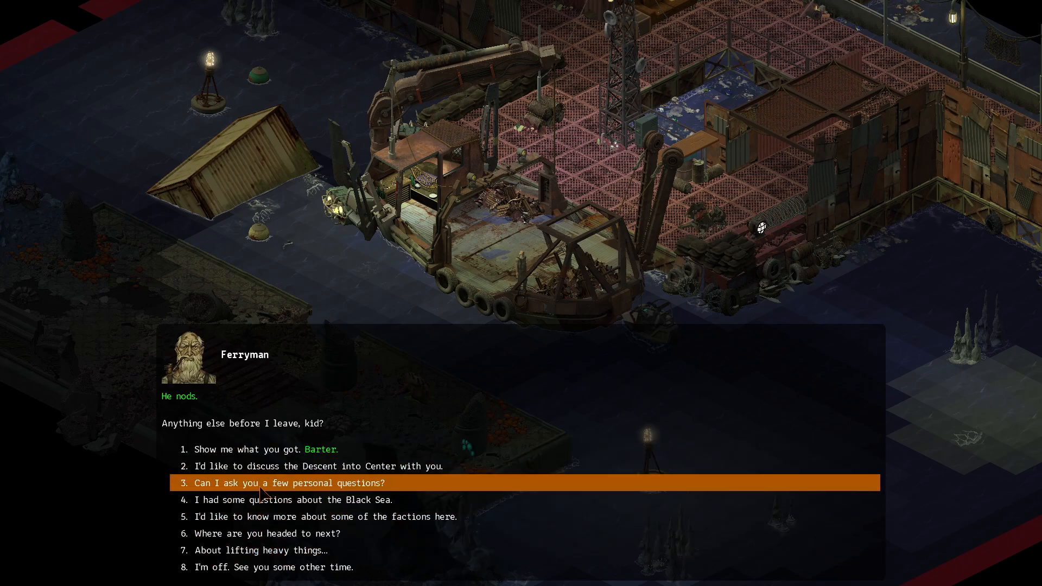
{"action": "left_click", "coordinate": [288, 483]}
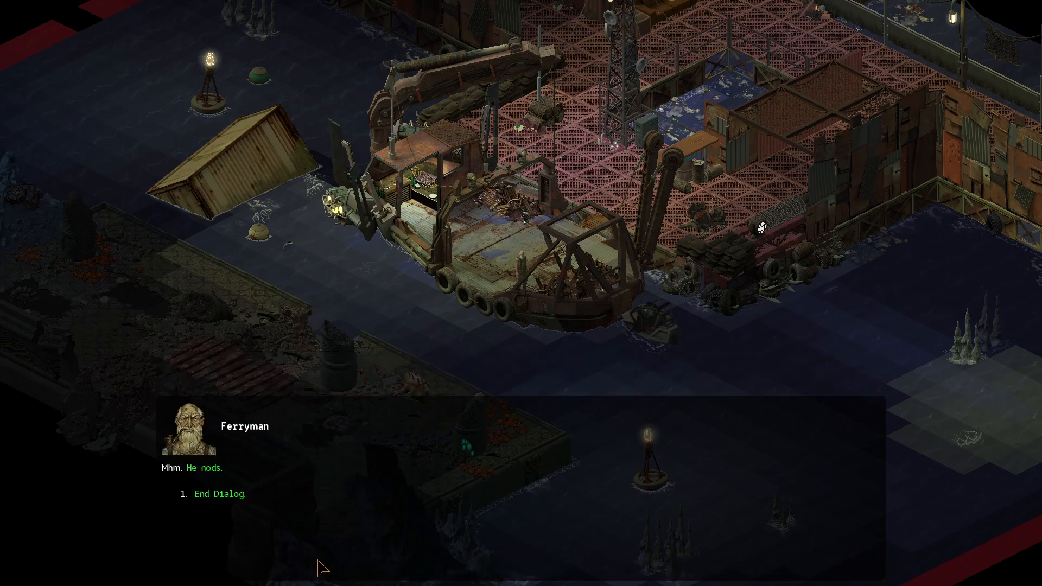
End the Ferryman conversation and check the Black Sea global map before the submarine controls
{"action": "left_click", "coordinate": [219, 494]}
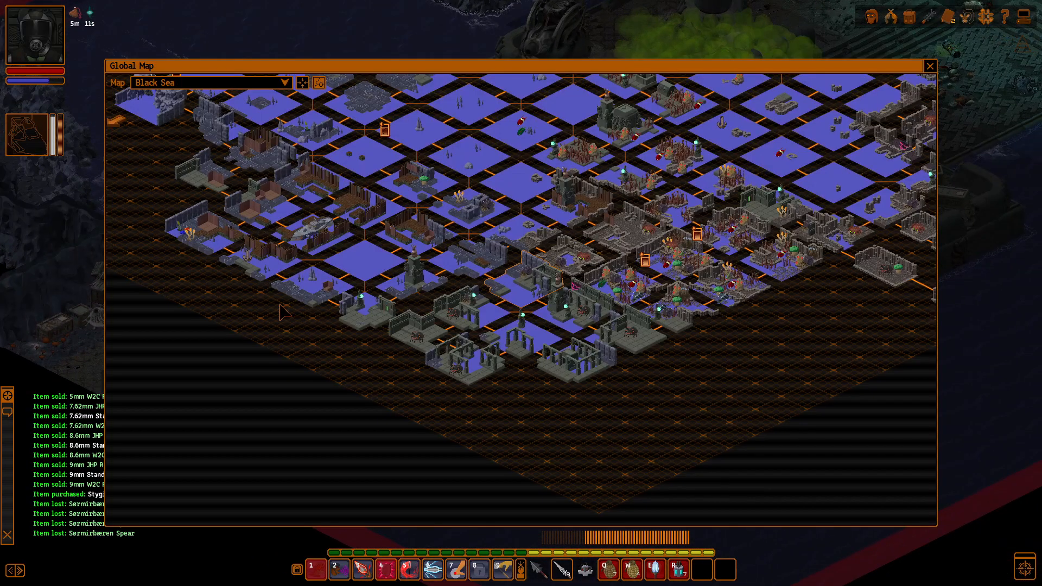
{"action": "left_click", "coordinate": [929, 66]}
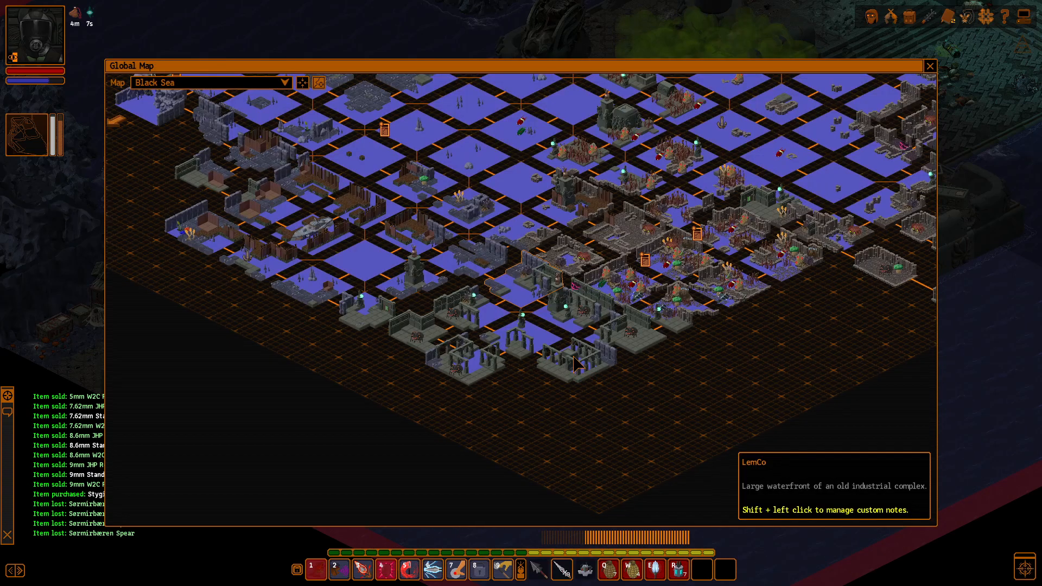
{"action": "left_click", "coordinate": [929, 65]}
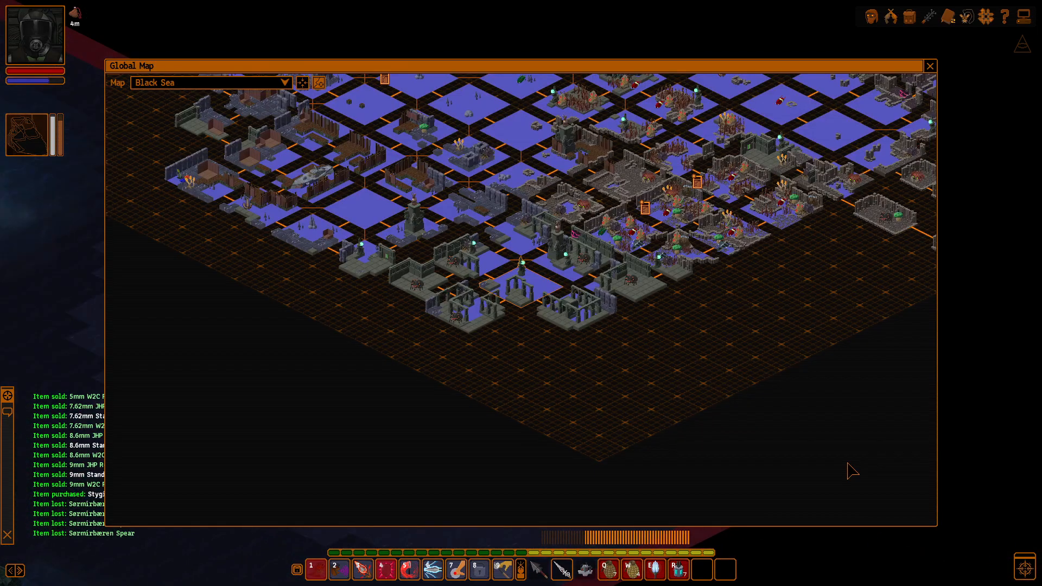
{"action": "left_click", "coordinate": [929, 65]}
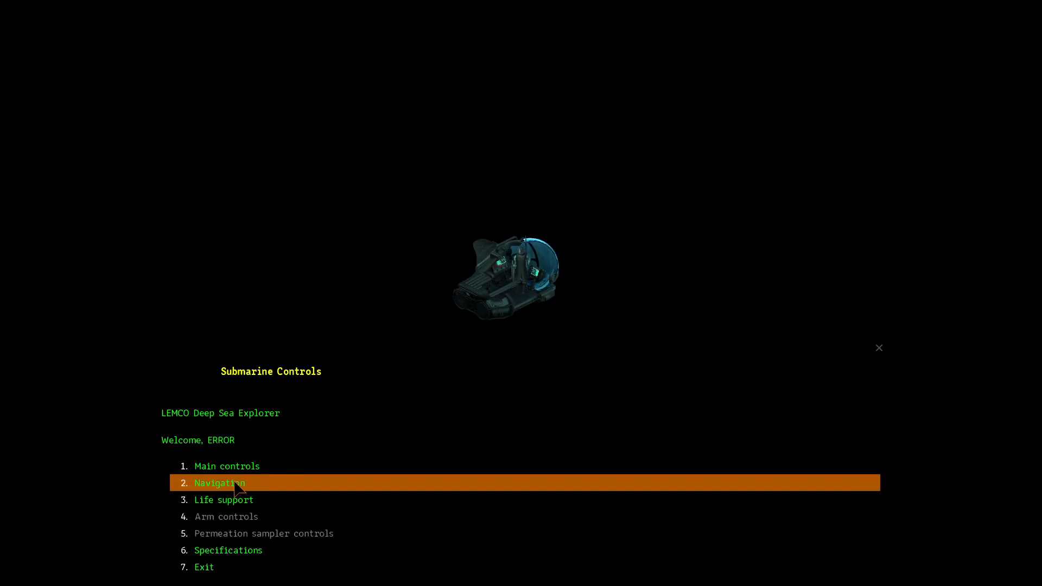
Set a course via submarine Navigation to the carved stone ruins and bring up the Black Sea map
{"action": "left_click", "coordinate": [219, 483]}
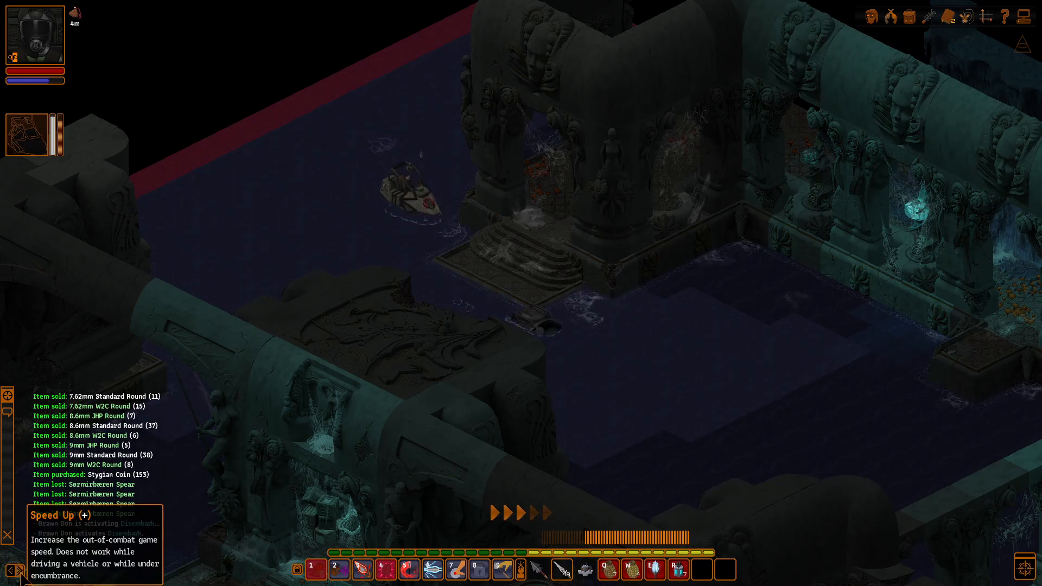
{"action": "left_click", "coordinate": [990, 17]}
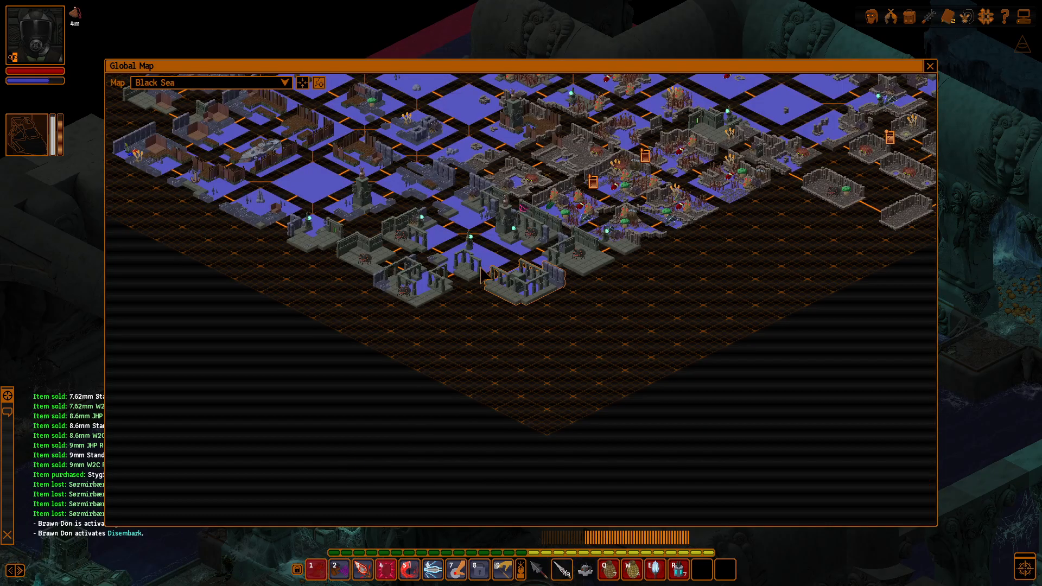
Follow the return voyage to the docks on the Global Map before viewing Brawn Don's base attributes
{"action": "left_click", "coordinate": [930, 65]}
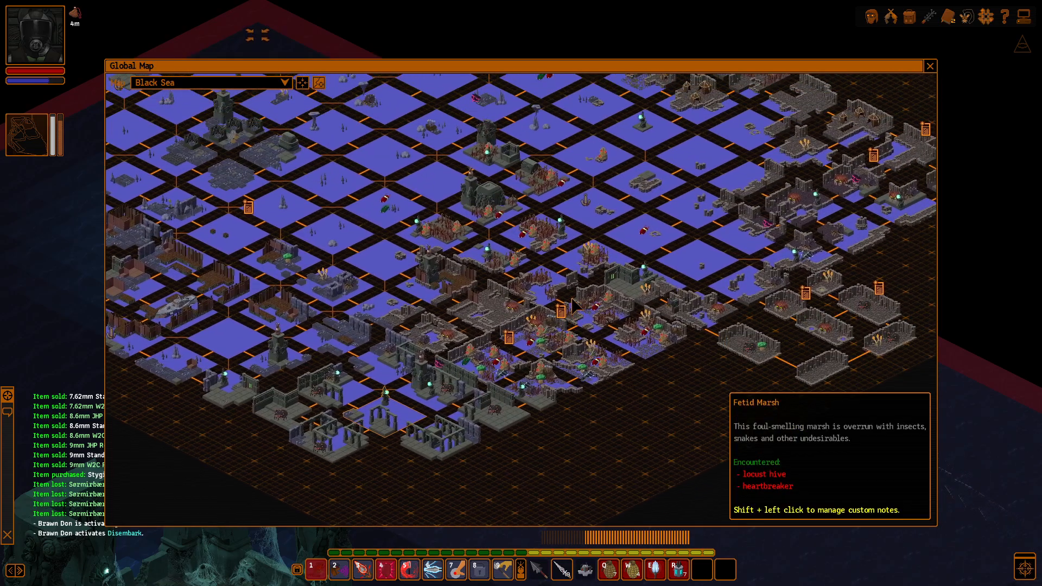
{"action": "left_click", "coordinate": [930, 65]}
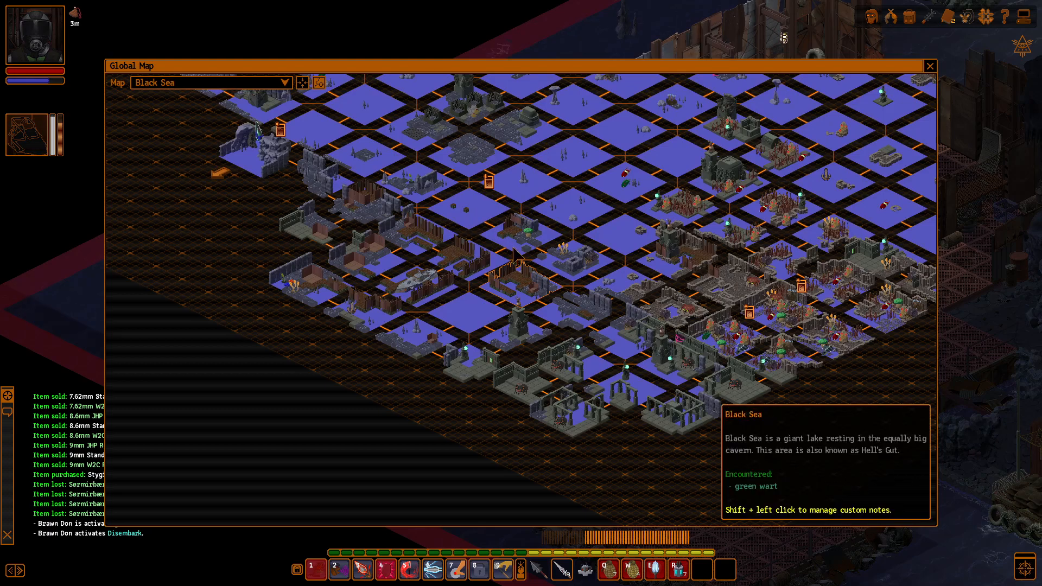
{"action": "mouse_move", "coordinate": [522, 248]}
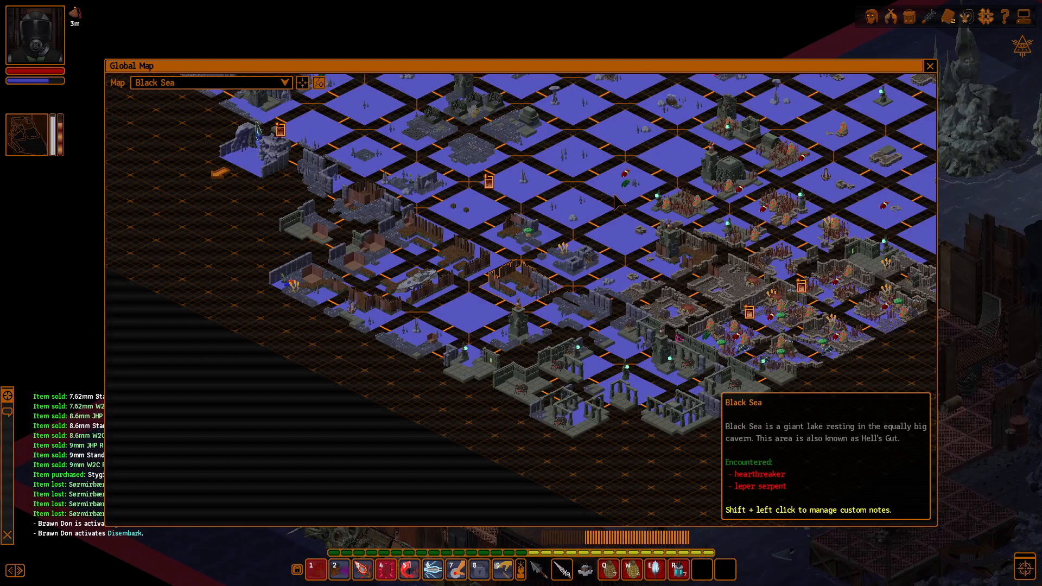
{"action": "left_click", "coordinate": [929, 66]}
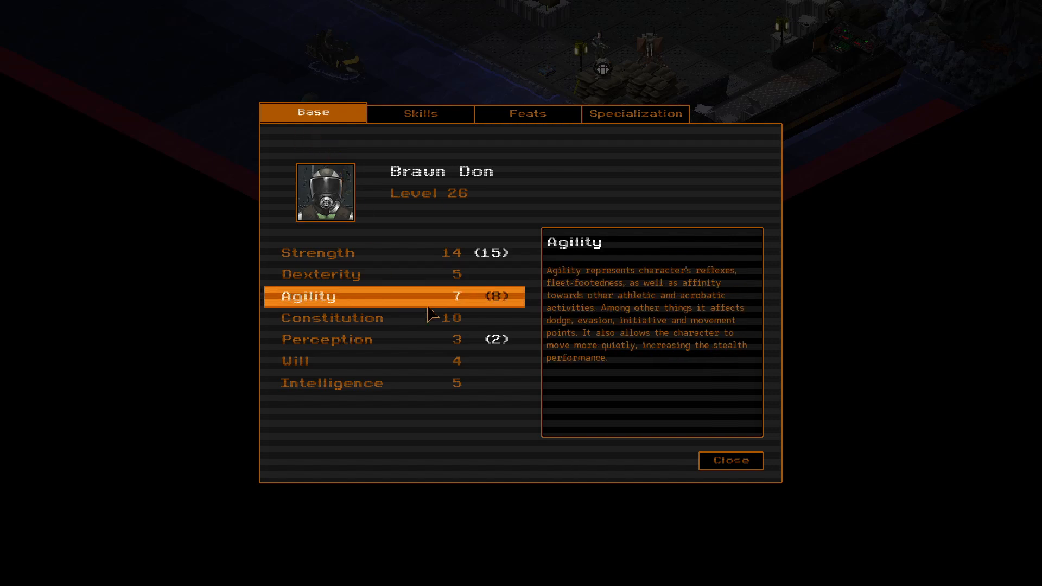
Close the character sheet, pass through the game menu and start talking to Marcus in camp
{"action": "left_click", "coordinate": [730, 460]}
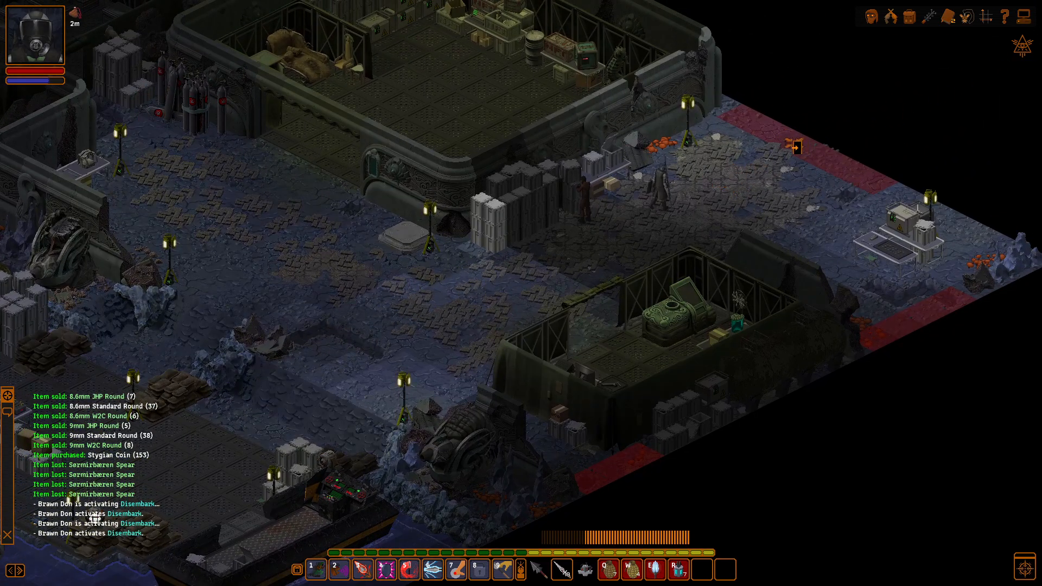
{"action": "key", "text": "Escape"}
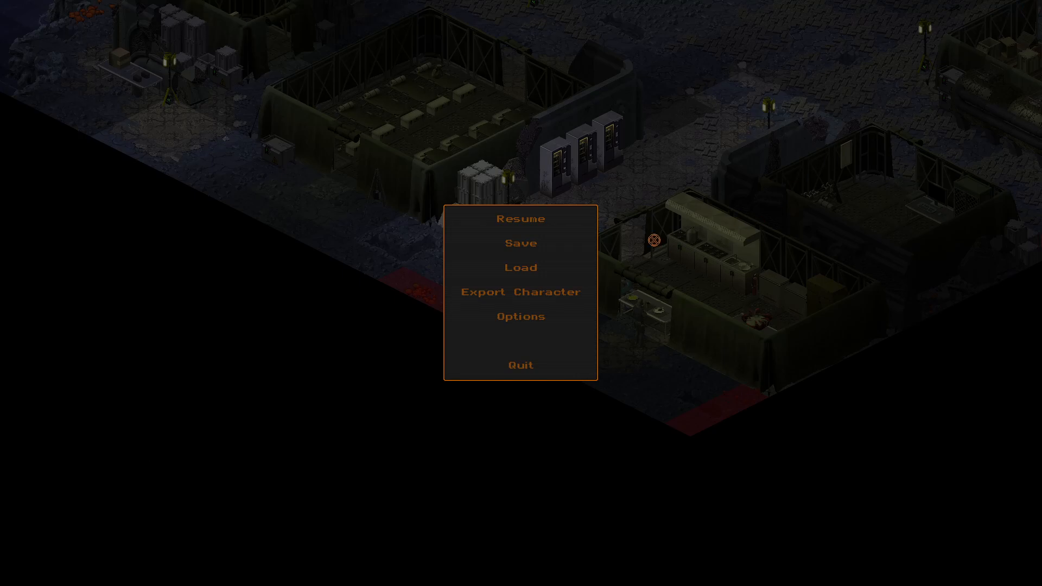
{"action": "left_click", "coordinate": [521, 220]}
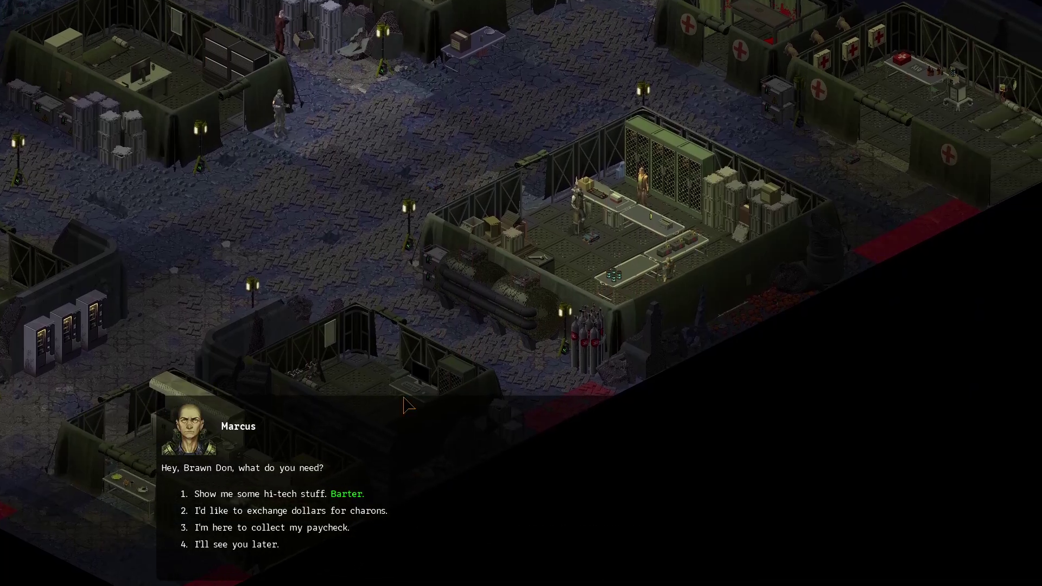
{"action": "mouse_move", "coordinate": [306, 499]}
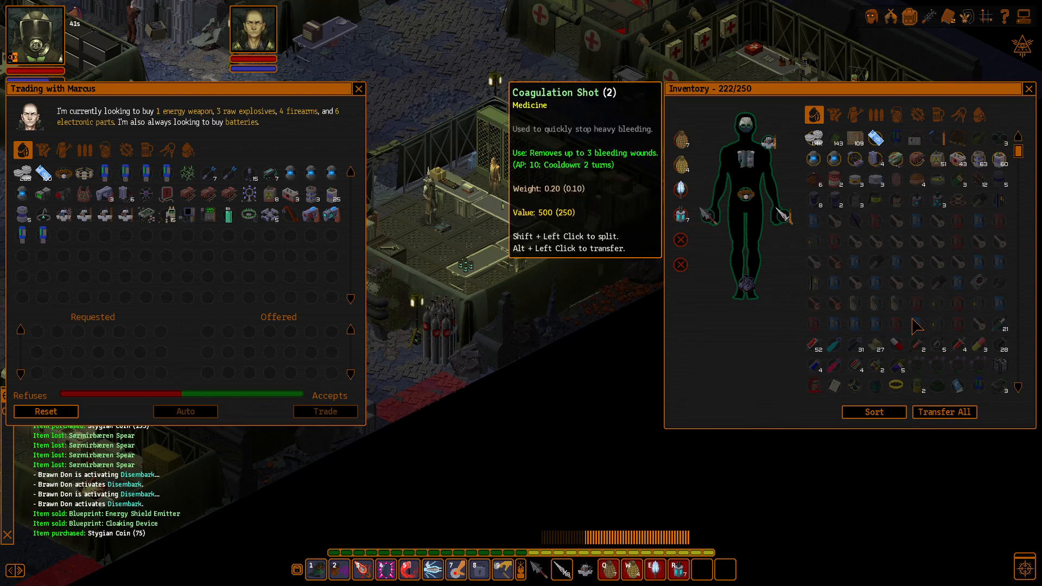
{"action": "mouse_move", "coordinate": [844, 158]}
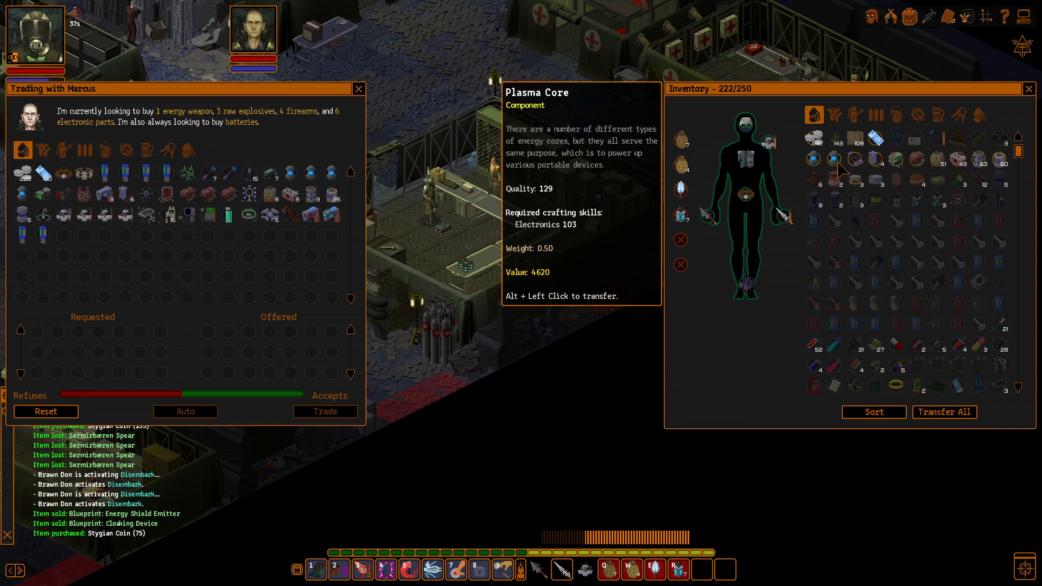
{"action": "mouse_move", "coordinate": [875, 165]}
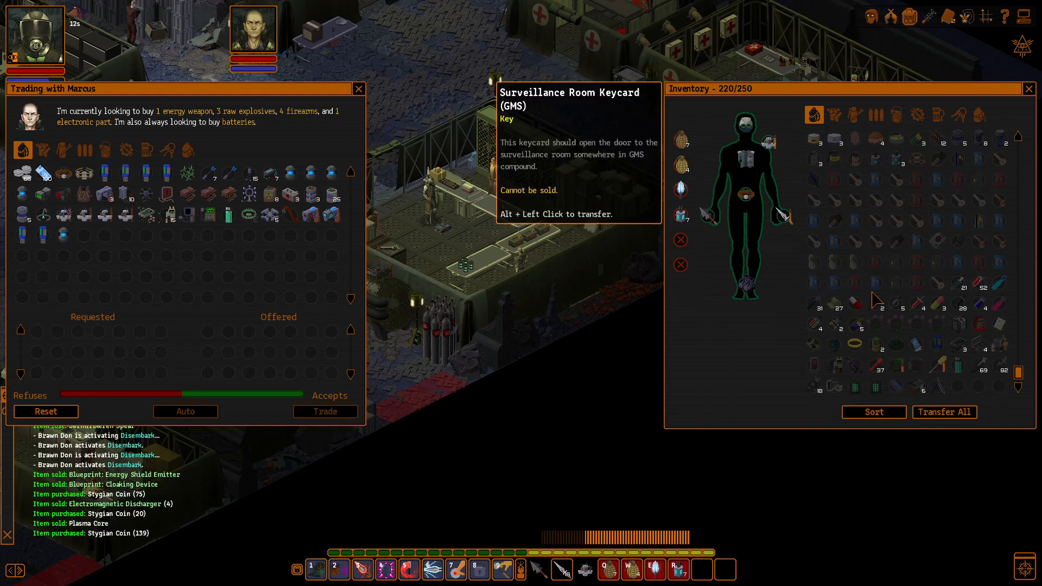
Complete the barter with Marcus for Stygian coins and approach Chief Briggs
{"action": "left_click", "coordinate": [358, 89]}
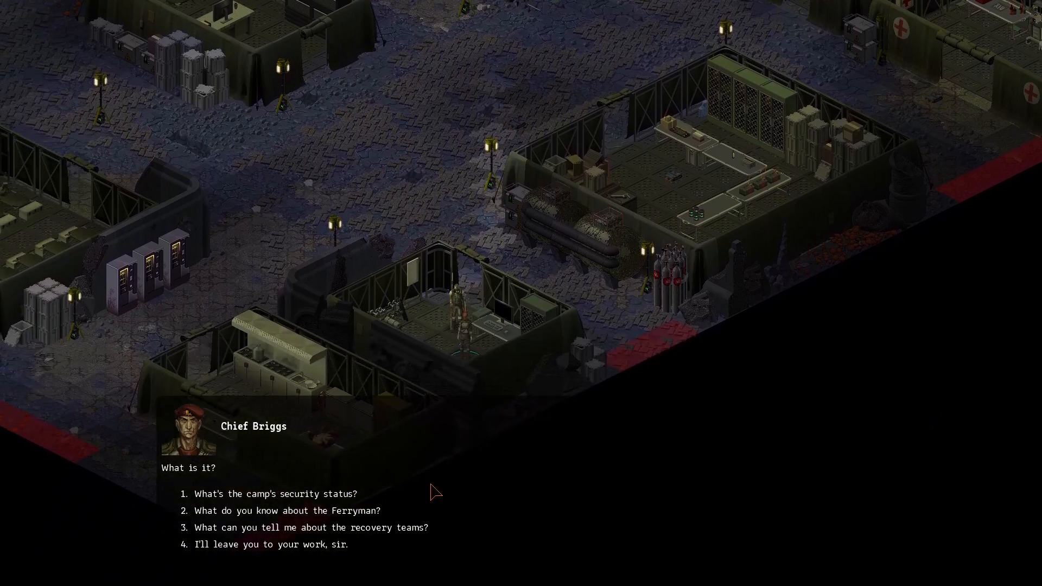
{"action": "mouse_move", "coordinate": [286, 520]}
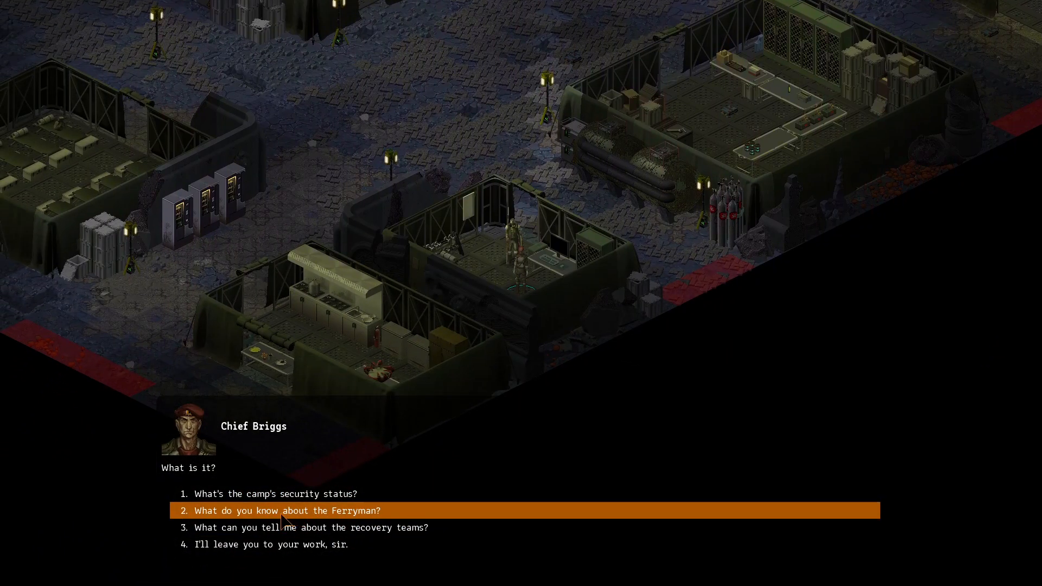
Ask Chief Briggs about the Ferryman, hear his answer, then ask about camp security
{"action": "left_click", "coordinate": [288, 510]}
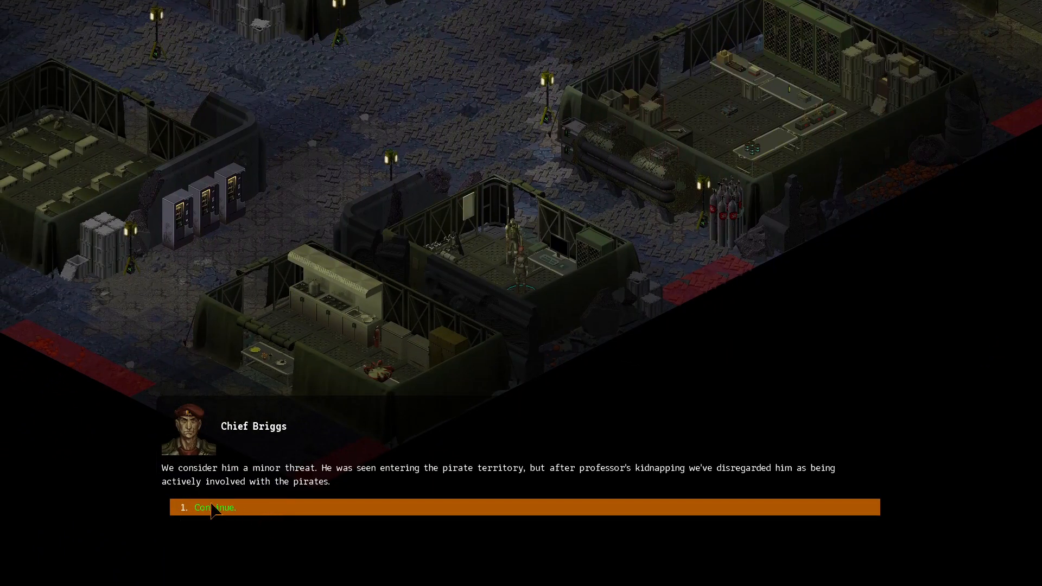
{"action": "left_click", "coordinate": [214, 508]}
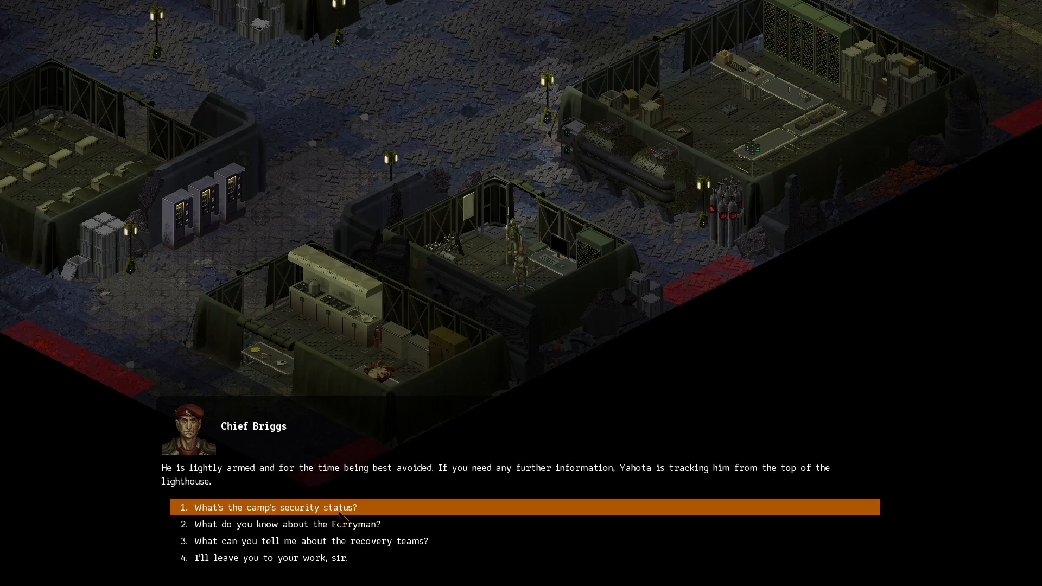
{"action": "left_click", "coordinate": [275, 508]}
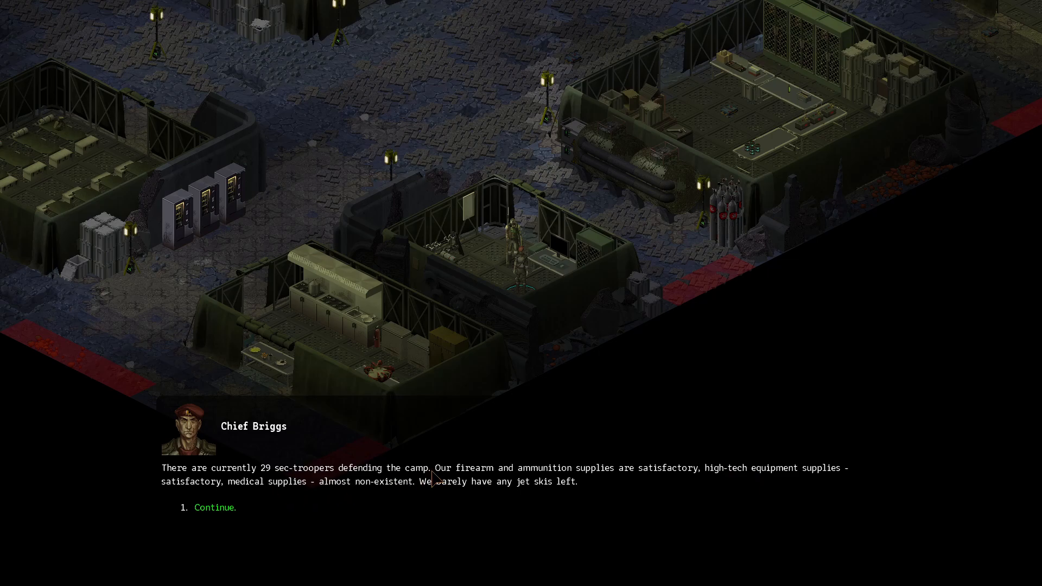
{"action": "mouse_move", "coordinate": [457, 483]}
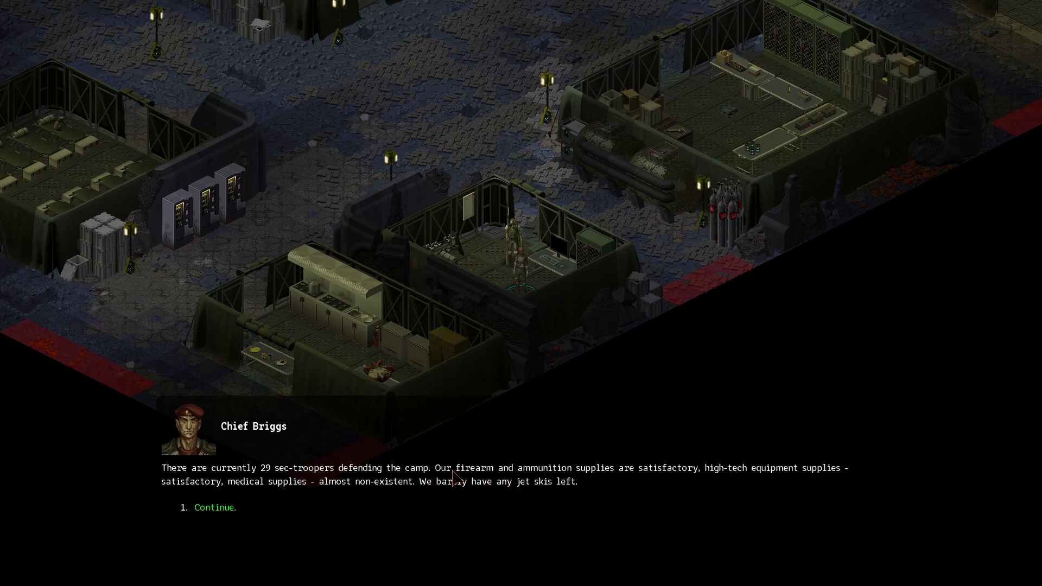
{"action": "mouse_move", "coordinate": [742, 484]}
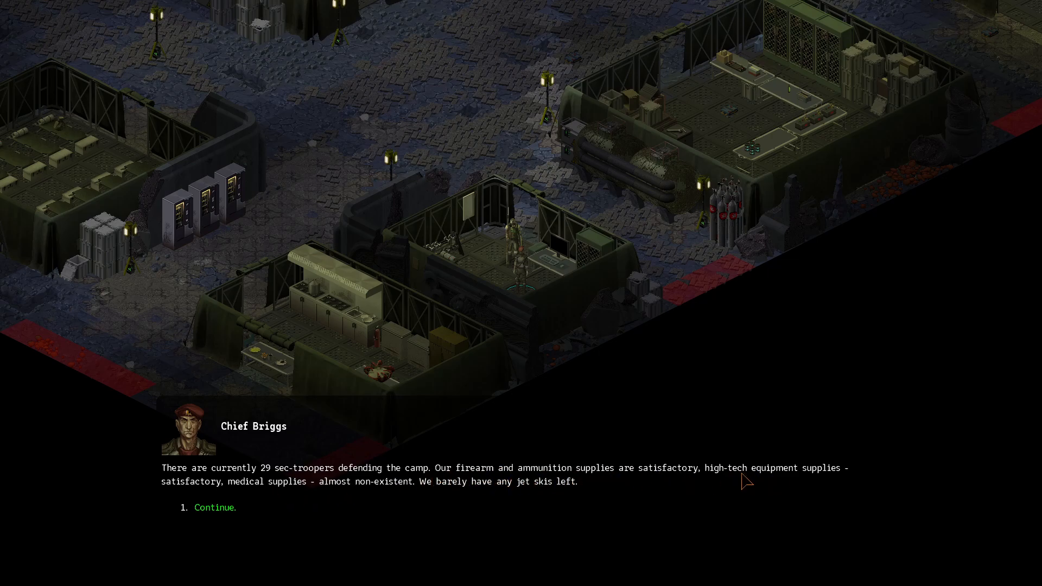
{"action": "mouse_move", "coordinate": [371, 499]}
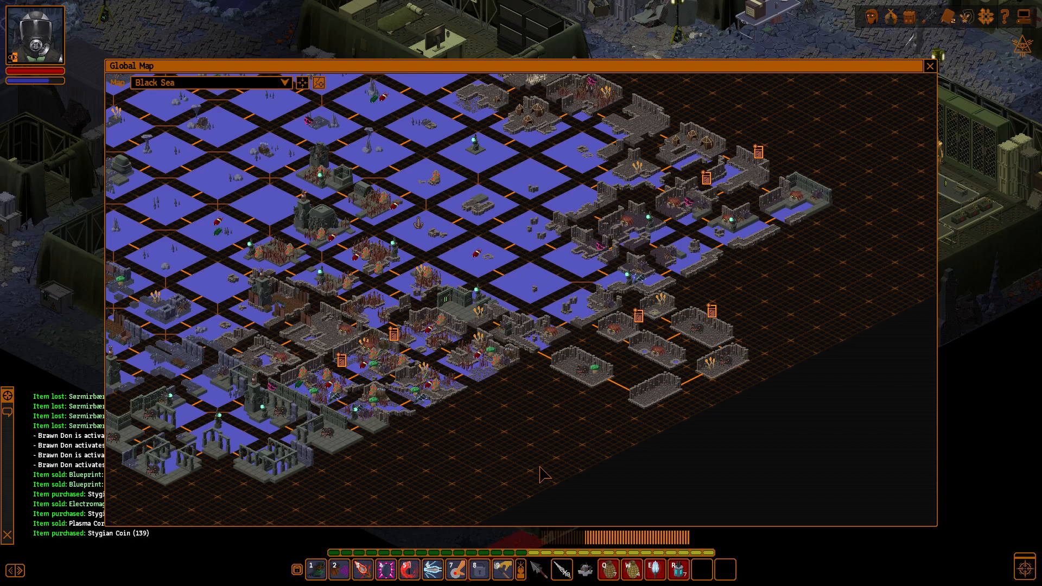
{"action": "left_click", "coordinate": [930, 65]}
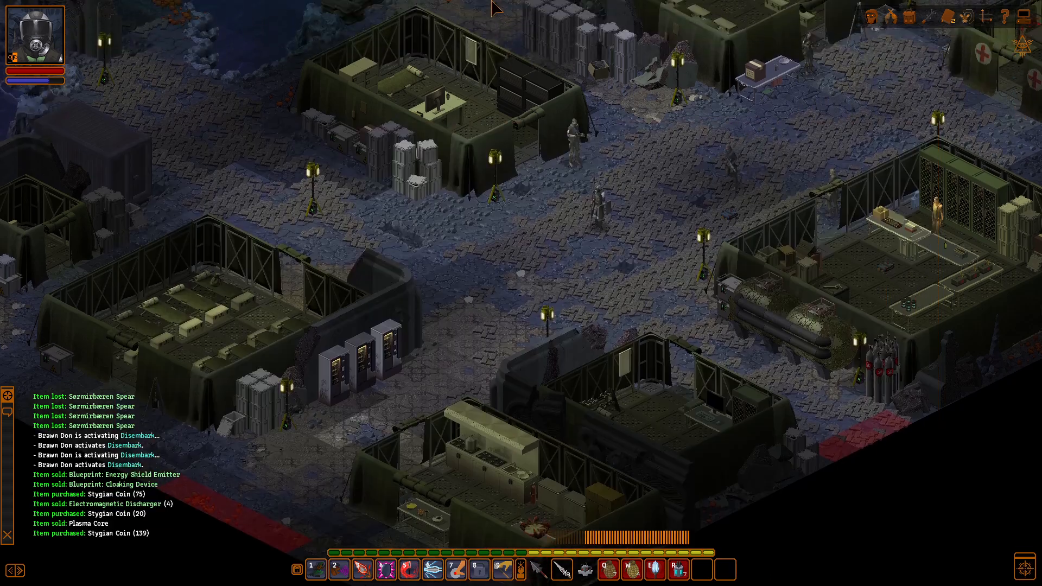